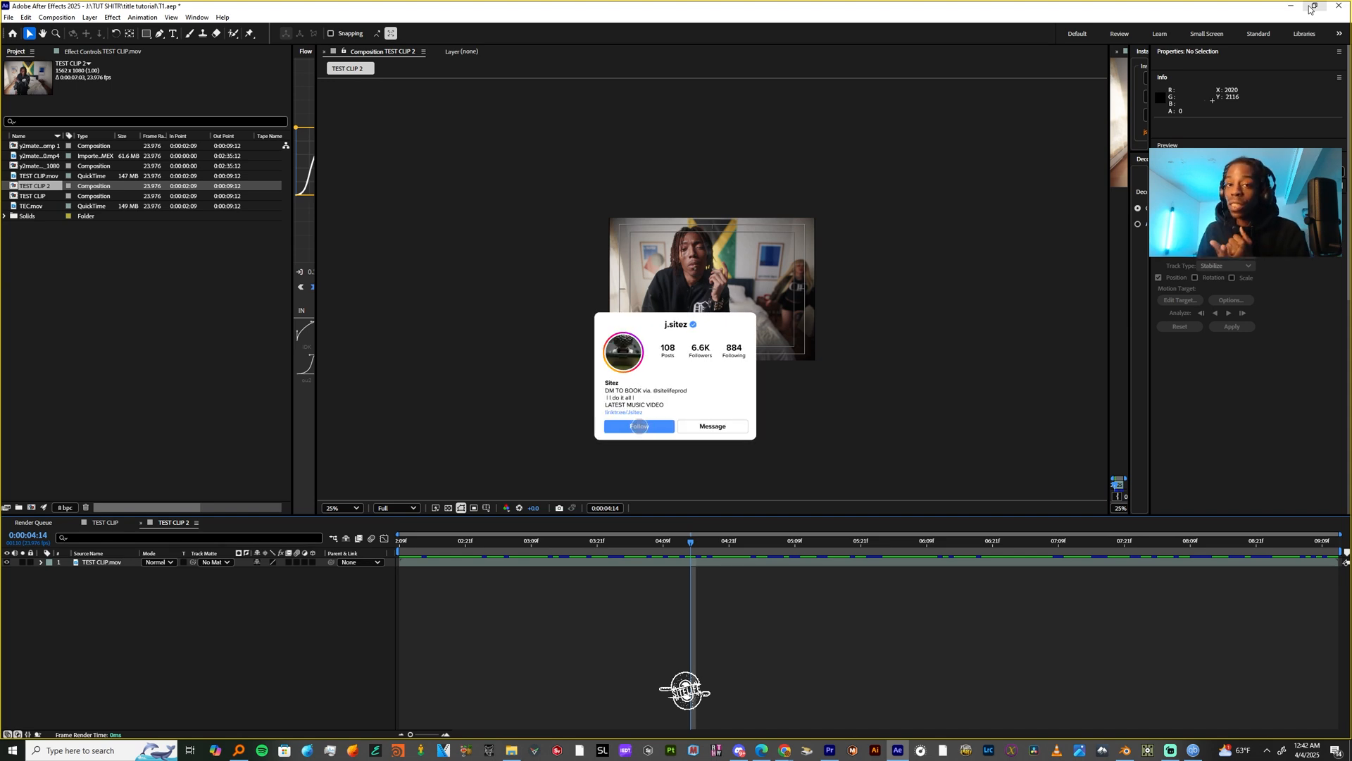
Enter the JSITEZ.NYC text in the opening field.
{"action": "left_click", "coordinate": [638, 426]}
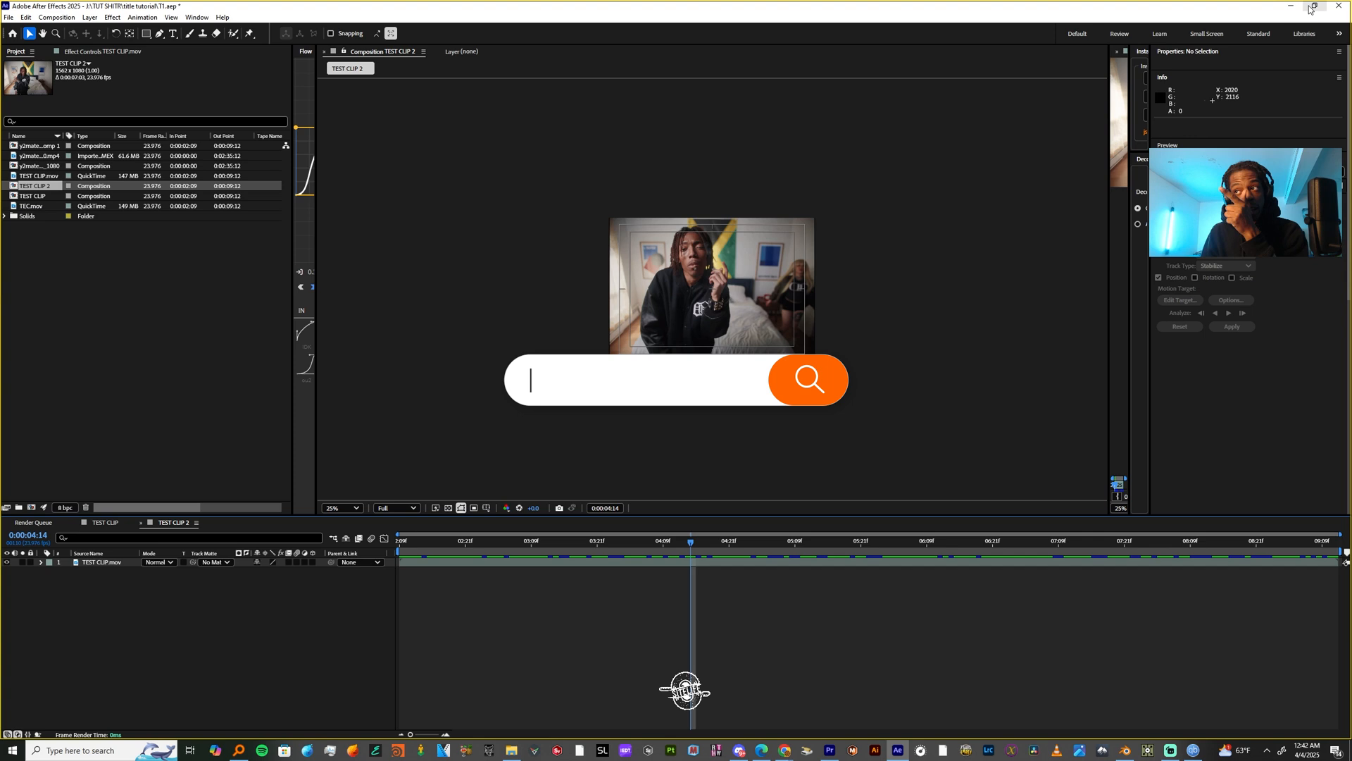
{"action": "type", "text": "JSITEZ.NYC"}
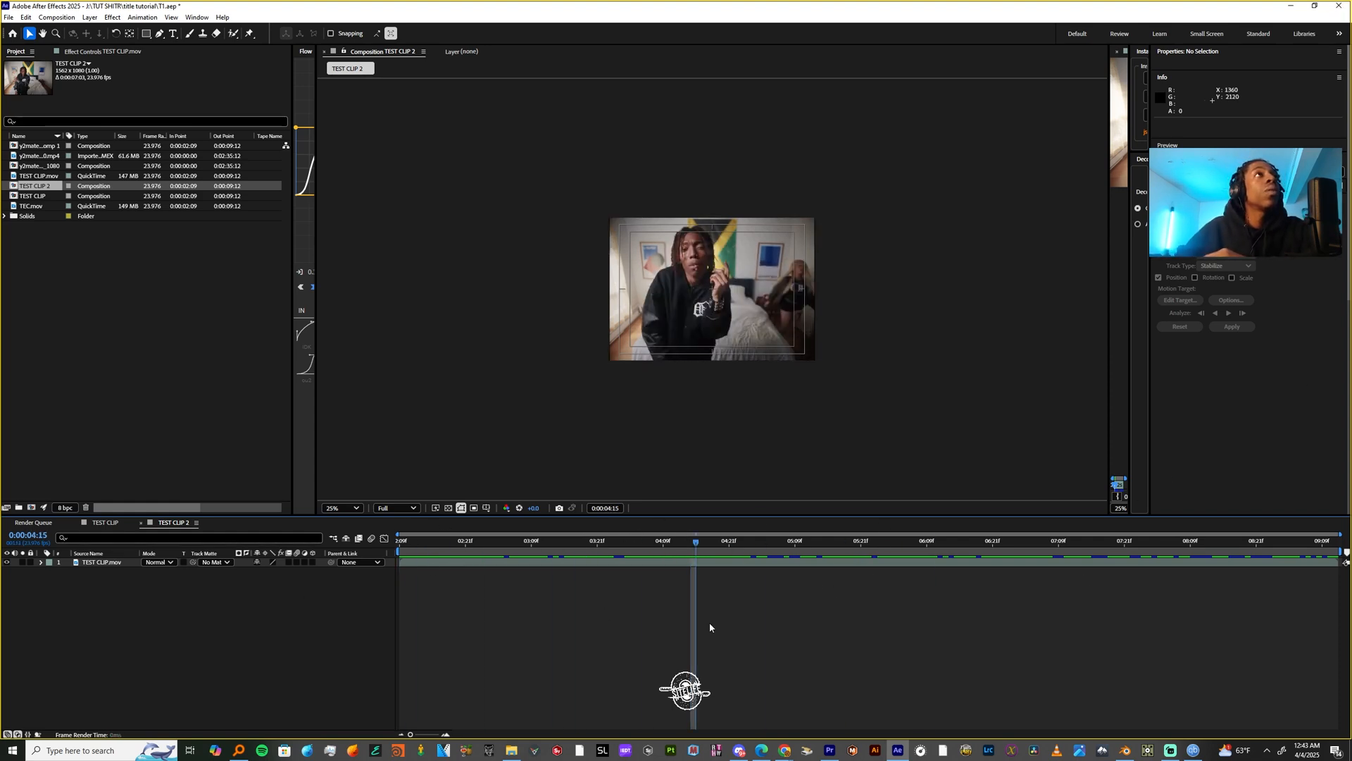
Add a new text layer reading TUTORIAL JSITEZ above the video clip.
{"action": "left_click", "coordinate": [1293, 553]}
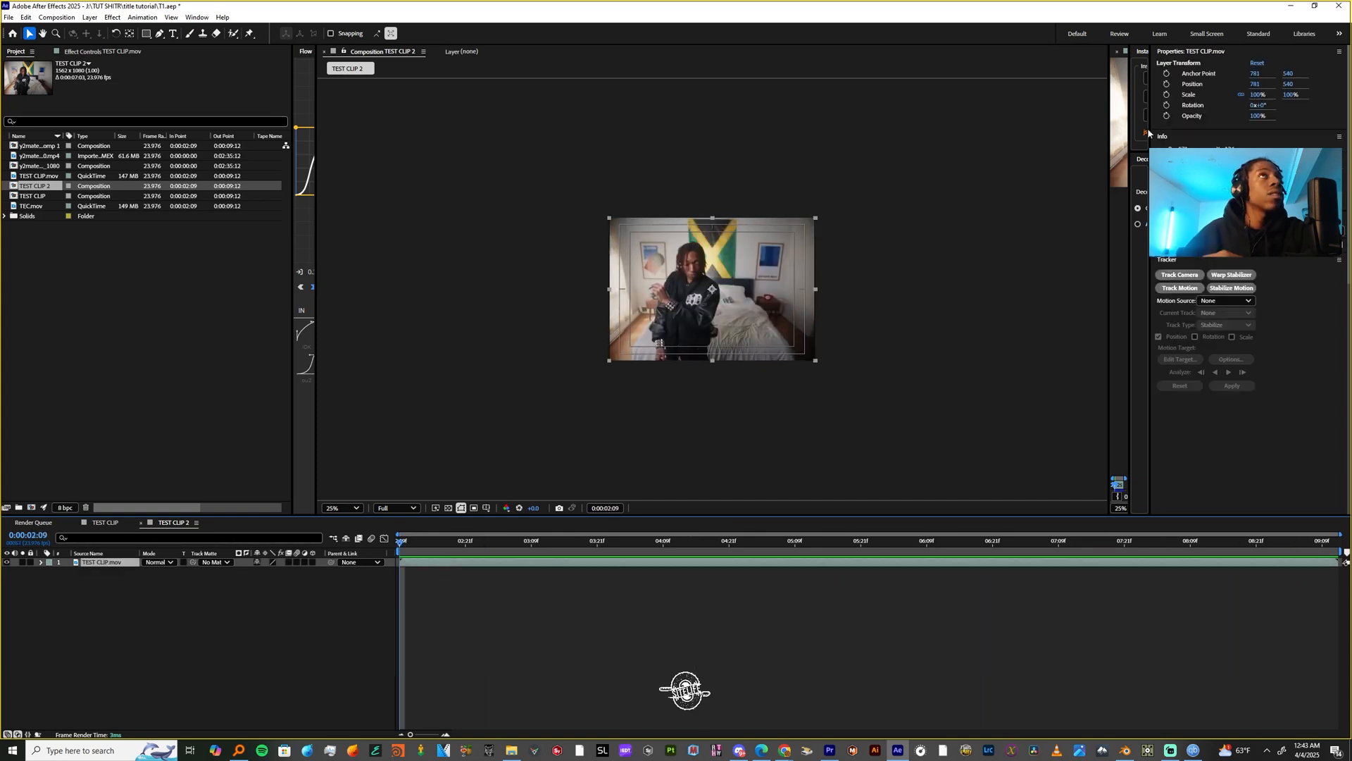
{"action": "left_click", "coordinate": [89, 17]}
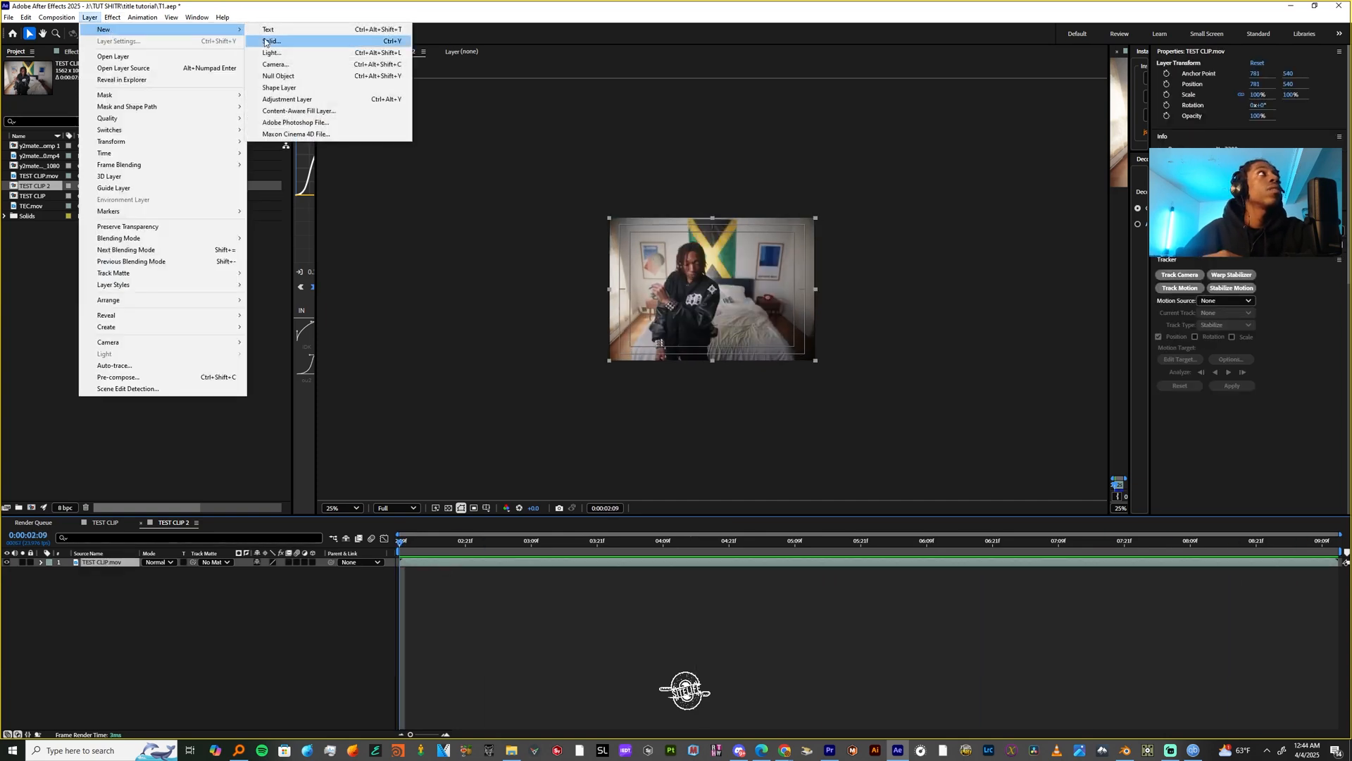
{"action": "left_click", "coordinate": [267, 28]}
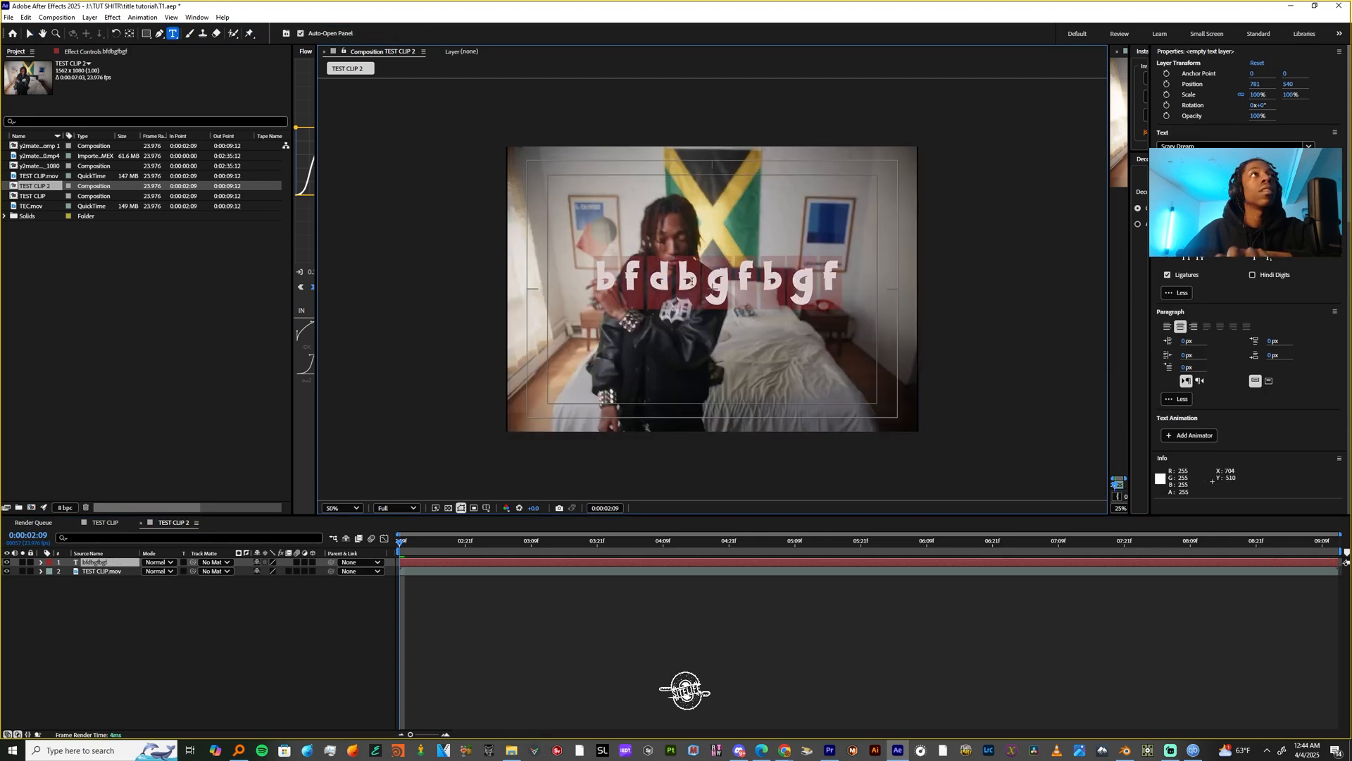
{"action": "type", "text": "TUTORIAL JSITEZ"}
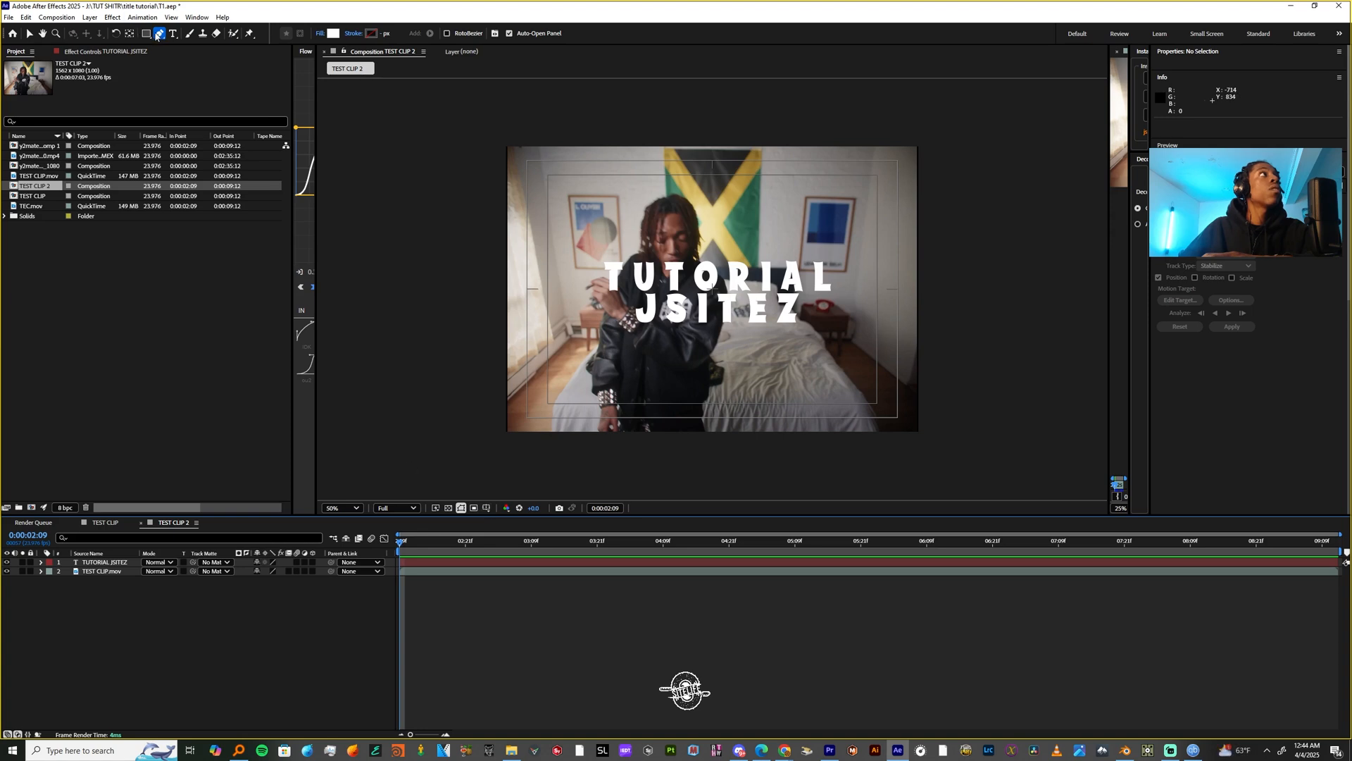
Show the grid overlay and draw a curved mask path across the text layer.
{"action": "left_click", "coordinate": [504, 508]}
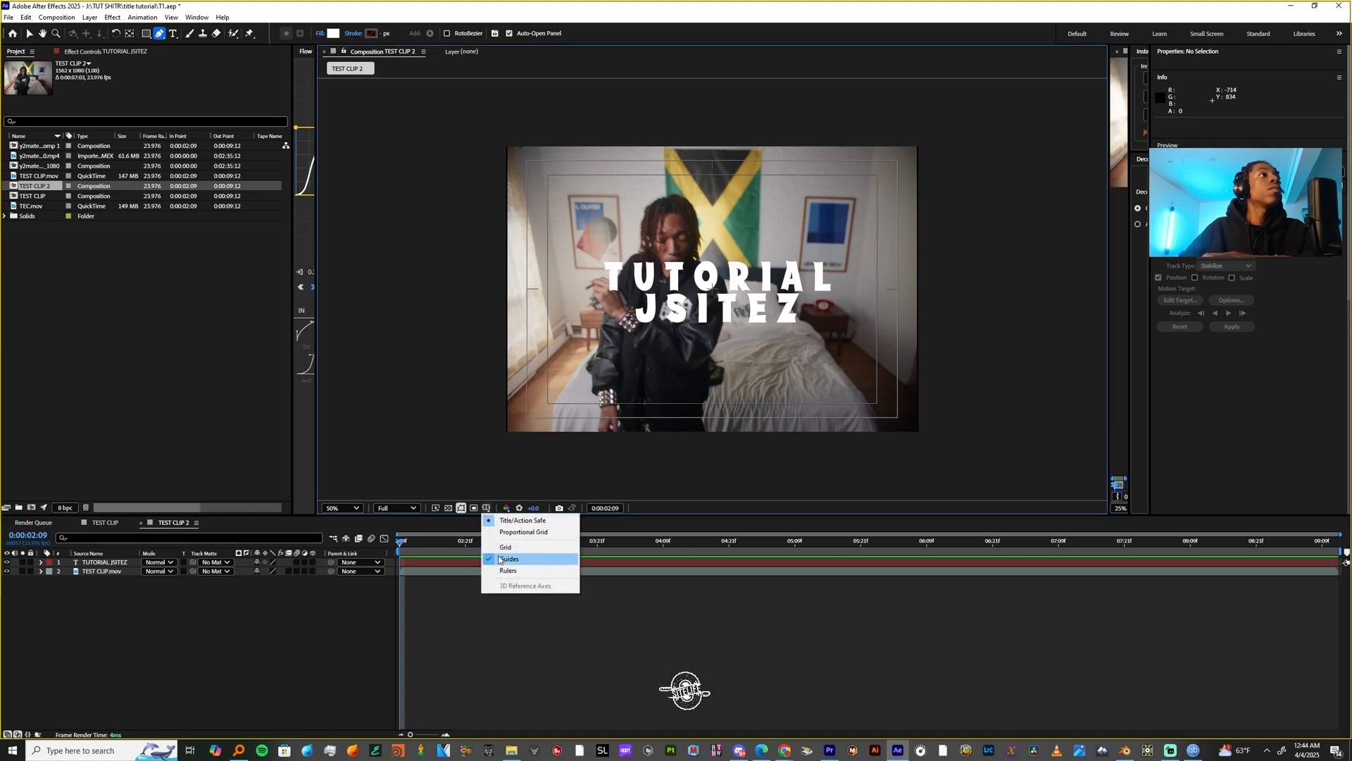
{"action": "left_click", "coordinate": [506, 547]}
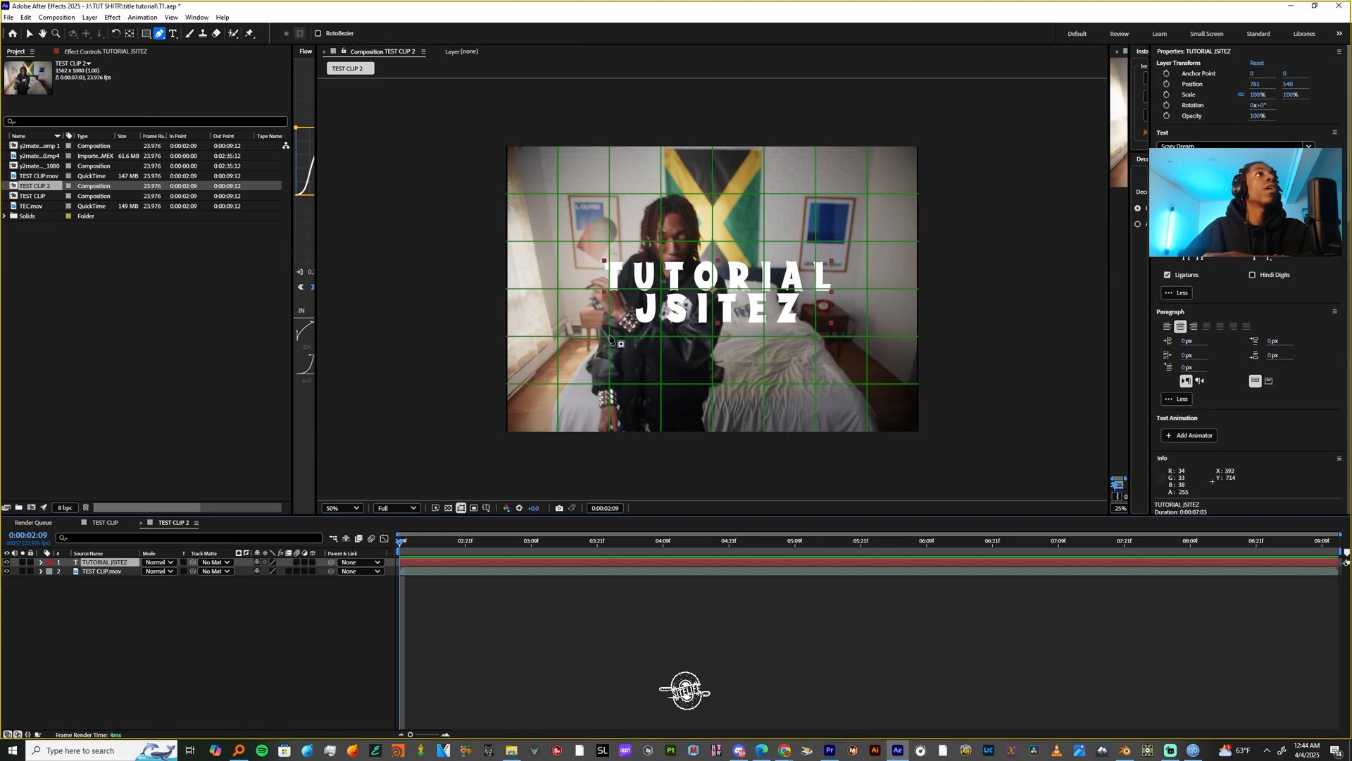
{"action": "mouse_move", "coordinate": [560, 341]}
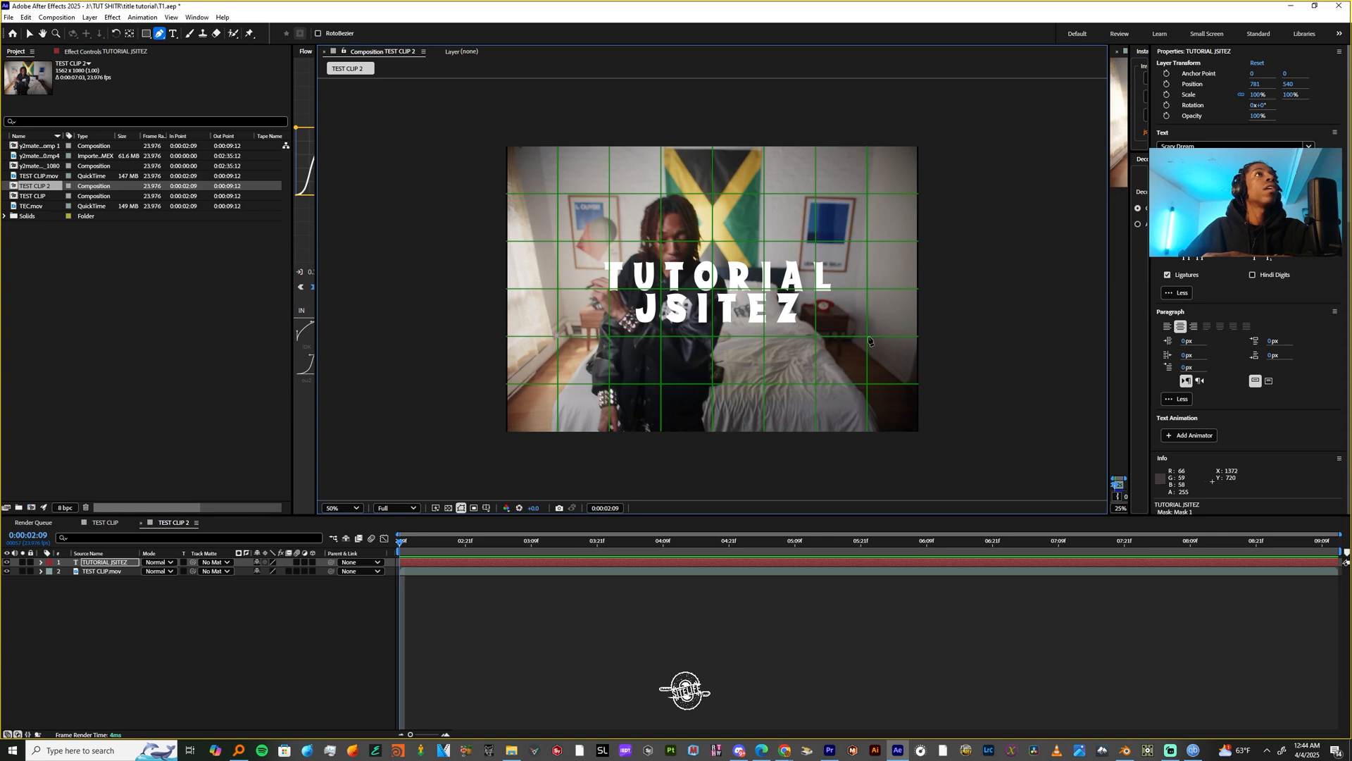
{"action": "left_click_drag", "start_coordinate": [869, 340], "coordinate": [948, 426]}
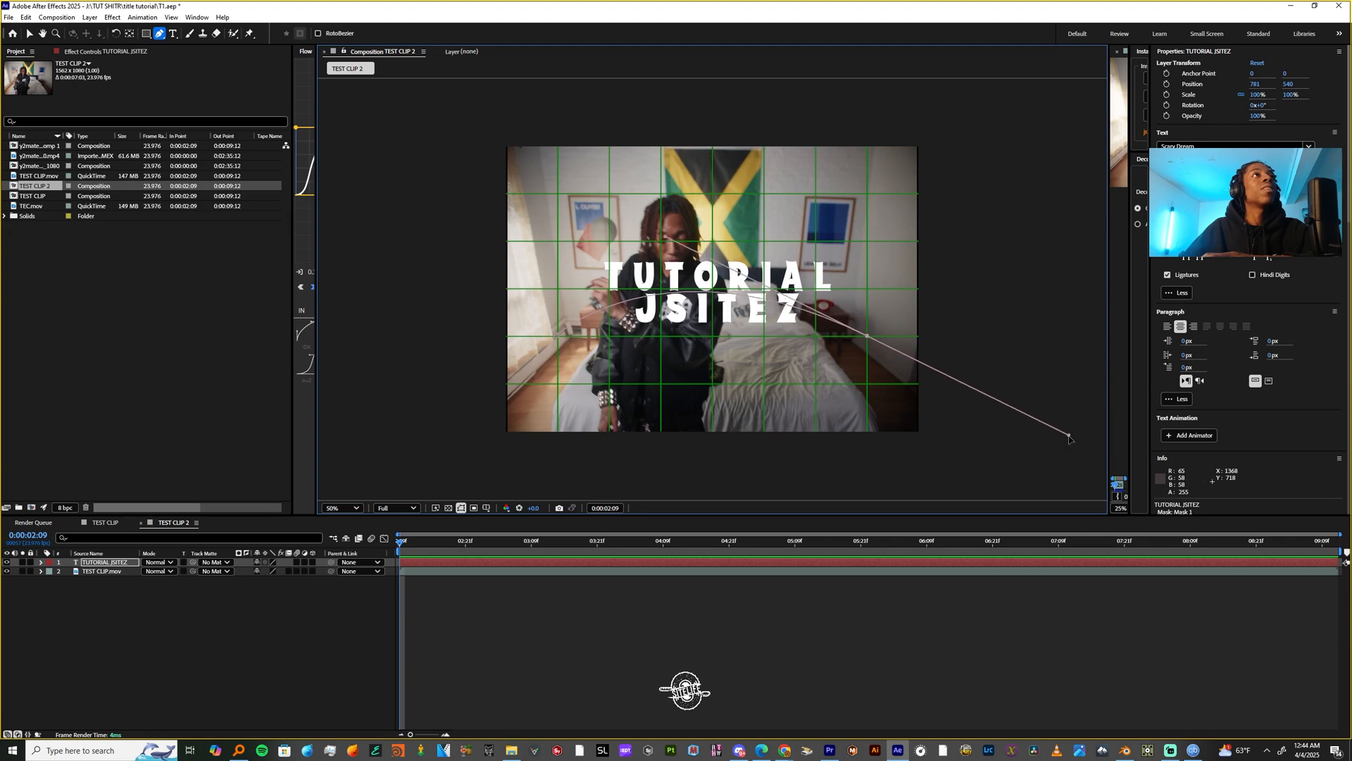
Set the text's Path Options to follow Mask 1 so it bends along the curve.
{"action": "left_click", "coordinate": [40, 562]}
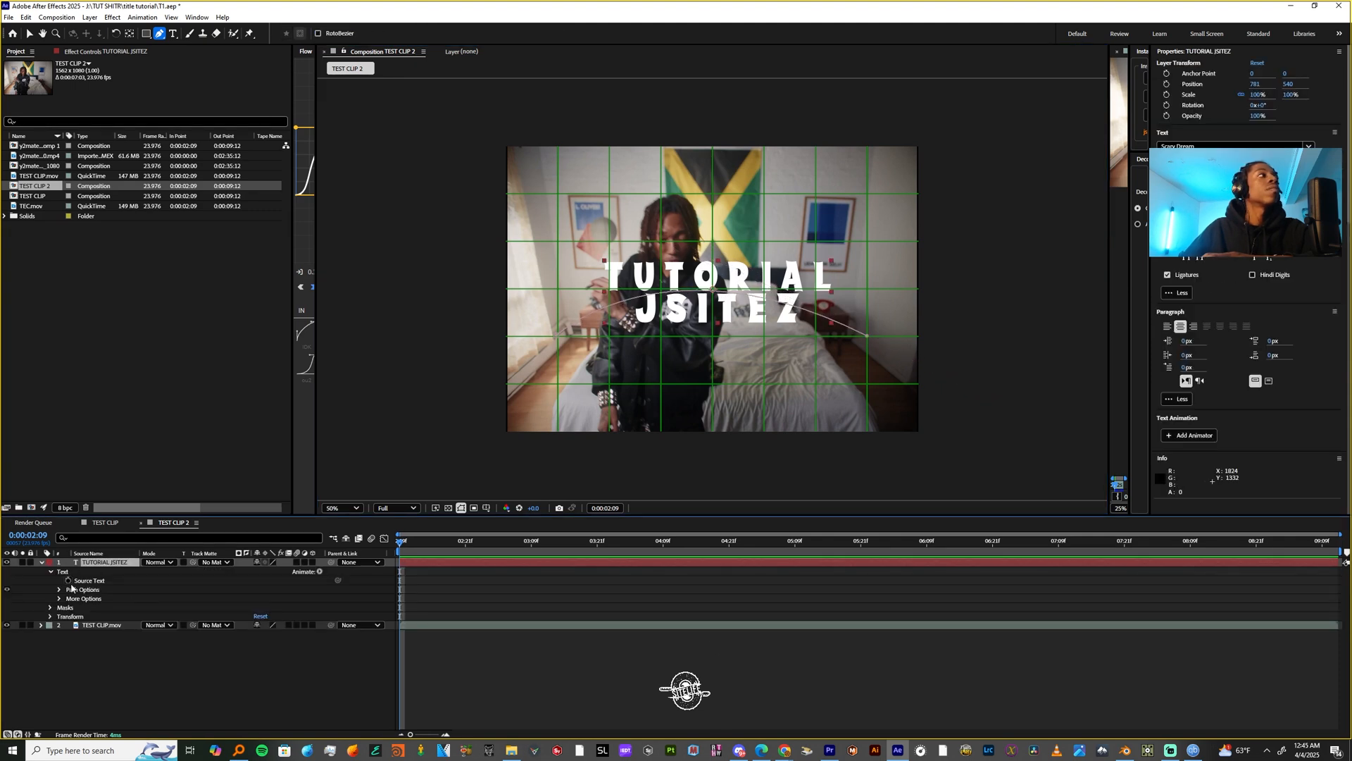
{"action": "left_click", "coordinate": [57, 597]}
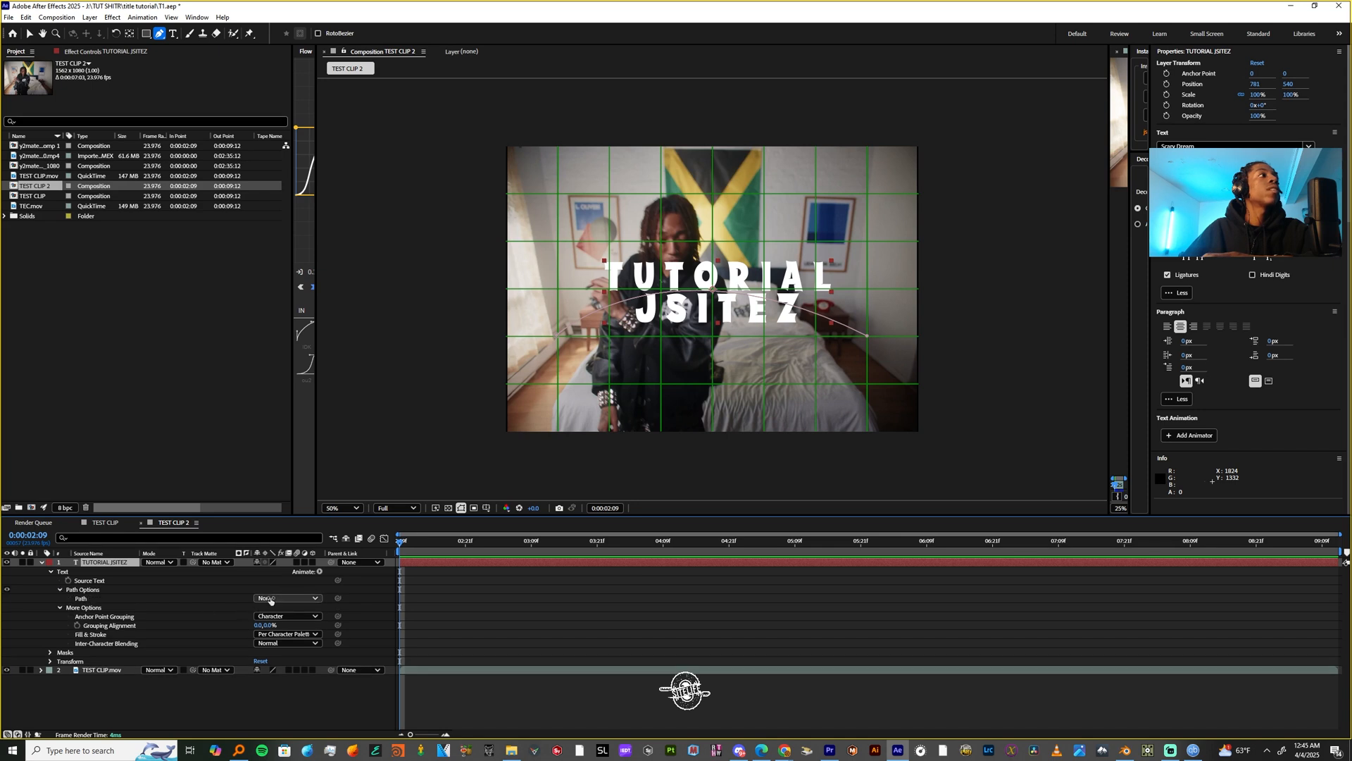
{"action": "left_click", "coordinate": [287, 597]}
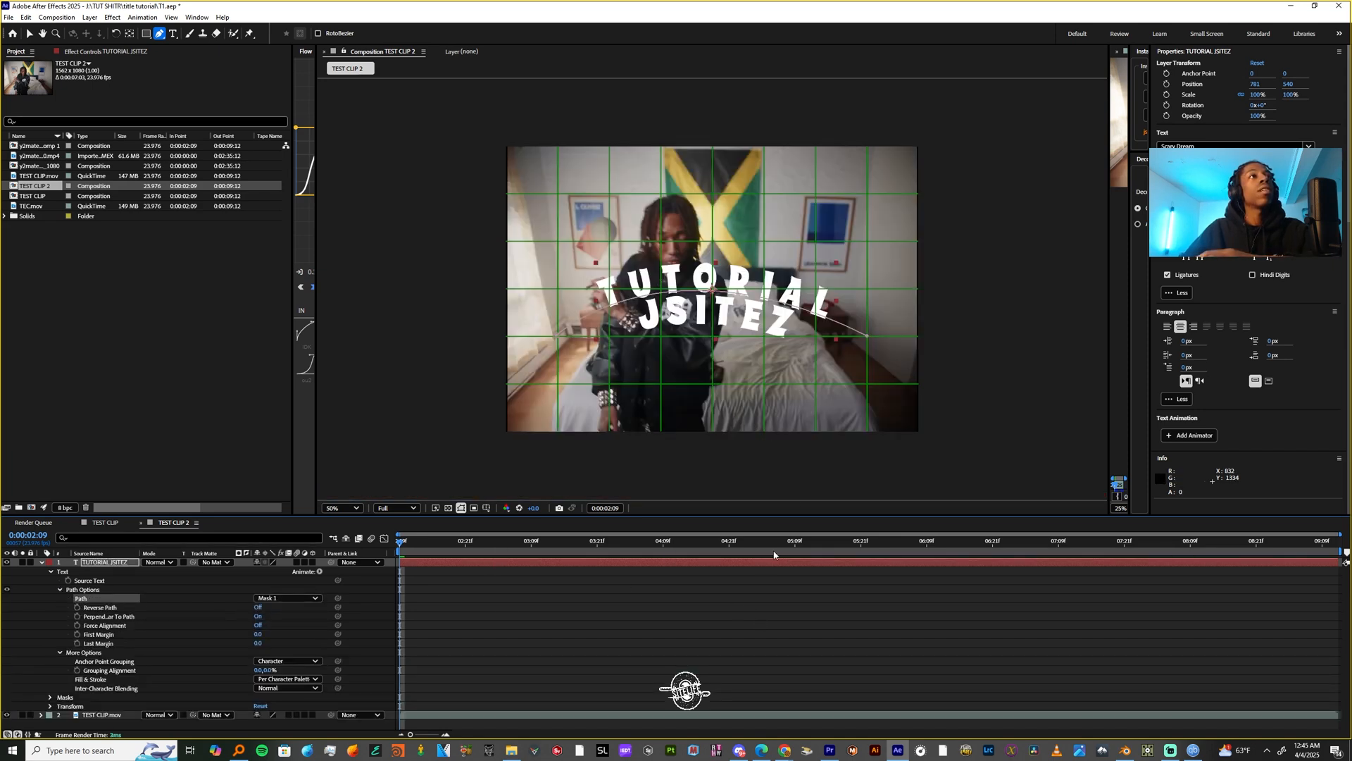
{"action": "left_click", "coordinate": [686, 541]}
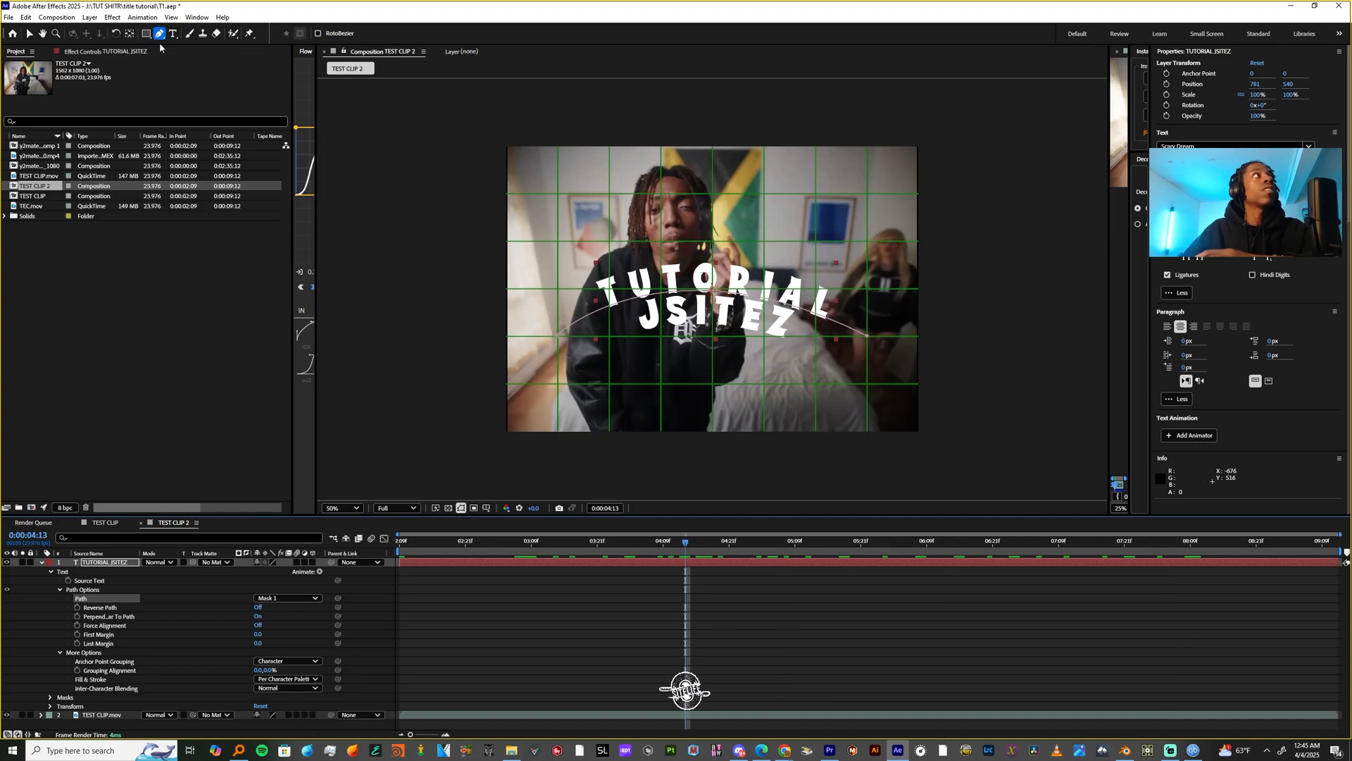
Resize the TUTORIAL word with the Type tool, hide the grid and hide the text layer.
{"action": "left_click", "coordinate": [172, 33]}
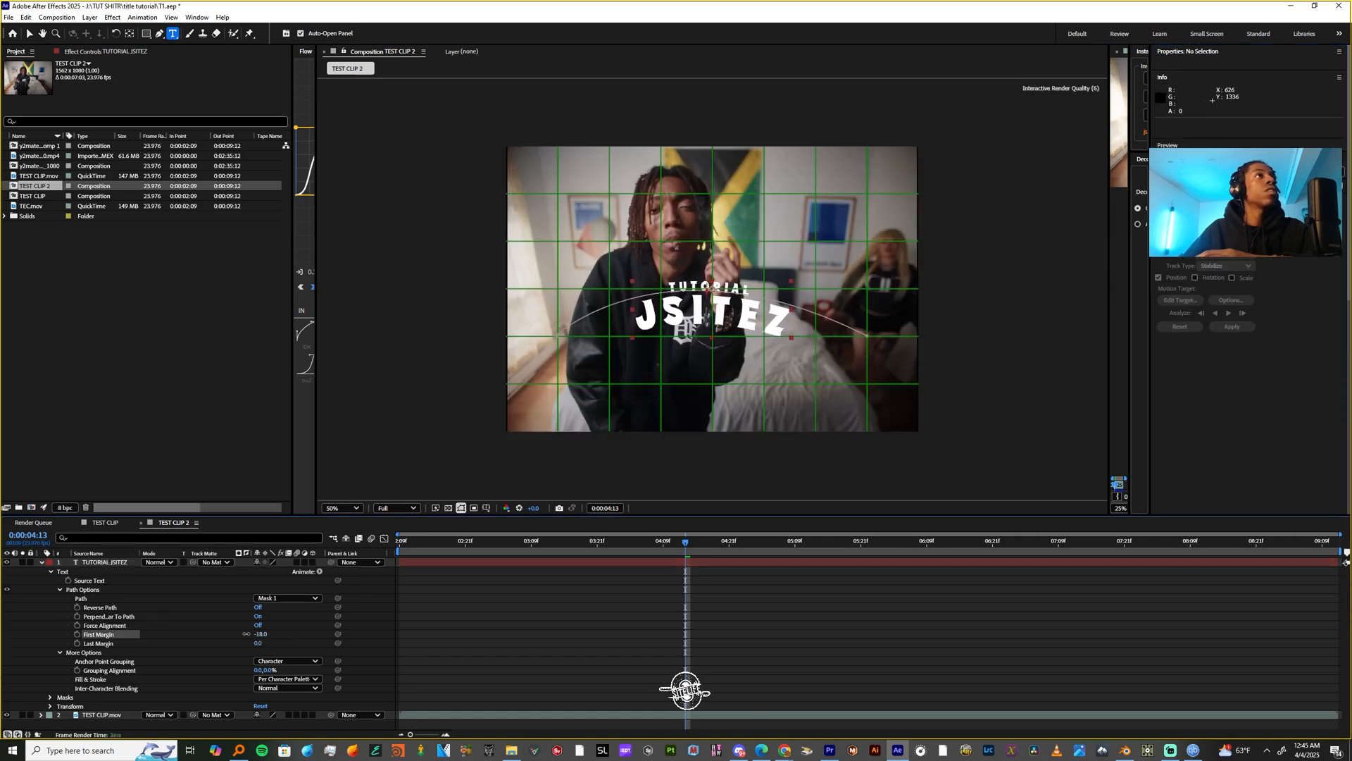
{"action": "left_click", "coordinate": [486, 507]}
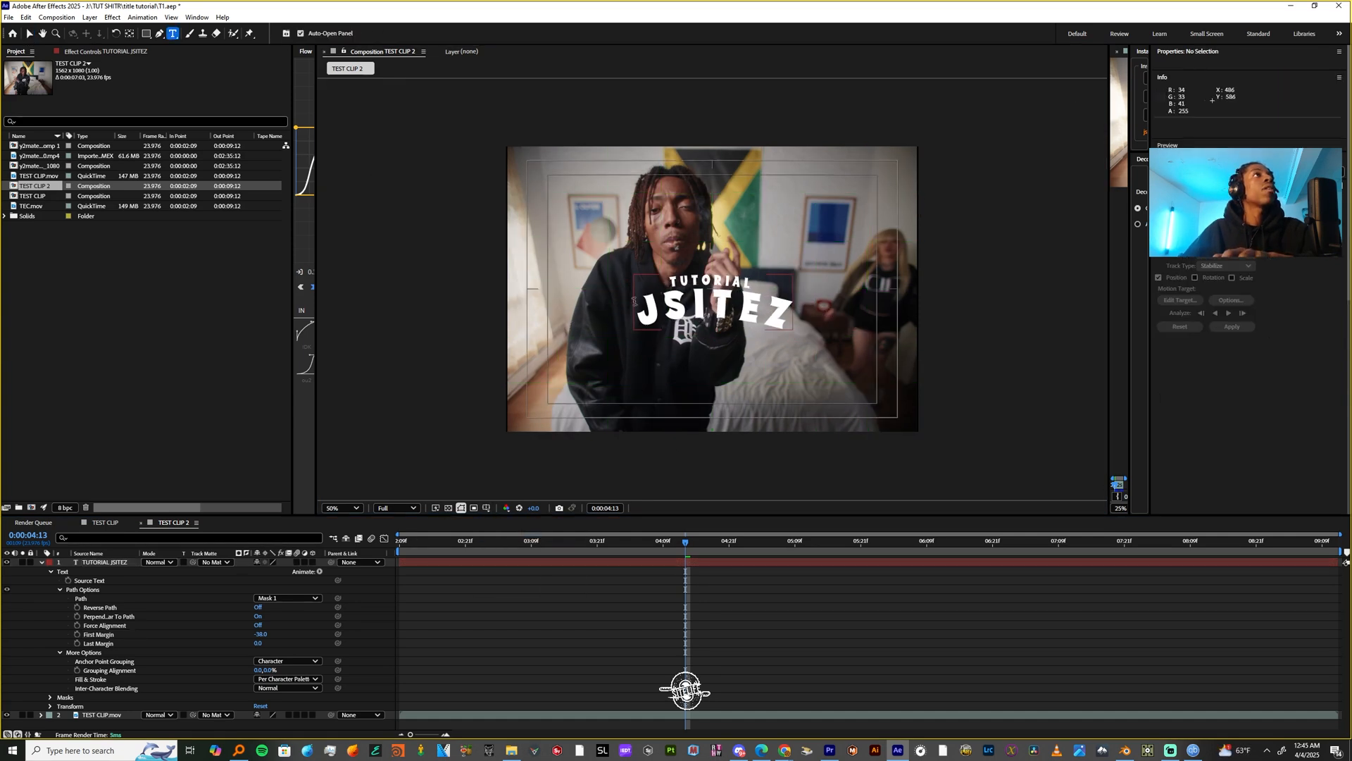
{"action": "left_click", "coordinate": [106, 562]}
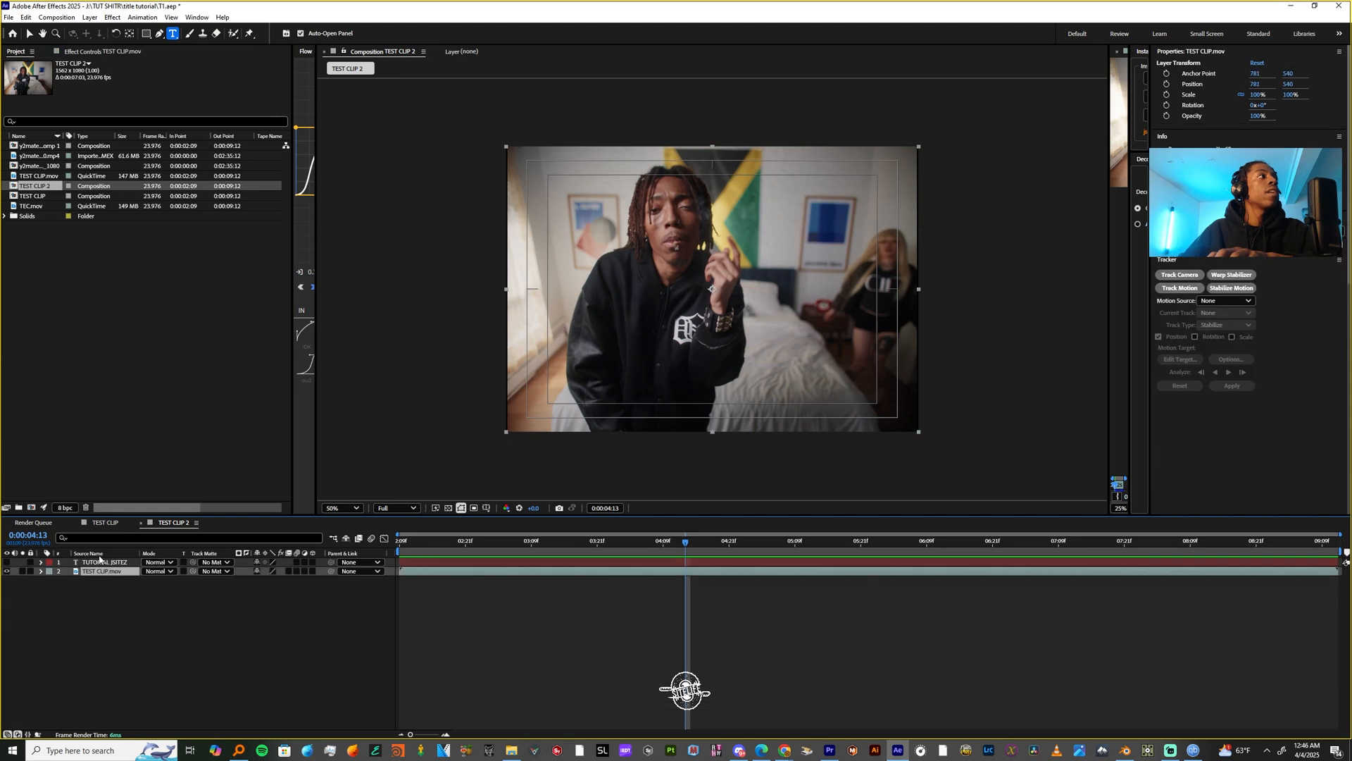
Move the text layer below the clip and create a new white solid for Element 3D.
{"action": "left_click", "coordinate": [88, 17]}
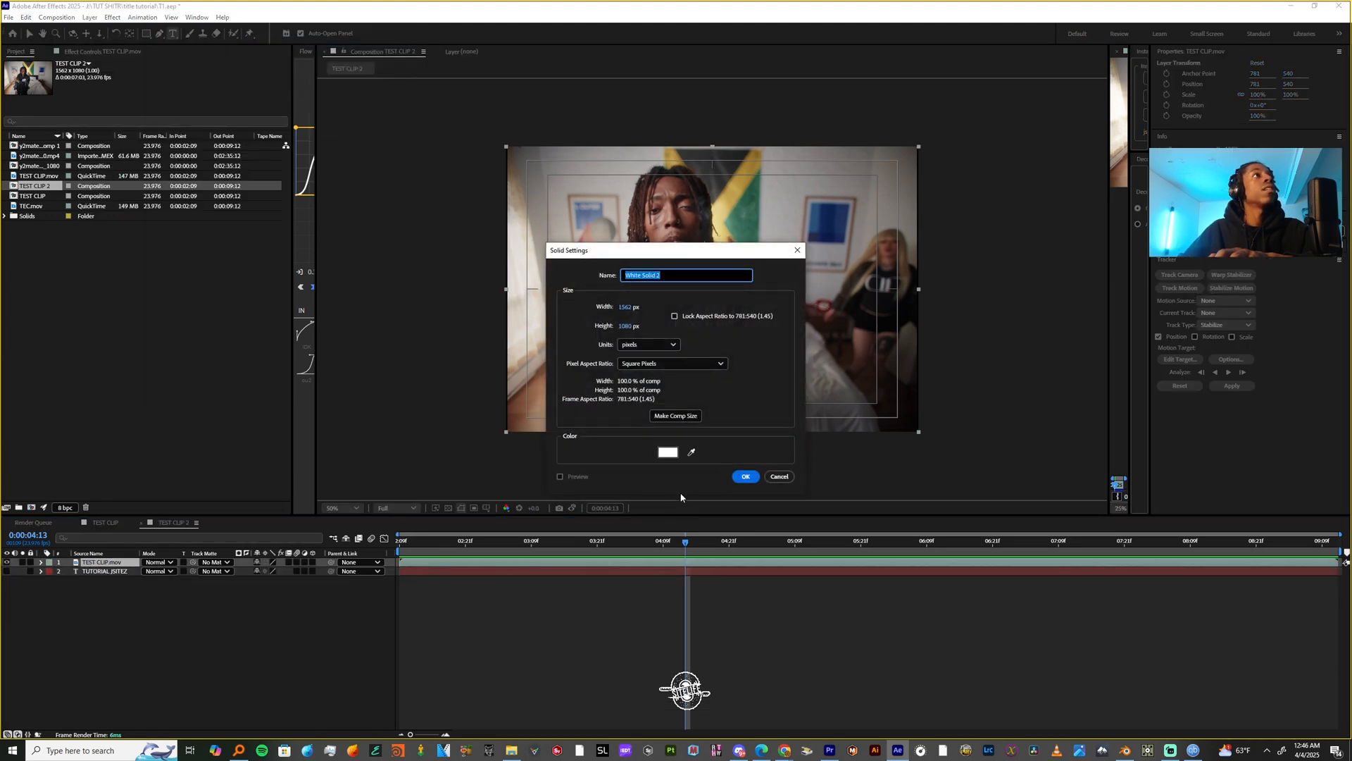
{"action": "left_click", "coordinate": [744, 476]}
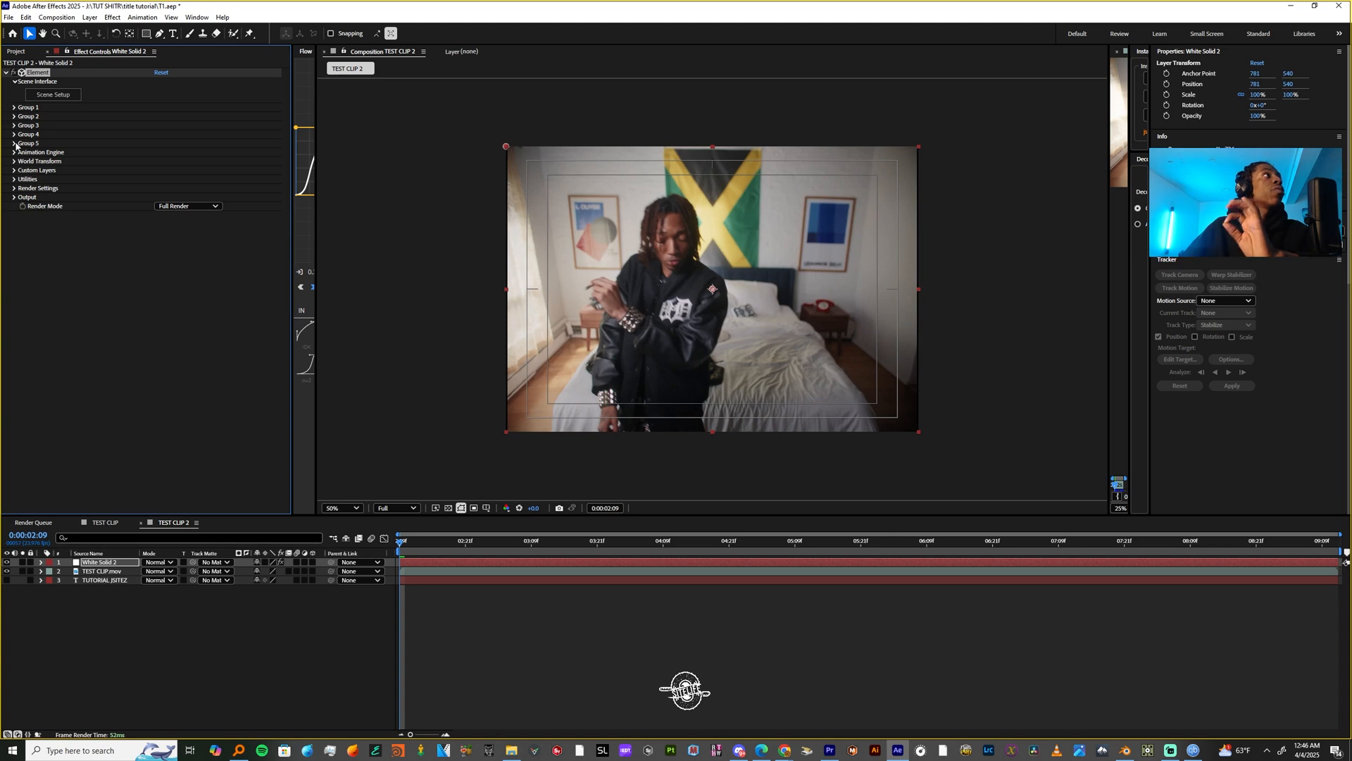
Assign TEST CLIP.mov as custom texture map layer 1 and TUTORIAL JSITEZ as path layer 1.
{"action": "left_click", "coordinate": [14, 170]}
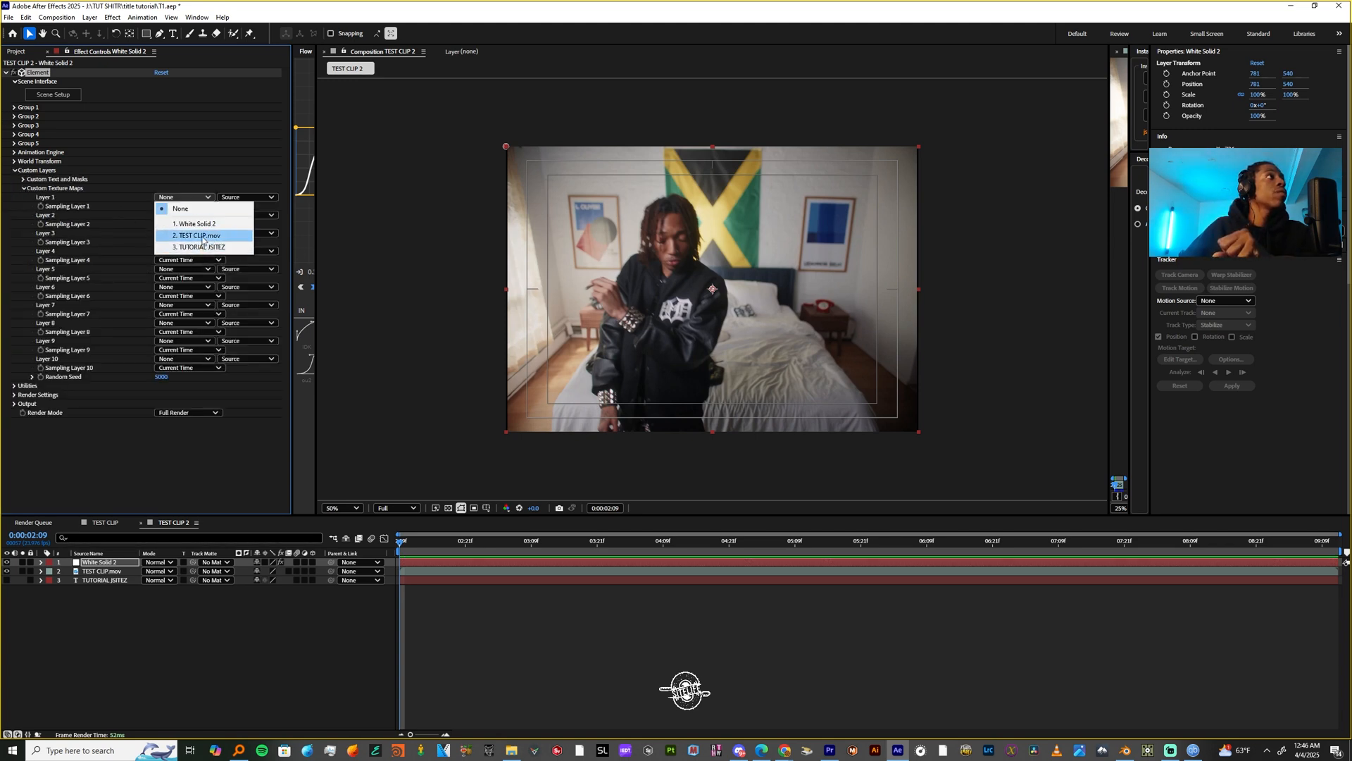
{"action": "left_click", "coordinate": [197, 235]}
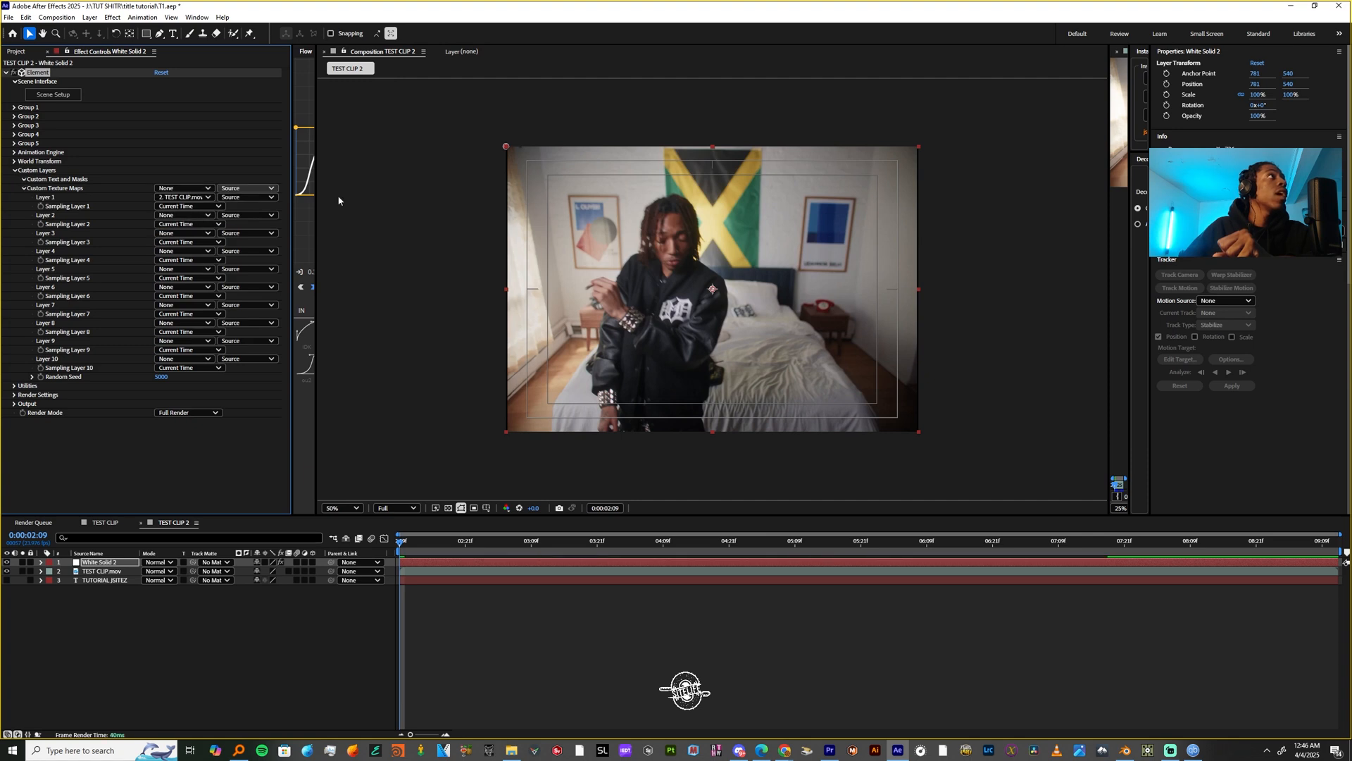
{"action": "left_click", "coordinate": [14, 178]}
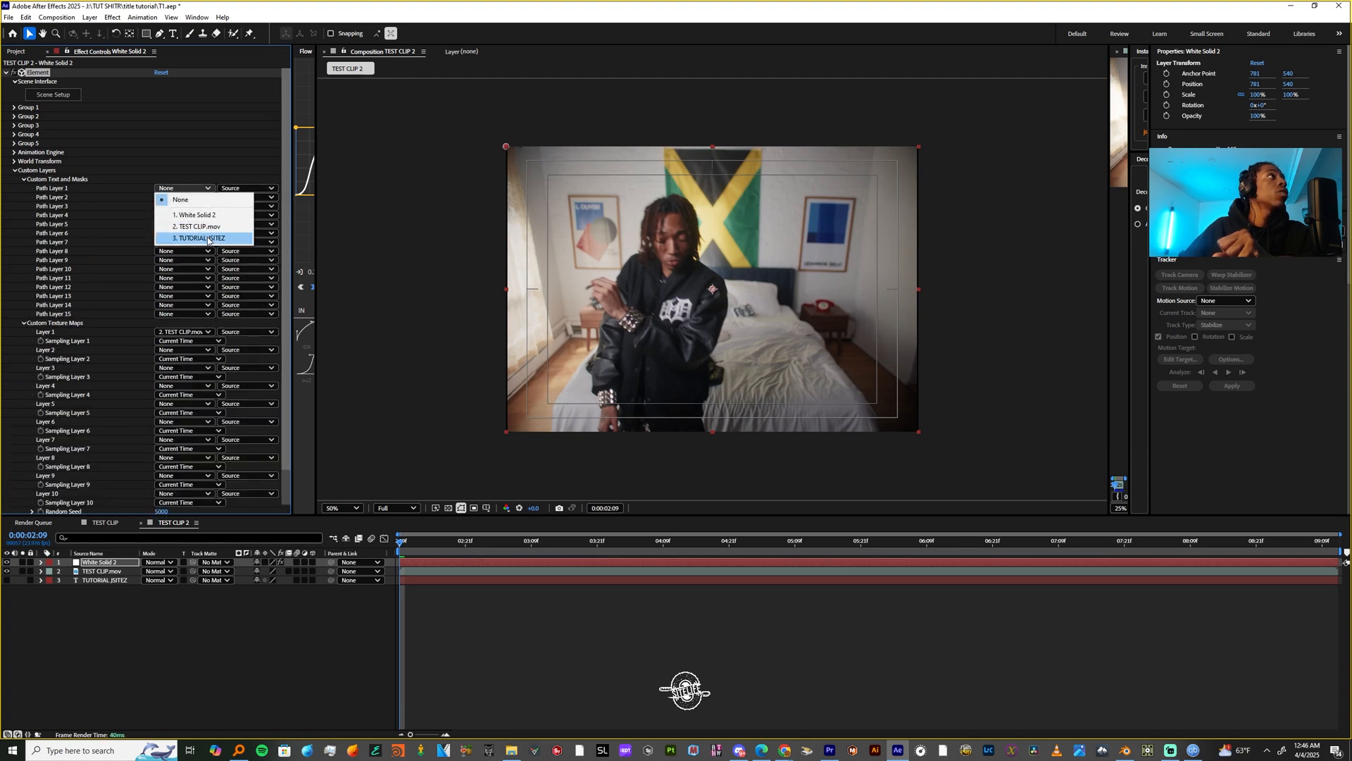
{"action": "left_click", "coordinate": [199, 236]}
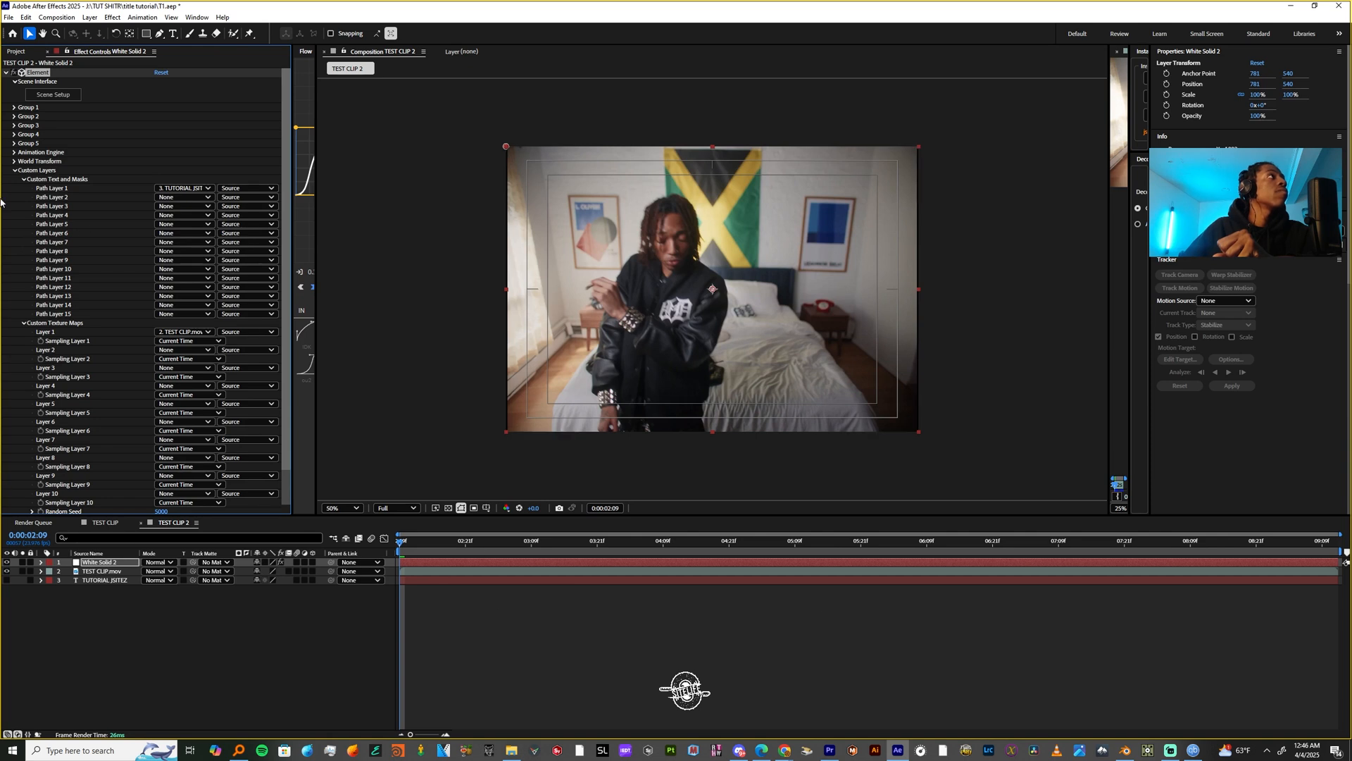
{"action": "left_click", "coordinate": [23, 179]}
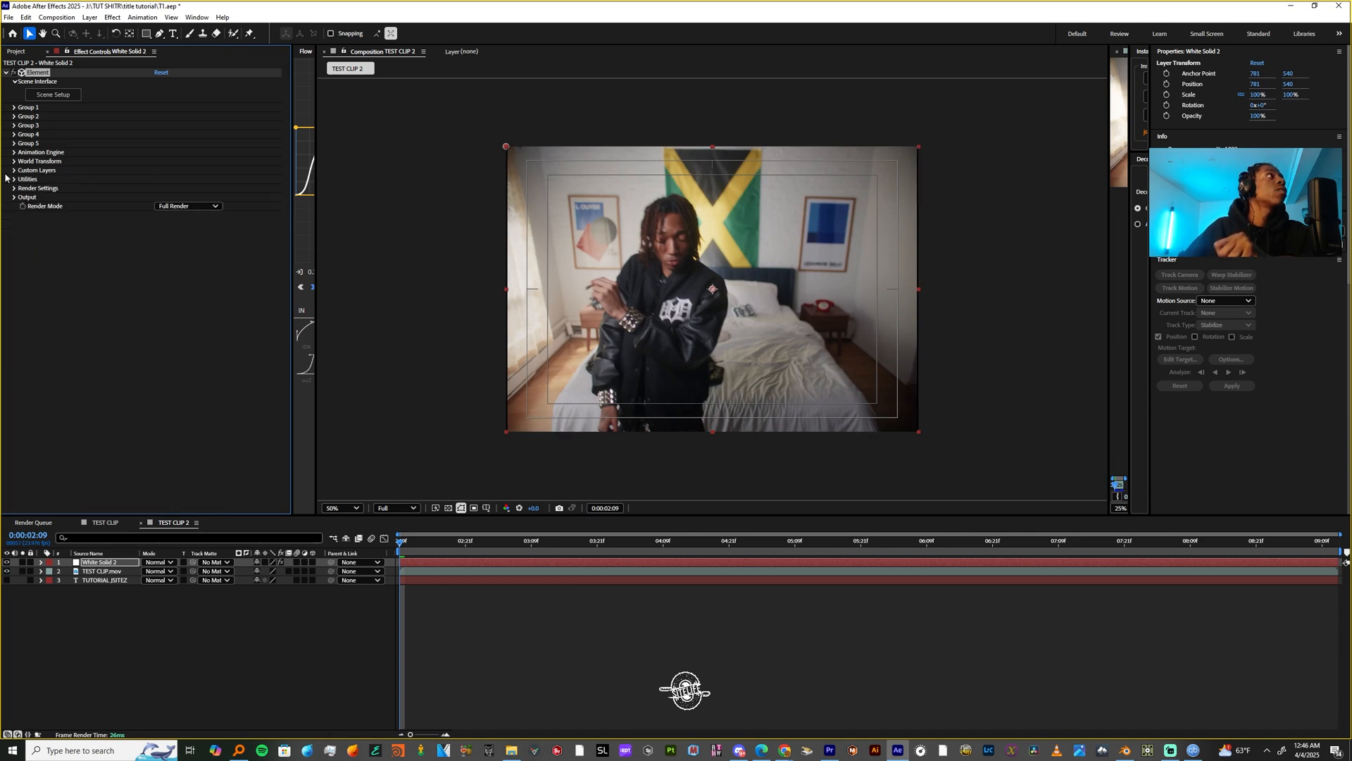
Apply the 360 lighting preset in Render Settings and reveal the shadow settings.
{"action": "left_click", "coordinate": [14, 188]}
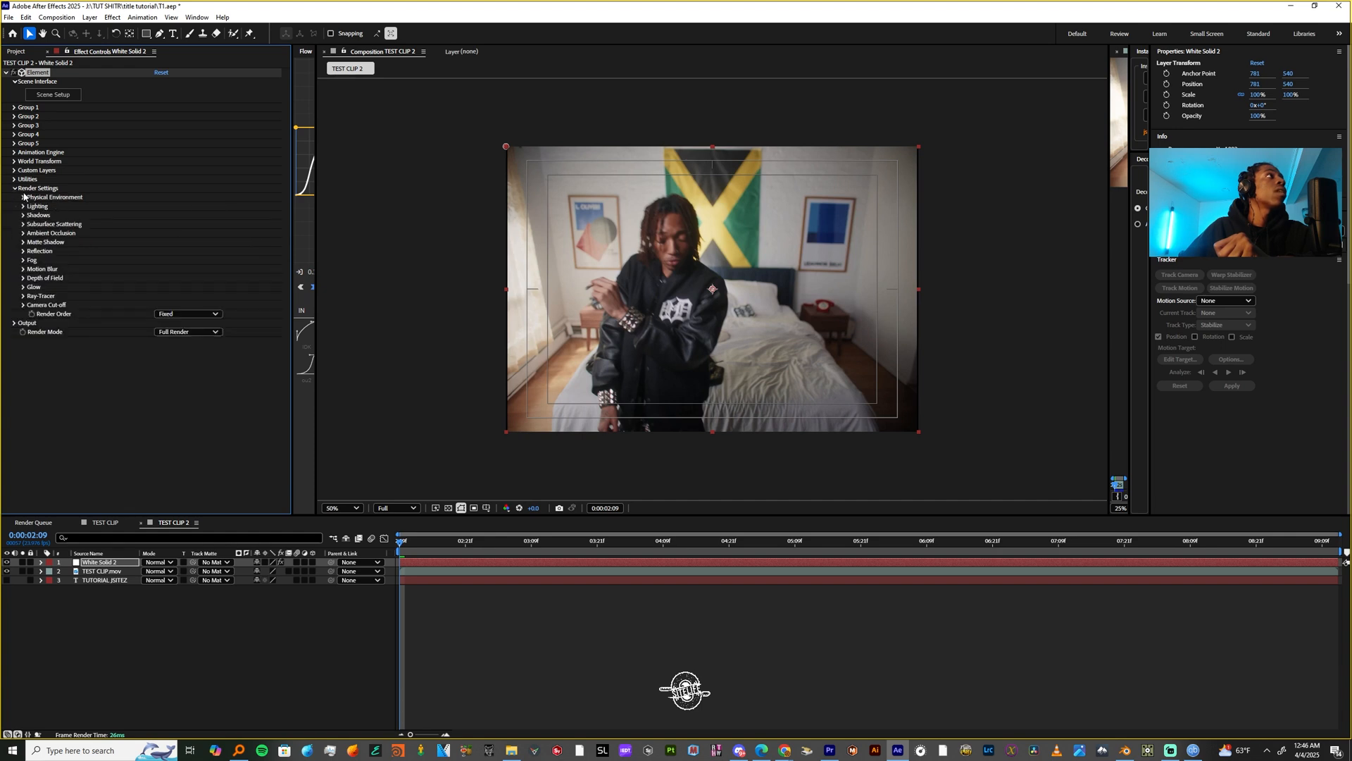
{"action": "left_click", "coordinate": [21, 206]}
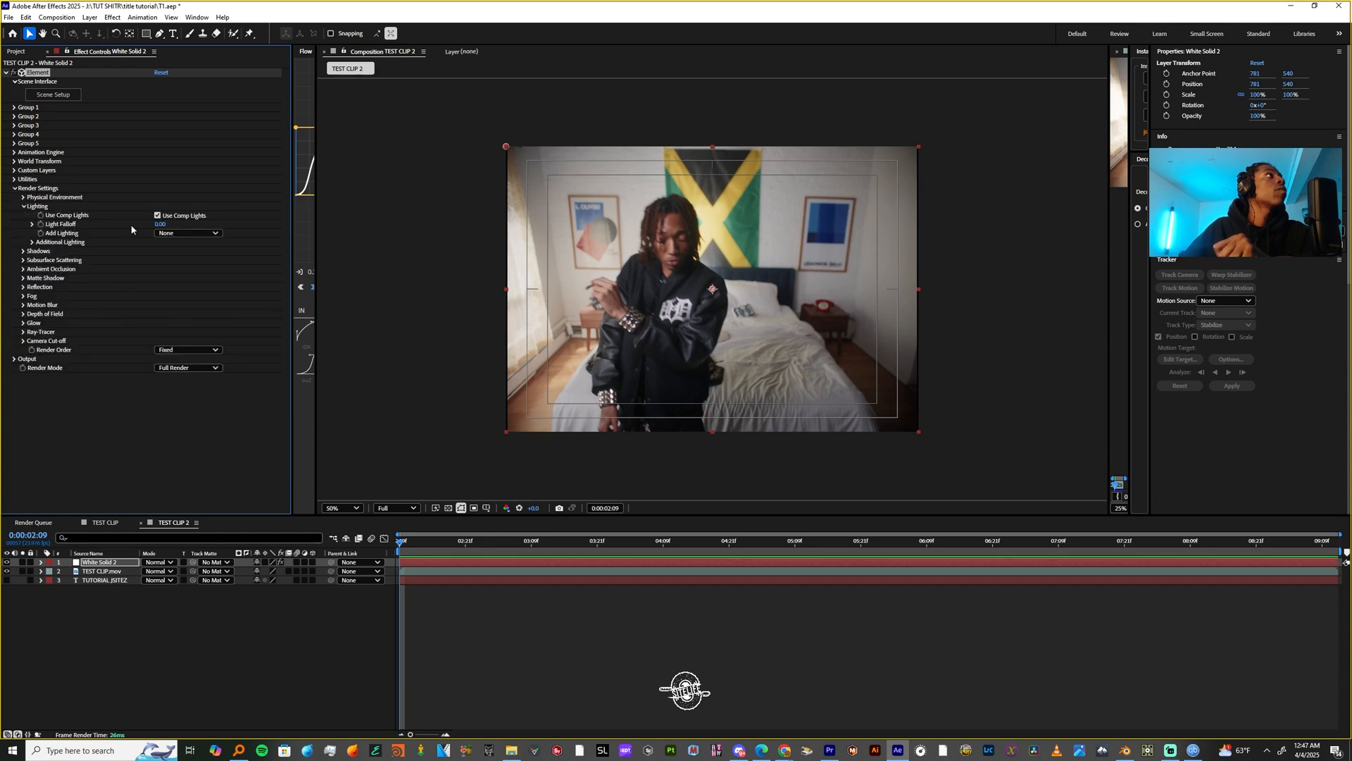
{"action": "left_click", "coordinate": [187, 232]}
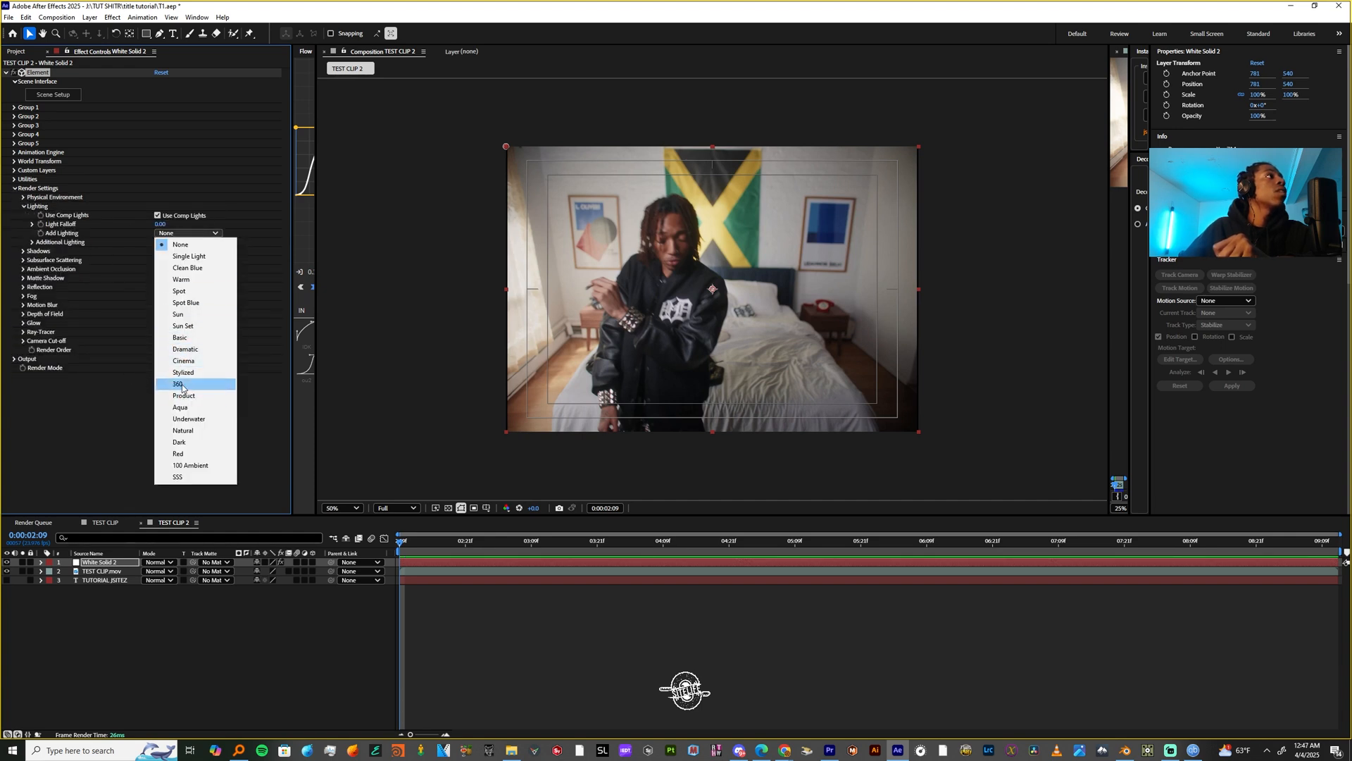
{"action": "left_click", "coordinate": [178, 383]}
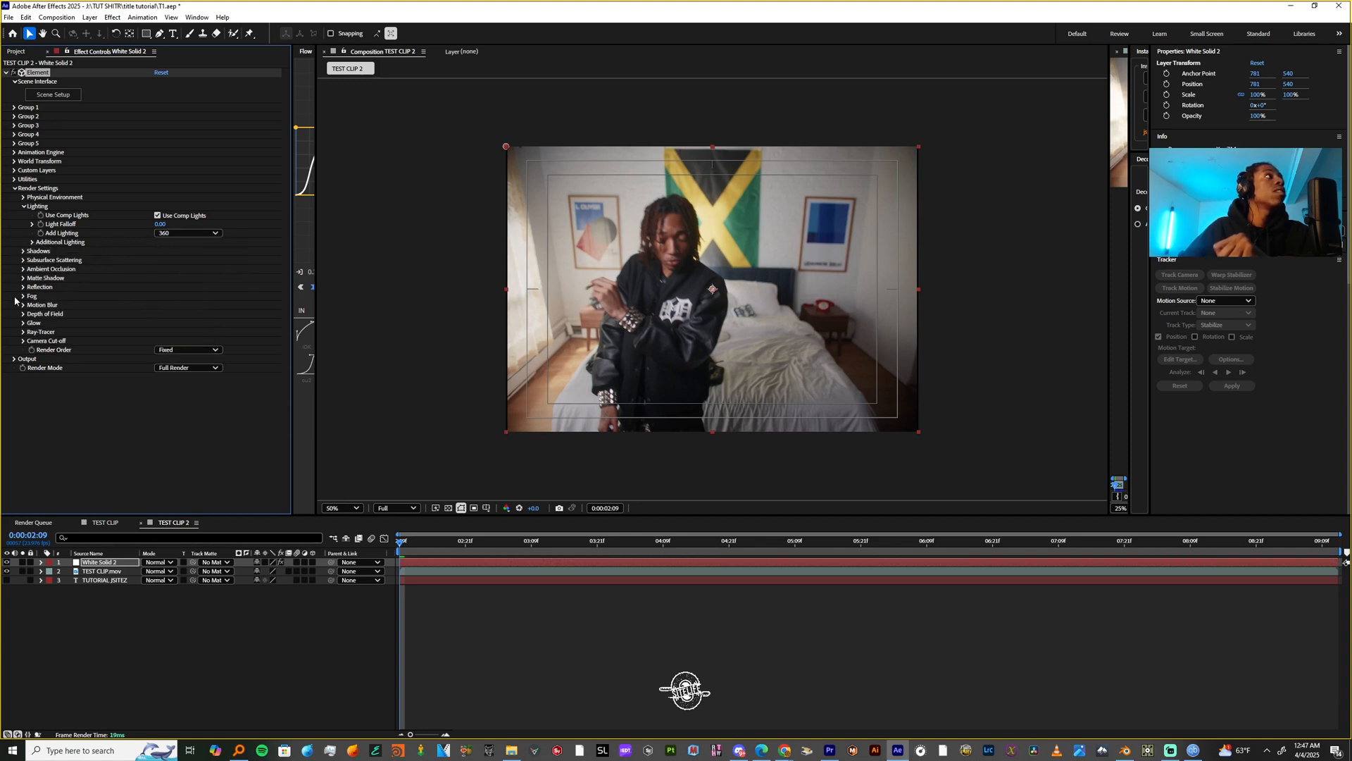
{"action": "left_click", "coordinate": [22, 250]}
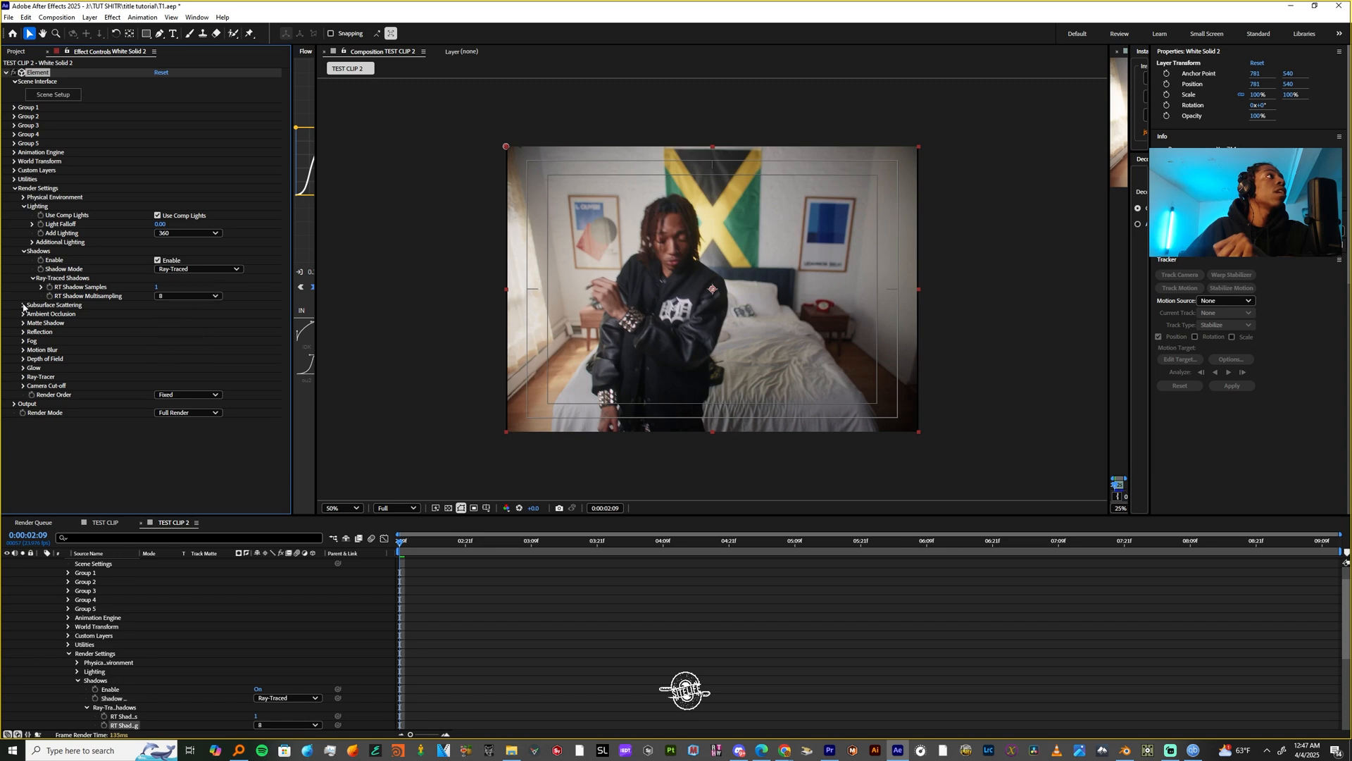
Enable ray-traced ambient occlusion with lowered samples and intensity 0.6.
{"action": "left_click", "coordinate": [23, 312]}
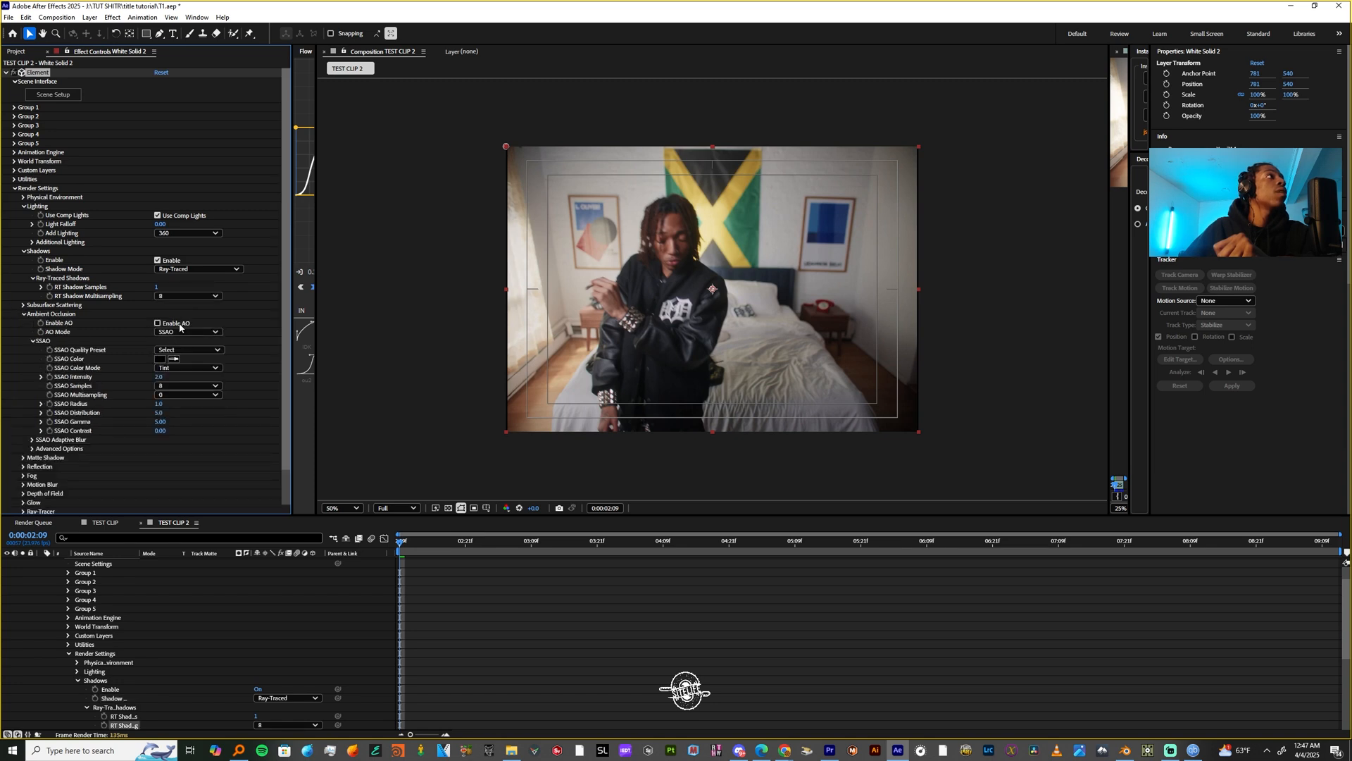
{"action": "left_click", "coordinate": [157, 322]}
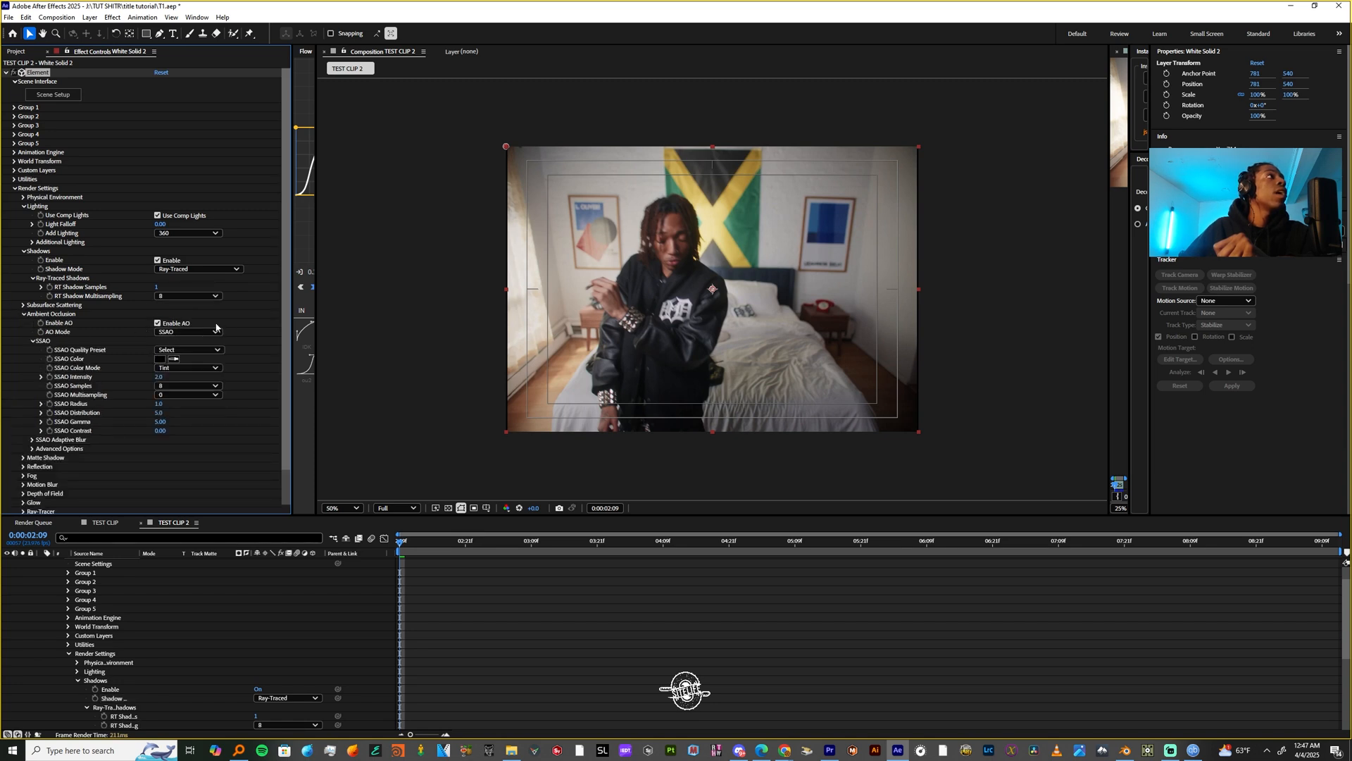
{"action": "left_click", "coordinate": [188, 331]}
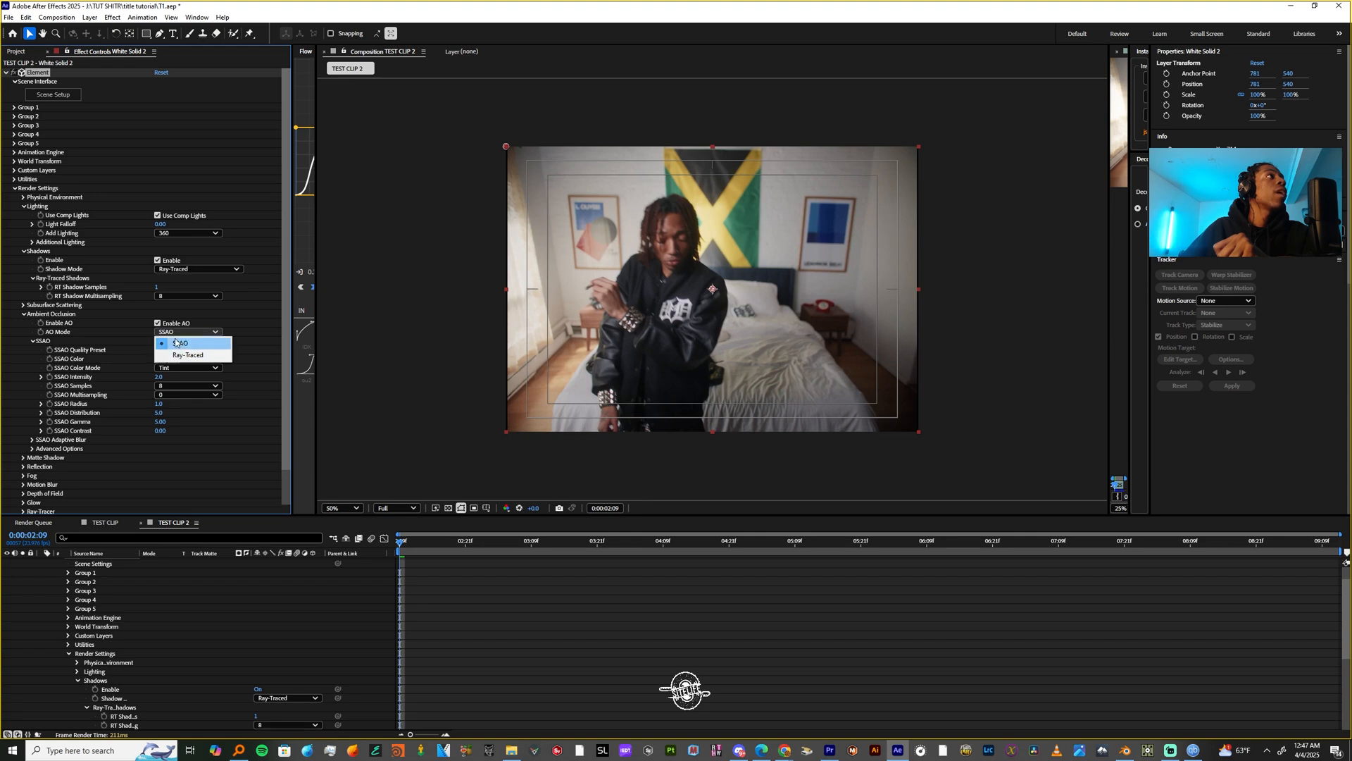
{"action": "left_click", "coordinate": [186, 355]}
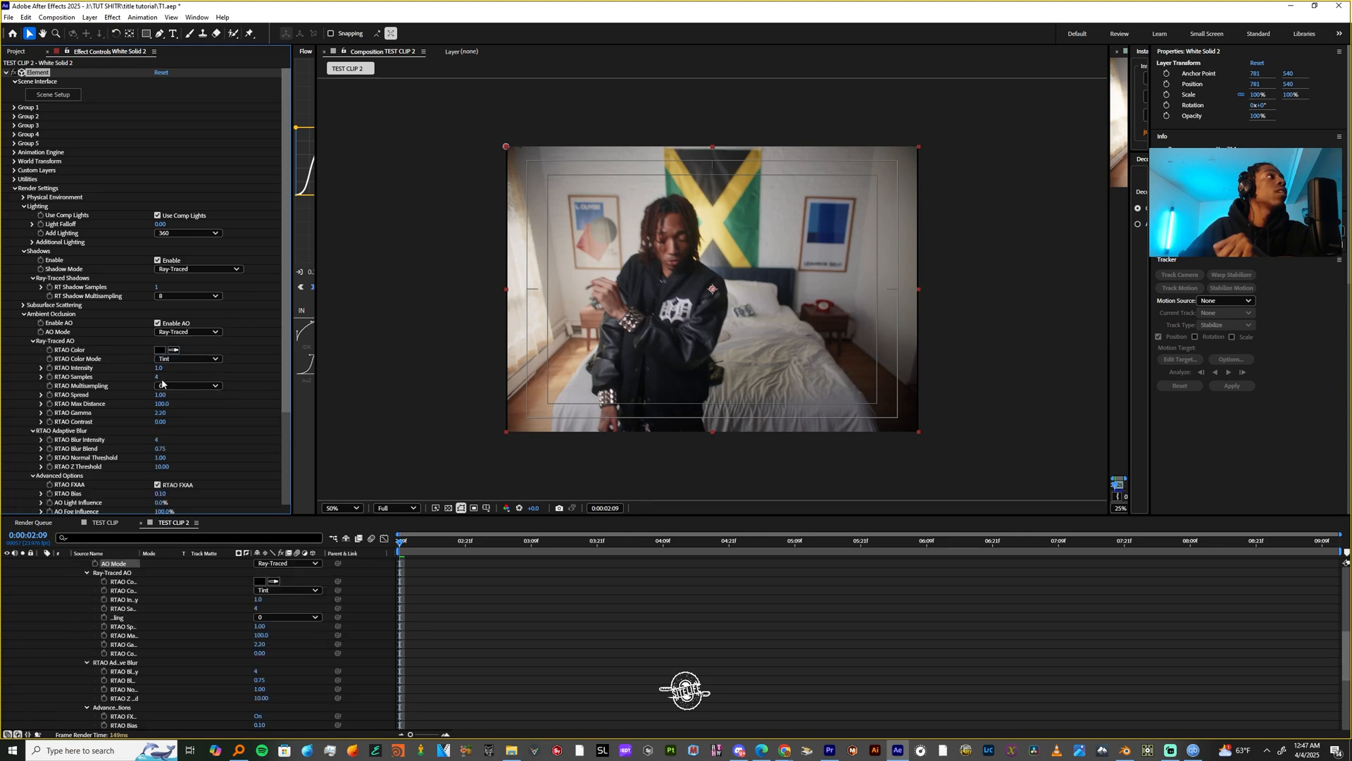
{"action": "left_click", "coordinate": [187, 385]}
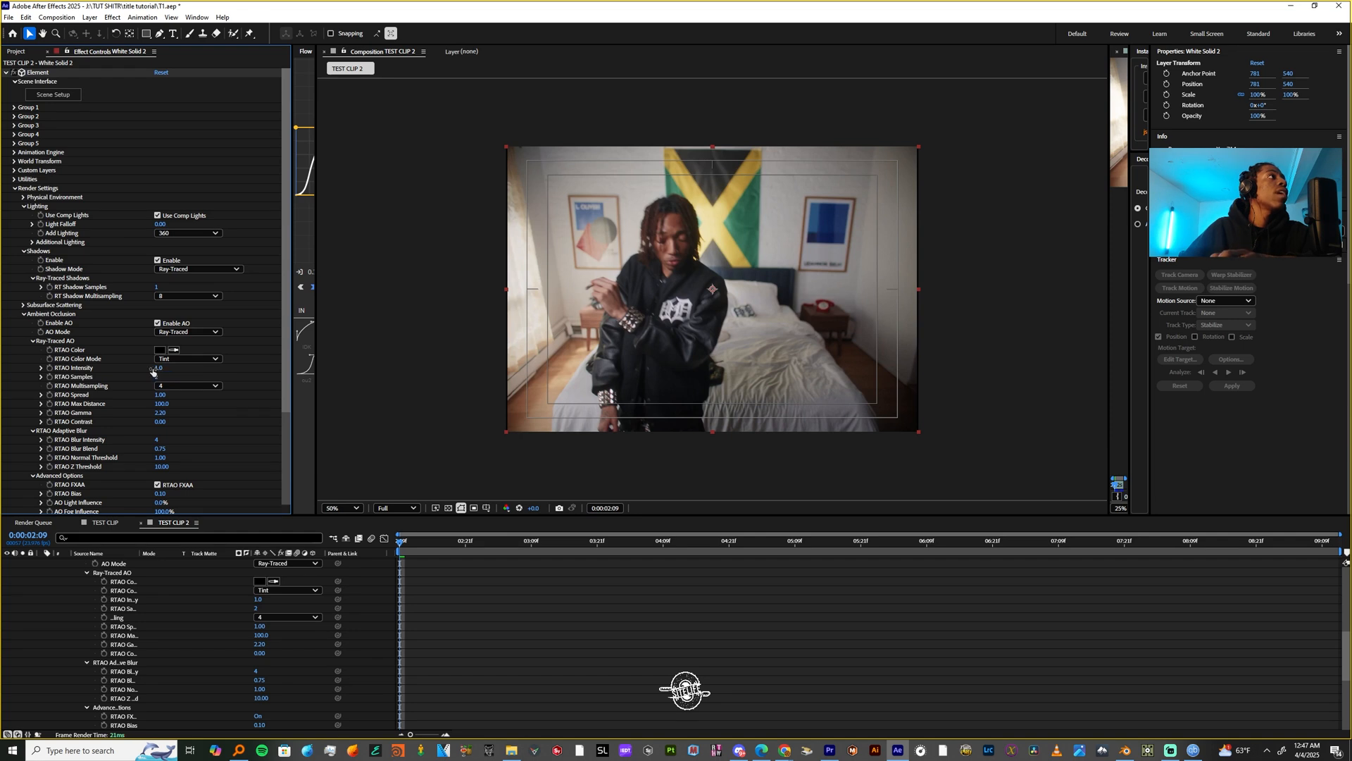
{"action": "left_click", "coordinate": [163, 368]}
{"action": "type", "text": "0.6"}
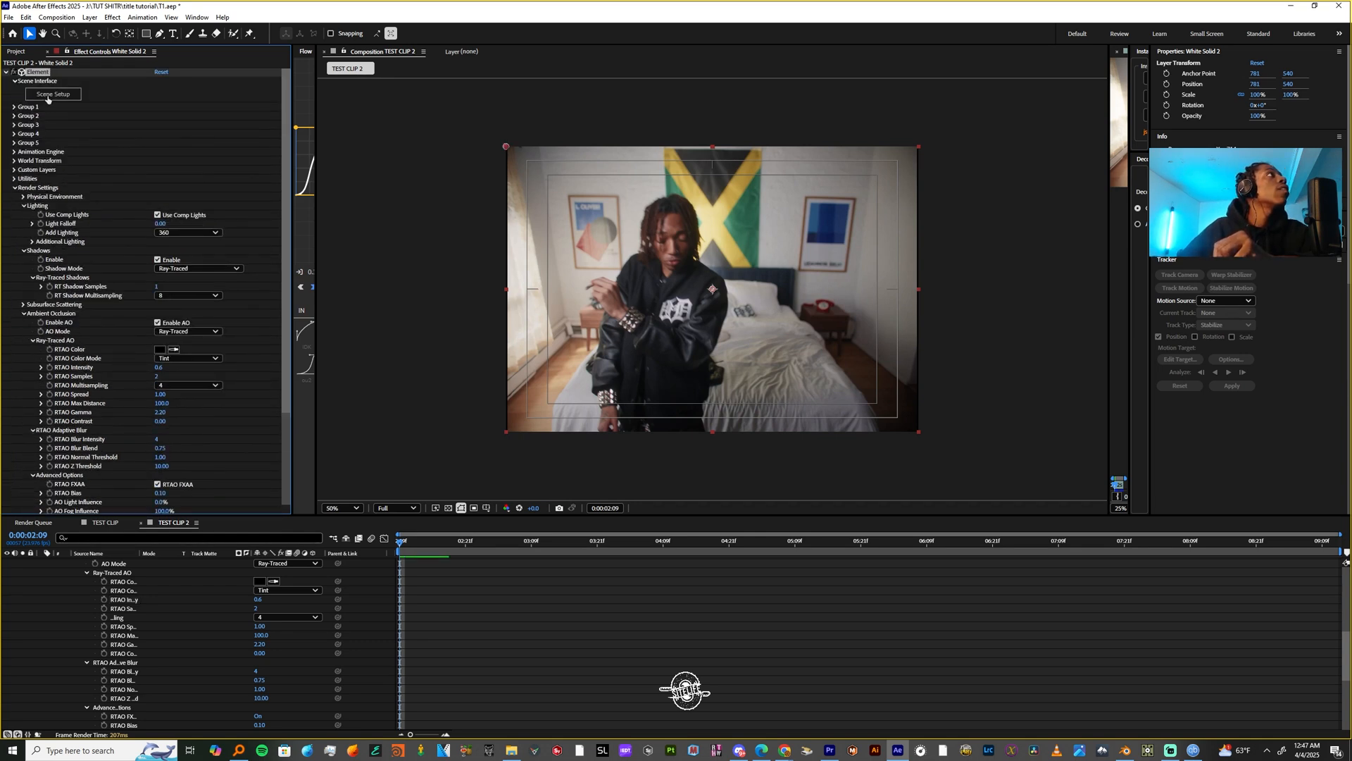
Enter Element's Scene Setup and zoom in on the extruded TUTORIAL JSITEZ model.
{"action": "left_click", "coordinate": [52, 94]}
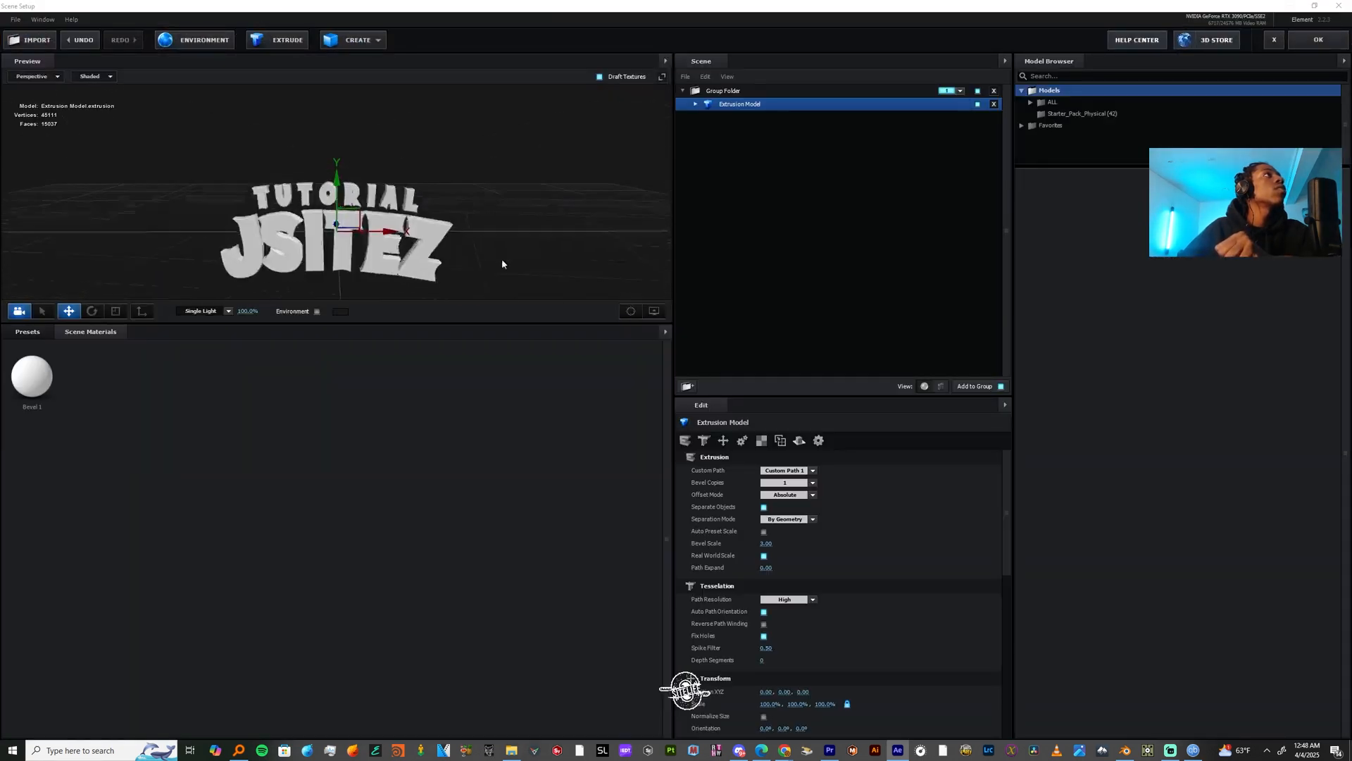
{"action": "left_click_drag", "start_coordinate": [504, 264], "coordinate": [487, 255]}
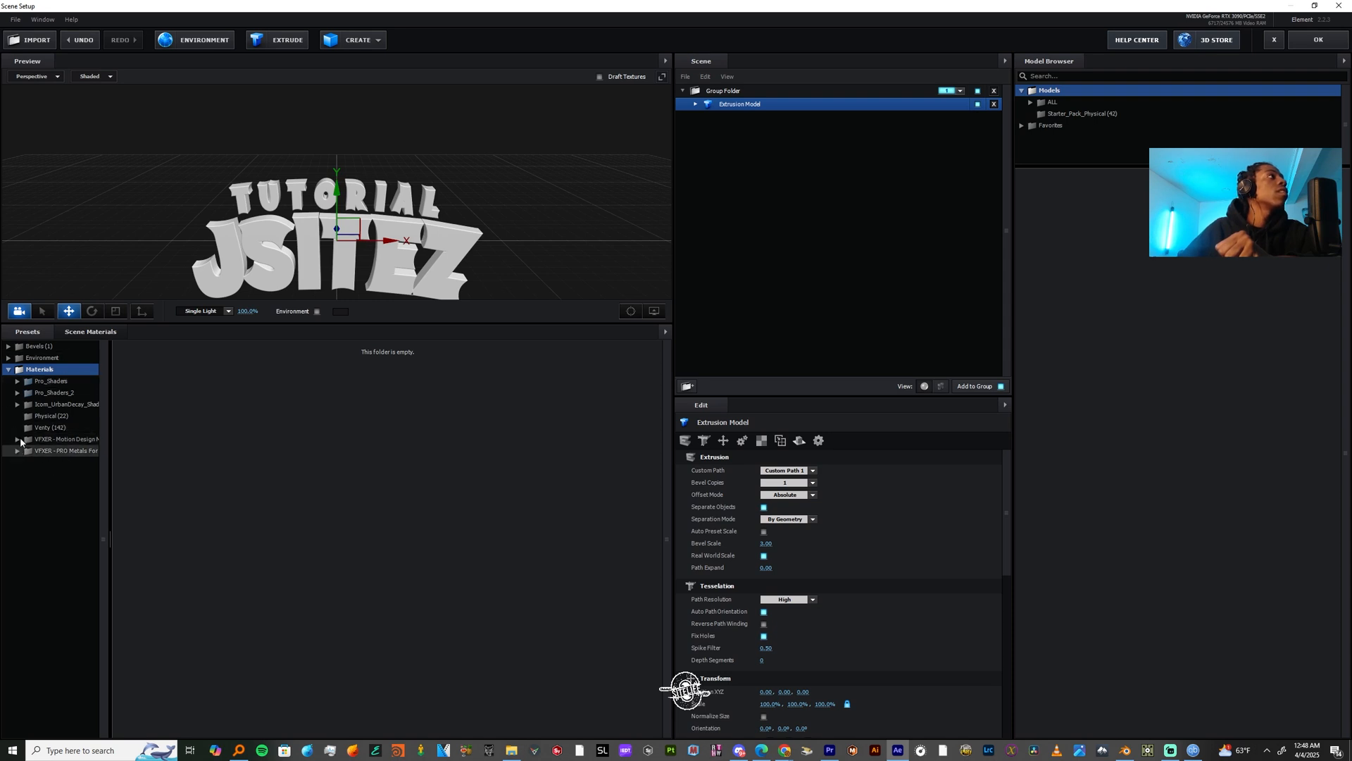
Browse the PRO Metals, Motion Design, Vanity, Urban Decay and Pro_Shaders folders, ending on Physical bevels.
{"action": "left_click", "coordinate": [65, 450]}
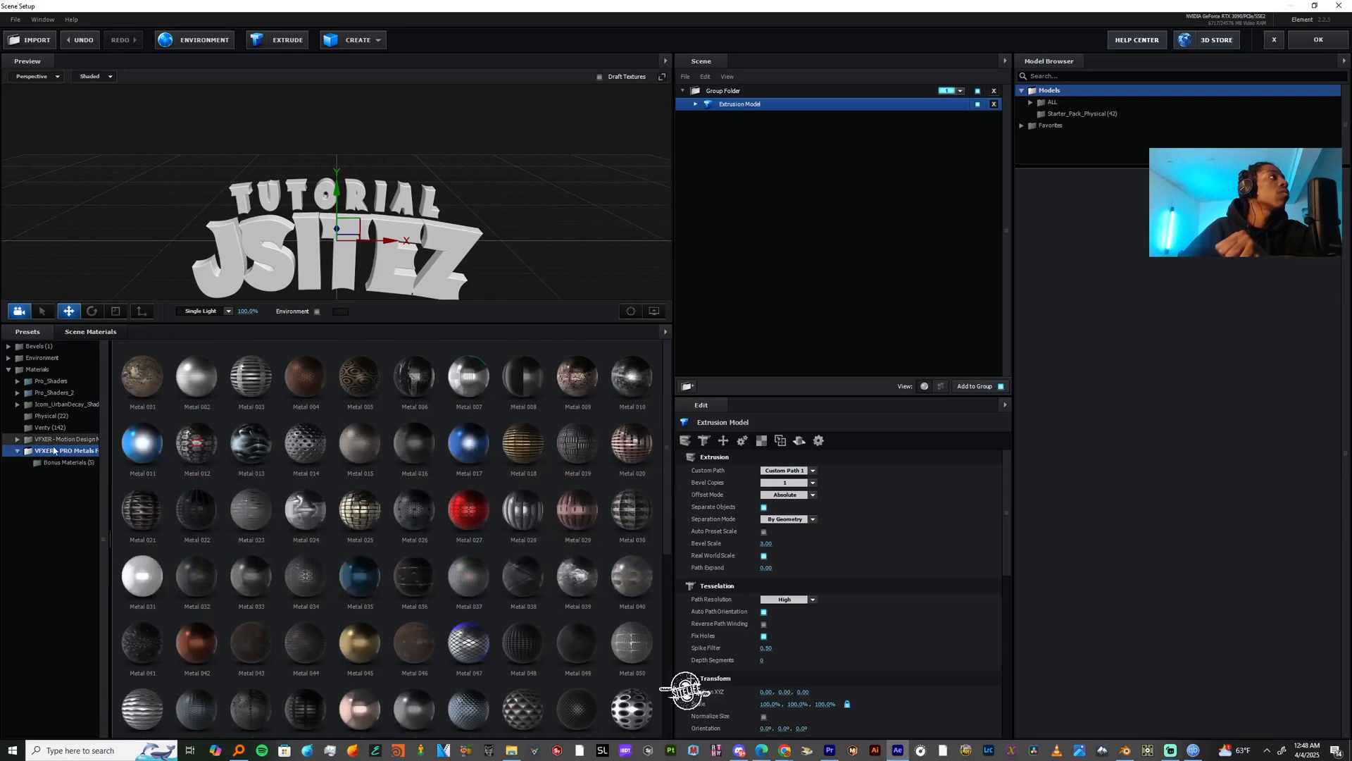
{"action": "left_click", "coordinate": [64, 438]}
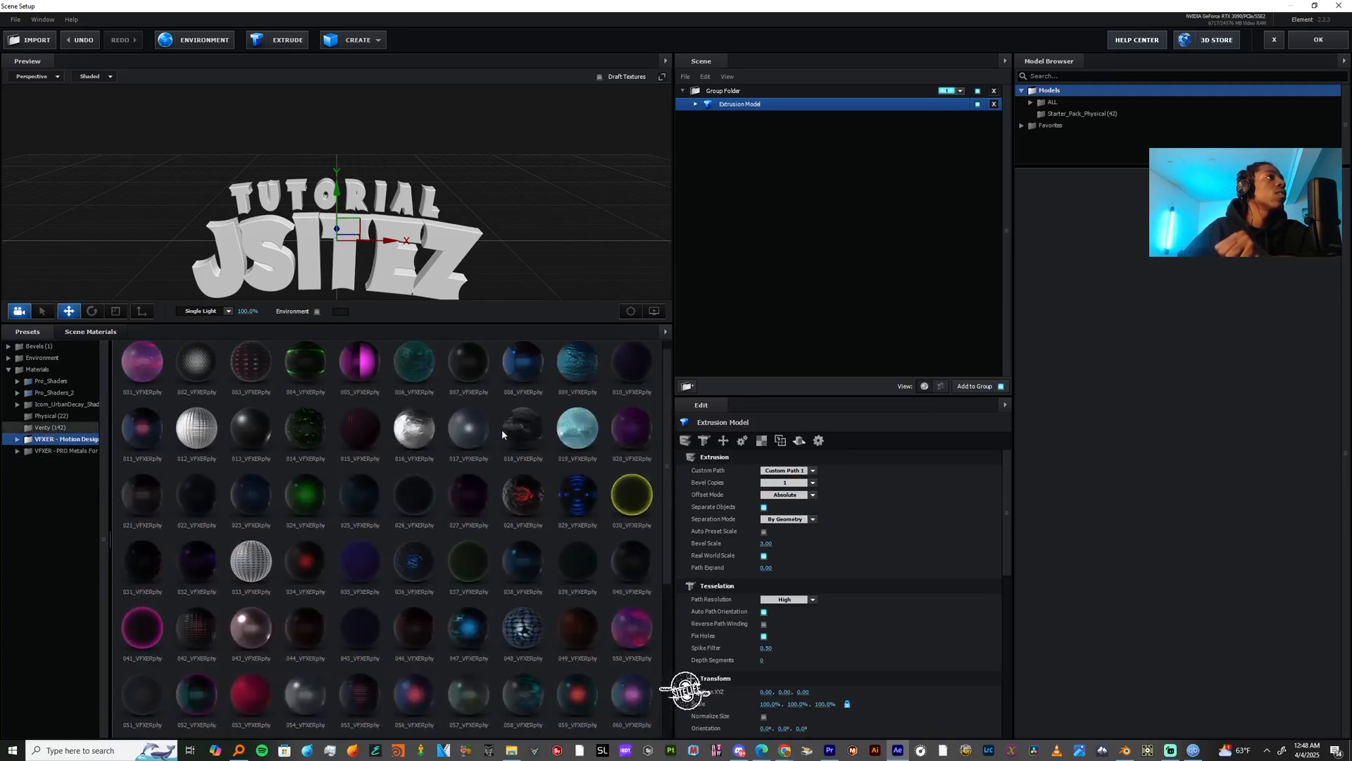
{"action": "left_click", "coordinate": [50, 427]}
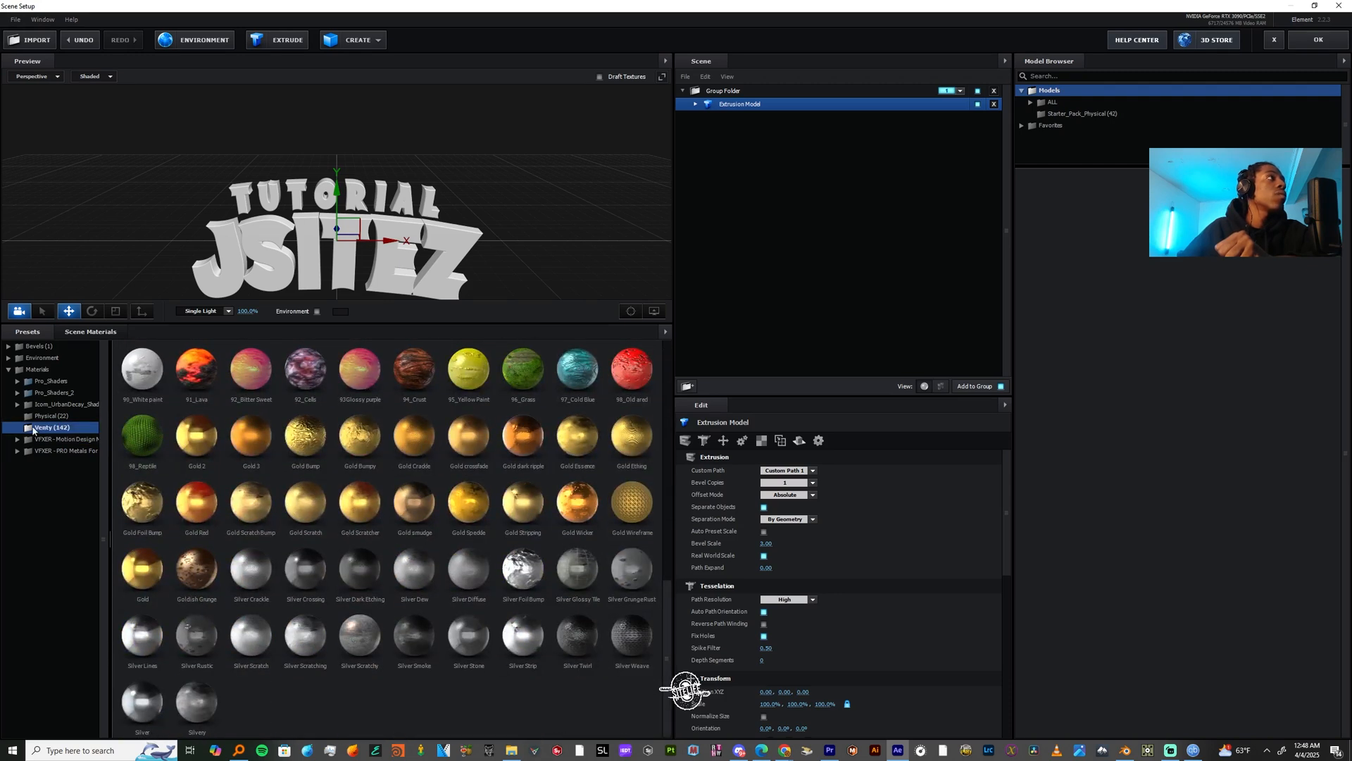
{"action": "left_click", "coordinate": [68, 404]}
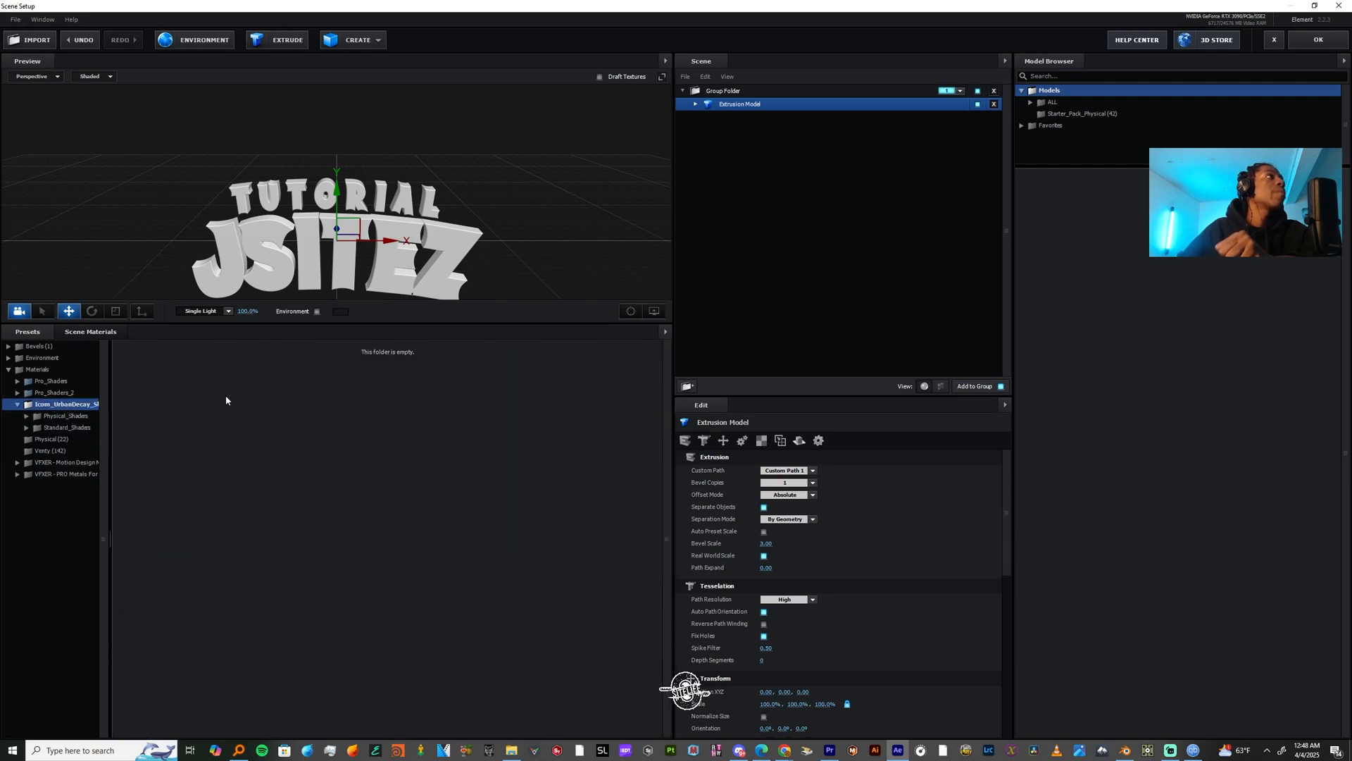
{"action": "left_click", "coordinate": [51, 380]}
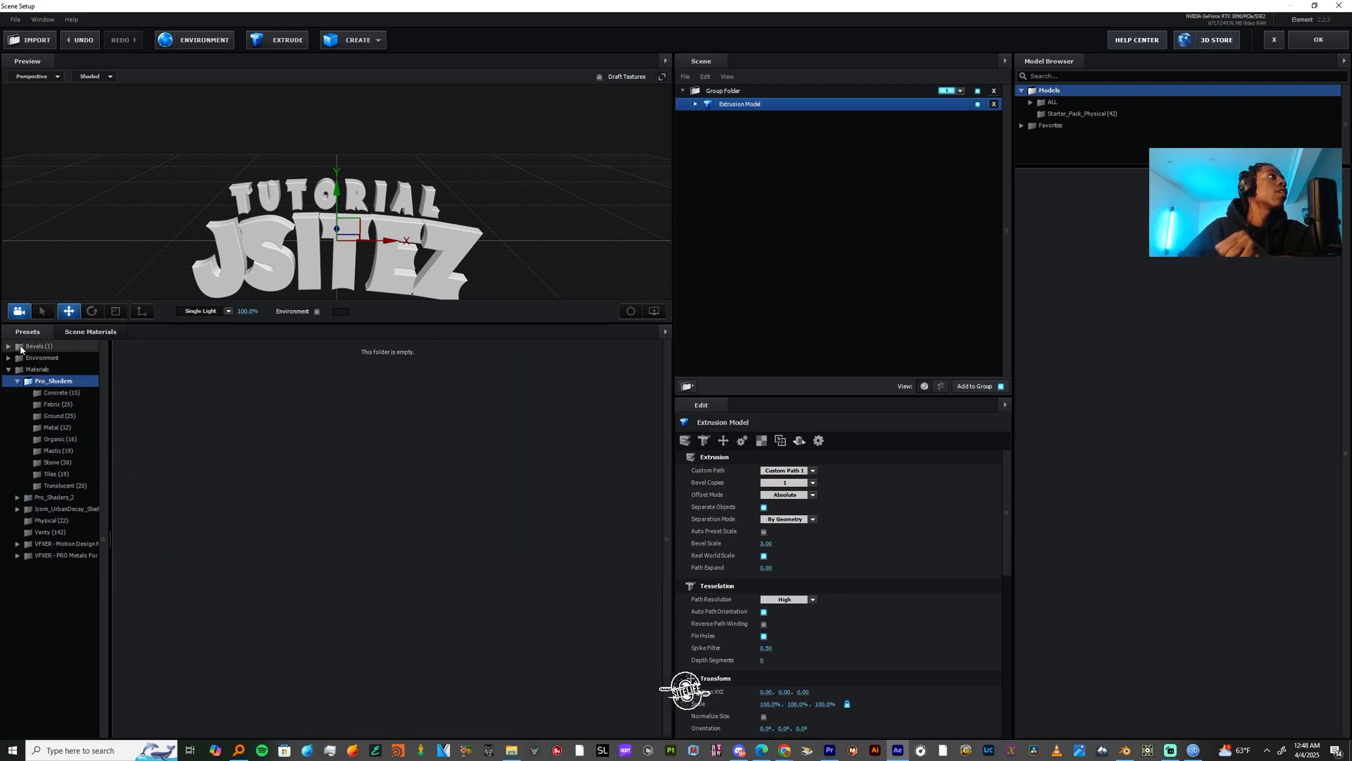
{"action": "left_click", "coordinate": [51, 357]}
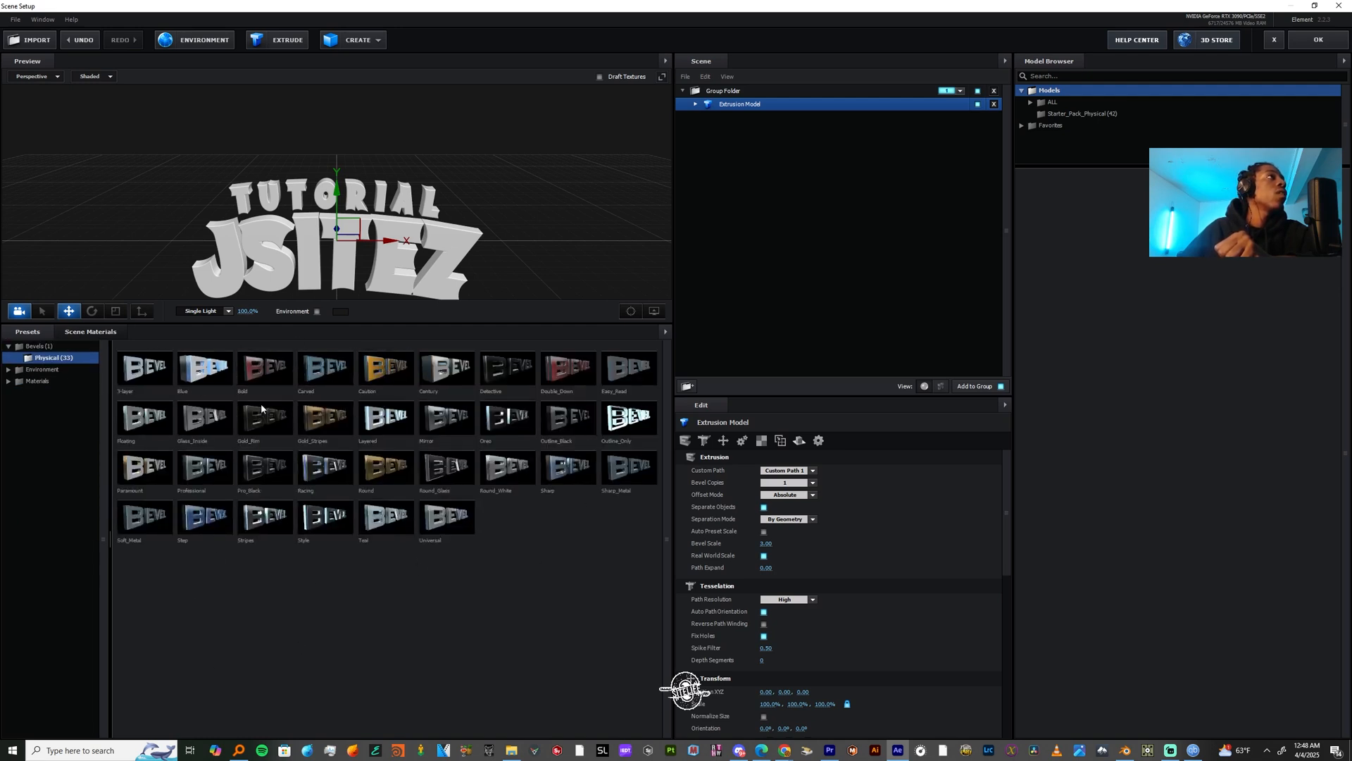
Apply a Physical bevel preset, reduce Bevel 1's depth and offset, and push Paint's Z offset forward.
{"action": "left_click", "coordinate": [144, 366]}
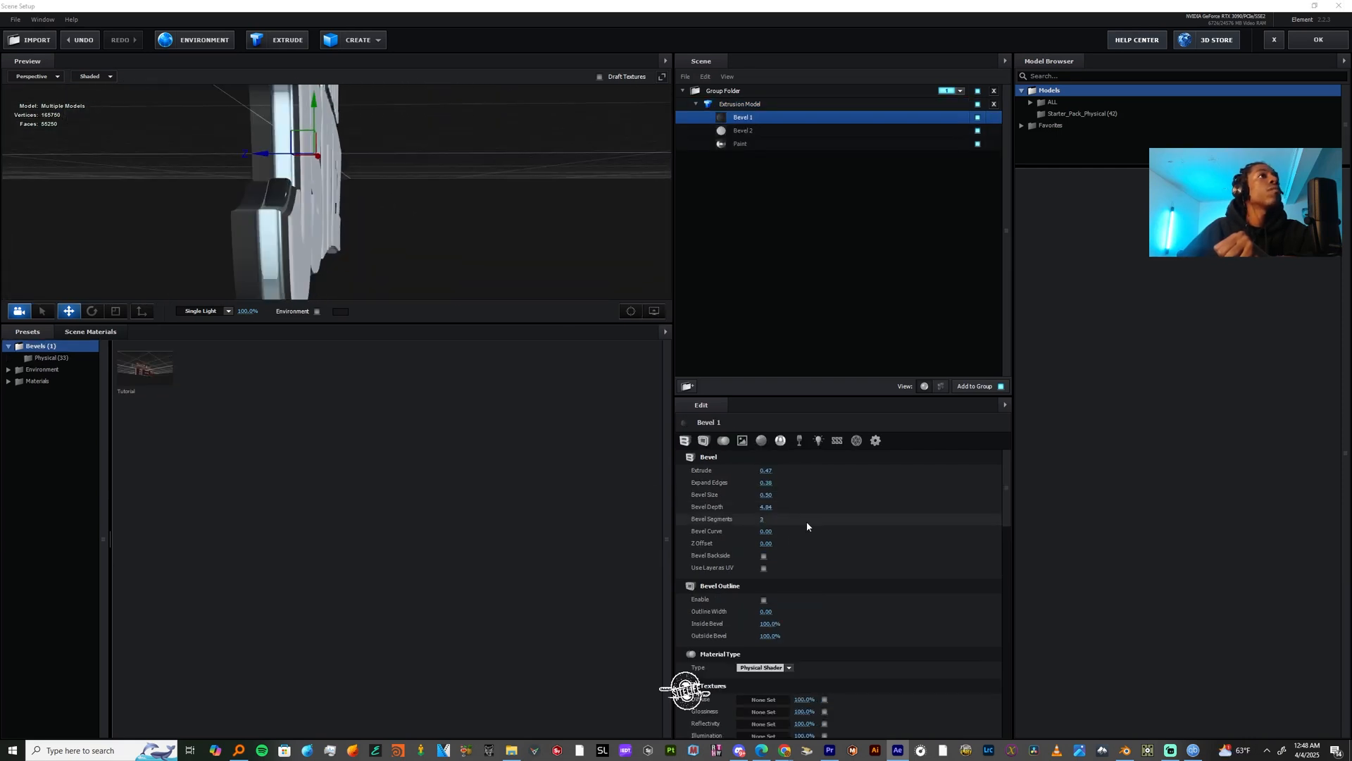
{"action": "left_click_drag", "start_coordinate": [766, 542], "coordinate": [724, 542]}
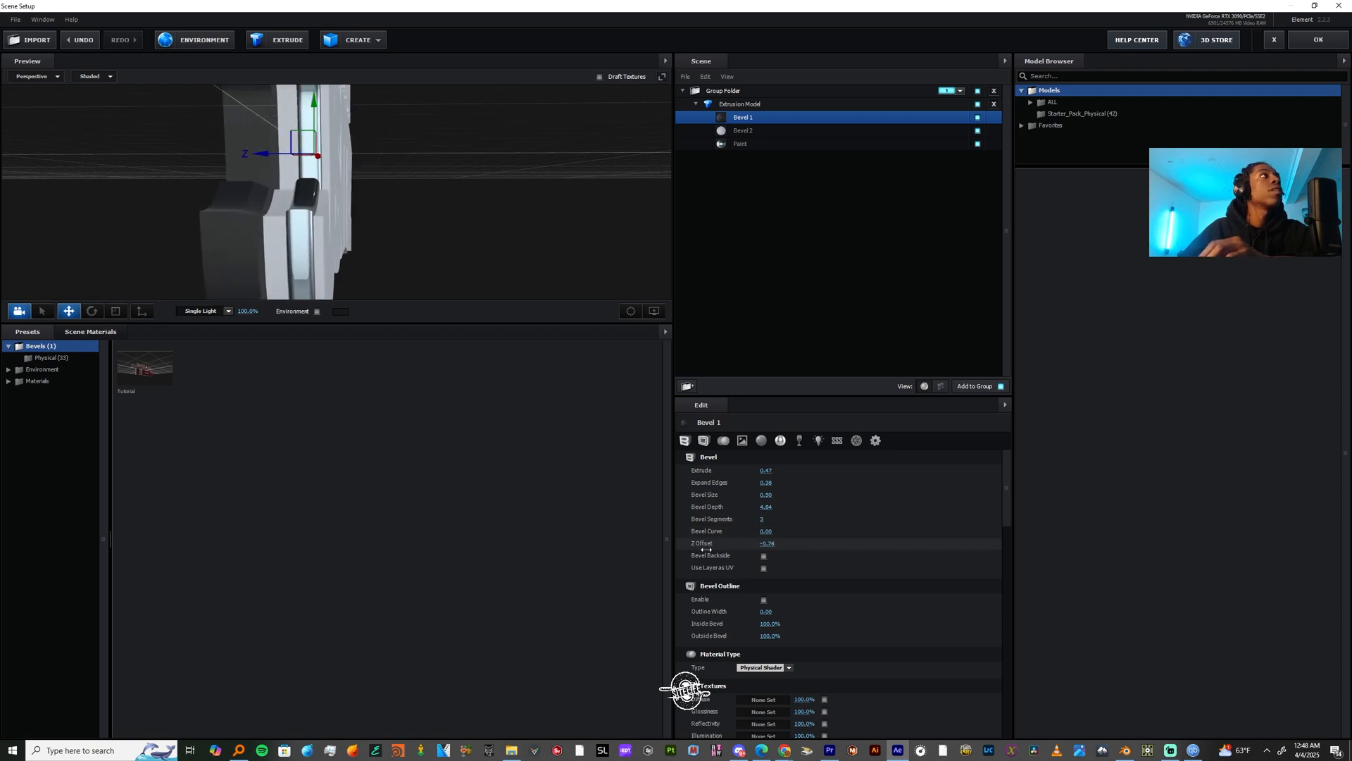
{"action": "left_click_drag", "start_coordinate": [766, 542], "coordinate": [785, 541]}
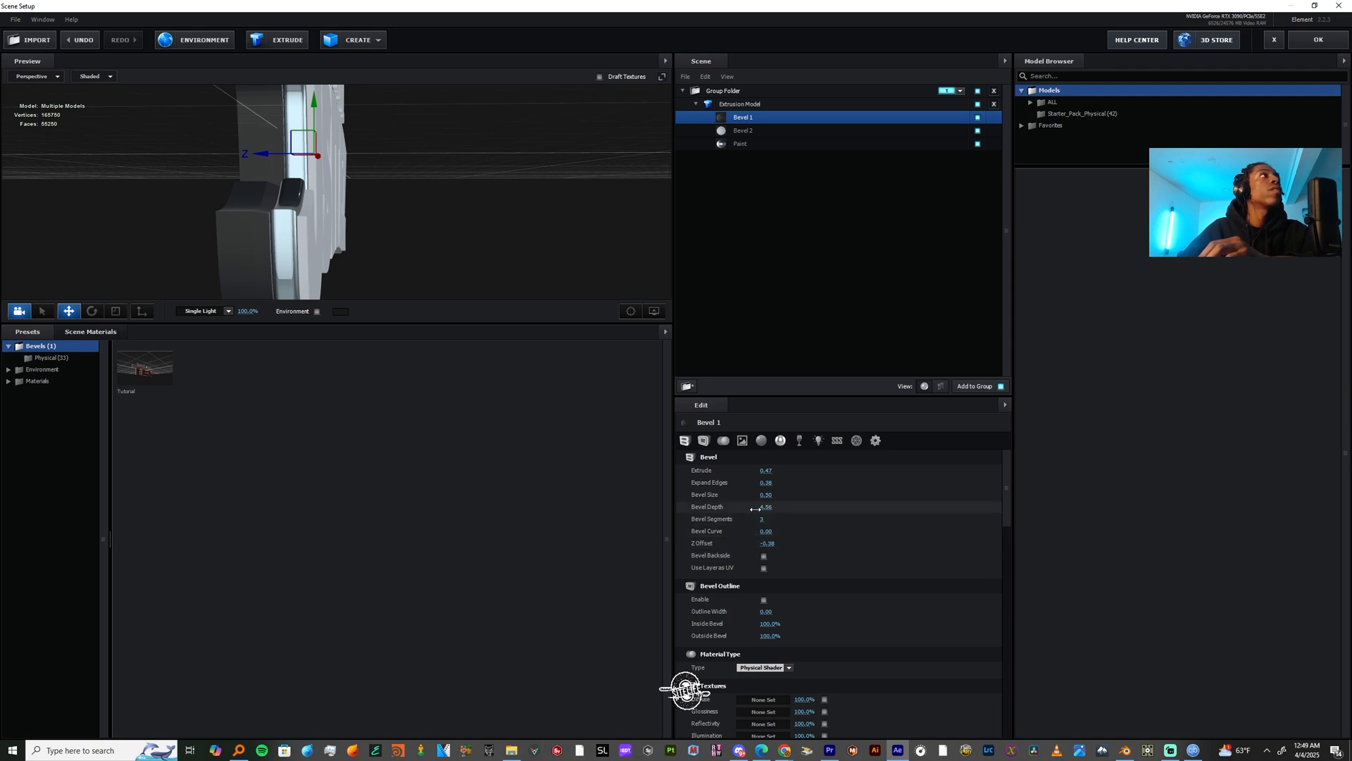
{"action": "left_click_drag", "start_coordinate": [766, 506], "coordinate": [577, 563]}
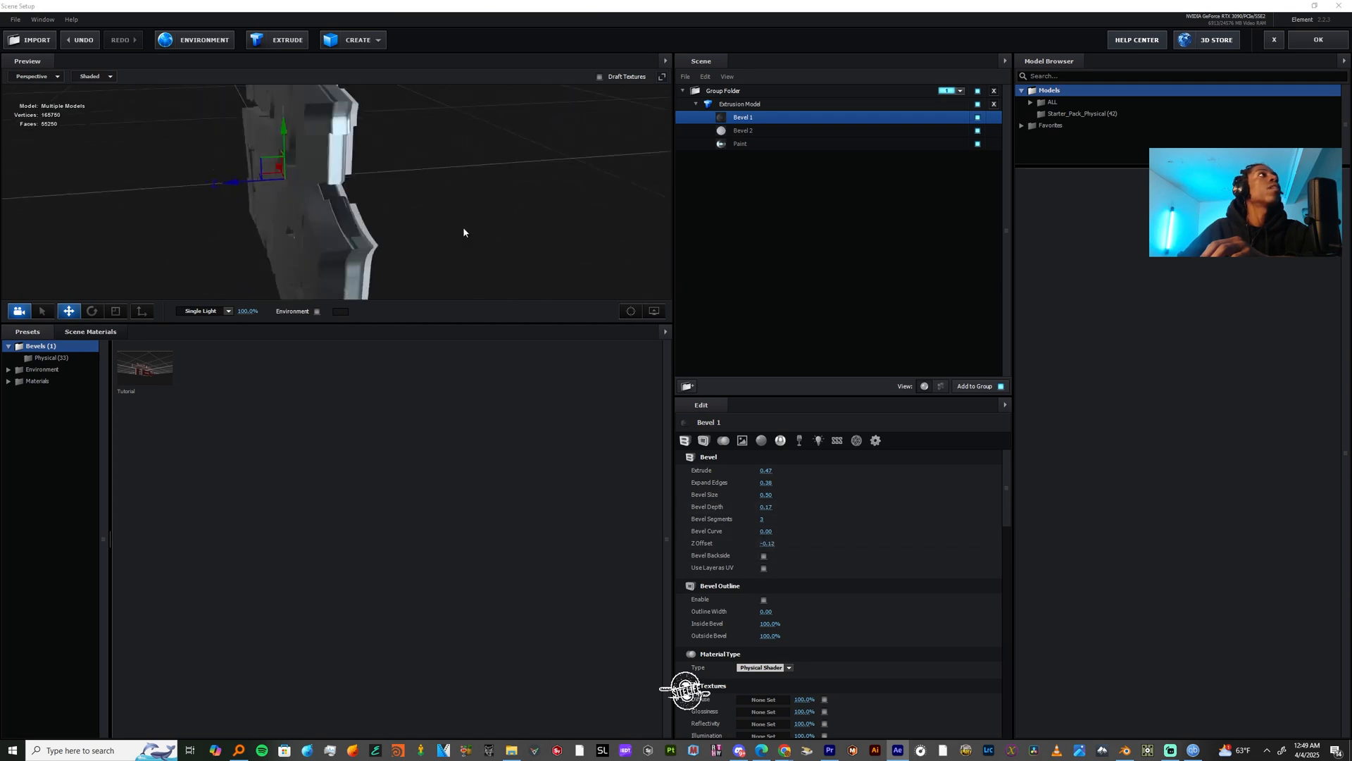
{"action": "left_click", "coordinate": [739, 143]}
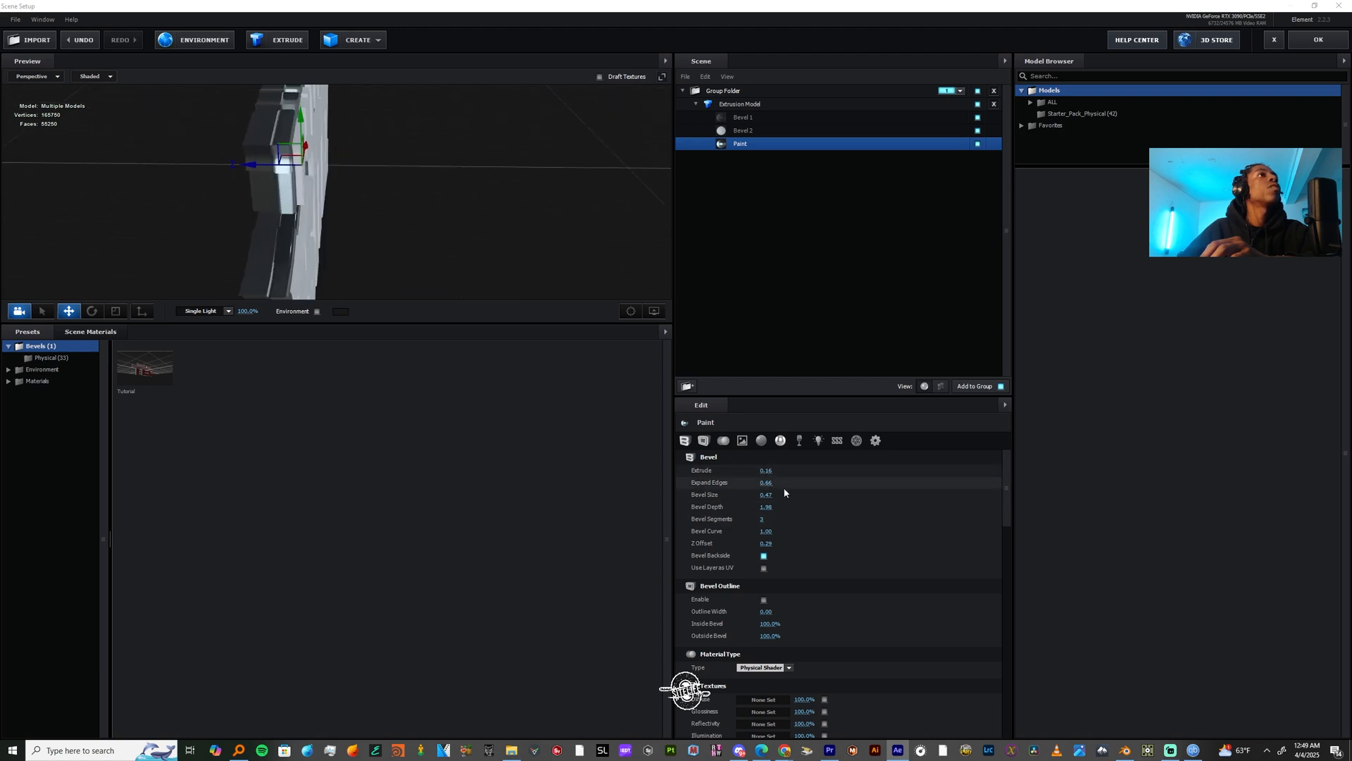
{"action": "left_click_drag", "start_coordinate": [766, 542], "coordinate": [776, 542]}
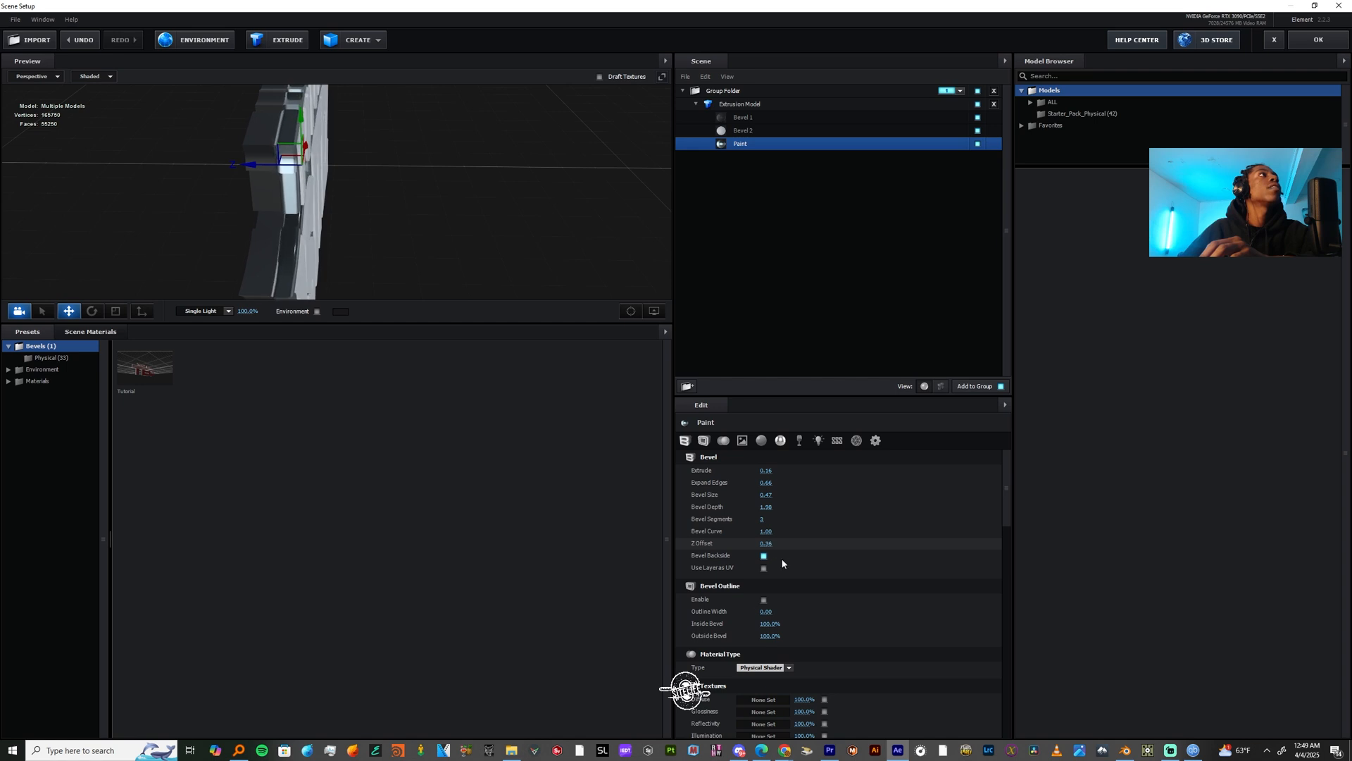
Increase the Paint part's extrusion and move Bevel 2 forward with its Z offset.
{"action": "left_click", "coordinate": [742, 129]}
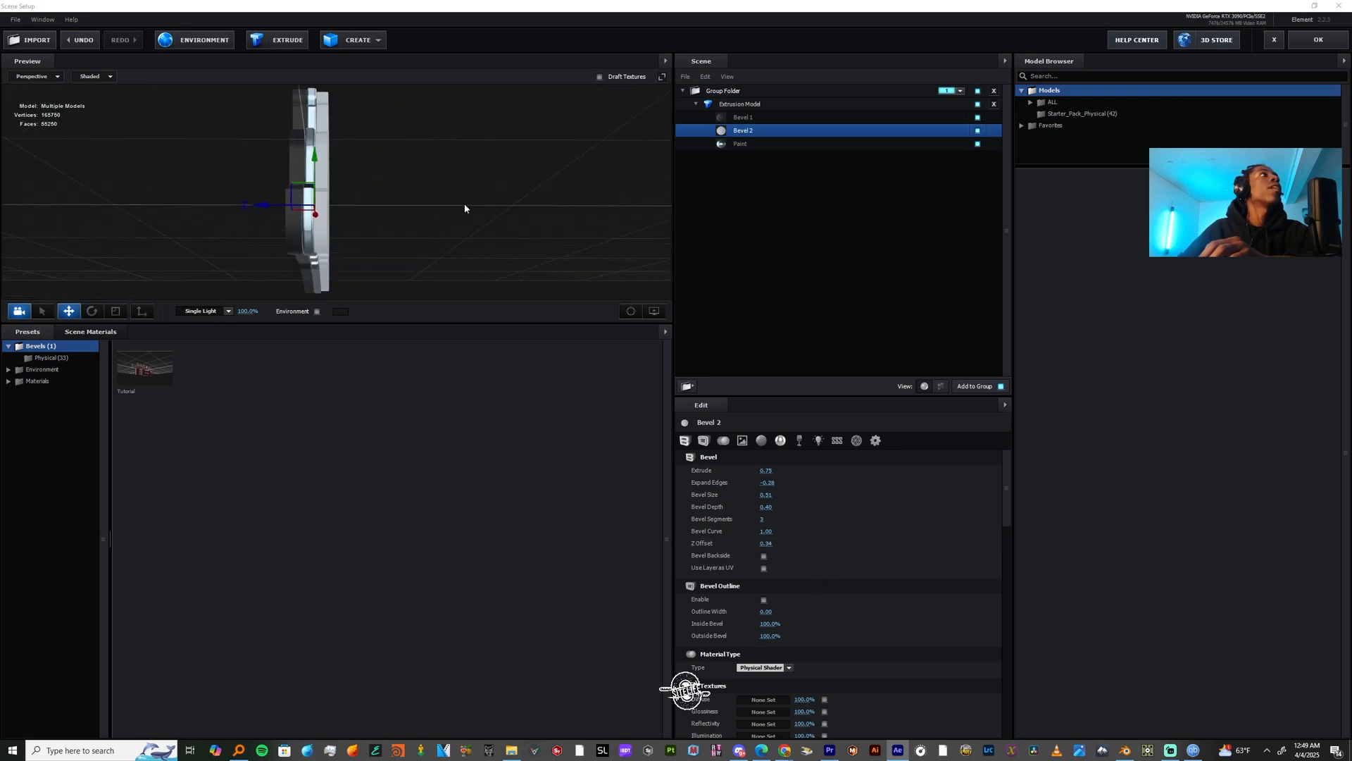
{"action": "left_click", "coordinate": [740, 144]}
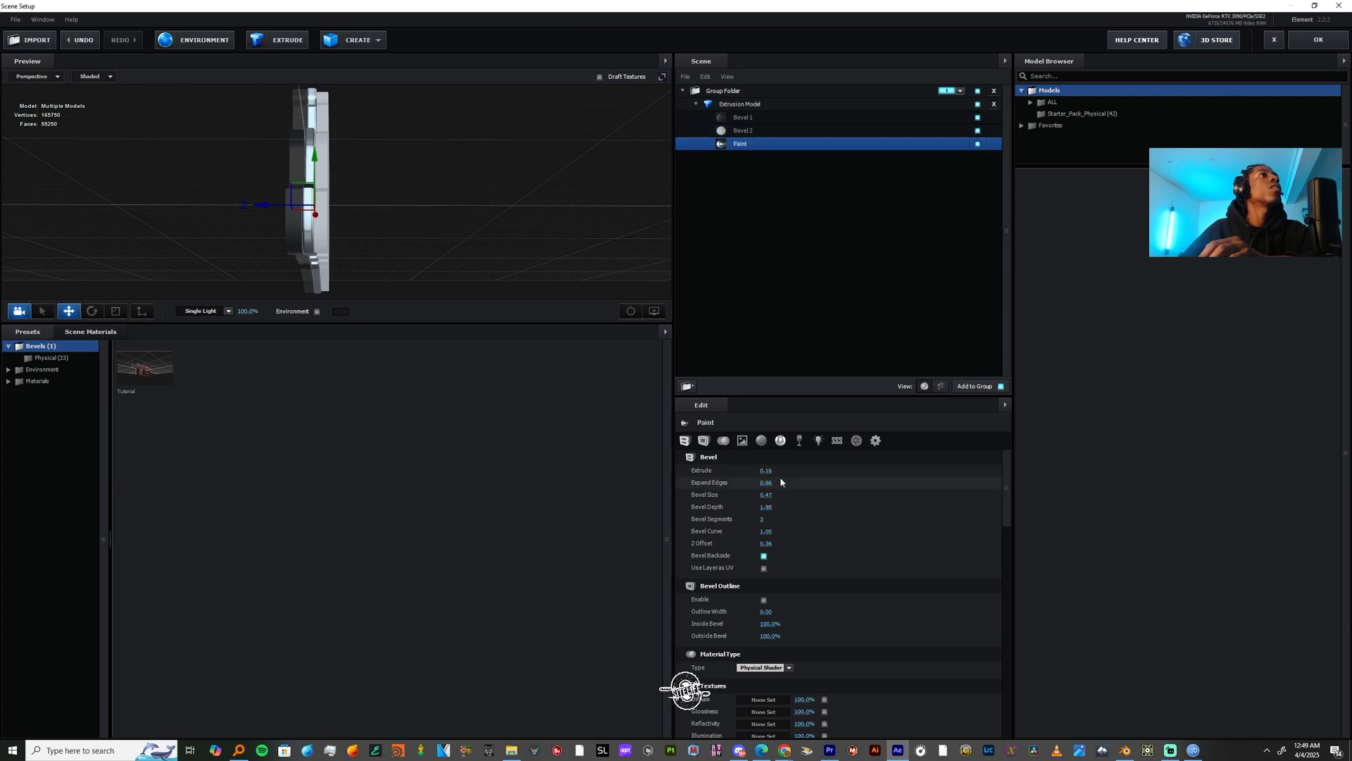
{"action": "left_click_drag", "start_coordinate": [766, 470], "coordinate": [786, 471]}
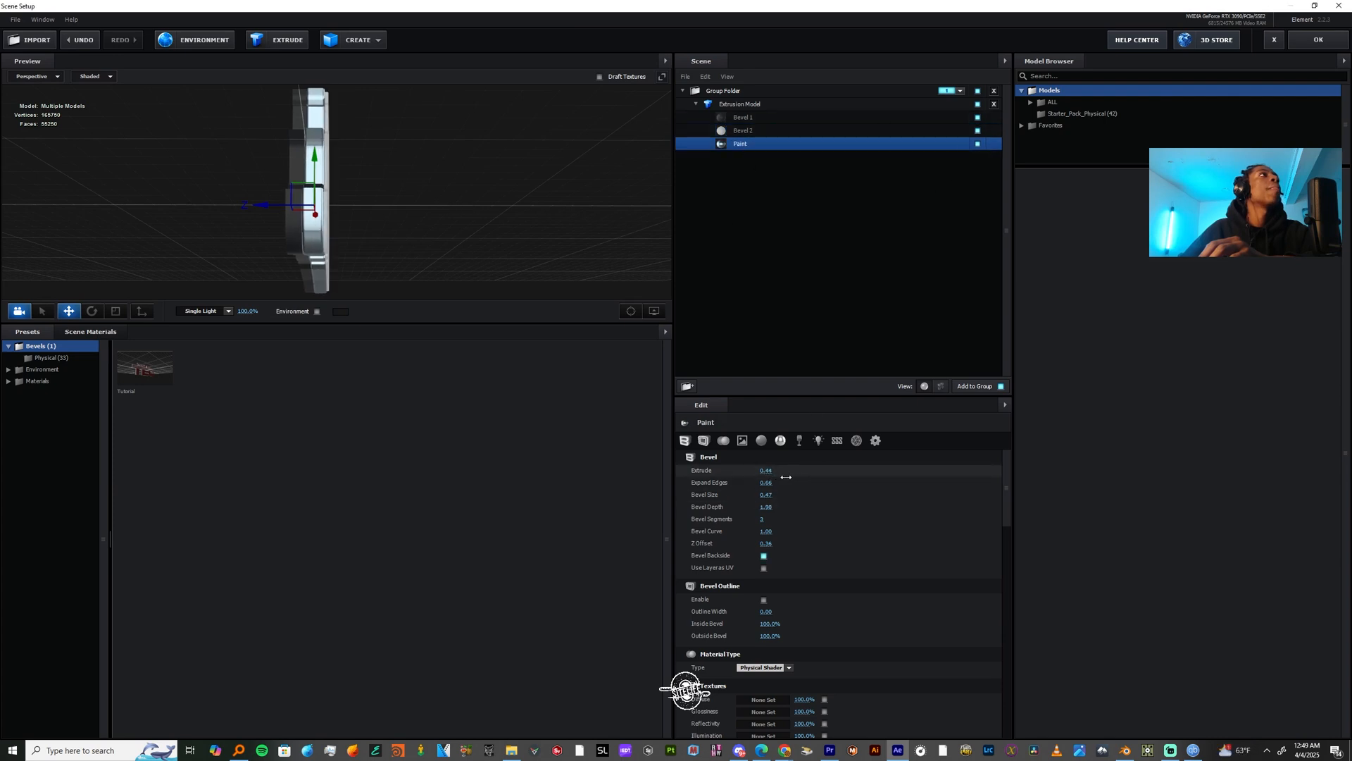
{"action": "left_click", "coordinate": [742, 117]}
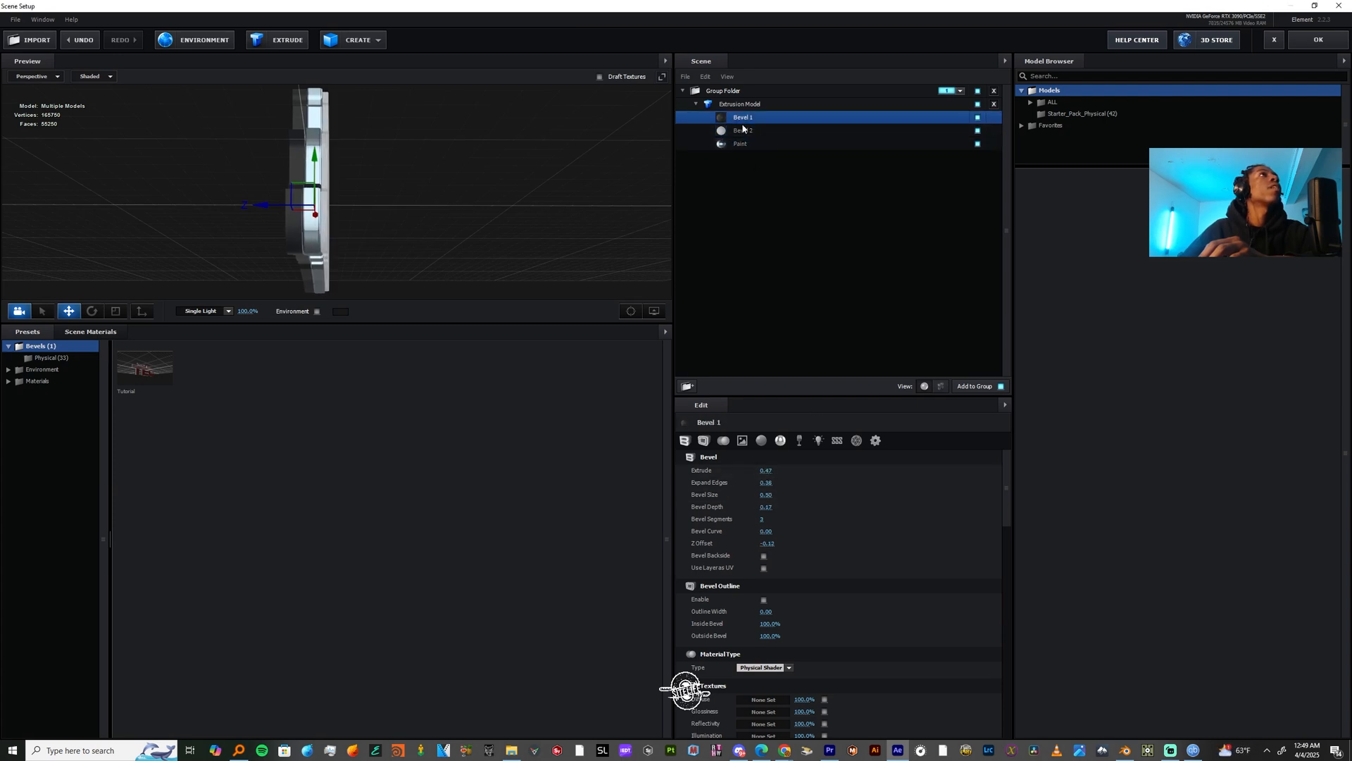
{"action": "left_click", "coordinate": [742, 130]}
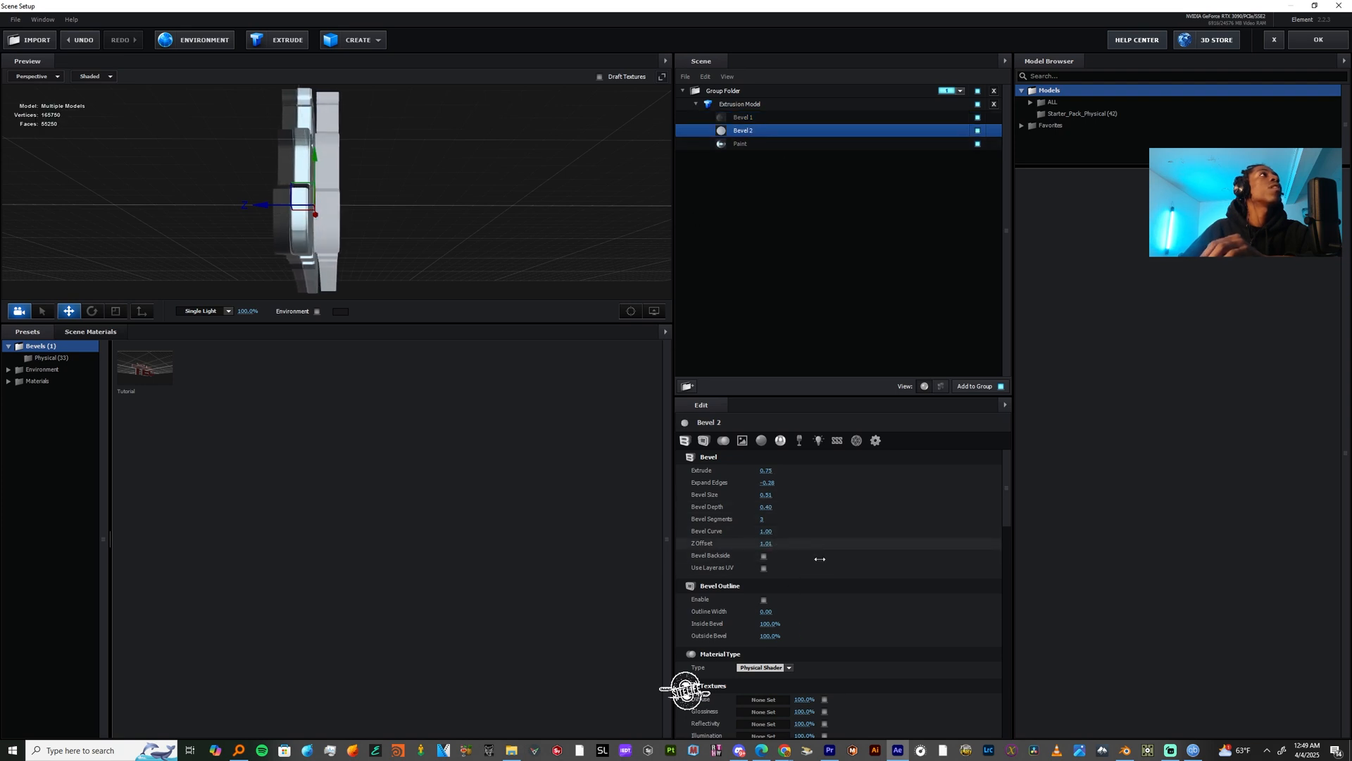
{"action": "left_click_drag", "start_coordinate": [766, 542], "coordinate": [736, 542]}
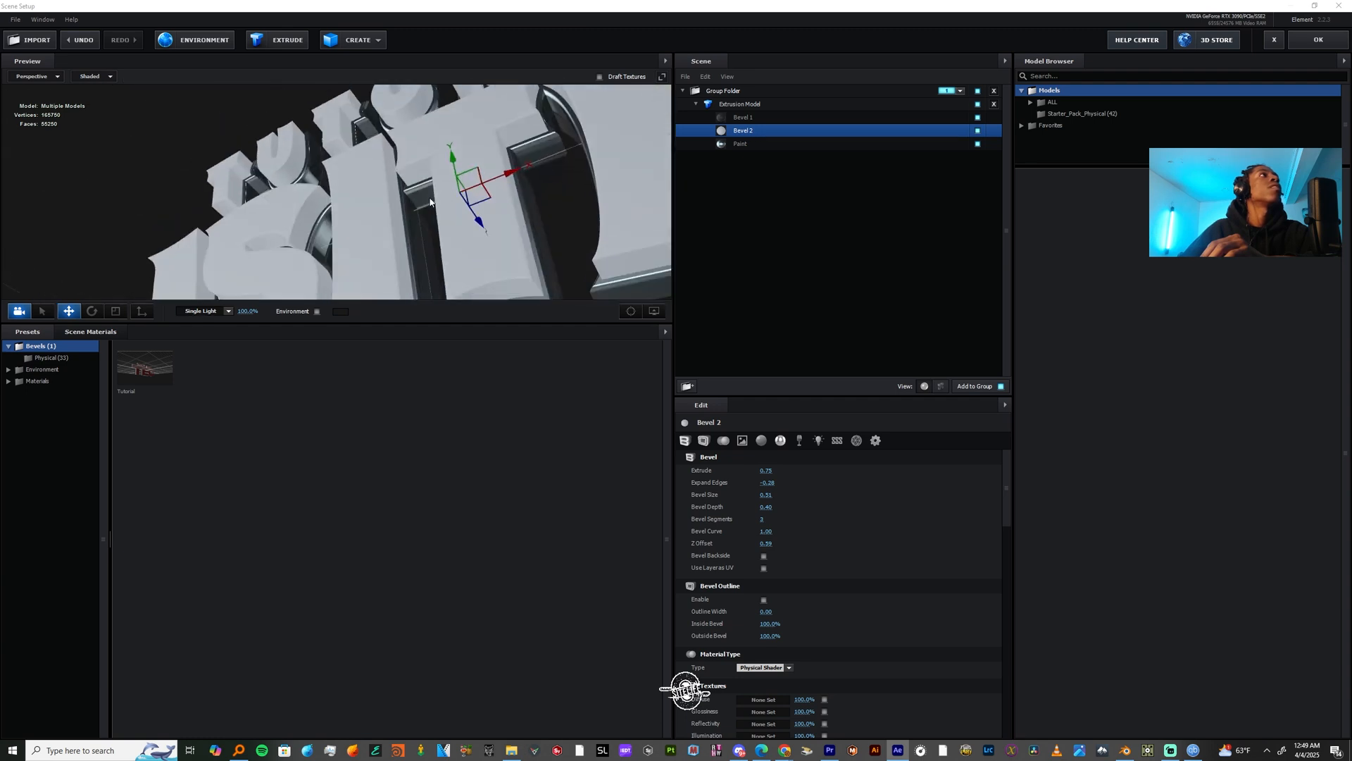
Browse the Pro_Shaders_2 metal materials and select the Bevel 2 part.
{"action": "left_click", "coordinate": [58, 393]}
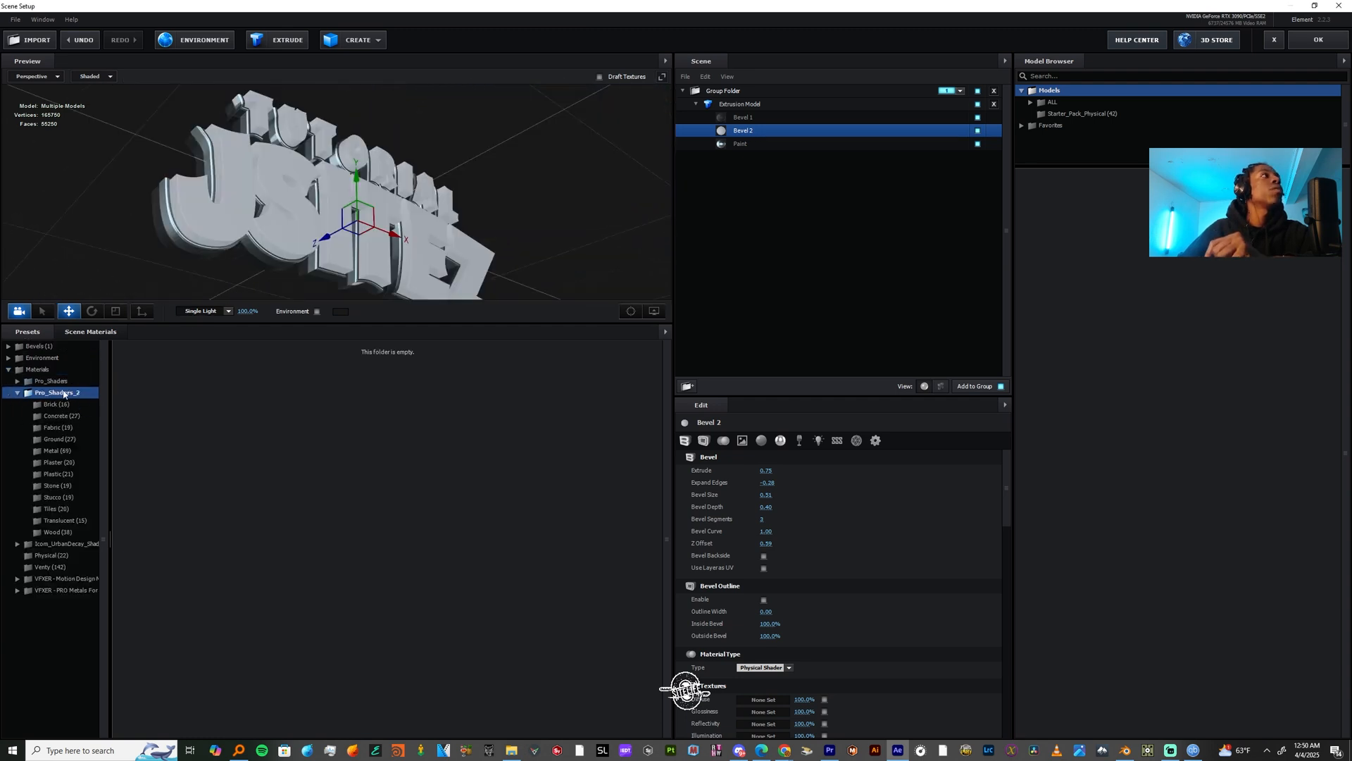
{"action": "left_click", "coordinate": [52, 451]}
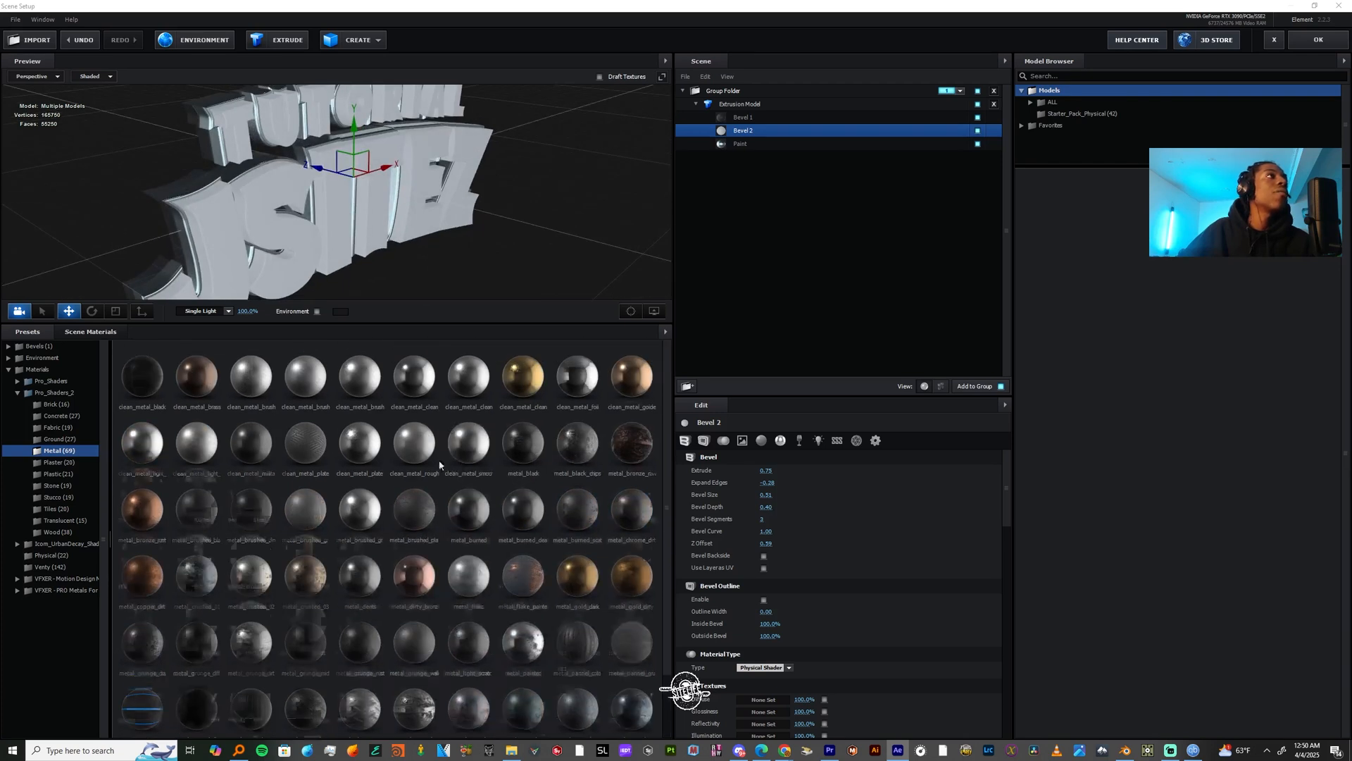
{"action": "scroll", "scroll_direction": "down", "scroll_amount": 3}
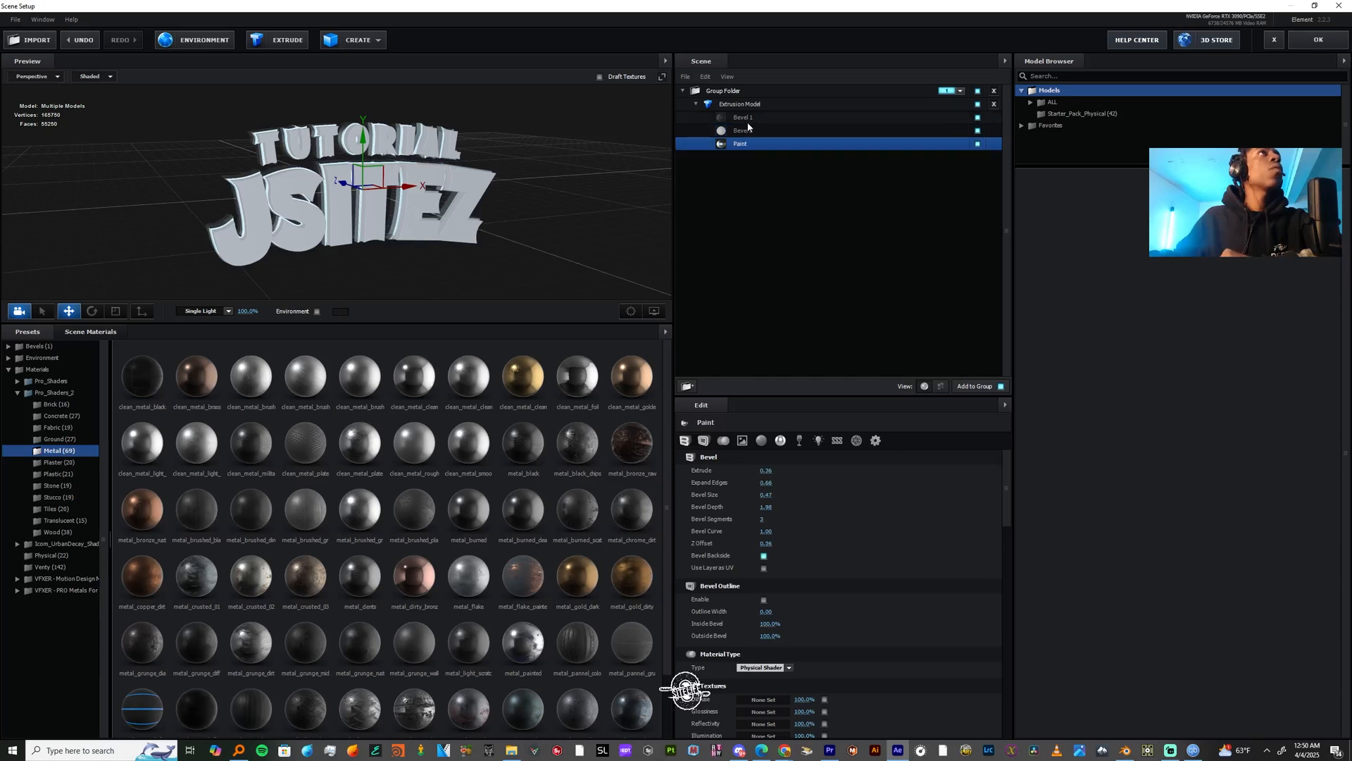
{"action": "left_click", "coordinate": [744, 129]}
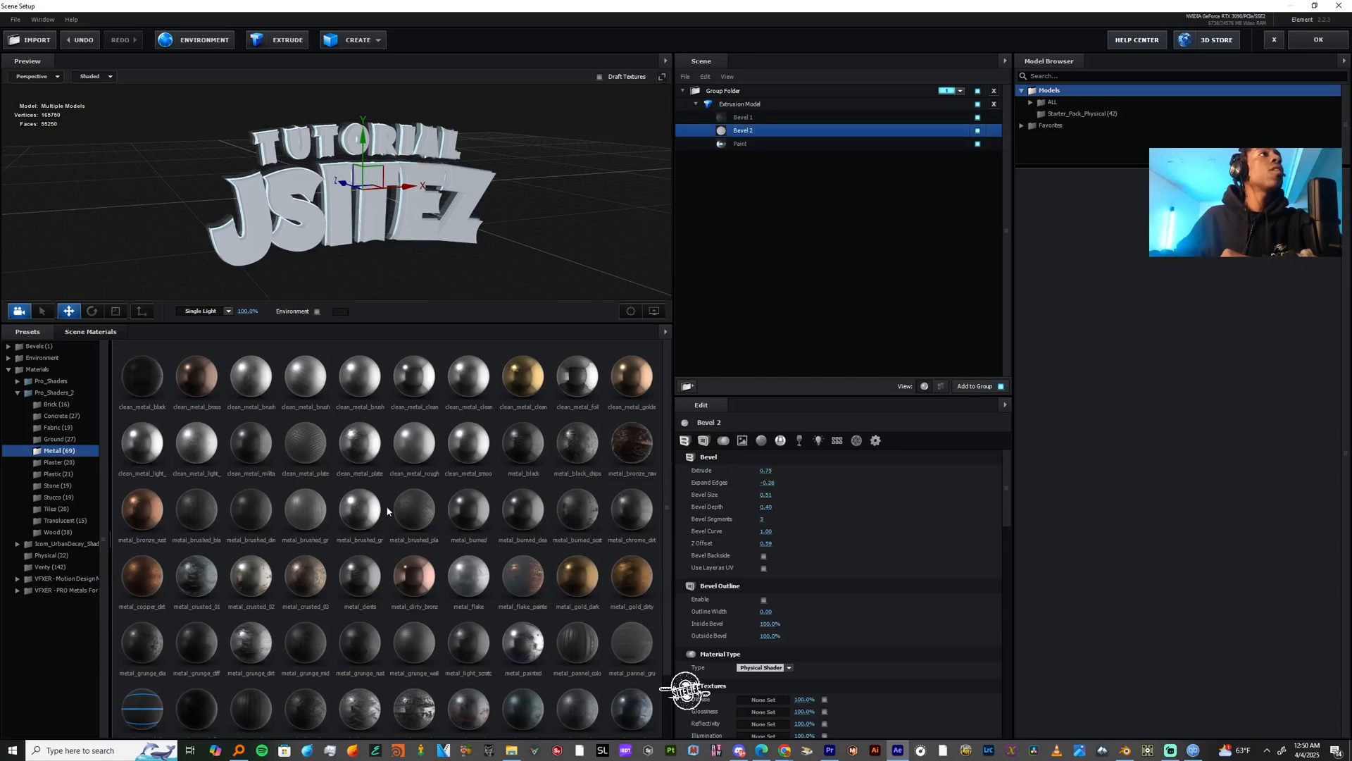
Apply orange speckle_3a to the faces, metal_grunge_dirty to the edges and c-fiber_3 to the third slot.
{"action": "left_click", "coordinate": [739, 144]}
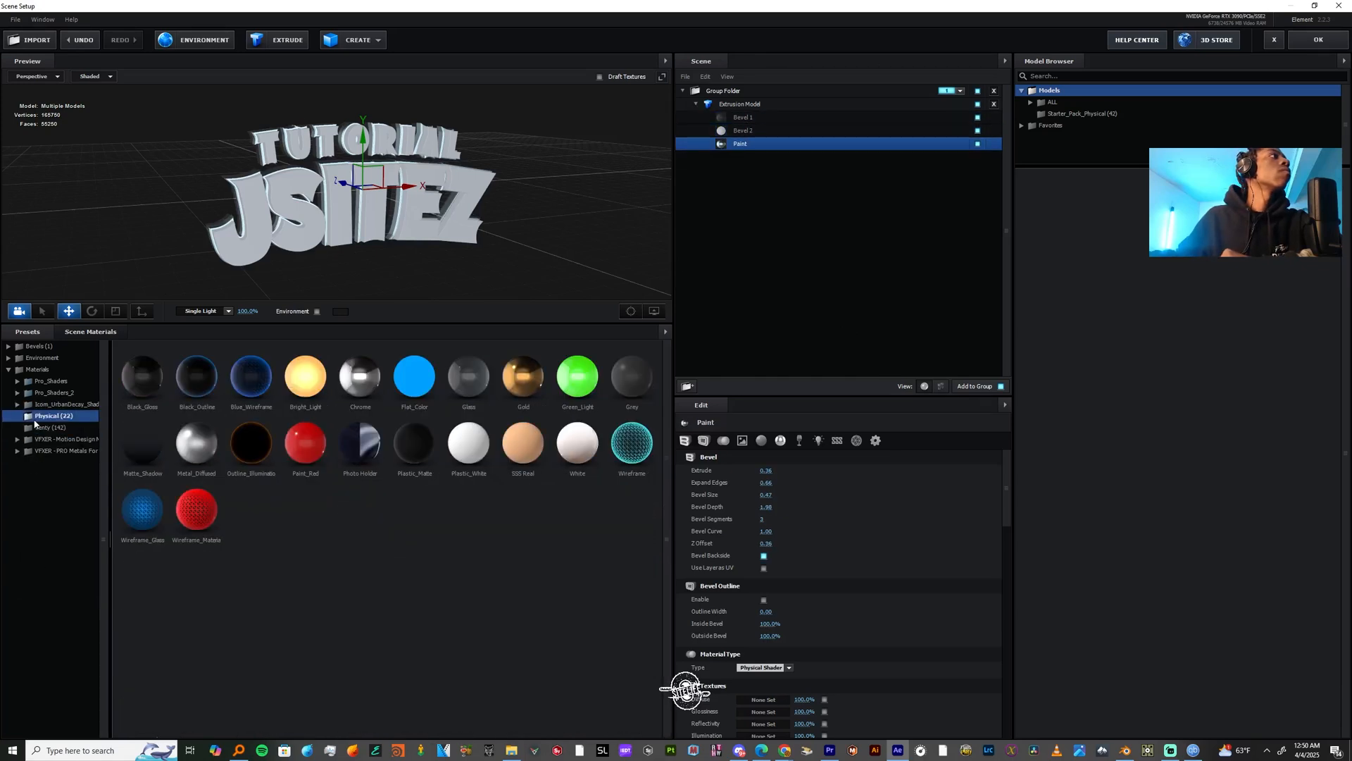
{"action": "left_click", "coordinate": [63, 462]}
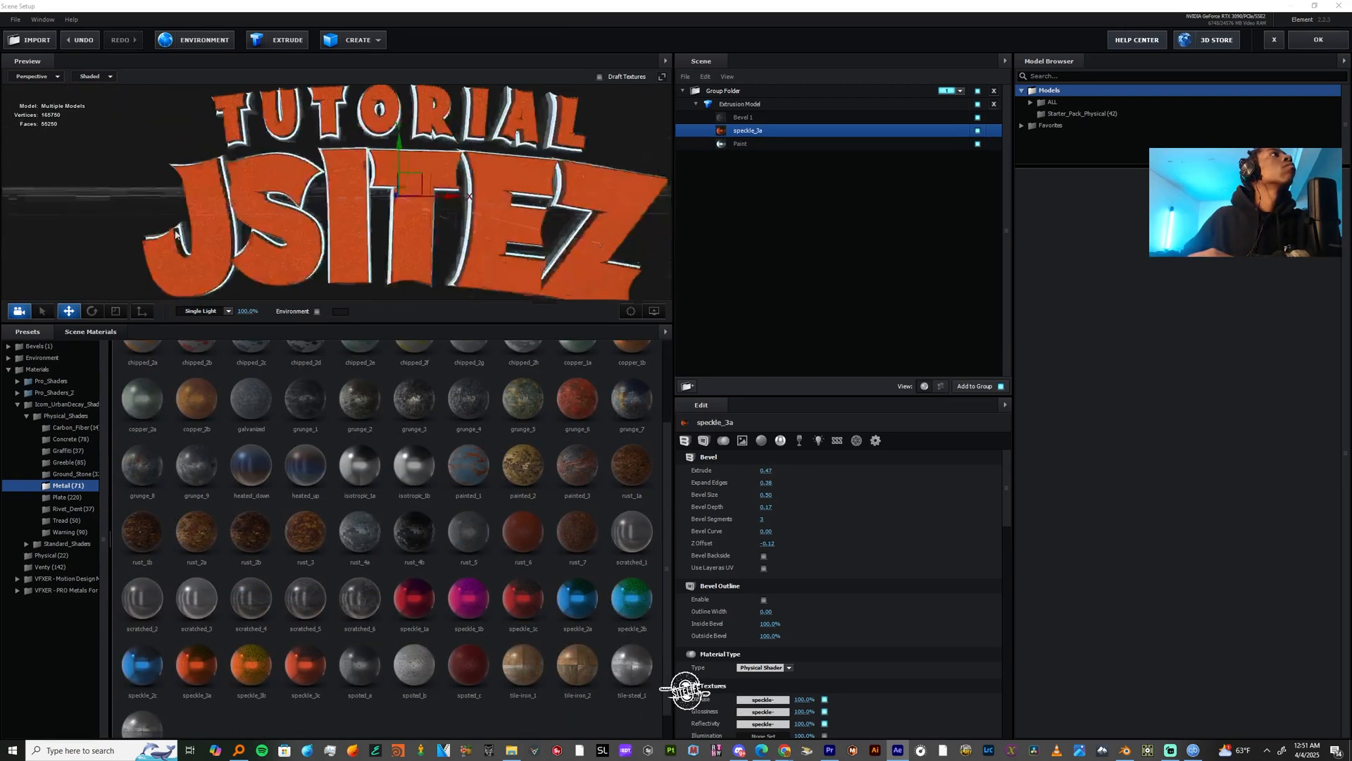
{"action": "left_click", "coordinate": [740, 144]}
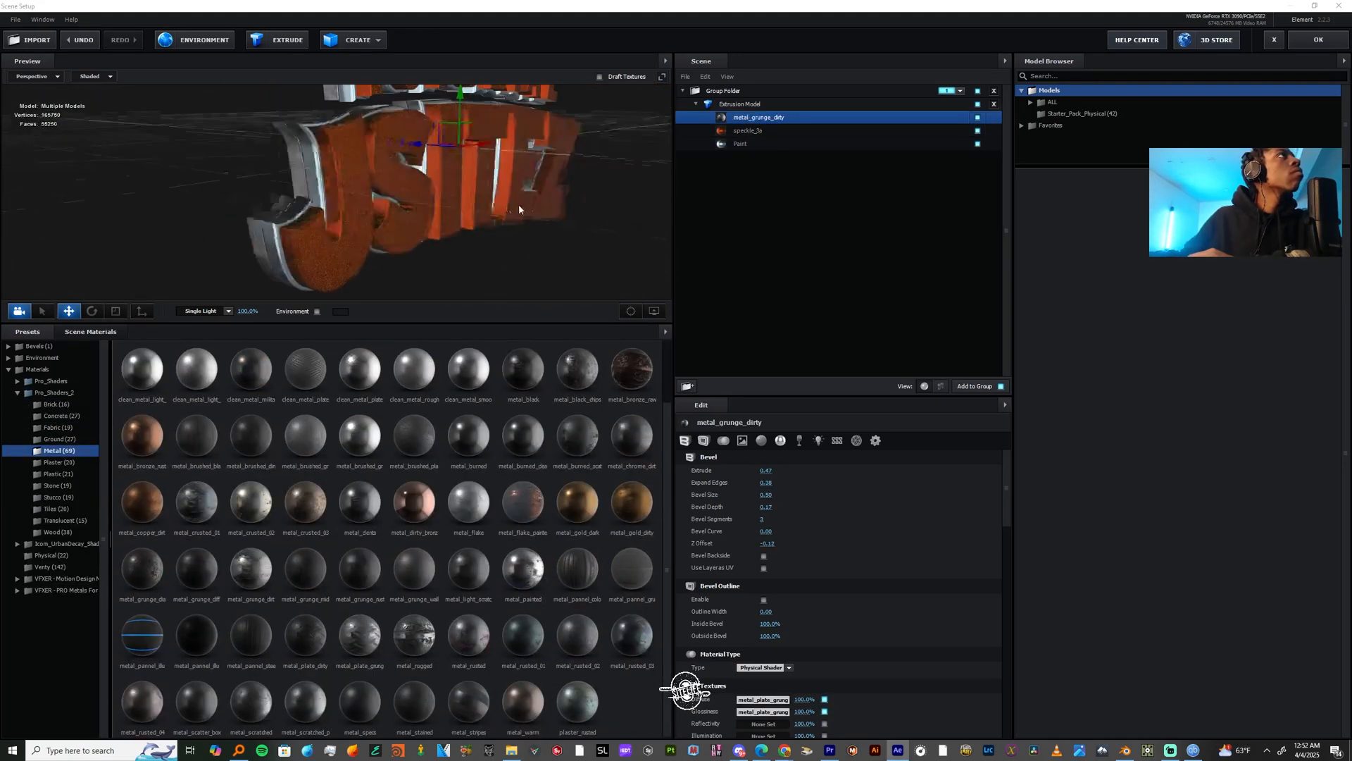
{"action": "left_click", "coordinate": [739, 143]}
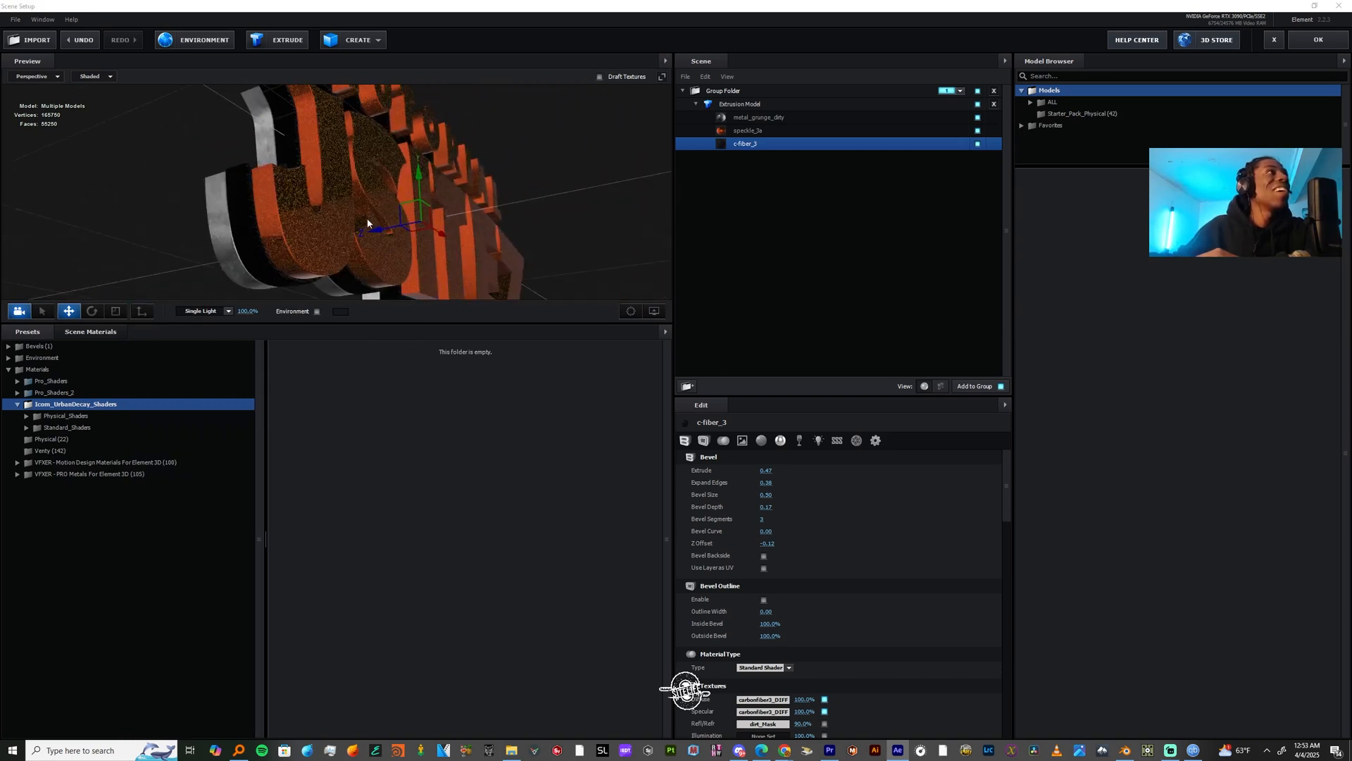
Raise the Normal Bump strength on the metal_grunge_dirty edge material.
{"action": "left_click", "coordinate": [748, 130]}
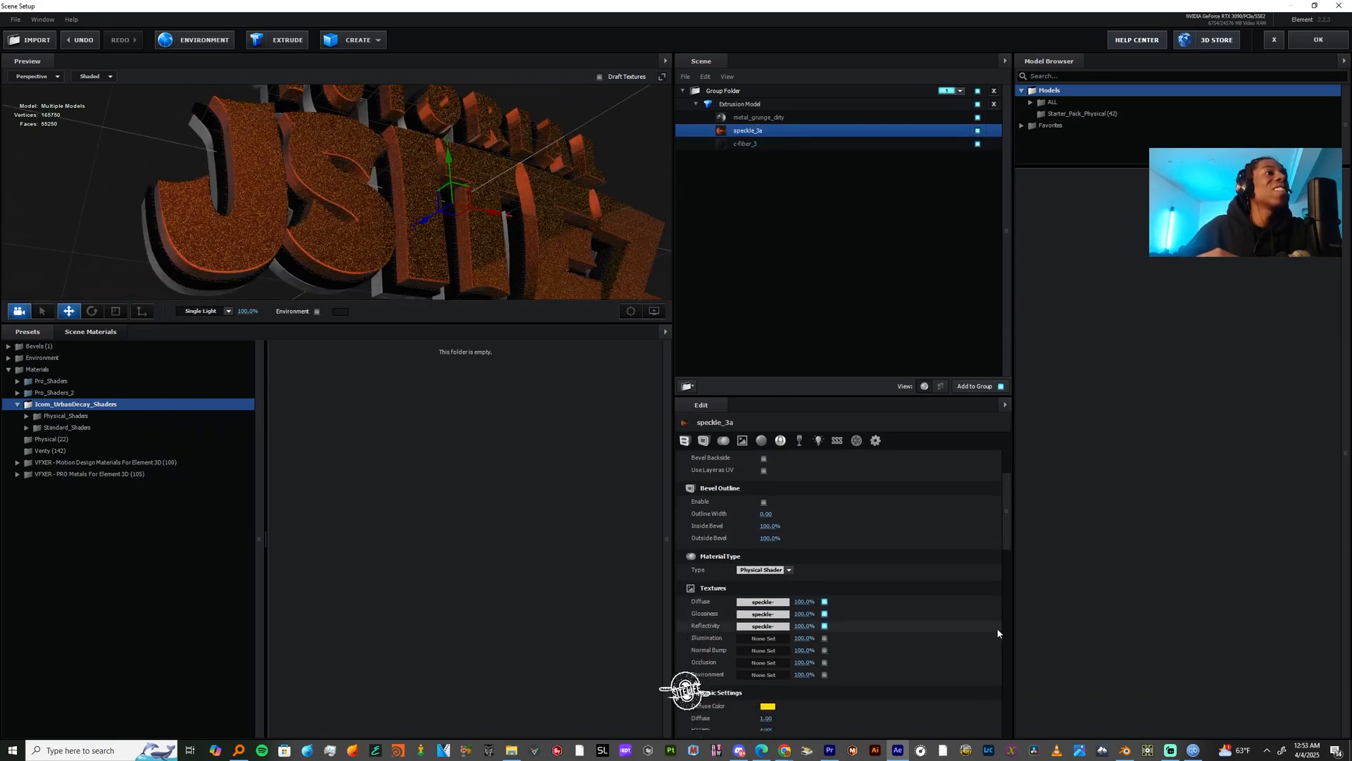
{"action": "scroll", "scroll_direction": "down", "scroll_amount": 3}
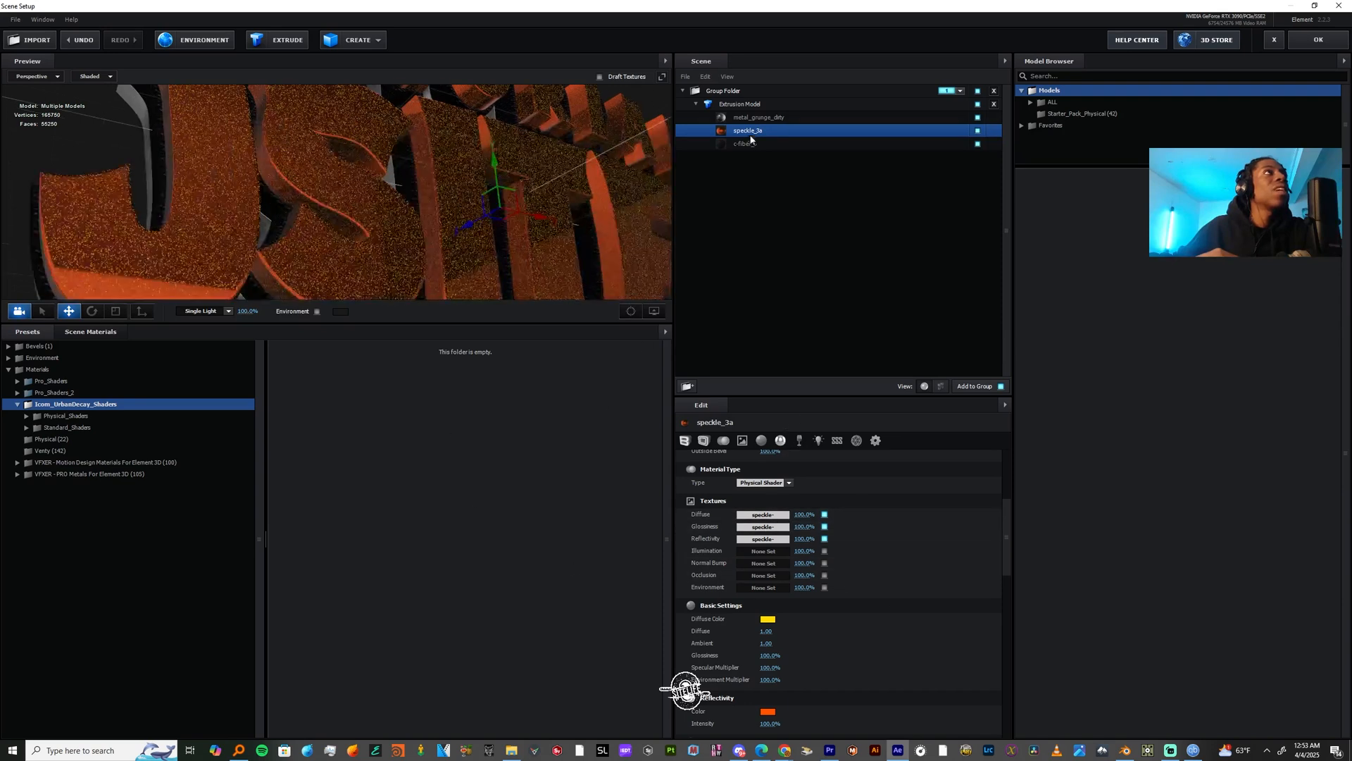
{"action": "left_click", "coordinate": [758, 117]}
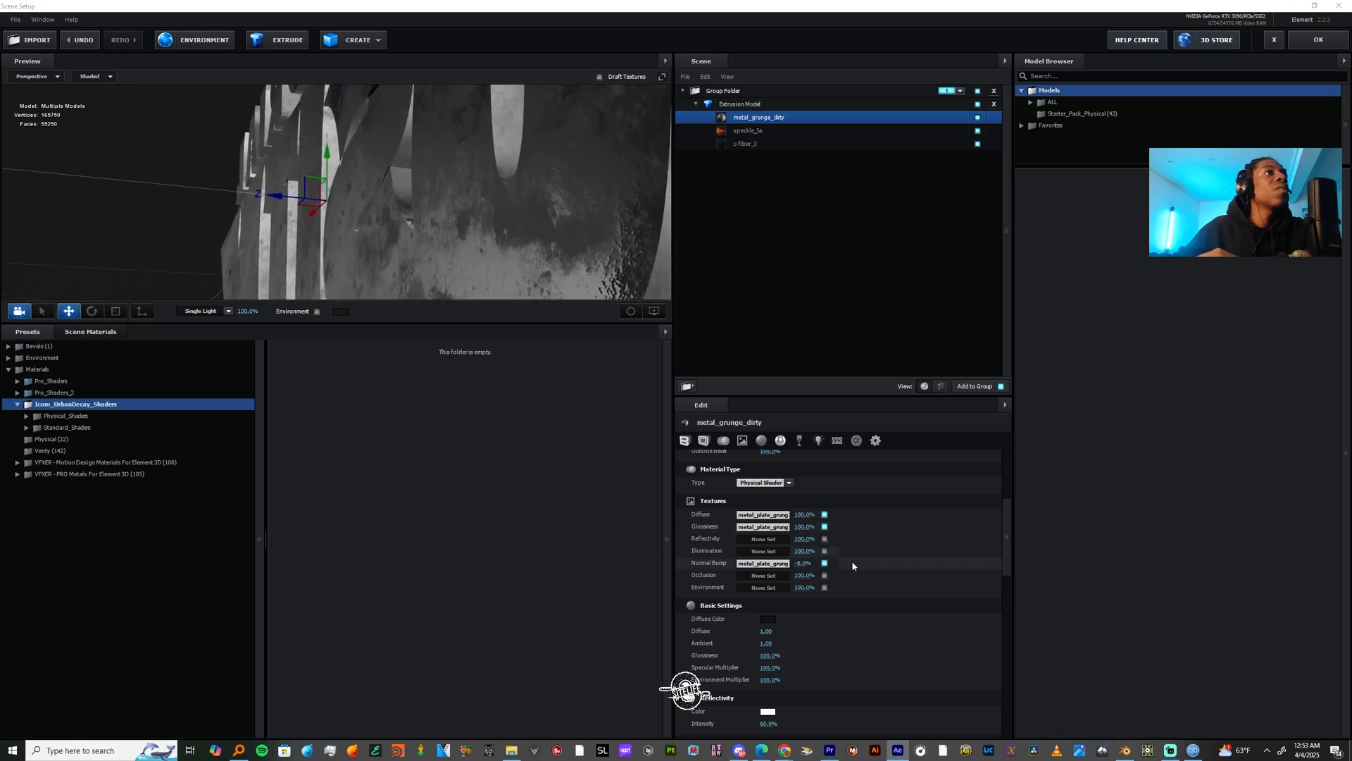
{"action": "left_click", "coordinate": [762, 562]}
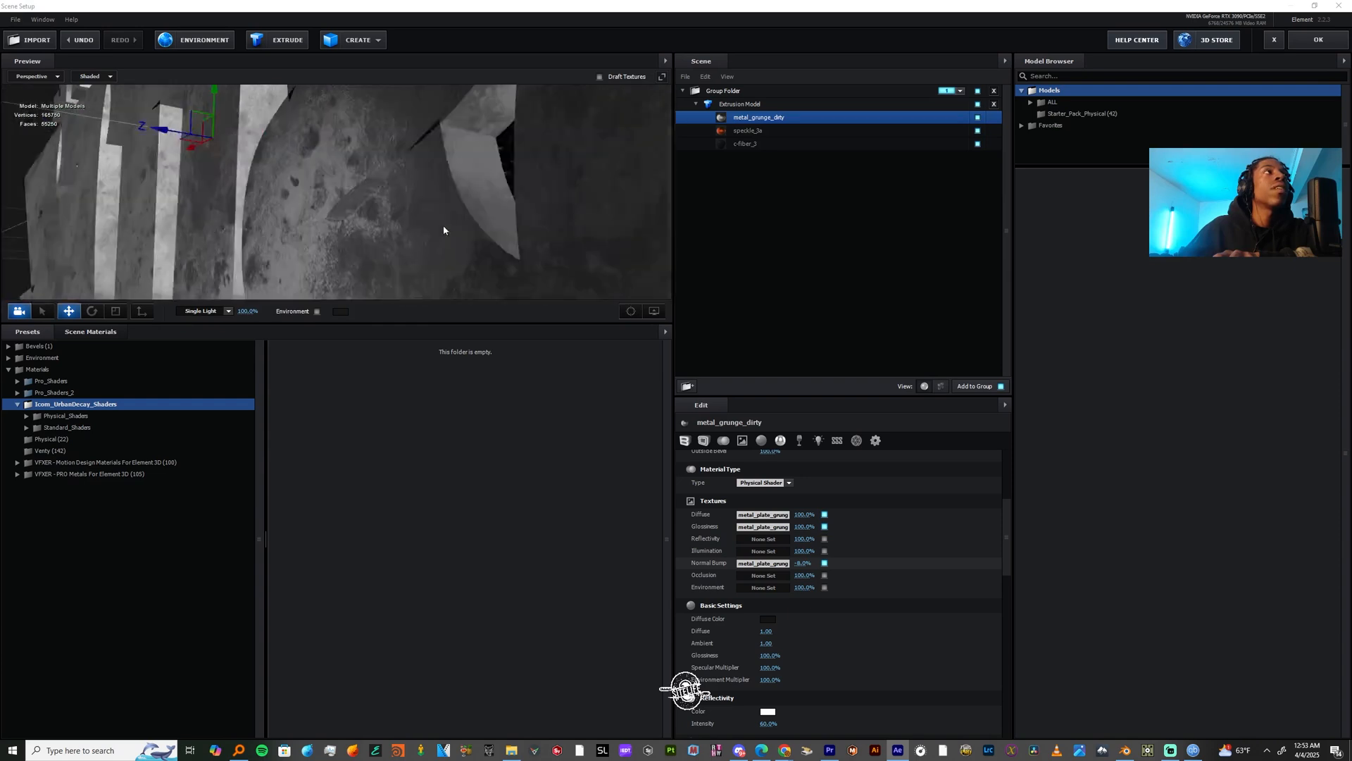
Confirm the speckle_3a Diffuse Texture Channel settings unchanged.
{"action": "left_click", "coordinate": [744, 144]}
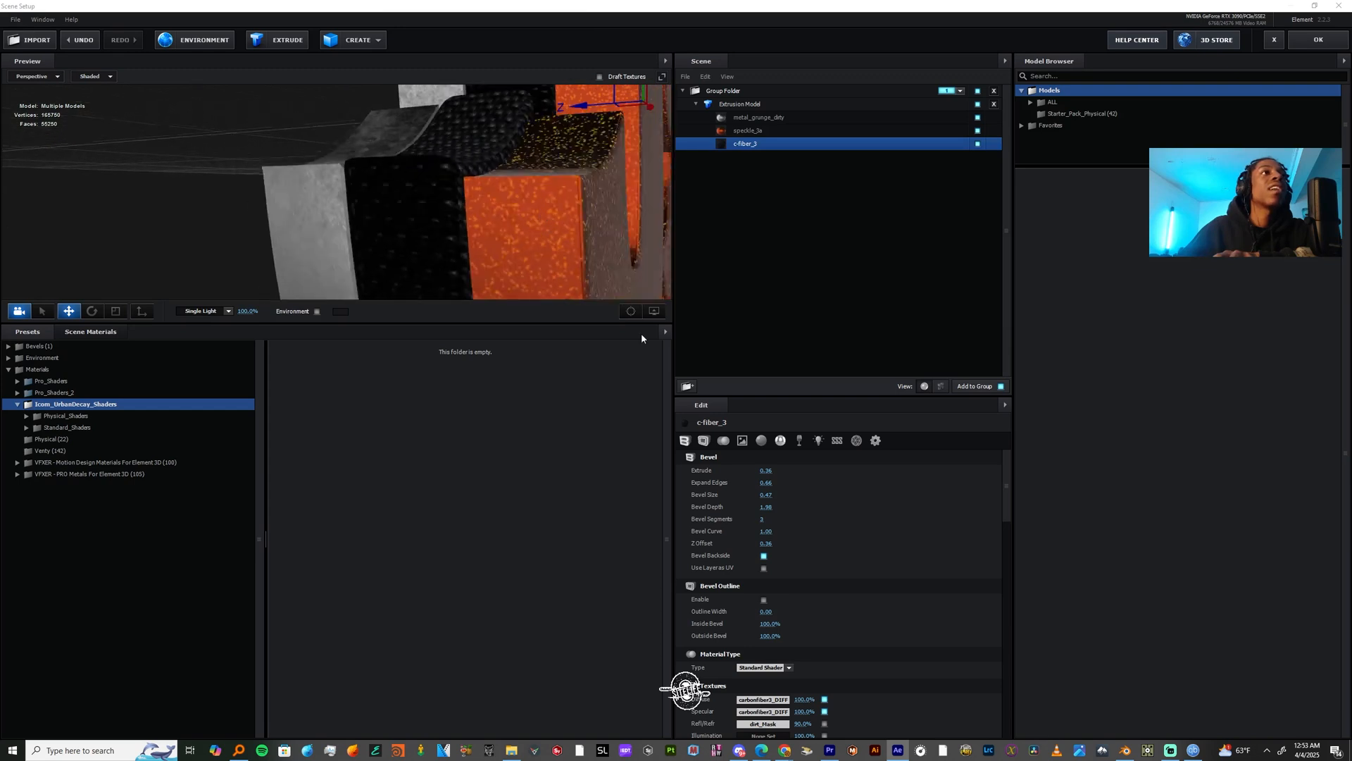
{"action": "scroll", "scroll_direction": "down", "scroll_amount": 3}
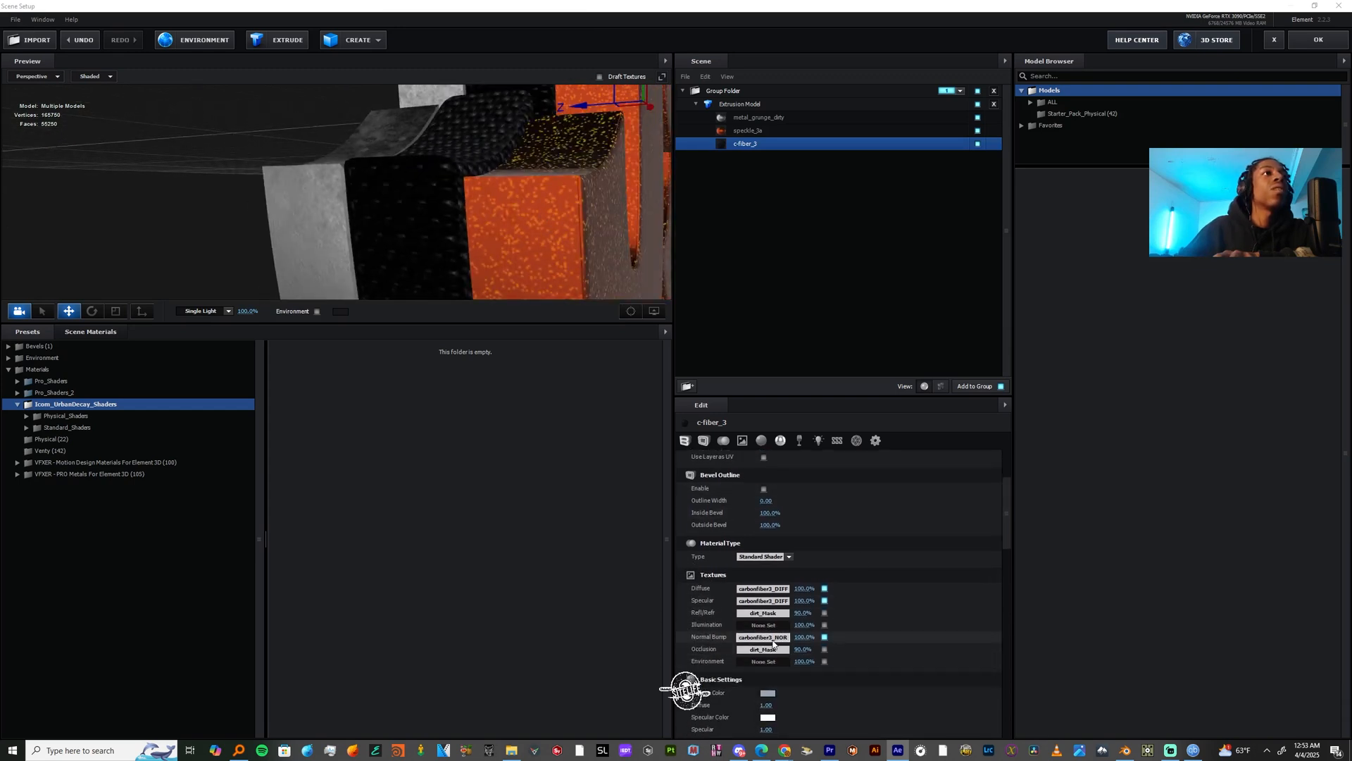
{"action": "left_click", "coordinate": [762, 637]}
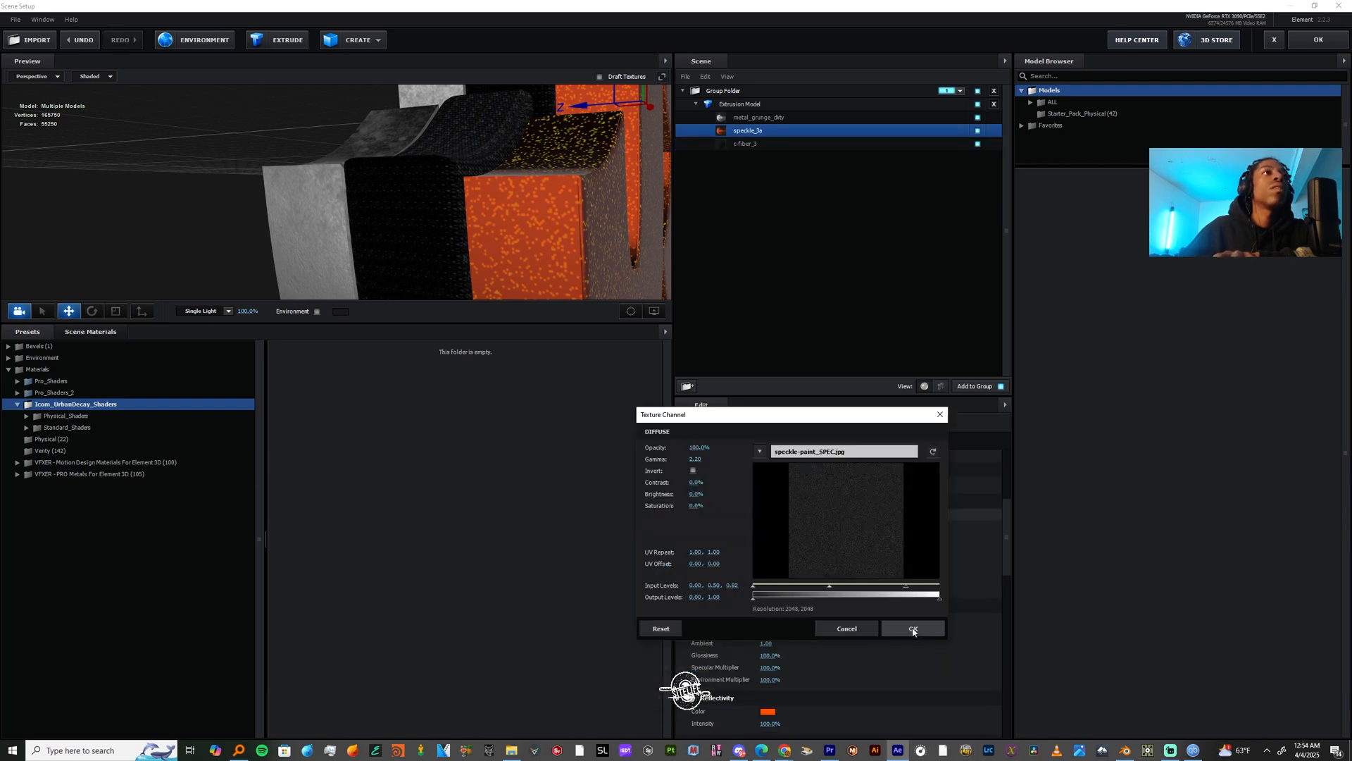
{"action": "left_click", "coordinate": [913, 628]}
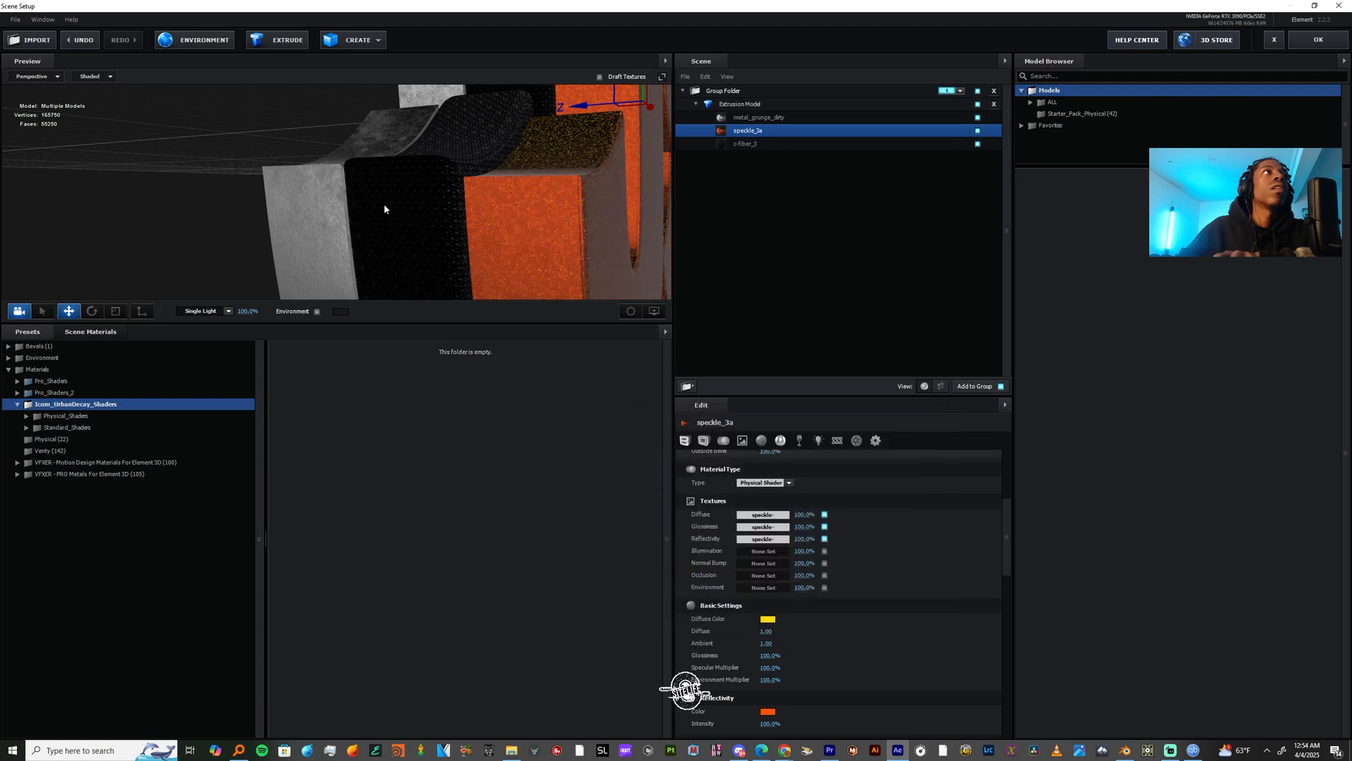
Orbit the preview and review the carbon-fibre, grungy metal and speckle materials.
{"action": "left_click_drag", "start_coordinate": [385, 208], "coordinate": [397, 179]}
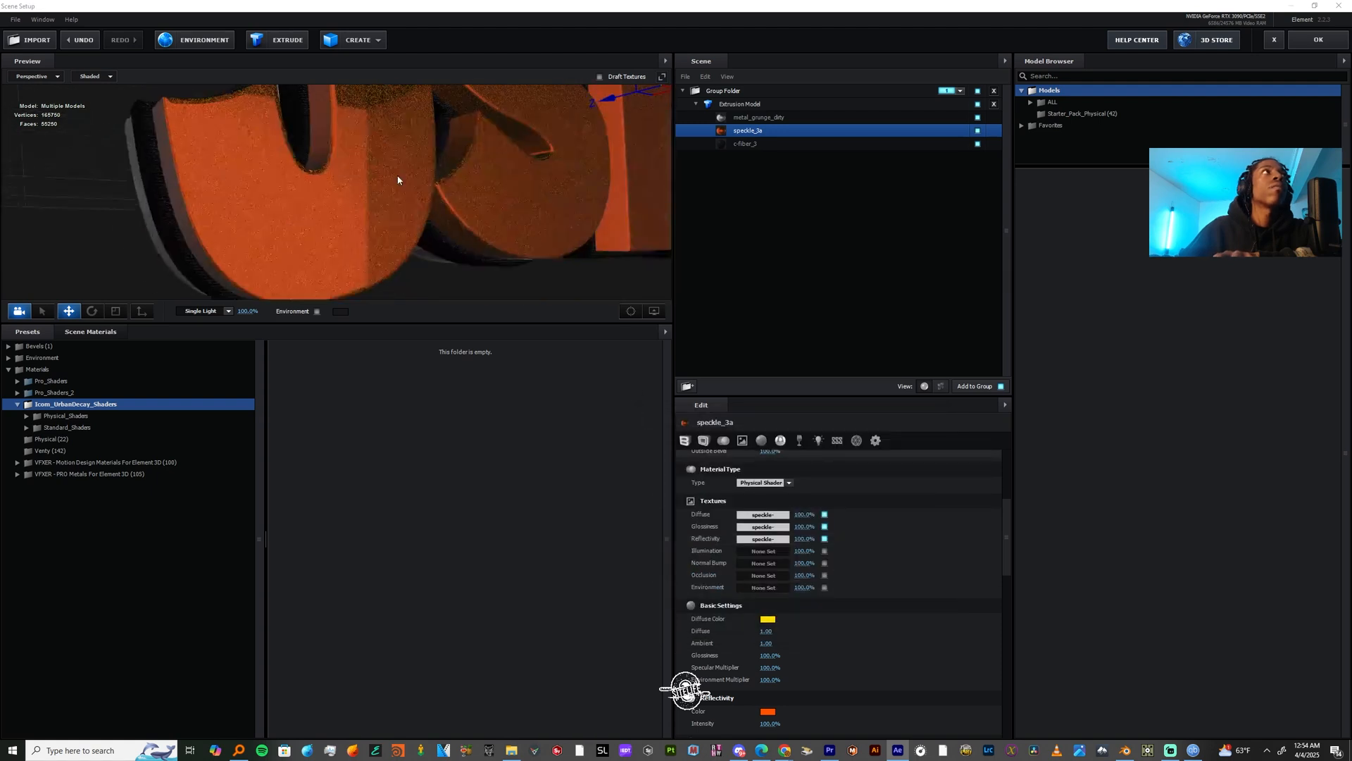
{"action": "left_click_drag", "start_coordinate": [398, 179], "coordinate": [422, 245]}
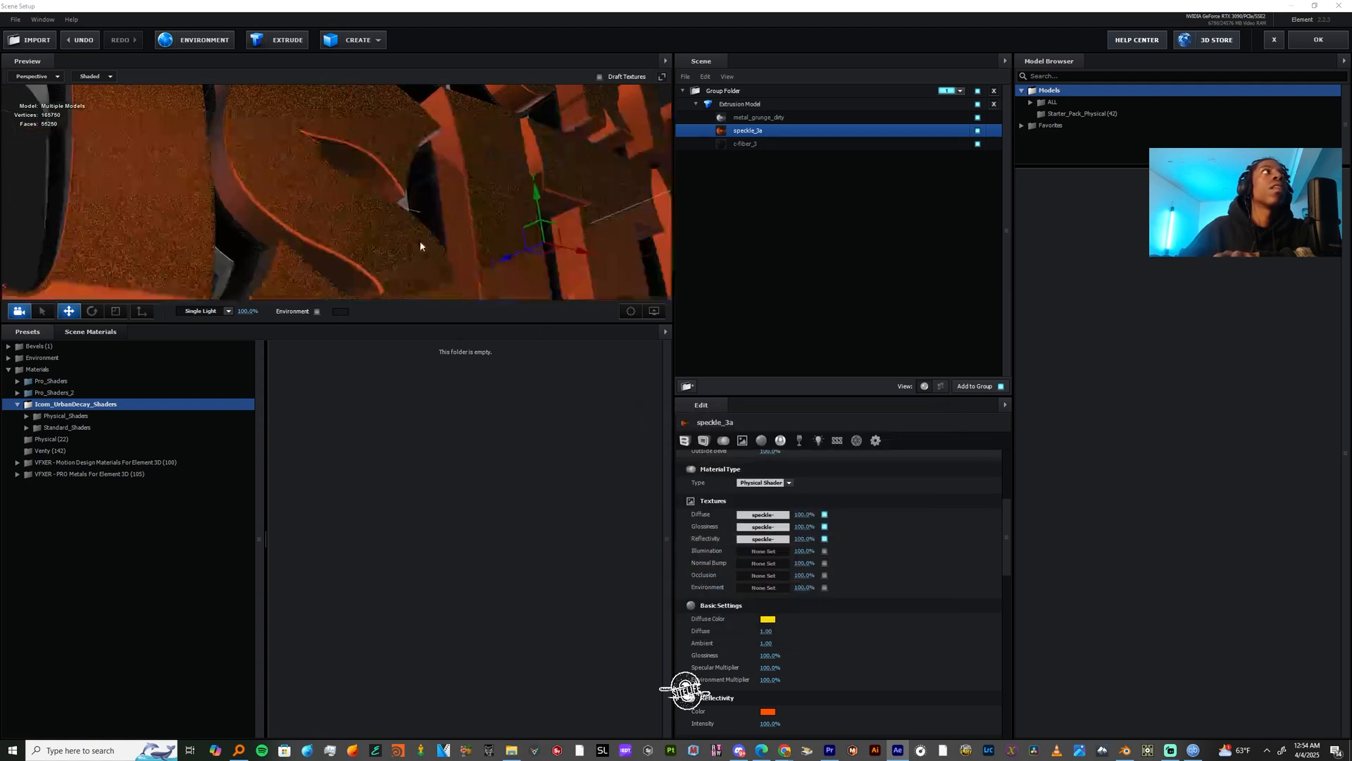
{"action": "left_click", "coordinate": [745, 144]}
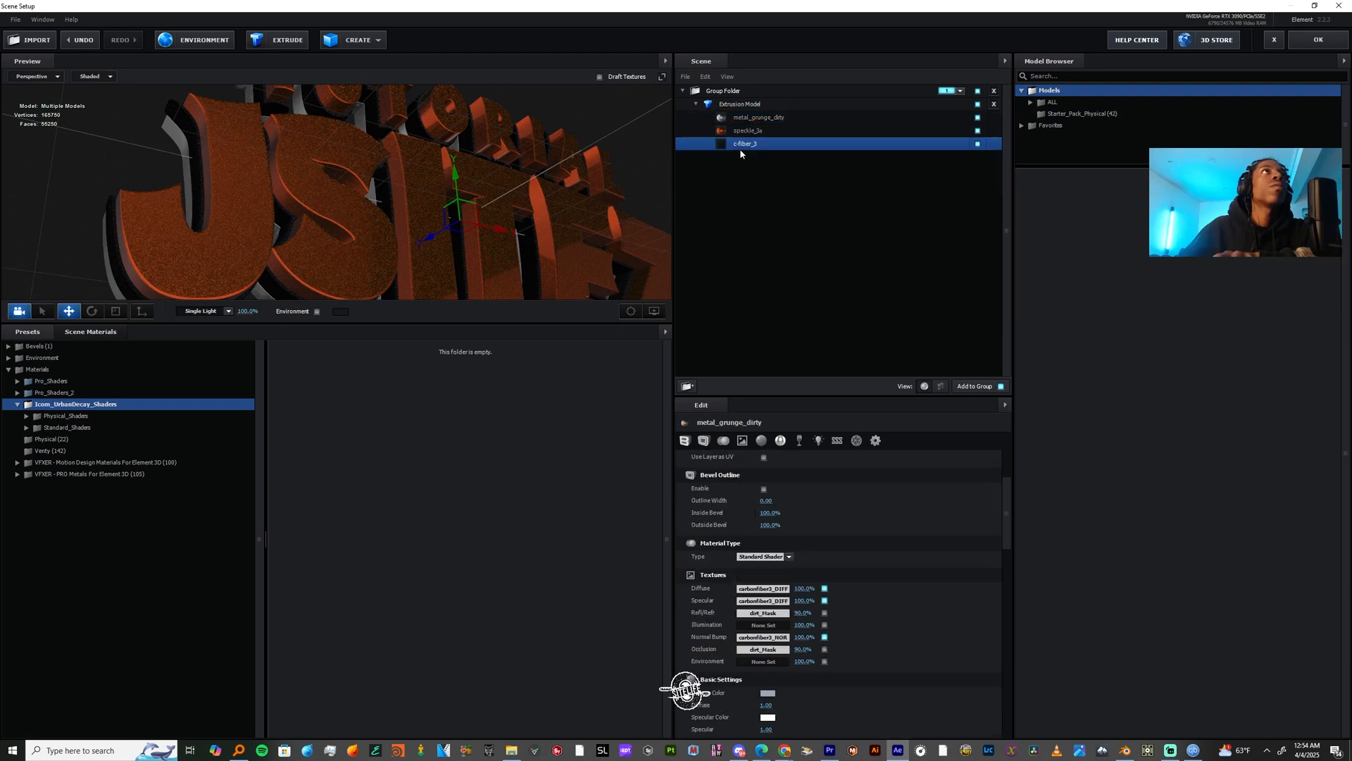
{"action": "left_click", "coordinate": [758, 117]}
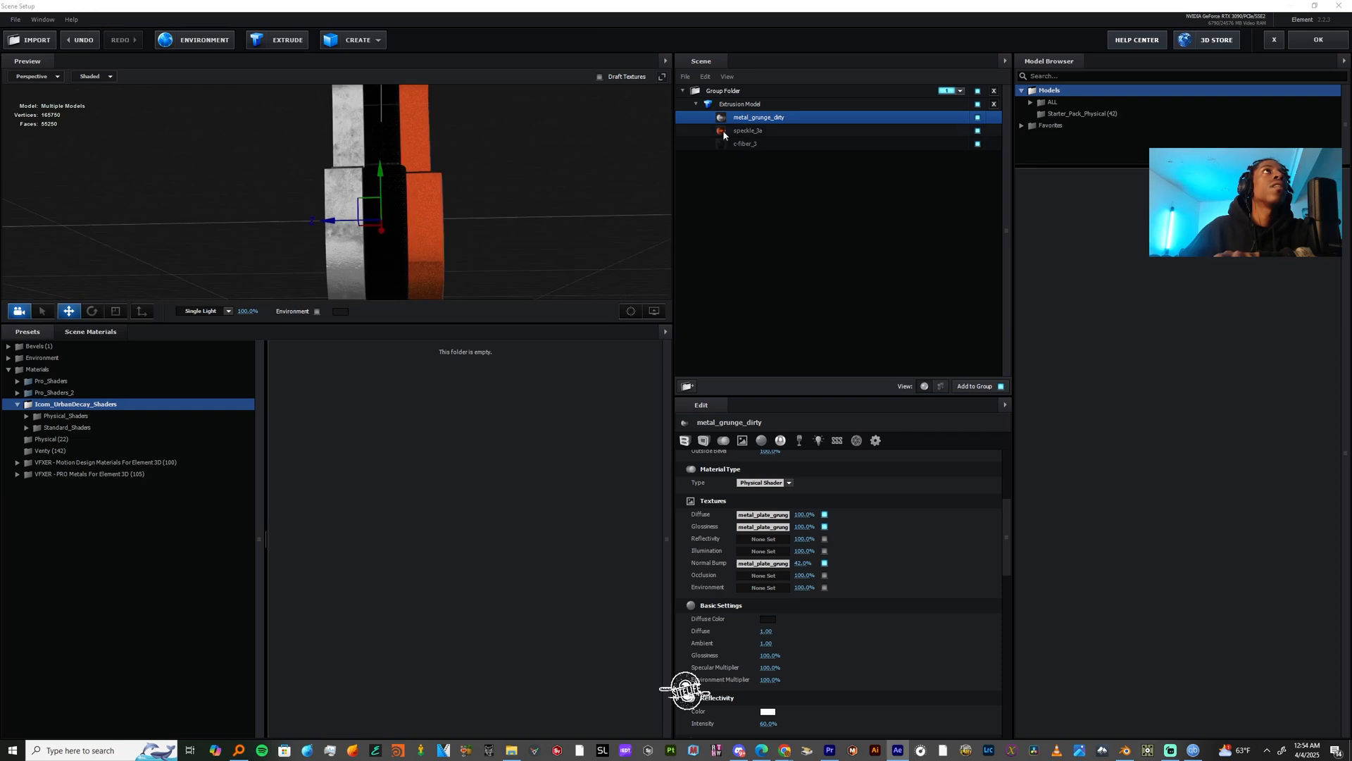
{"action": "left_click", "coordinate": [744, 143]}
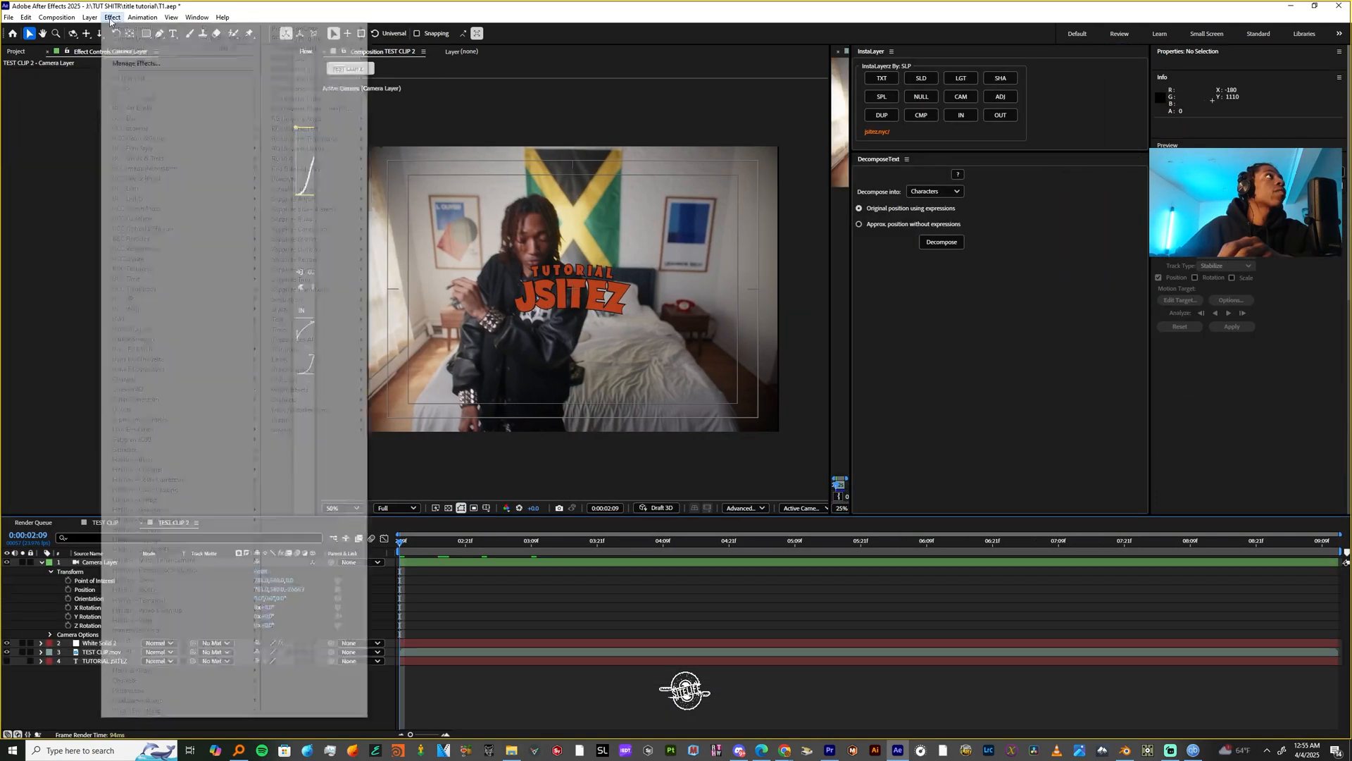
Confirm the Camera Layer settings, move the camera close to the title, and reopen Scene Setup.
{"action": "left_click", "coordinate": [89, 17]}
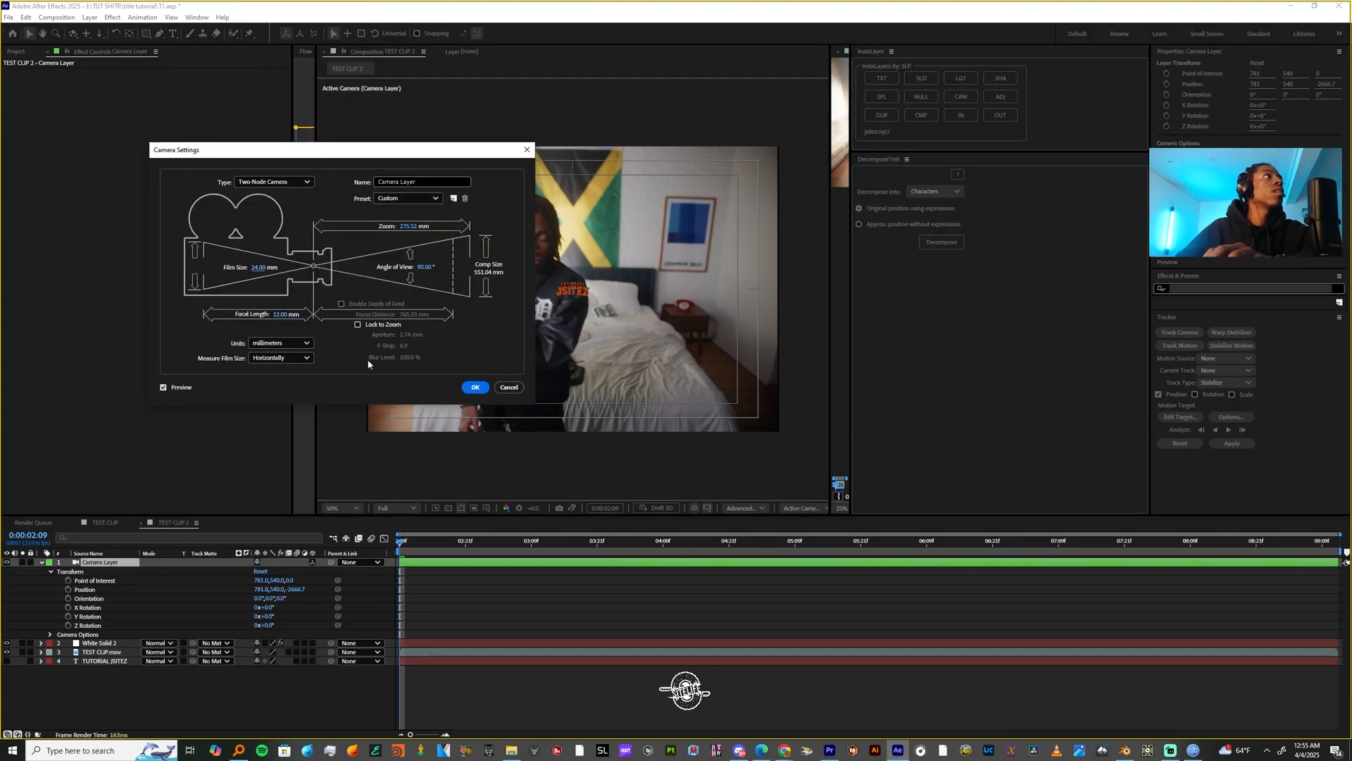
{"action": "left_click", "coordinate": [474, 386]}
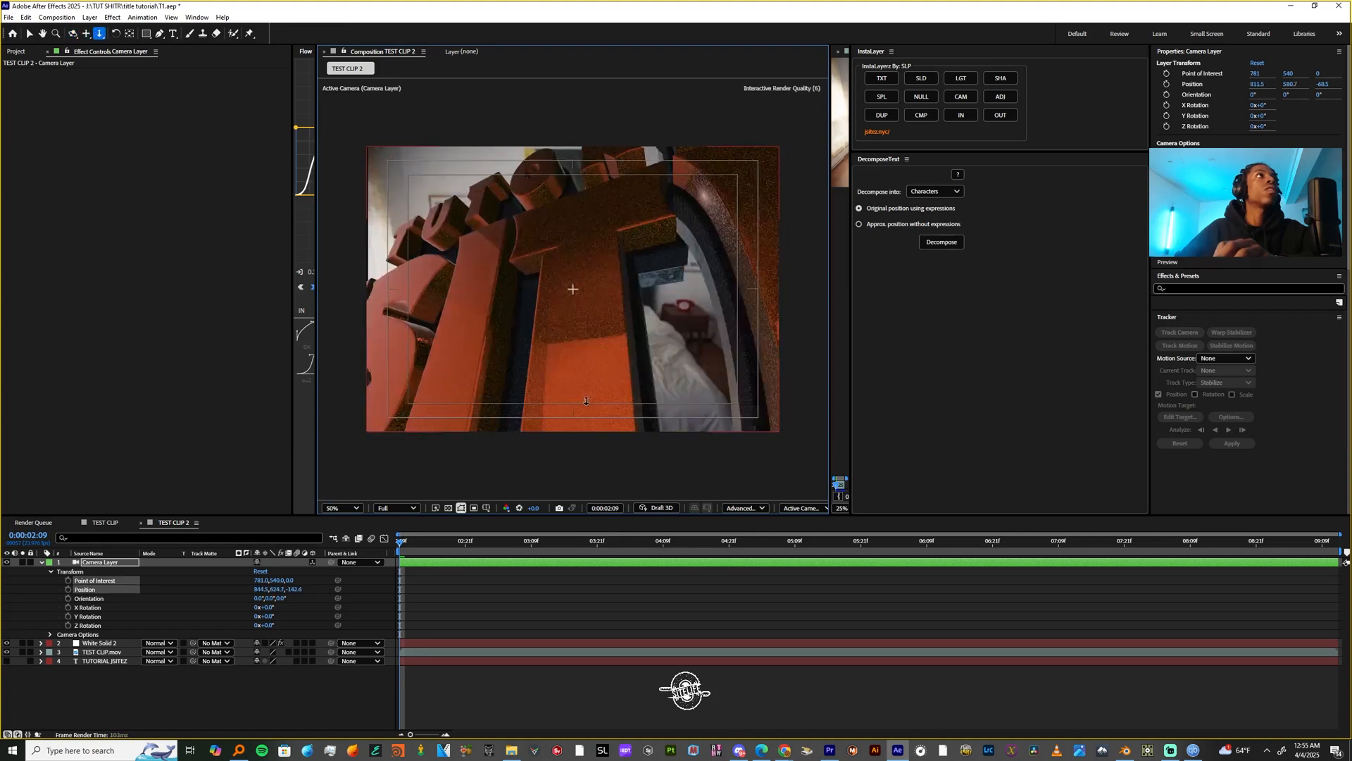
{"action": "left_click", "coordinate": [103, 643]}
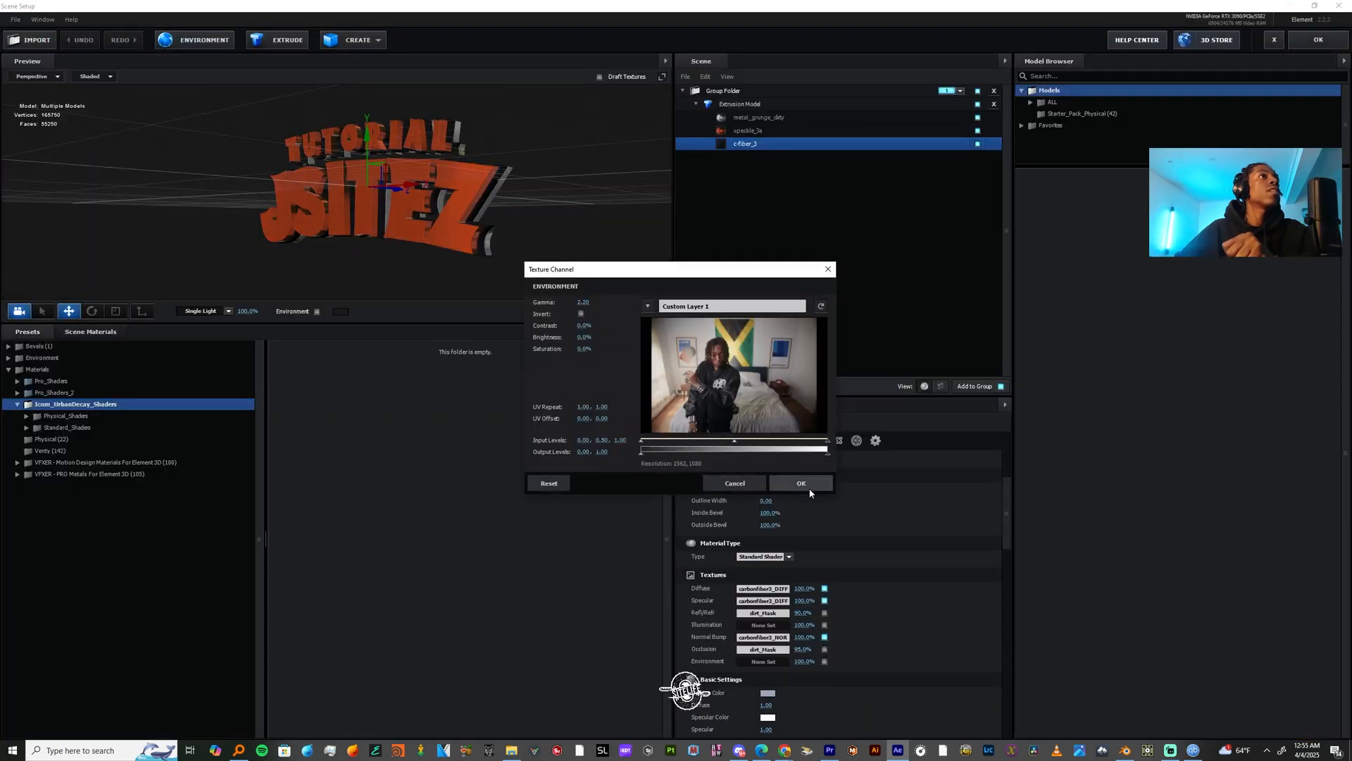
Use Custom Layer 1 (the video) as the carbon-fibre Environment texture and return to After Effects.
{"action": "left_click", "coordinate": [800, 482]}
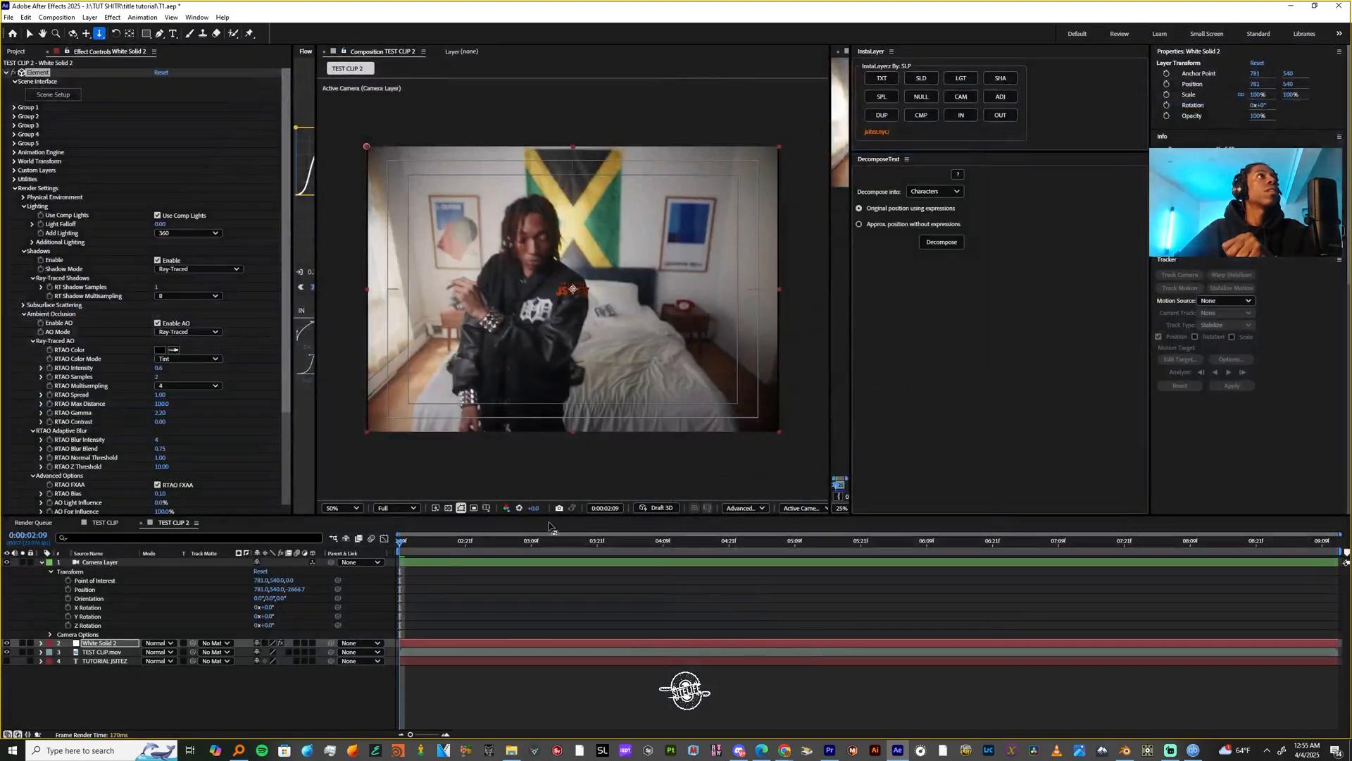
{"action": "left_click", "coordinate": [99, 562]}
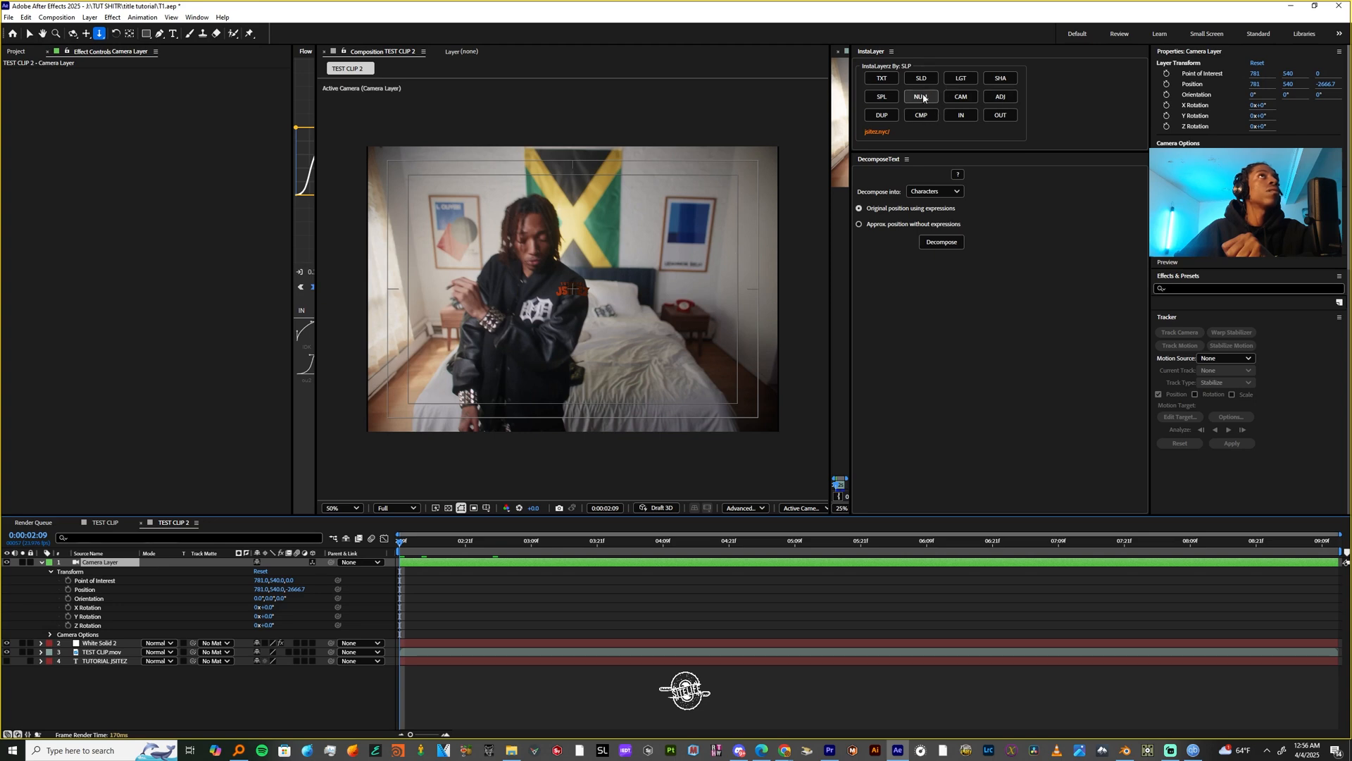
Parent the camera to an InstaLayer null and create a scaled-up Group 1 Null for the title.
{"action": "left_click", "coordinate": [920, 96]}
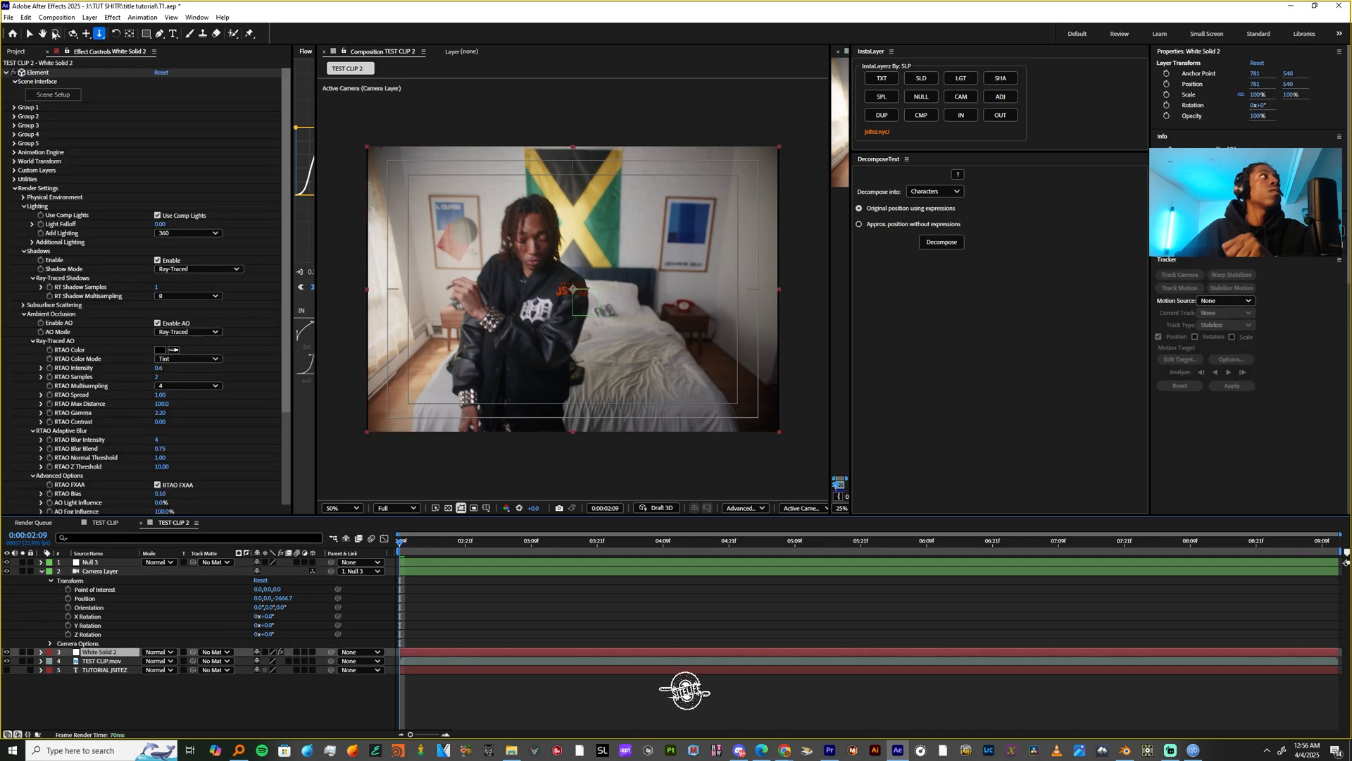
{"action": "left_click", "coordinate": [15, 107]}
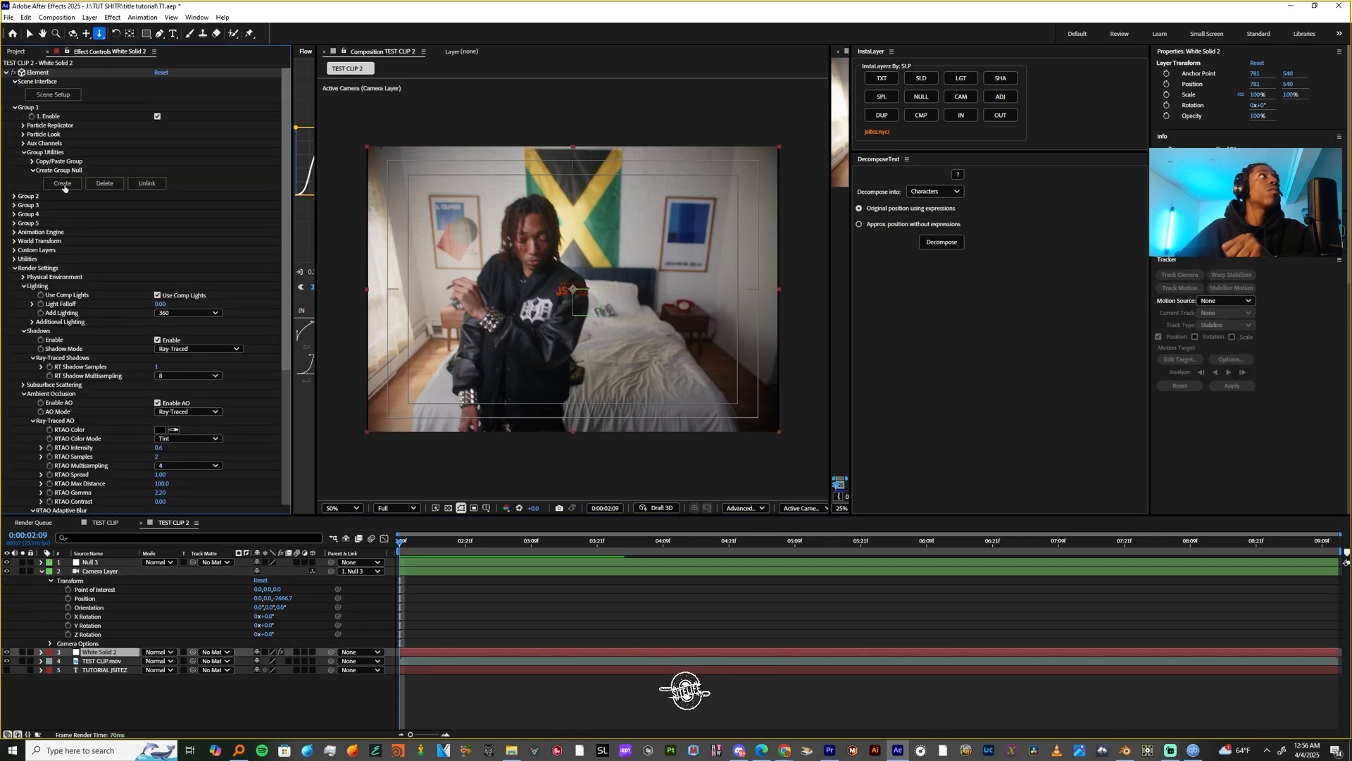
{"action": "left_click", "coordinate": [62, 183]}
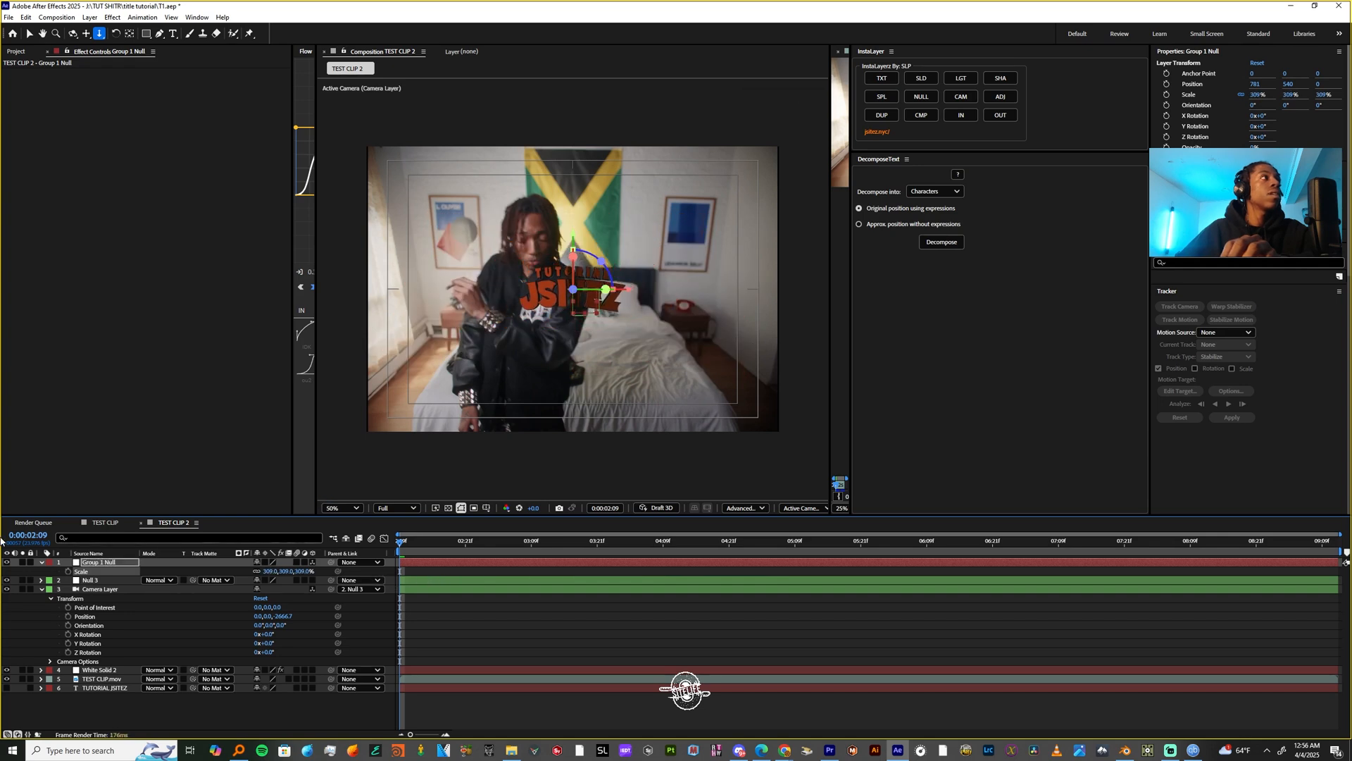
{"action": "left_click", "coordinate": [100, 588]}
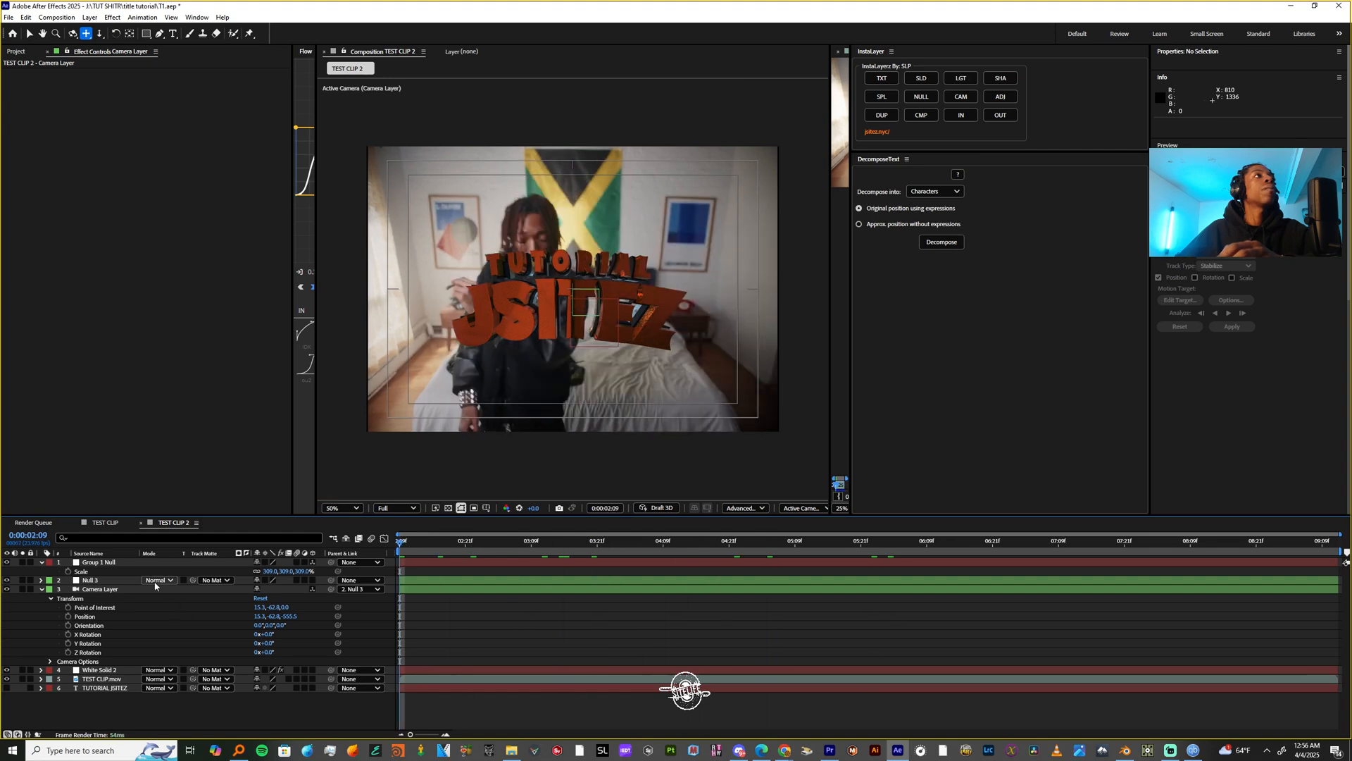
Rotate the Physical Environment and Additional Lighting on the White Solid 2 Element layer.
{"action": "left_click", "coordinate": [100, 589]}
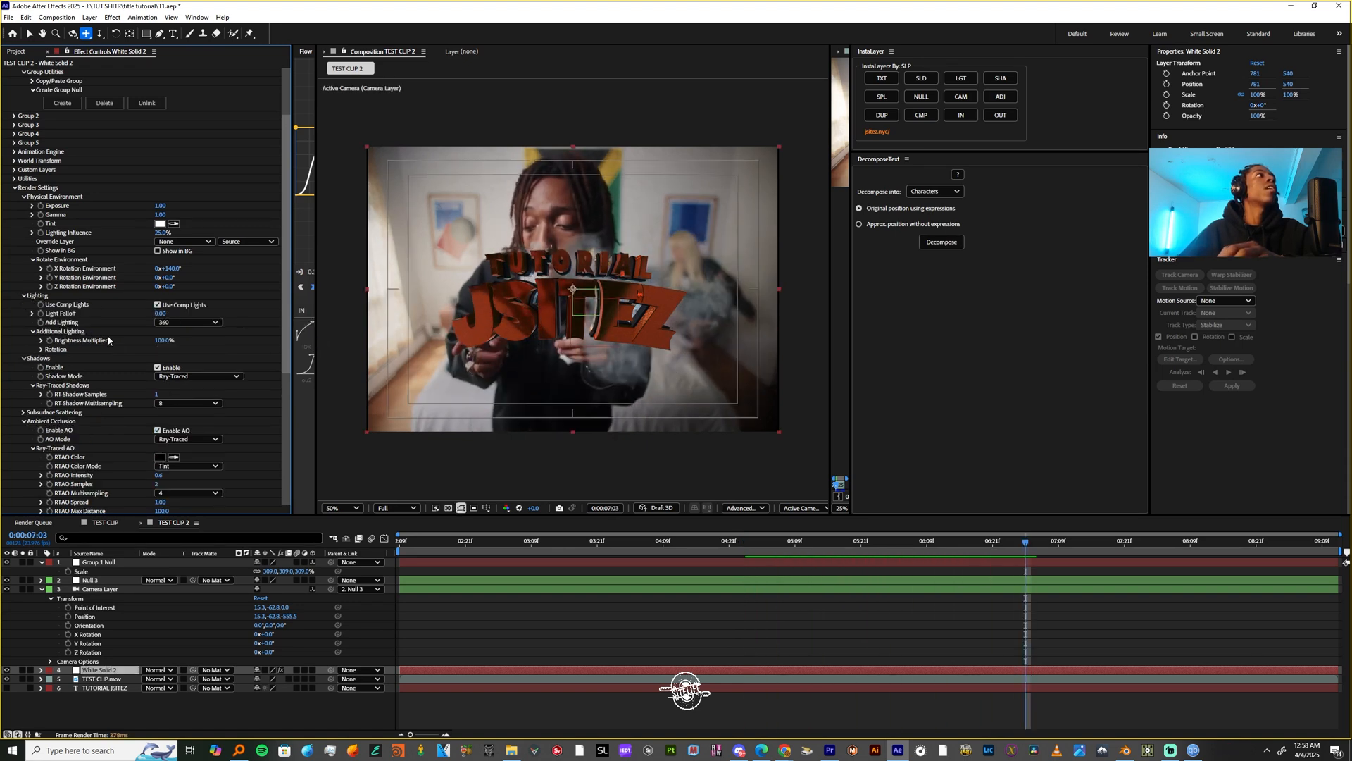
{"action": "left_click", "coordinate": [41, 348]}
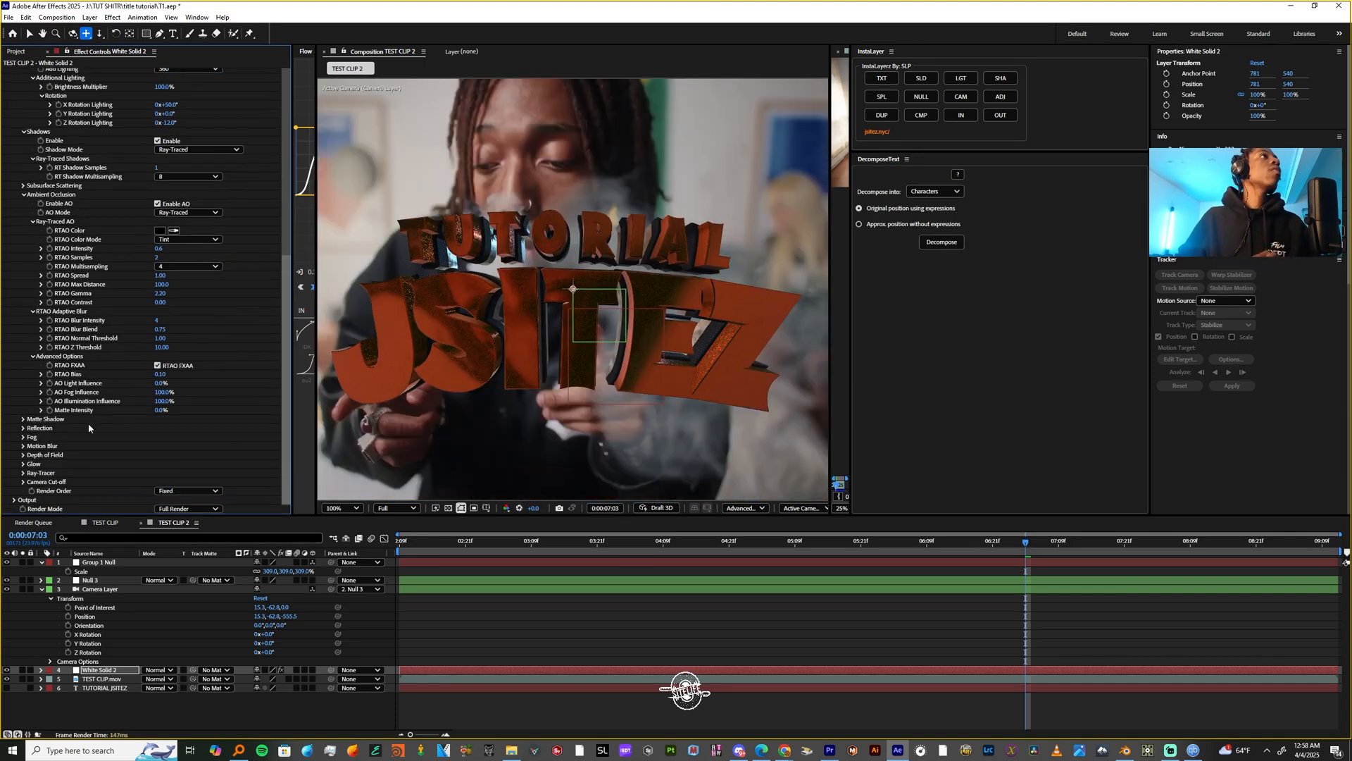
{"action": "left_click", "coordinate": [335, 507]}
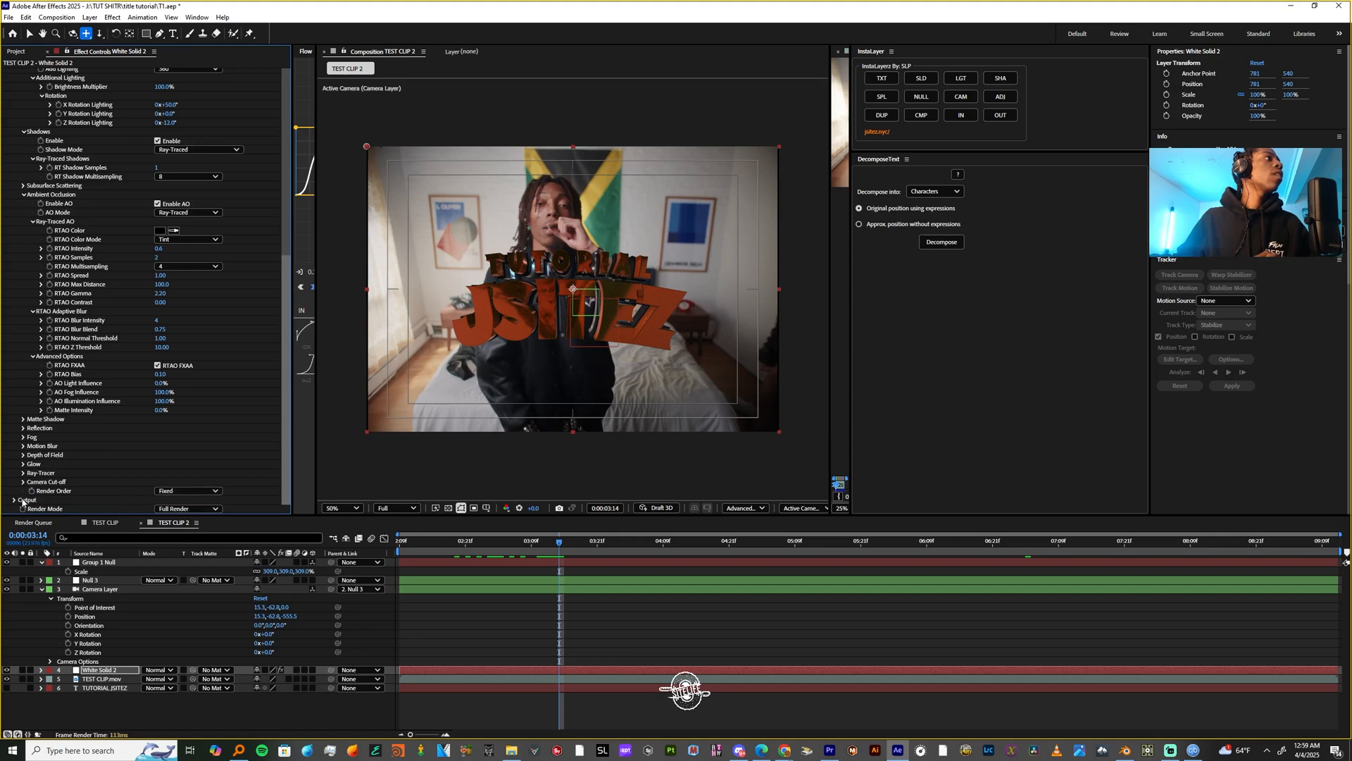
Enable ray-traced Ambient Occlusion with draft preview quality and ease the Group 1 Null scale keyframes.
{"action": "left_click", "coordinate": [187, 508]}
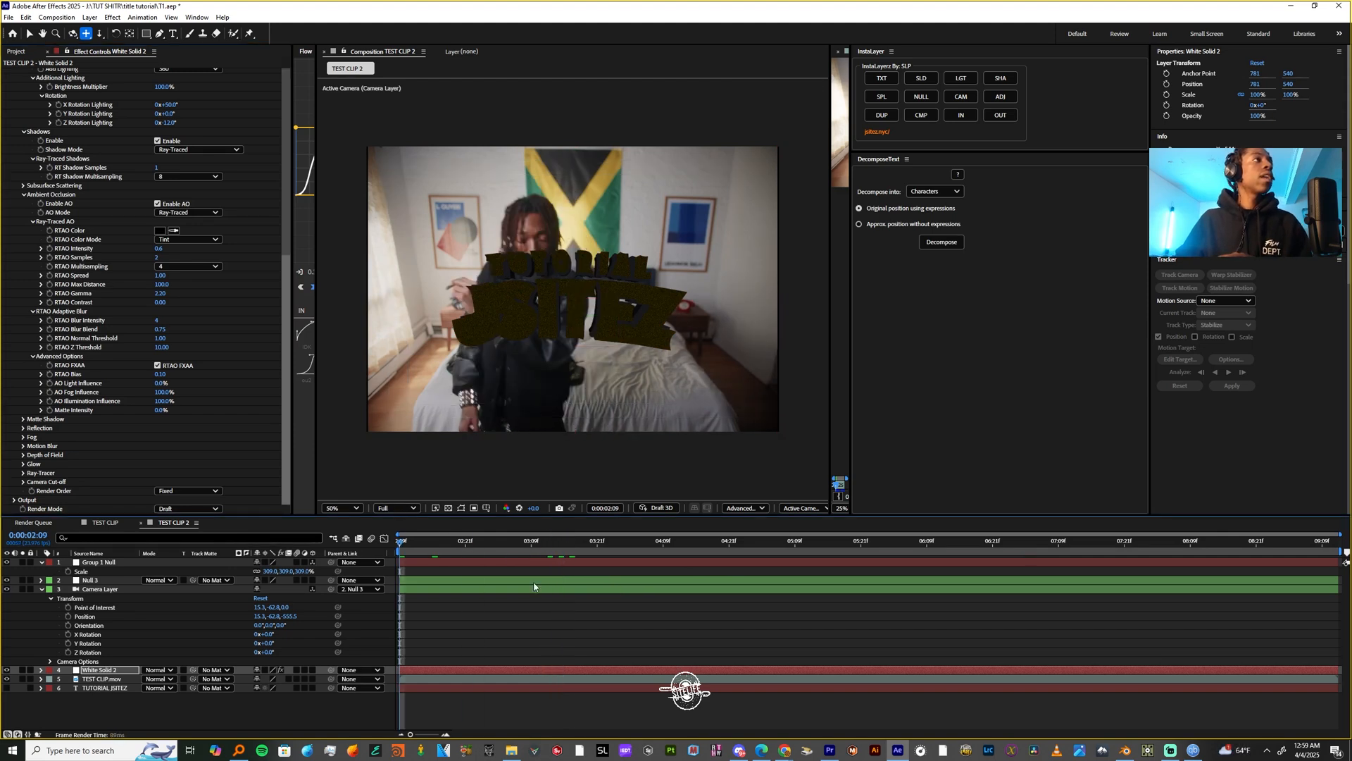
{"action": "left_click", "coordinate": [431, 541]}
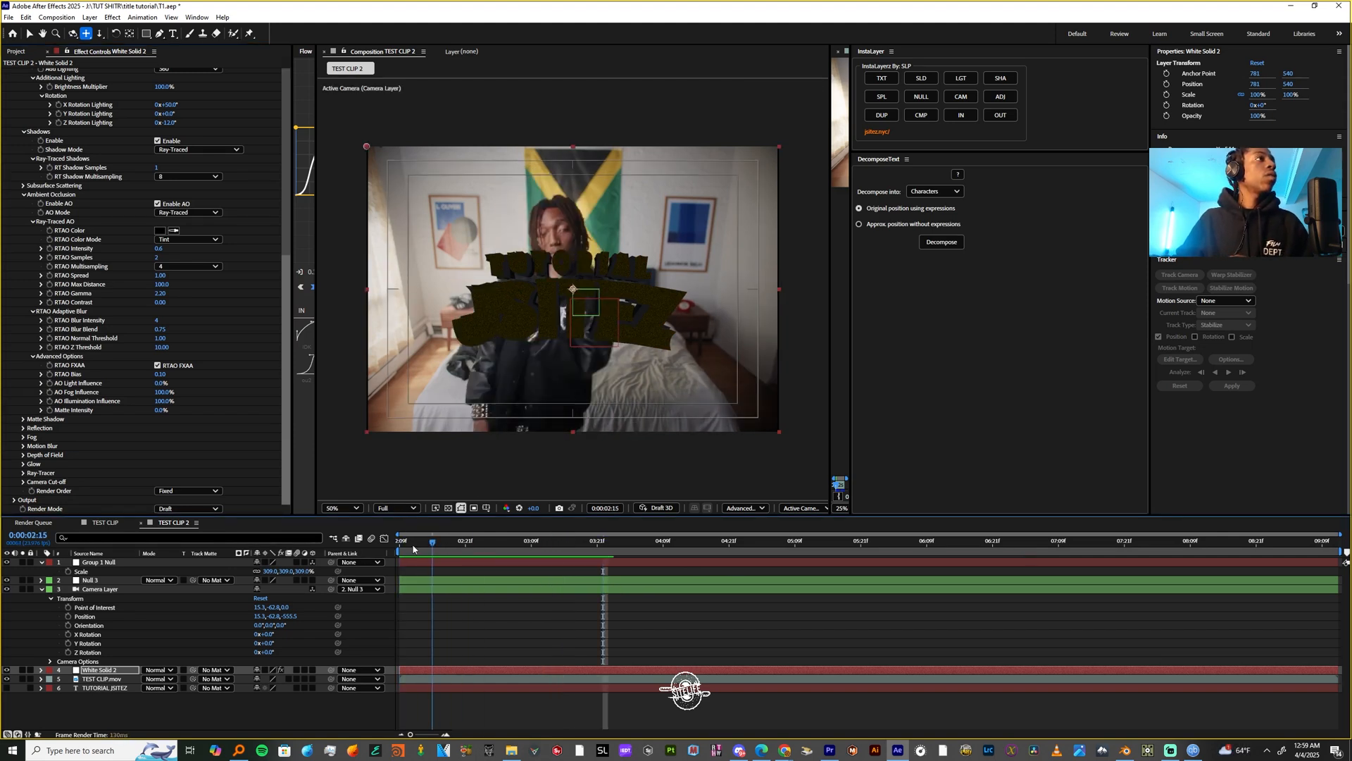
{"action": "left_click", "coordinate": [98, 562]}
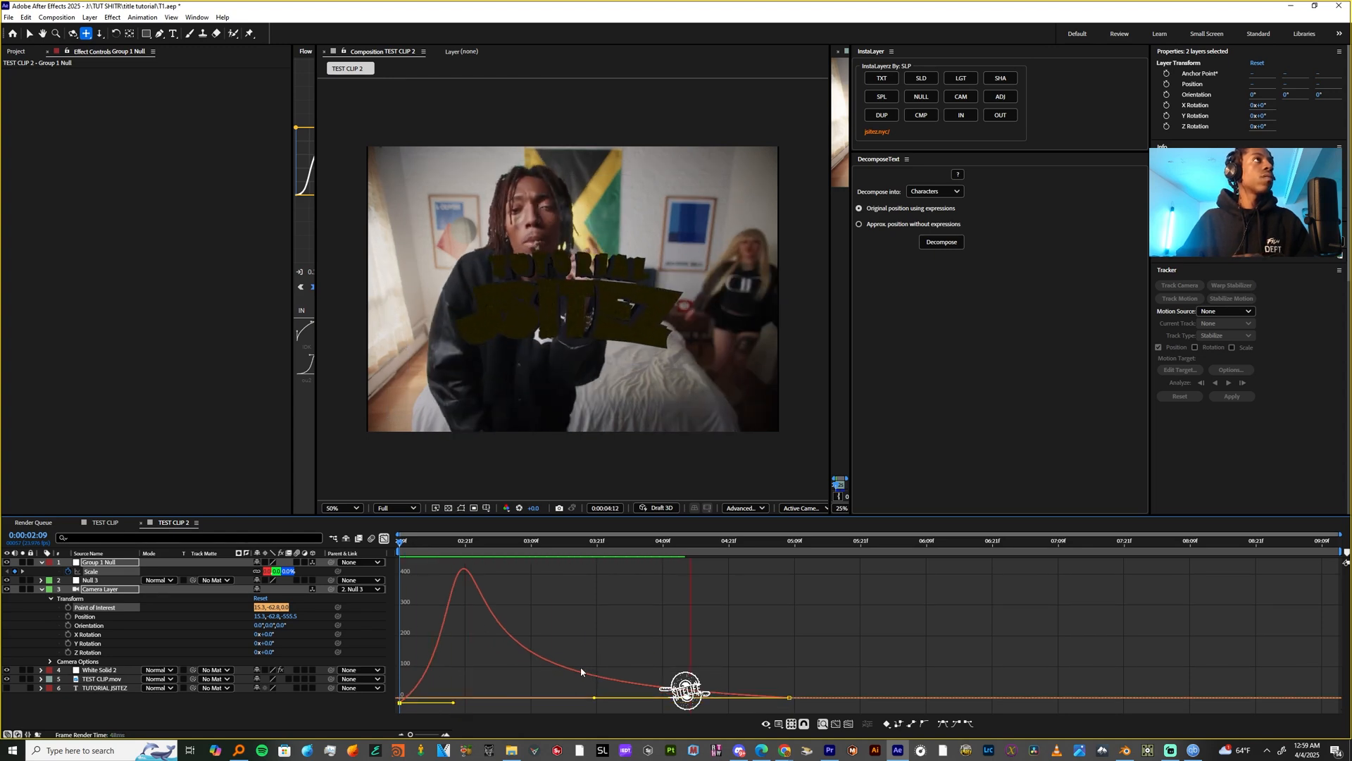
Keyframe Group 1 Null Orientation at the start and later so the title rotates while scaling in.
{"action": "left_click", "coordinate": [559, 541]}
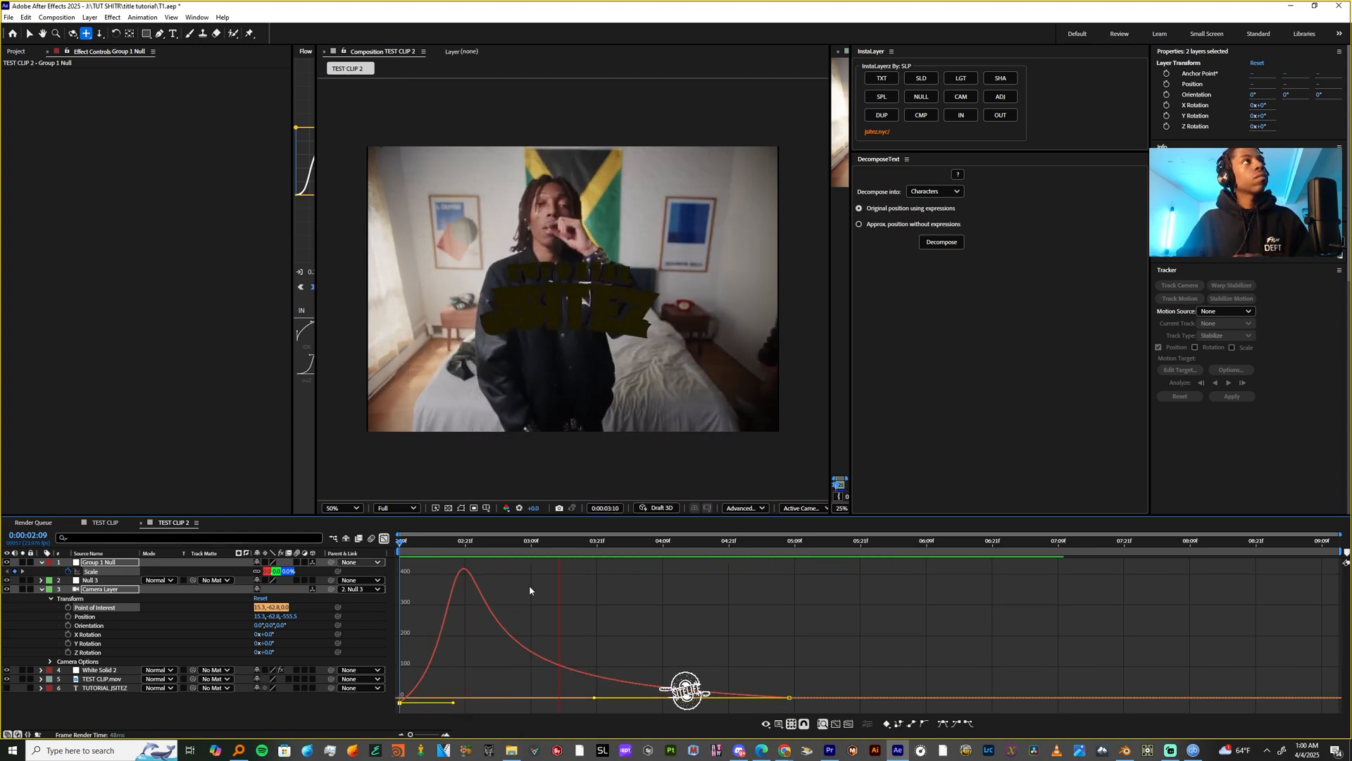
{"action": "left_click", "coordinate": [635, 541]}
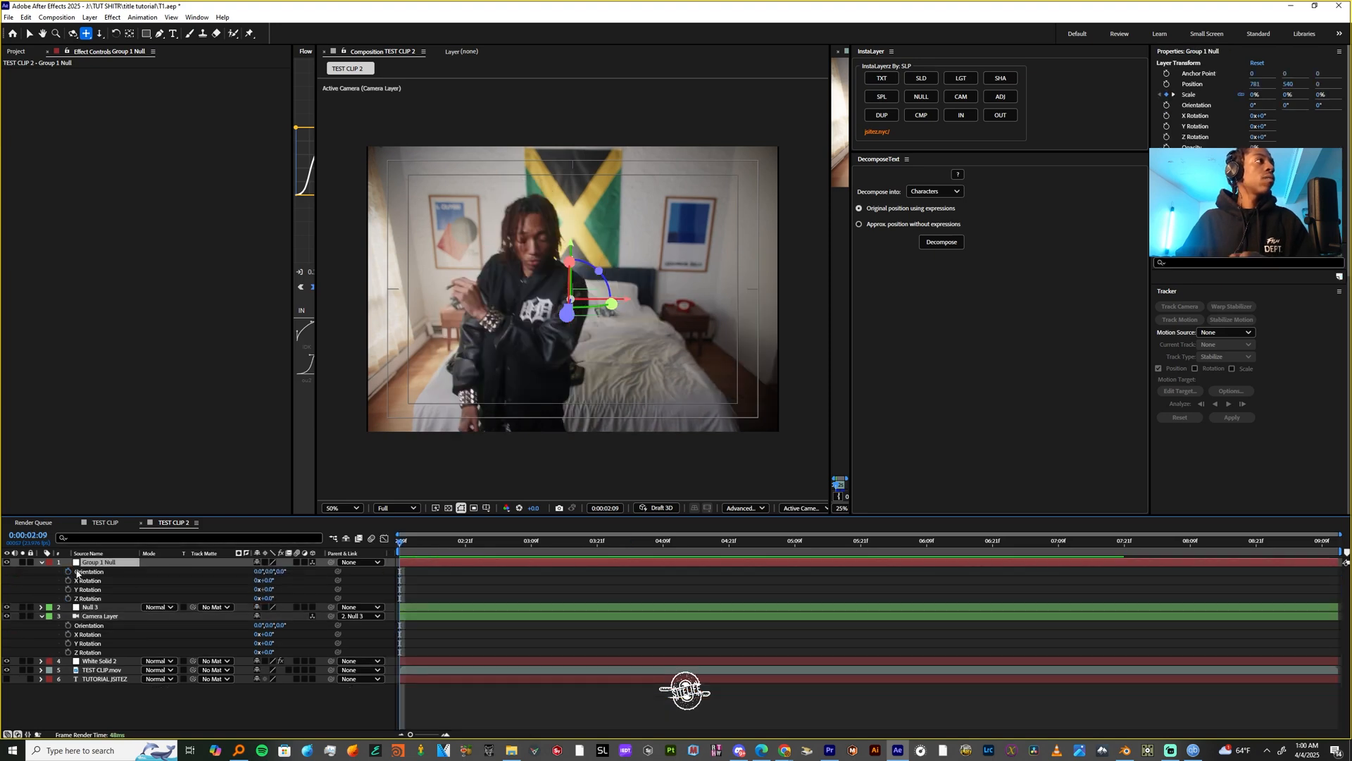
{"action": "left_click", "coordinate": [878, 541]}
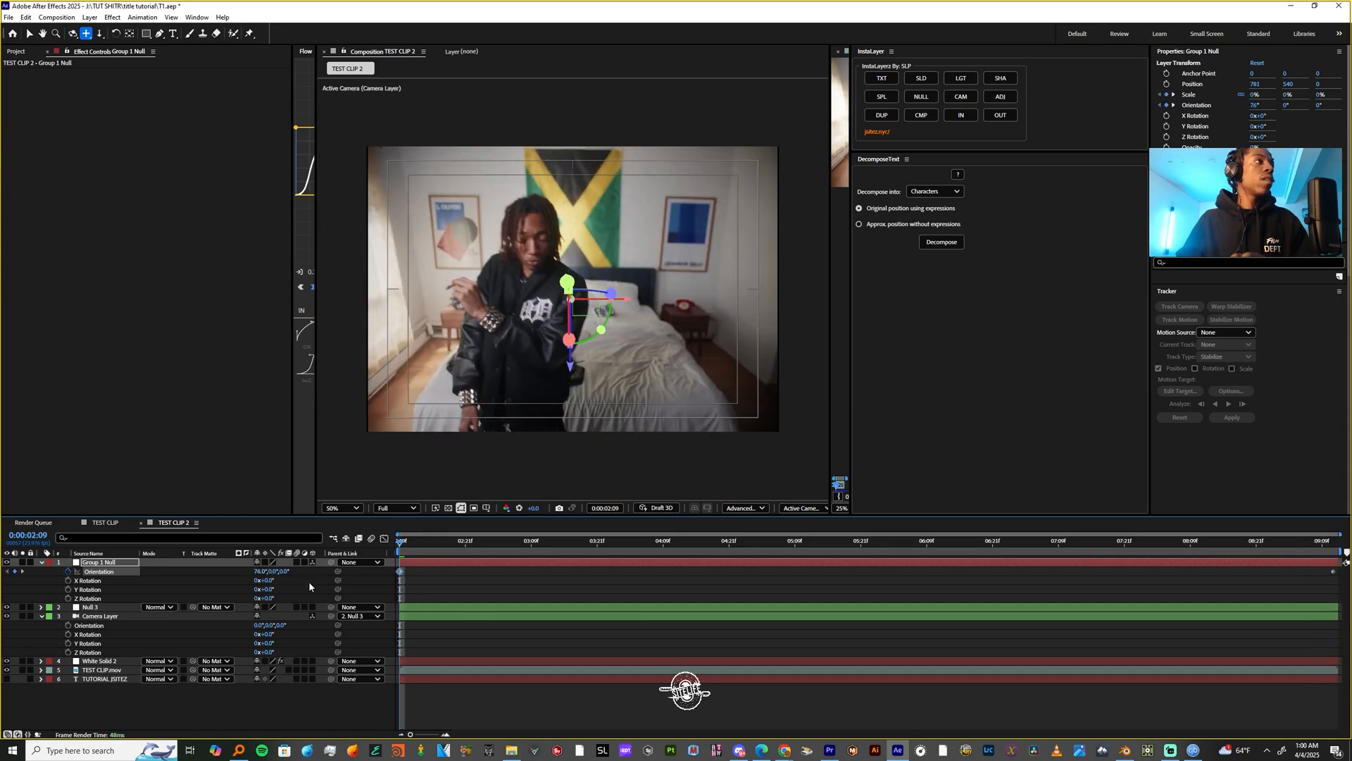
{"action": "left_click", "coordinate": [1086, 540]}
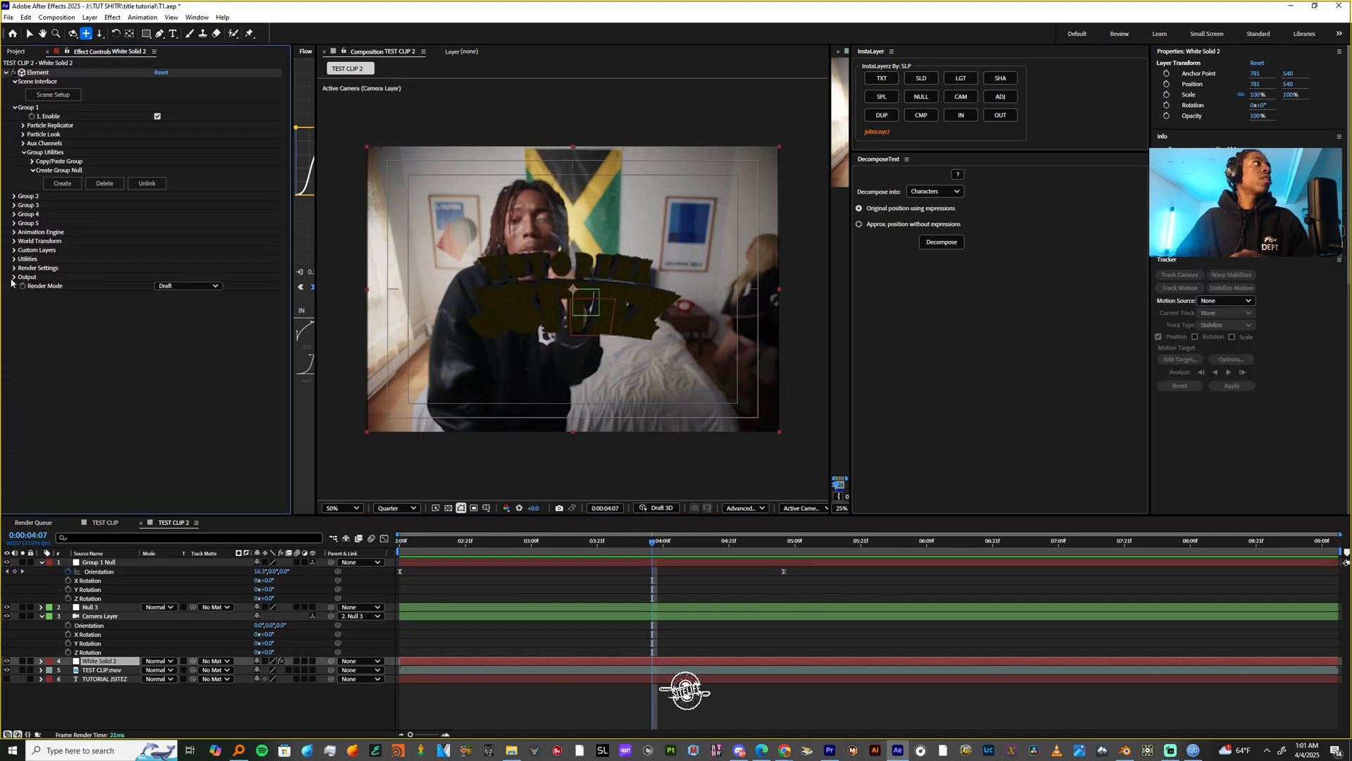
Twirl open Element > Group 1 Particle Look and Multi-Object deform settings with twist enabled.
{"action": "left_click", "coordinate": [21, 152]}
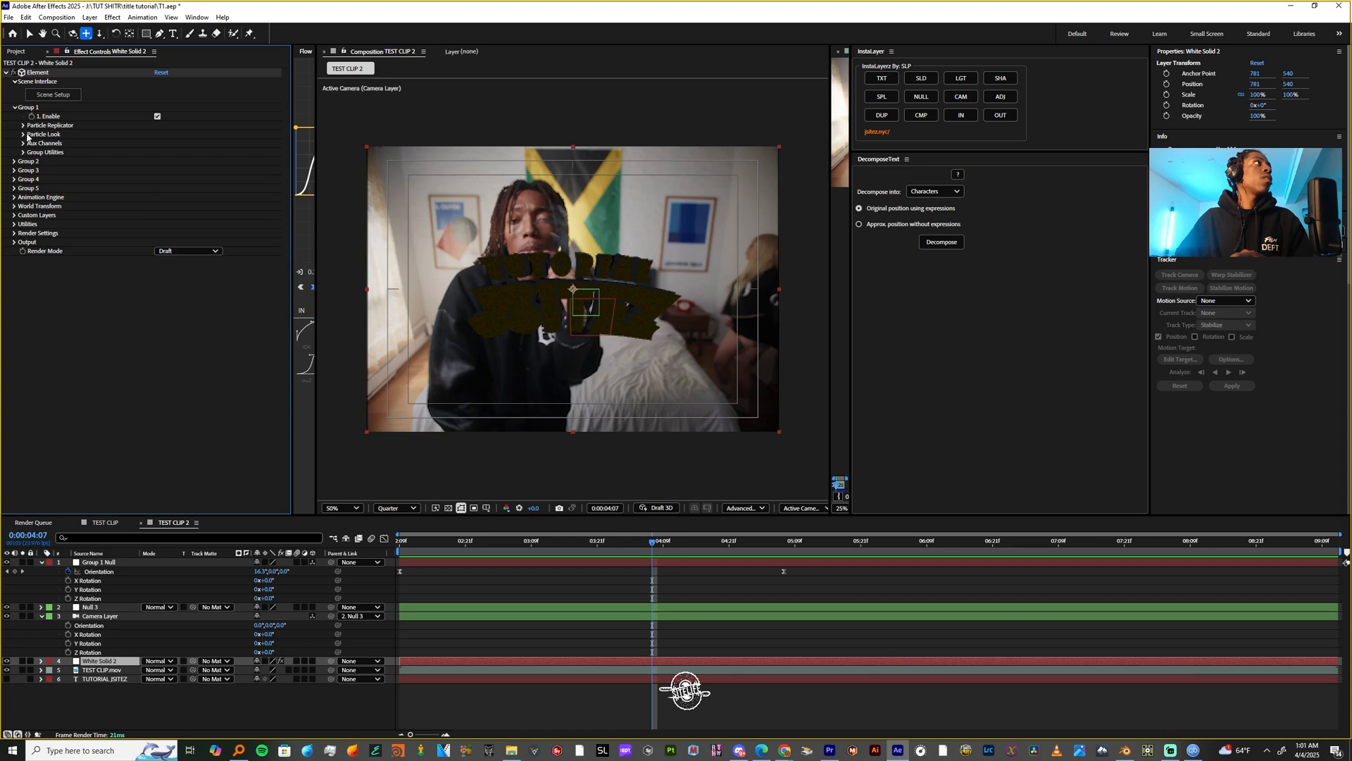
{"action": "left_click", "coordinate": [24, 133]}
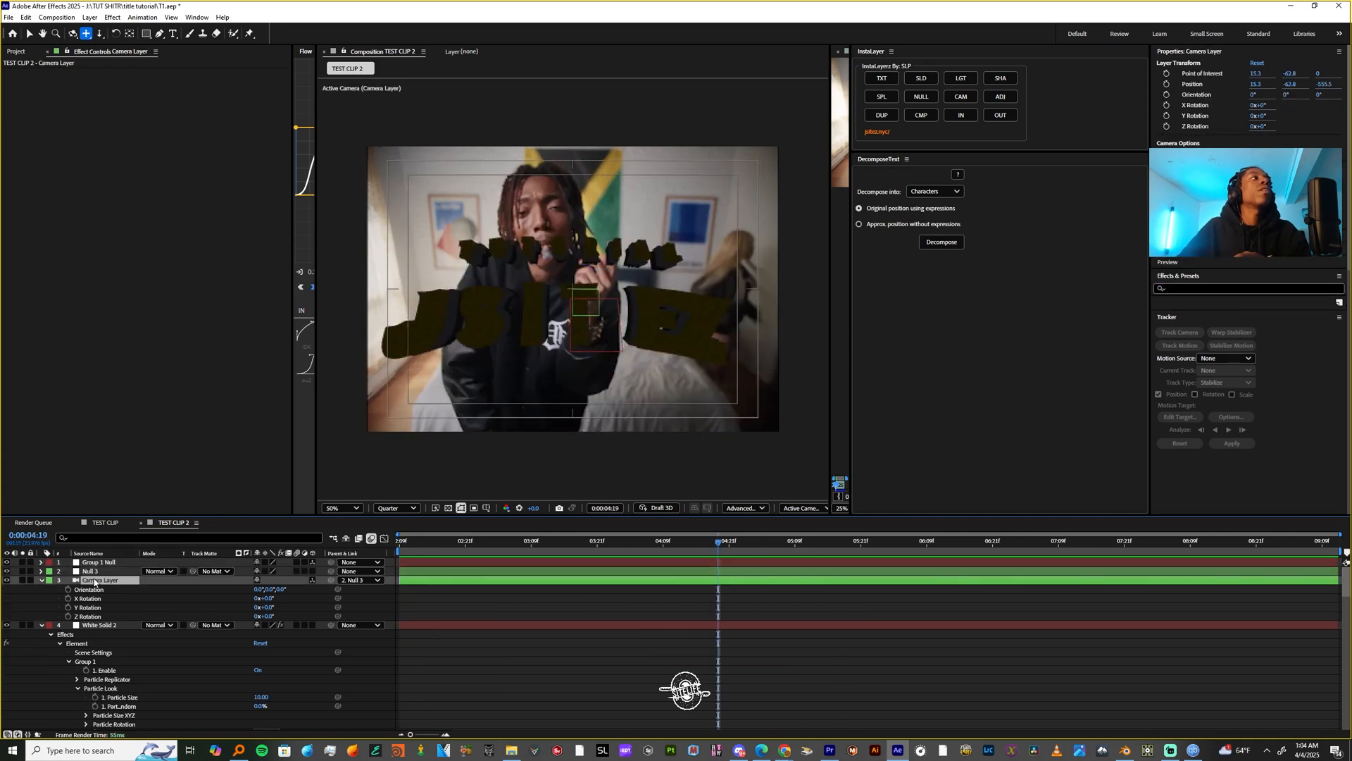
{"action": "left_click", "coordinate": [99, 624]}
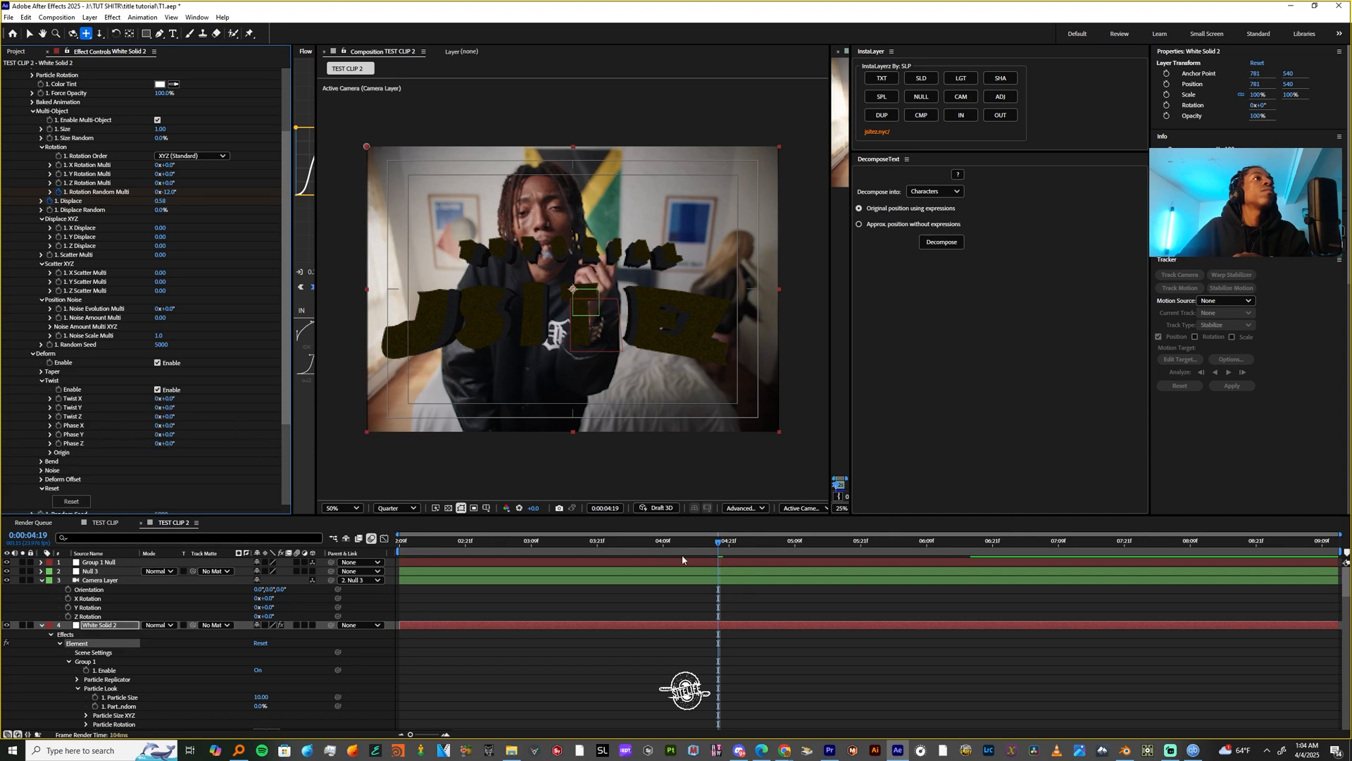
Keyframe Rotation Random Multi and Displace, plus Camera Layer Orientation and X Rotation.
{"action": "left_click", "coordinate": [808, 540]}
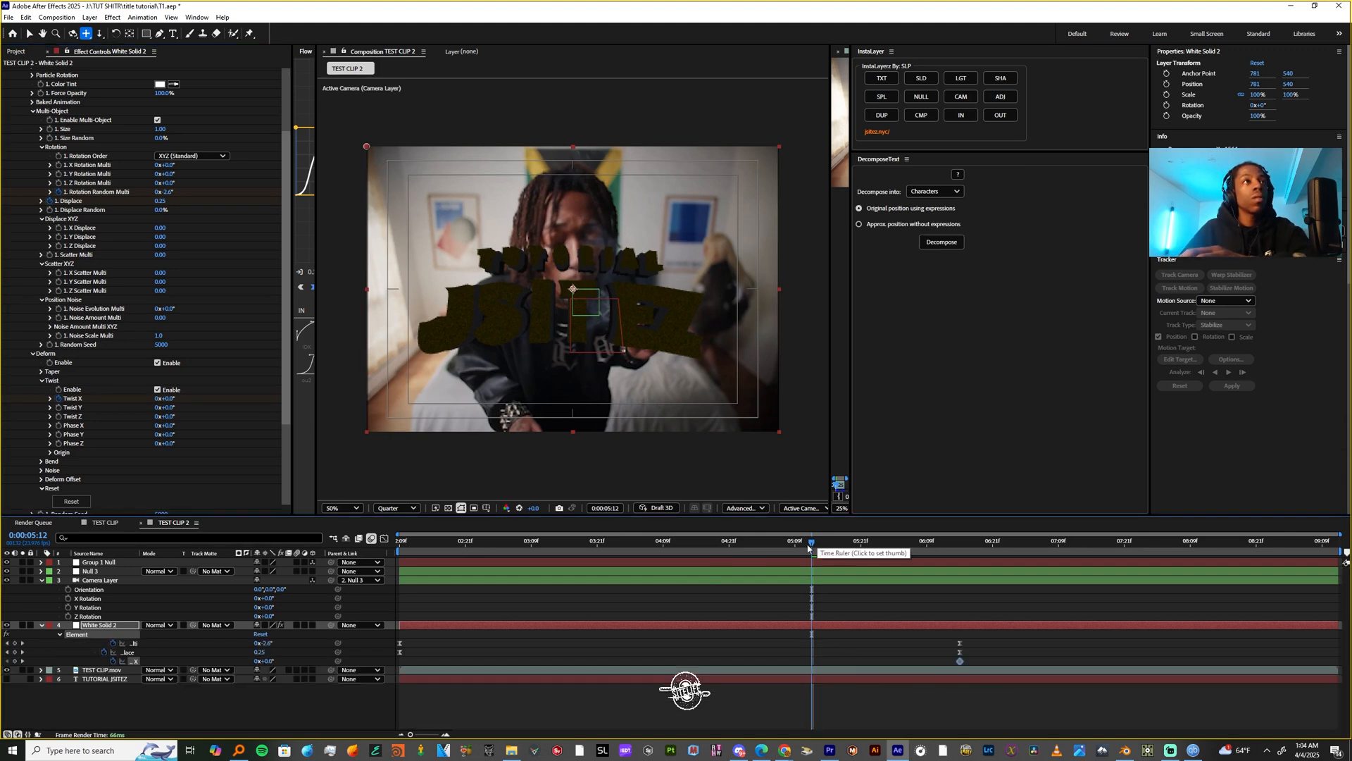
{"action": "left_click", "coordinate": [595, 541]}
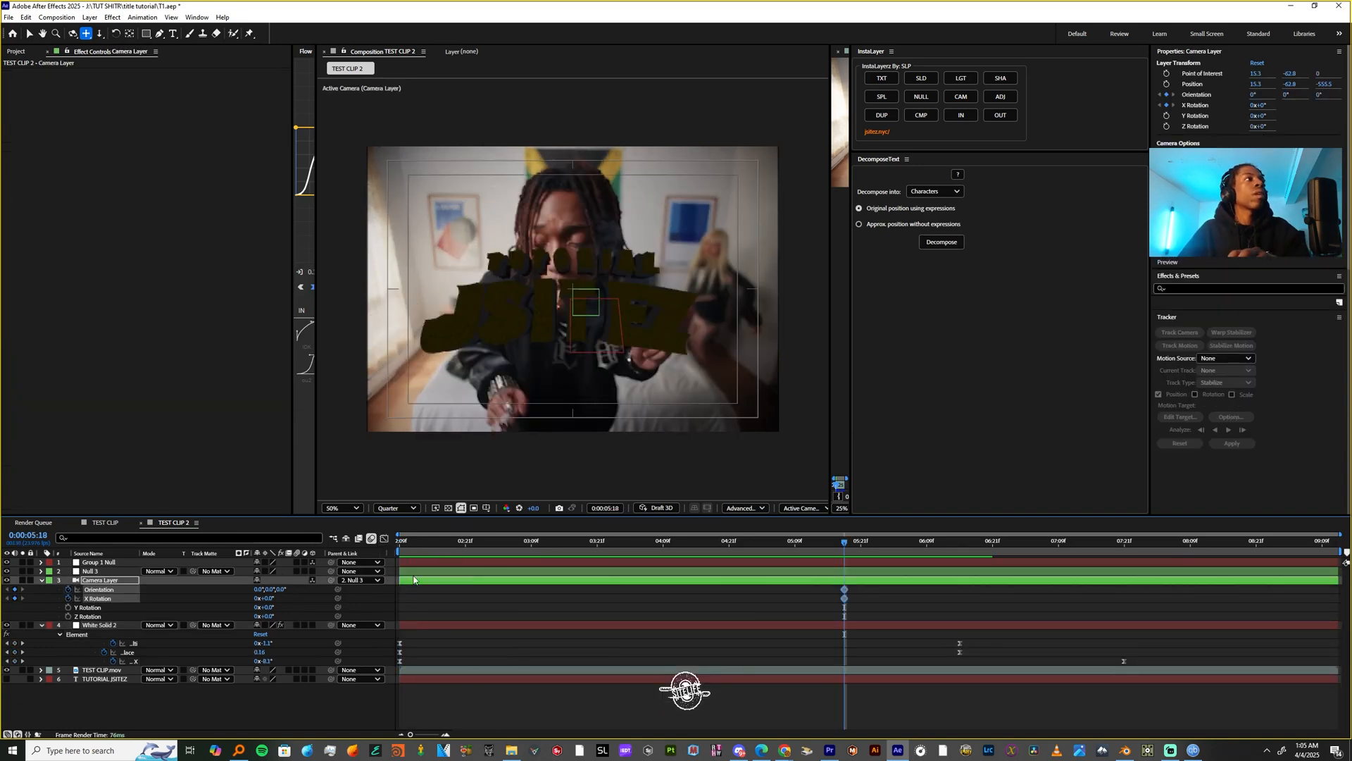
Keyframe Camera Point of Interest and Position with Easy Ease and a shaped speed curve for the push-in.
{"action": "left_click", "coordinate": [51, 589]}
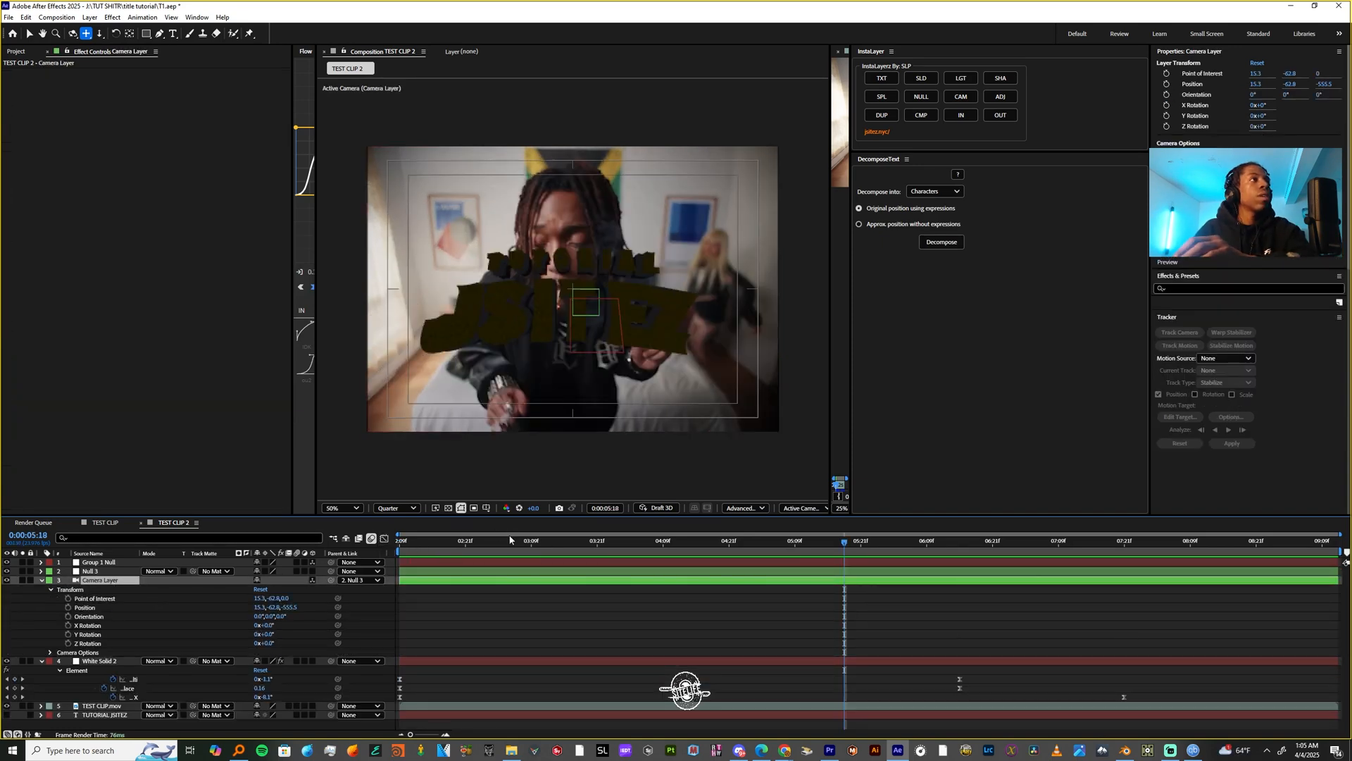
{"action": "left_click", "coordinate": [509, 541]}
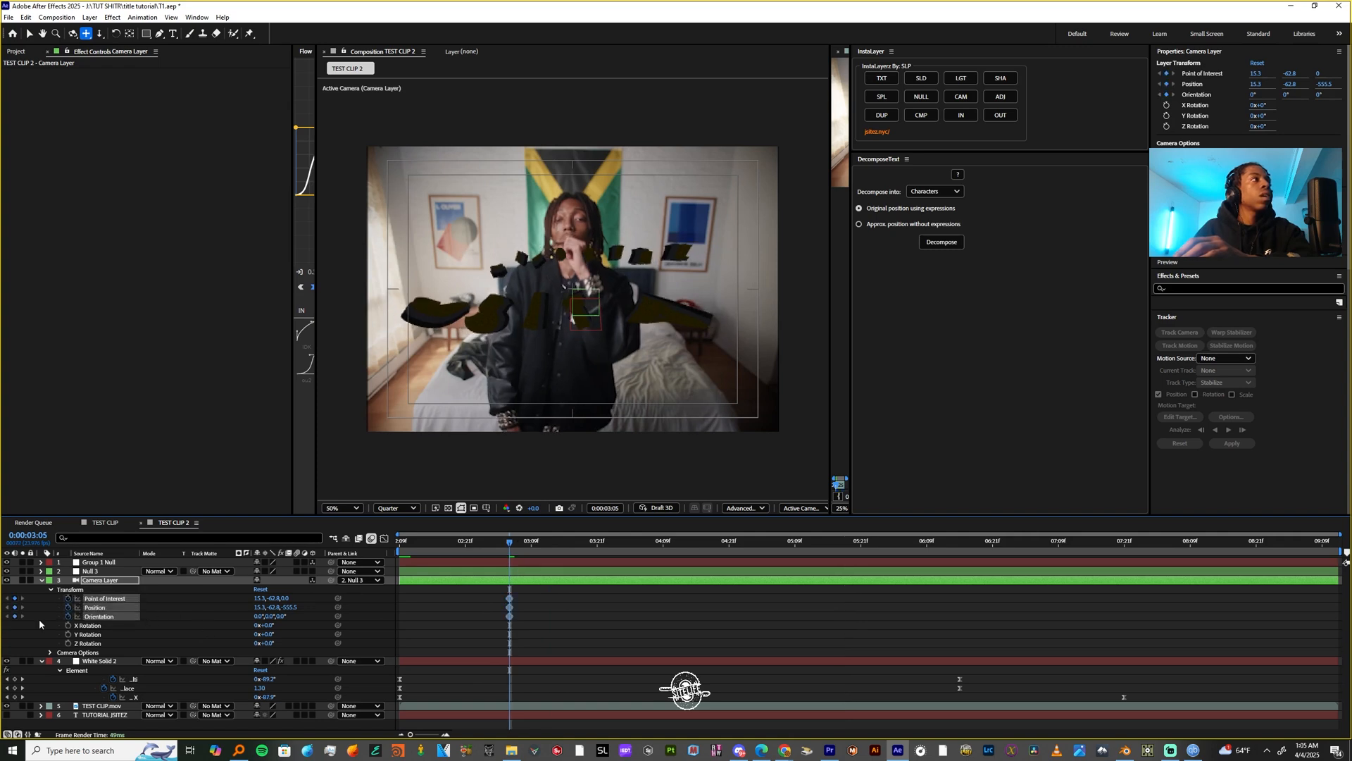
{"action": "left_click", "coordinate": [574, 575]}
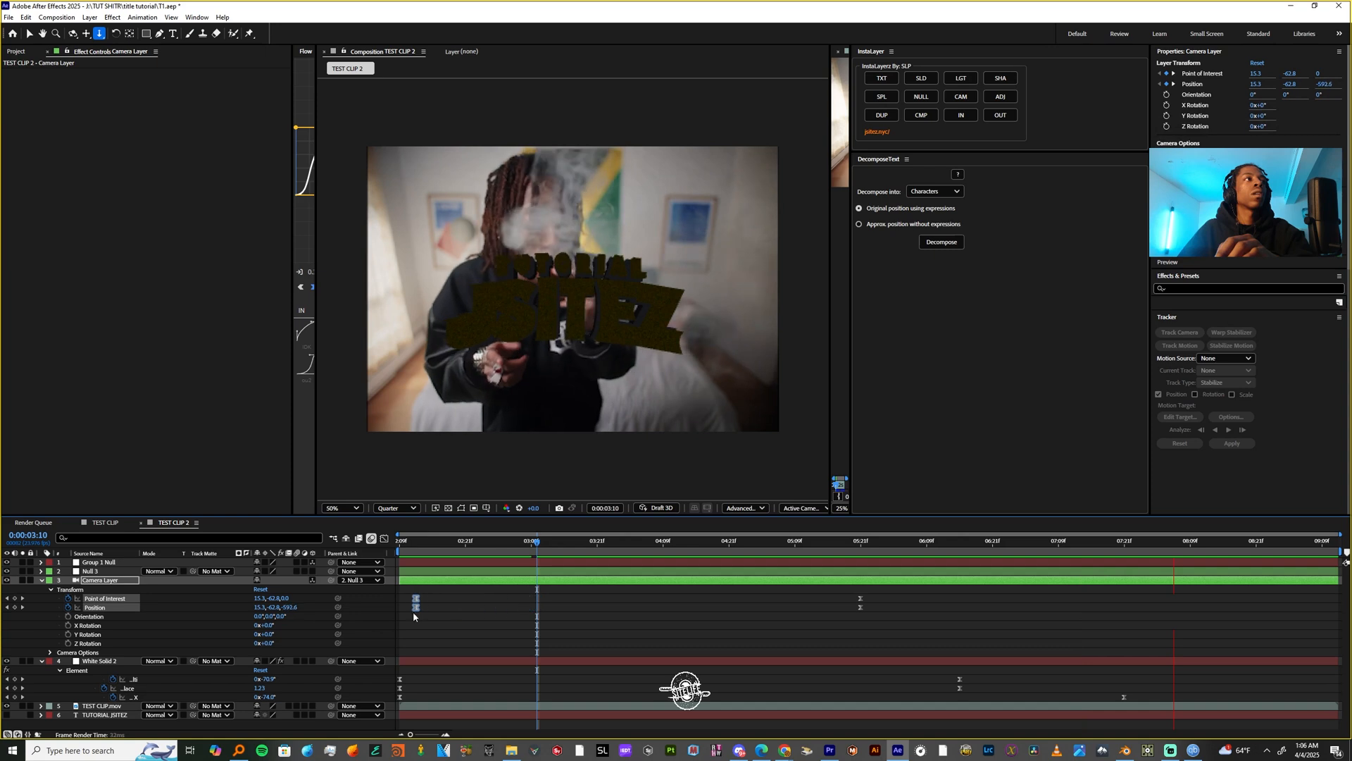
{"action": "left_click", "coordinate": [750, 541]}
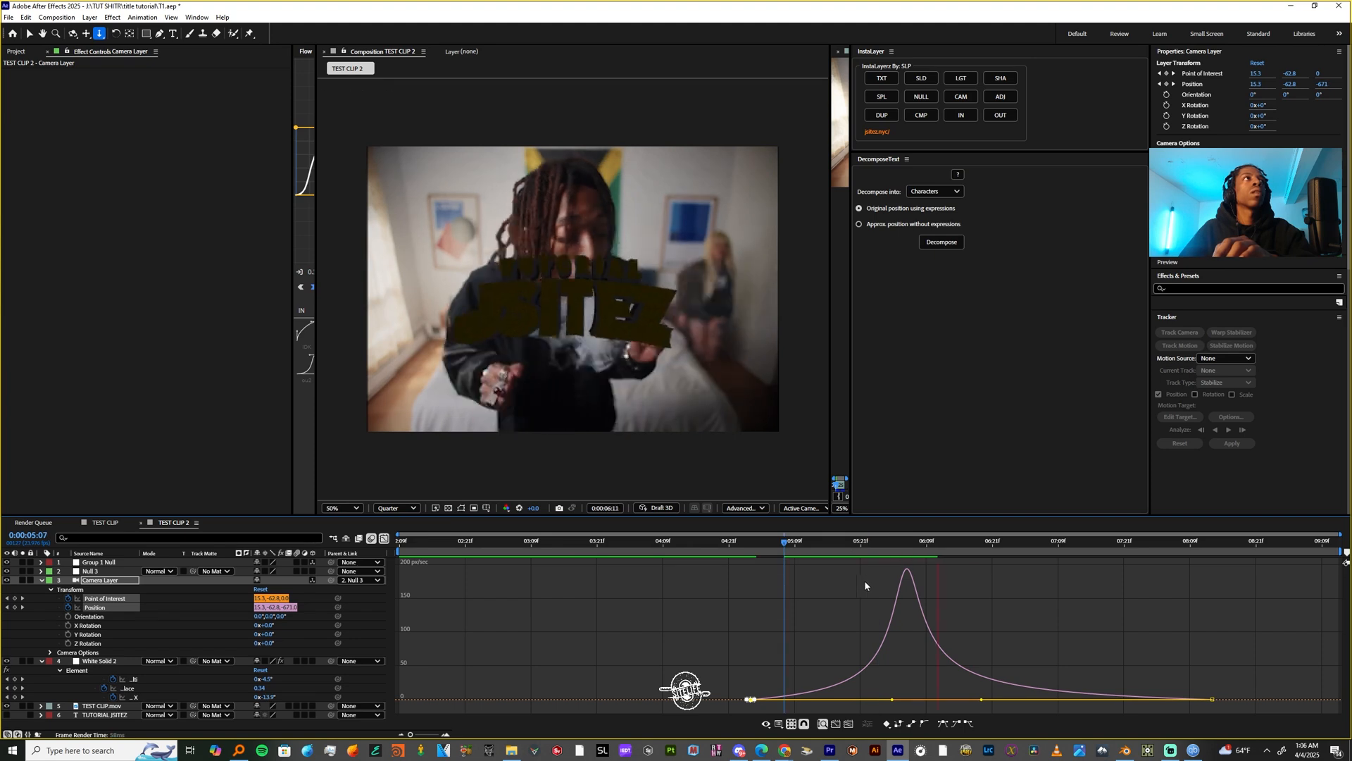
{"action": "left_click", "coordinate": [751, 541]}
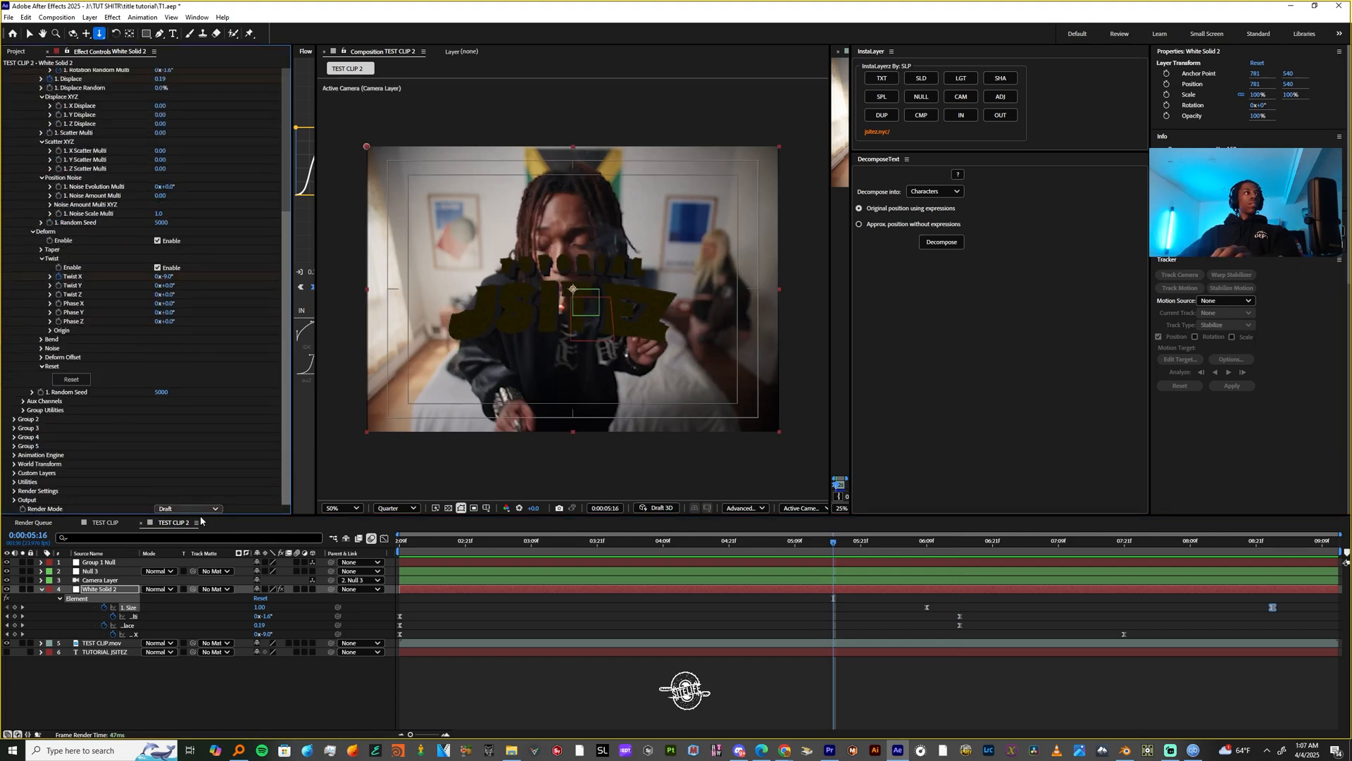
Switch Element's Render Mode to Full Render so the orange title shows shaded detail.
{"action": "left_click", "coordinate": [187, 509]}
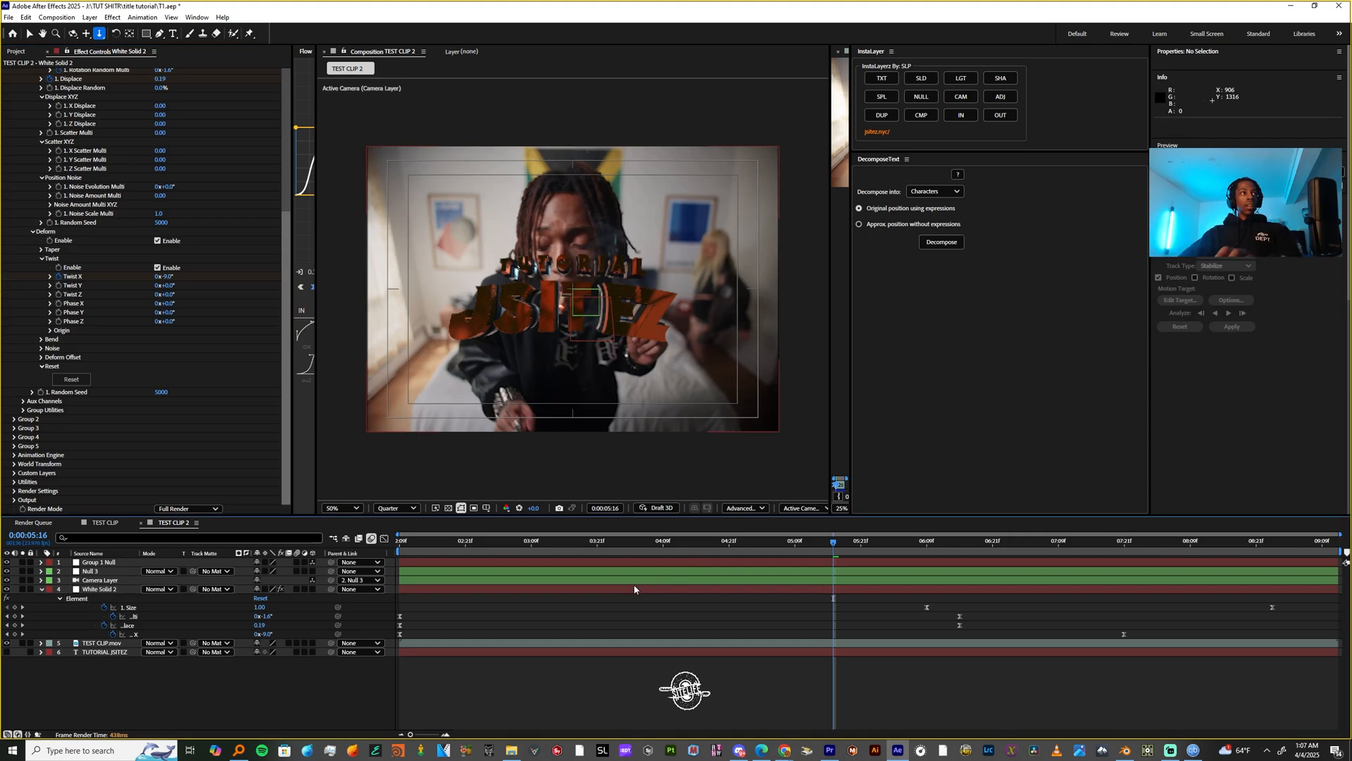
Create a Spot light layer via Layer > New > Light, lighting the title in TEST CLIP 2.
{"action": "left_click", "coordinate": [89, 17]}
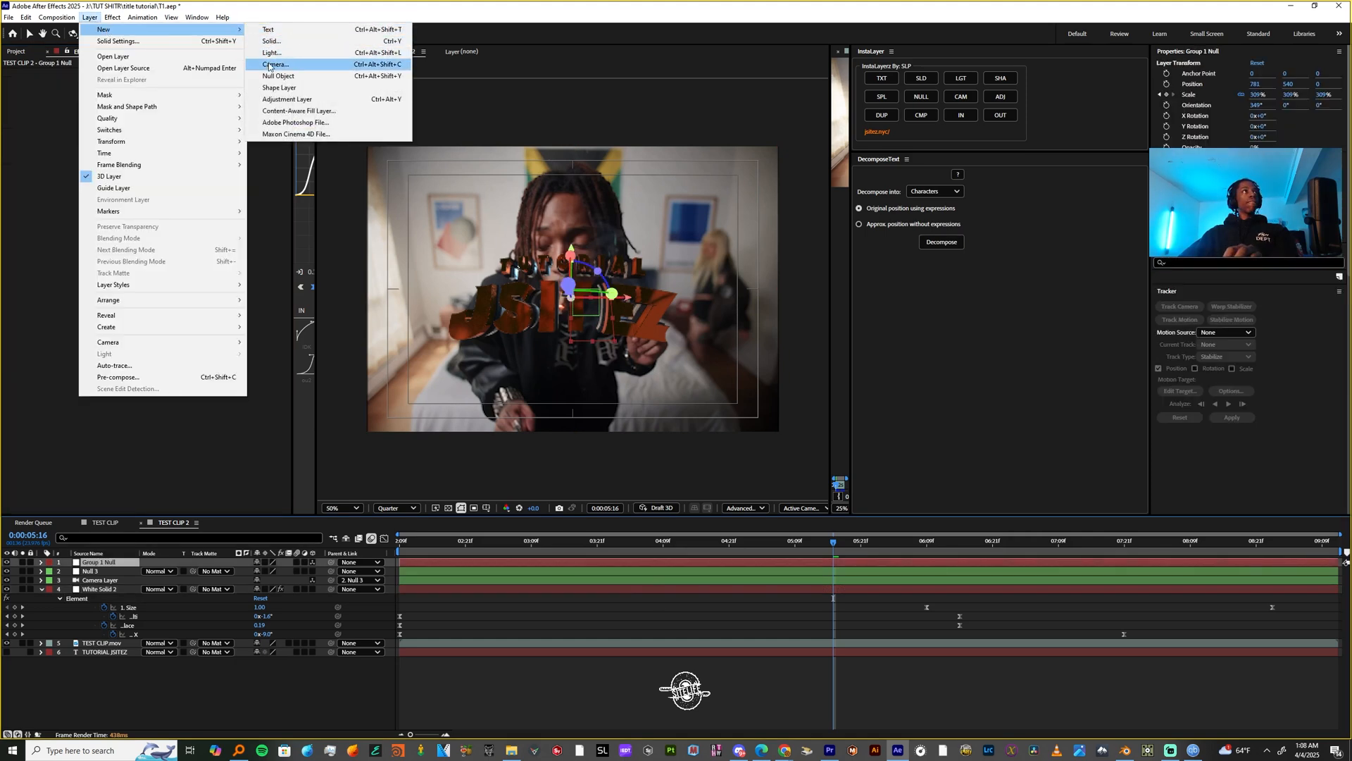
{"action": "left_click", "coordinate": [272, 52]}
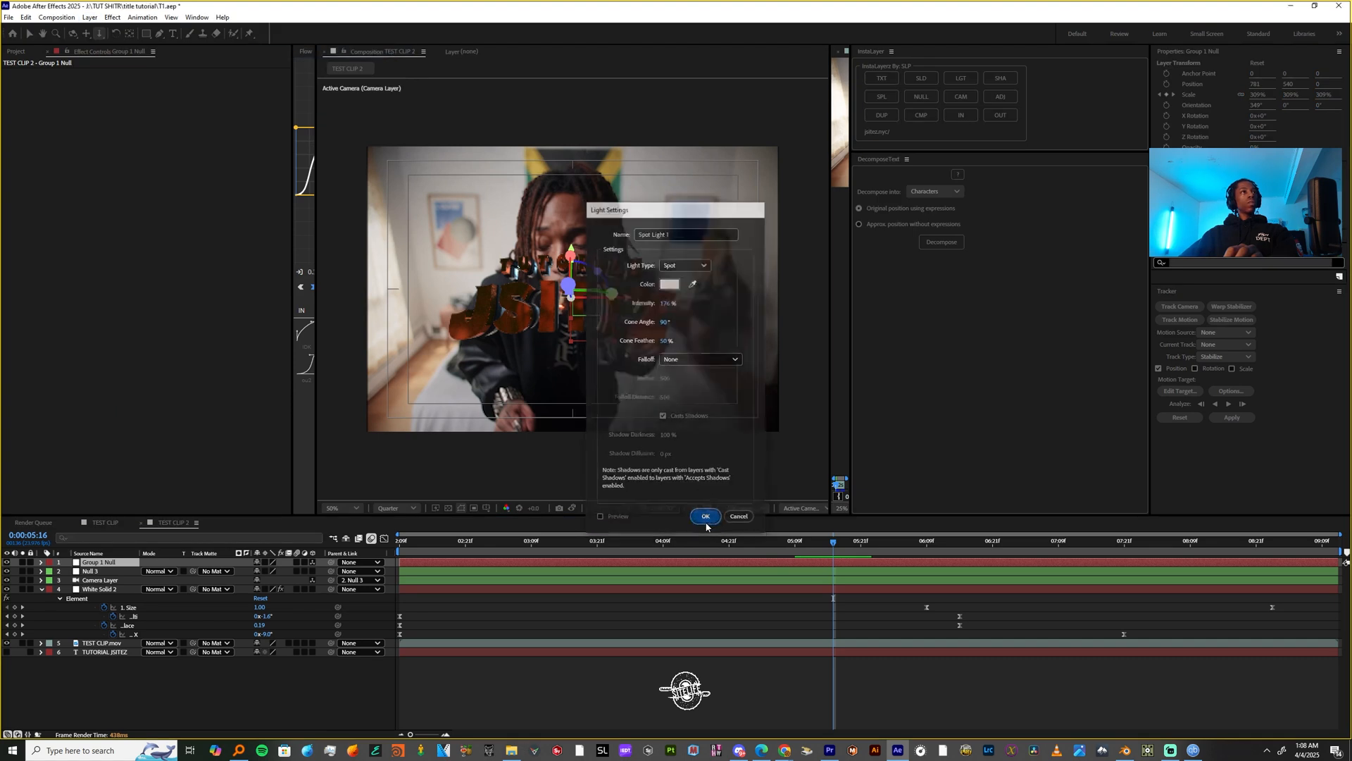
{"action": "left_click", "coordinate": [704, 515]}
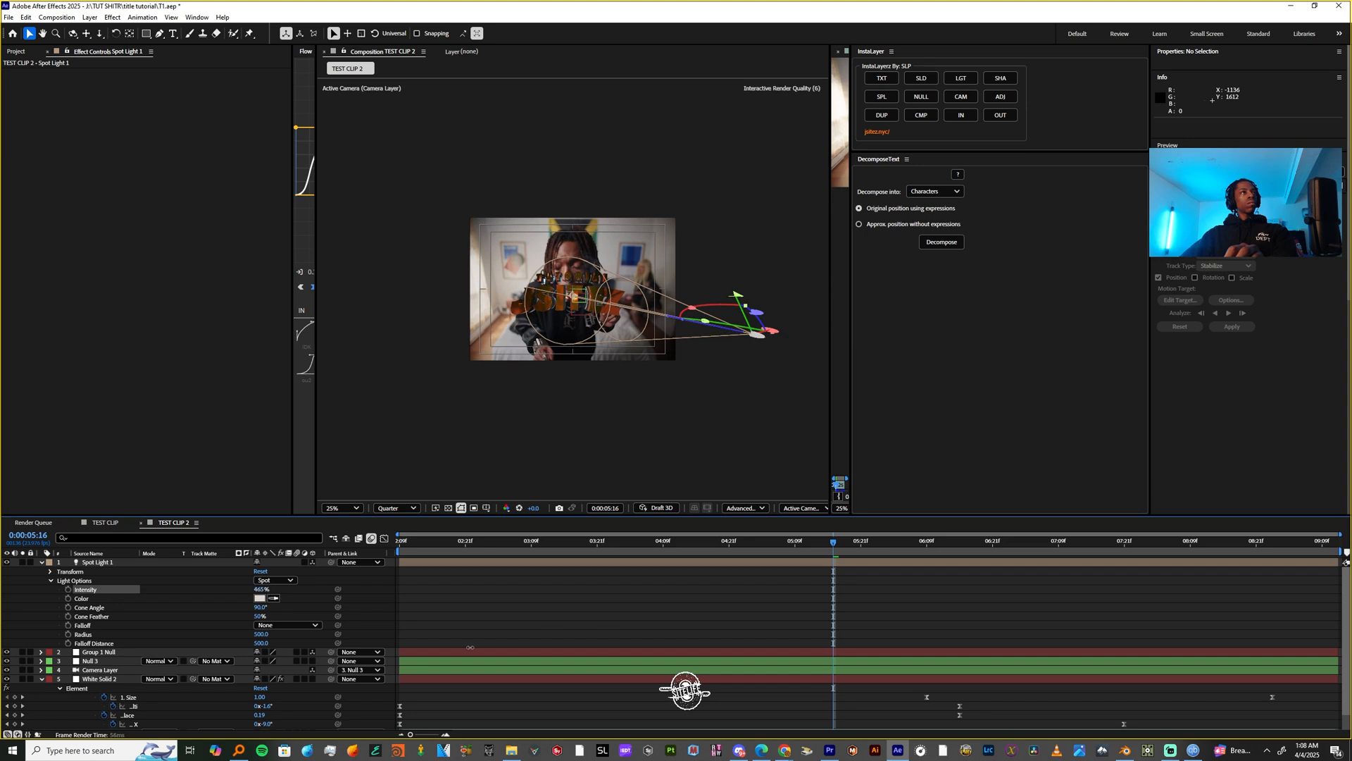
{"action": "left_click", "coordinate": [89, 16]}
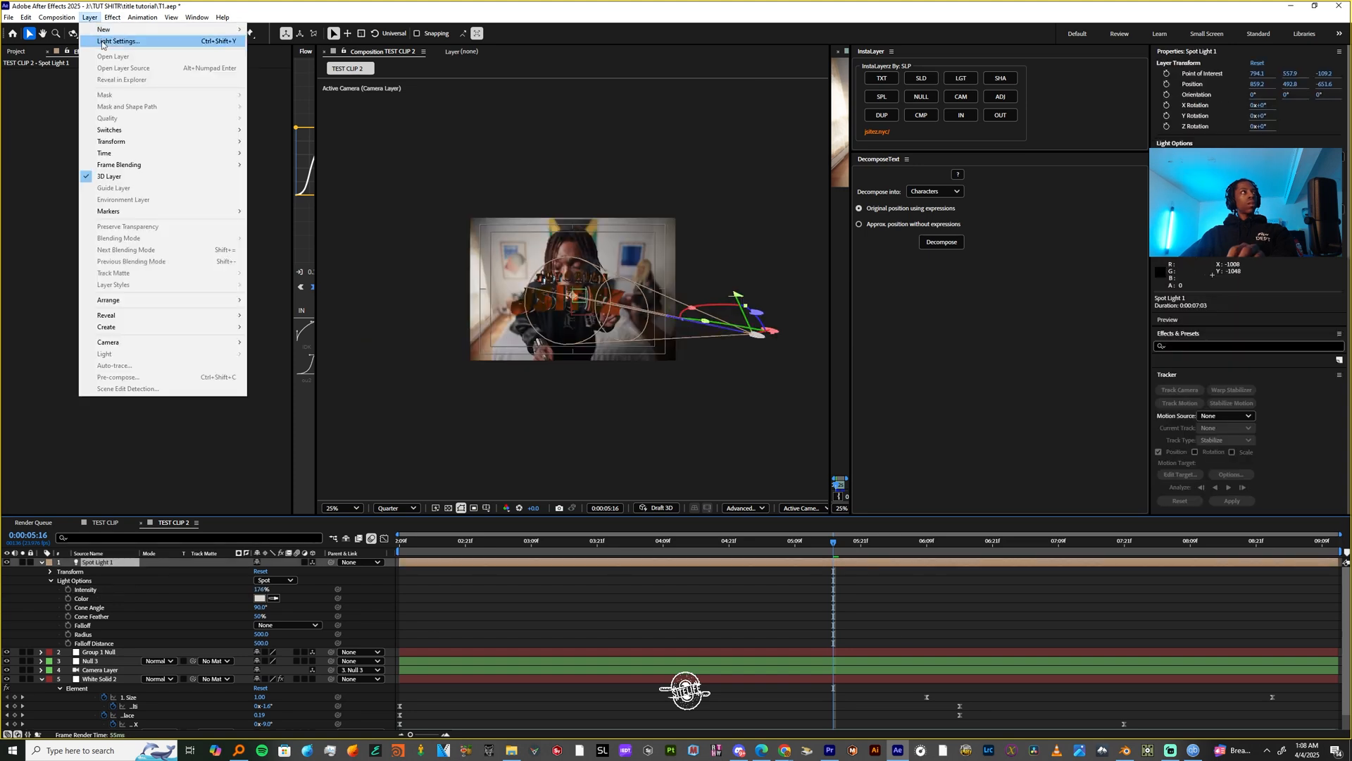
Add an Ambient light with intensity lowered to about 60% above Spot Light 1.
{"action": "left_click", "coordinate": [117, 41]}
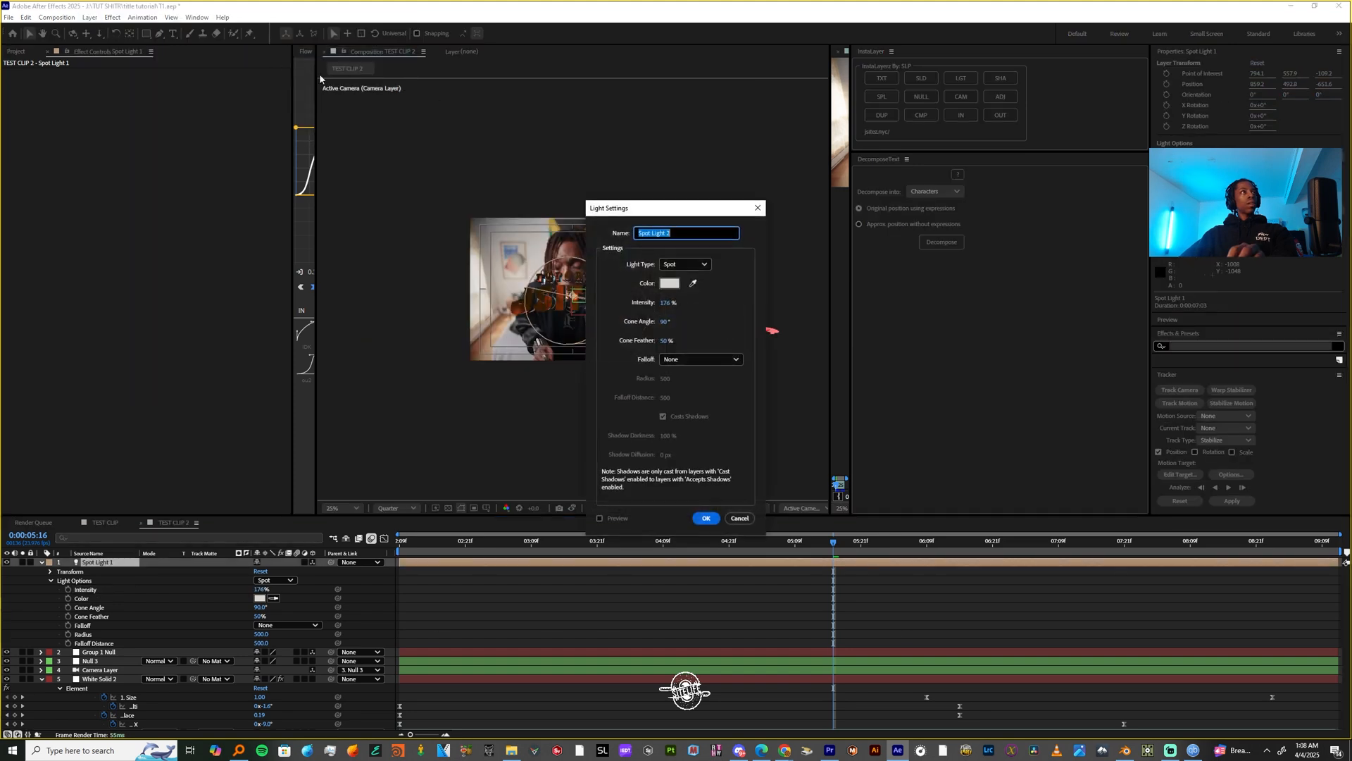
{"action": "left_click", "coordinate": [685, 263]}
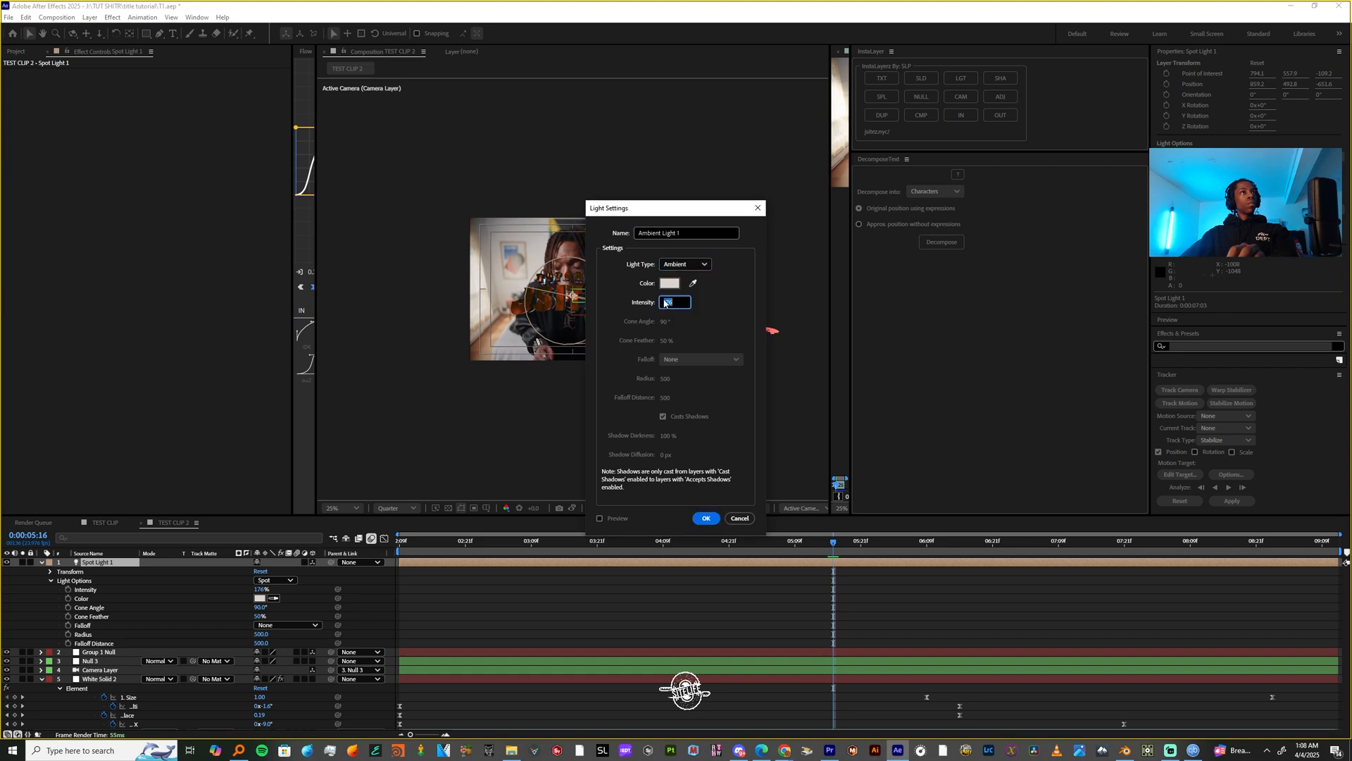
{"action": "left_click", "coordinate": [704, 518]}
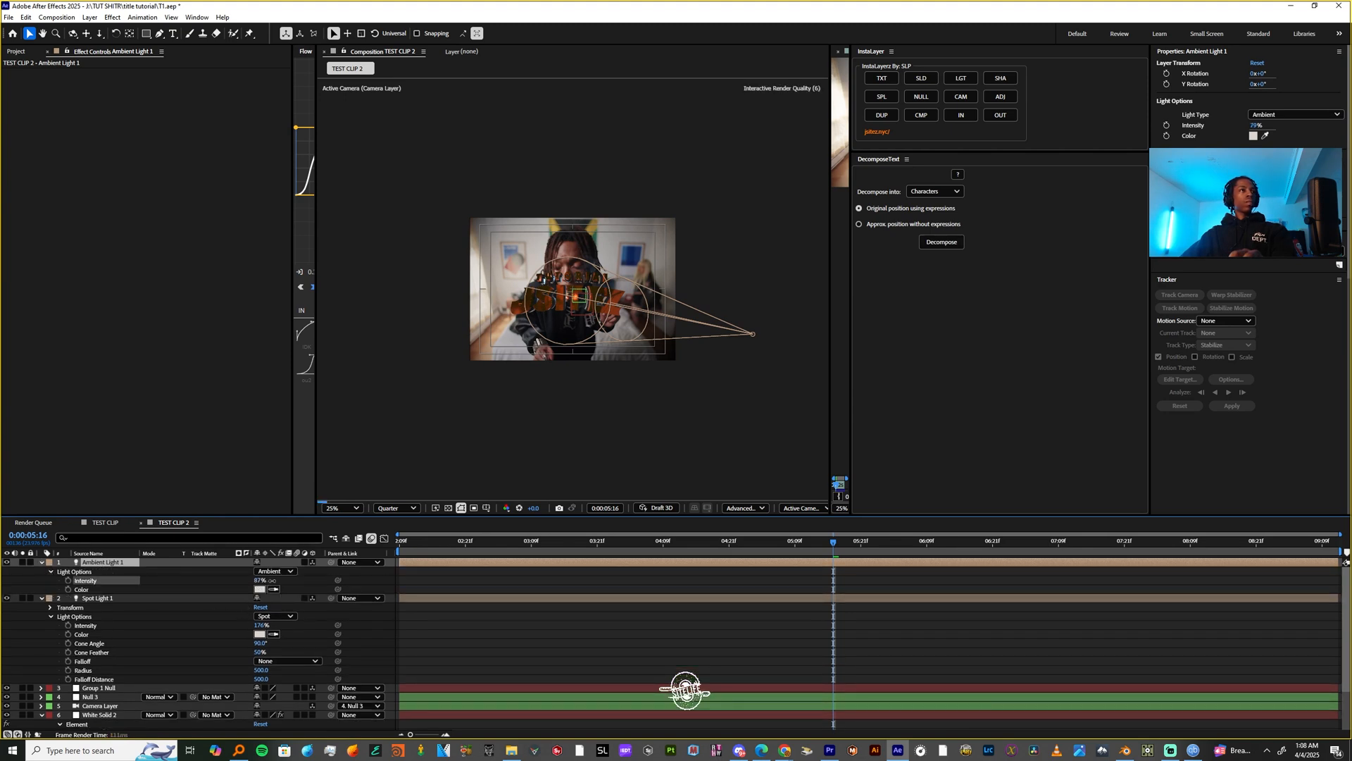
{"action": "left_click", "coordinate": [89, 17]}
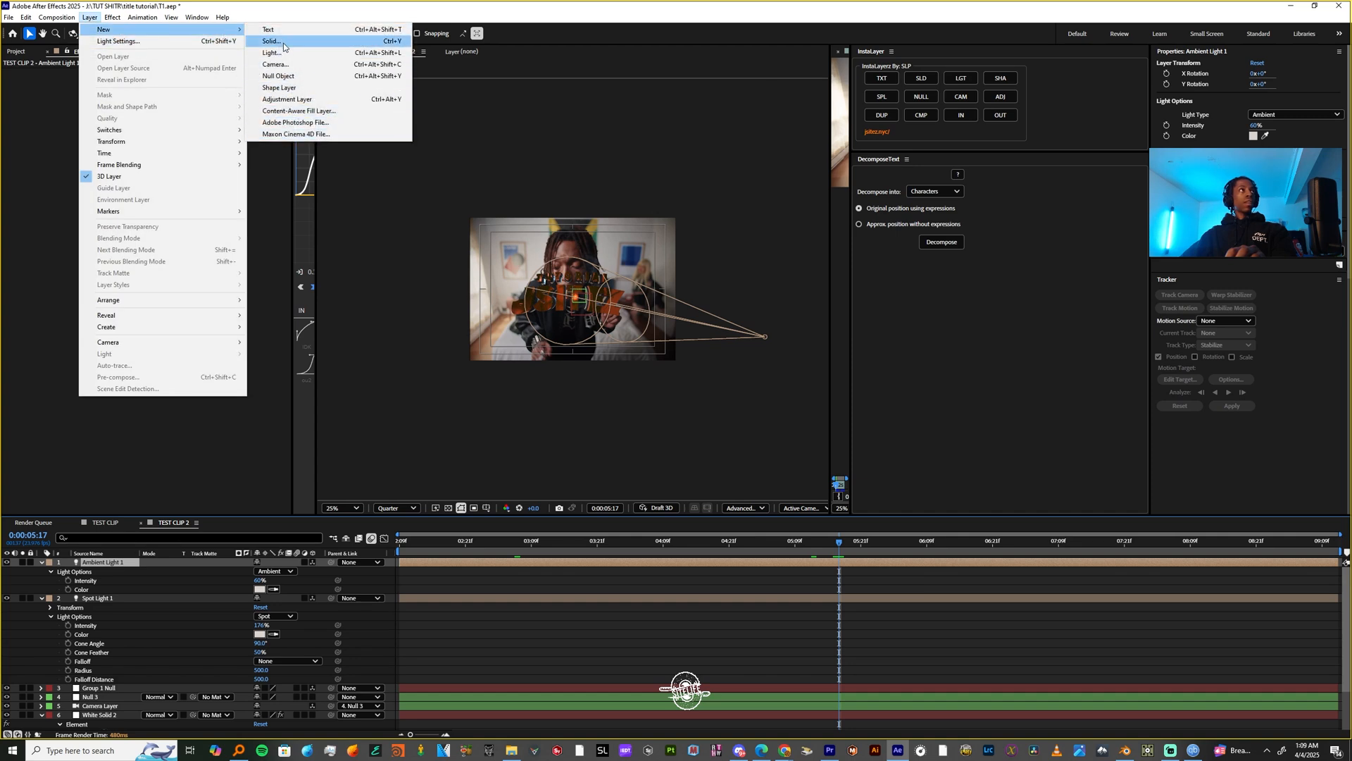
{"action": "left_click", "coordinate": [270, 52]}
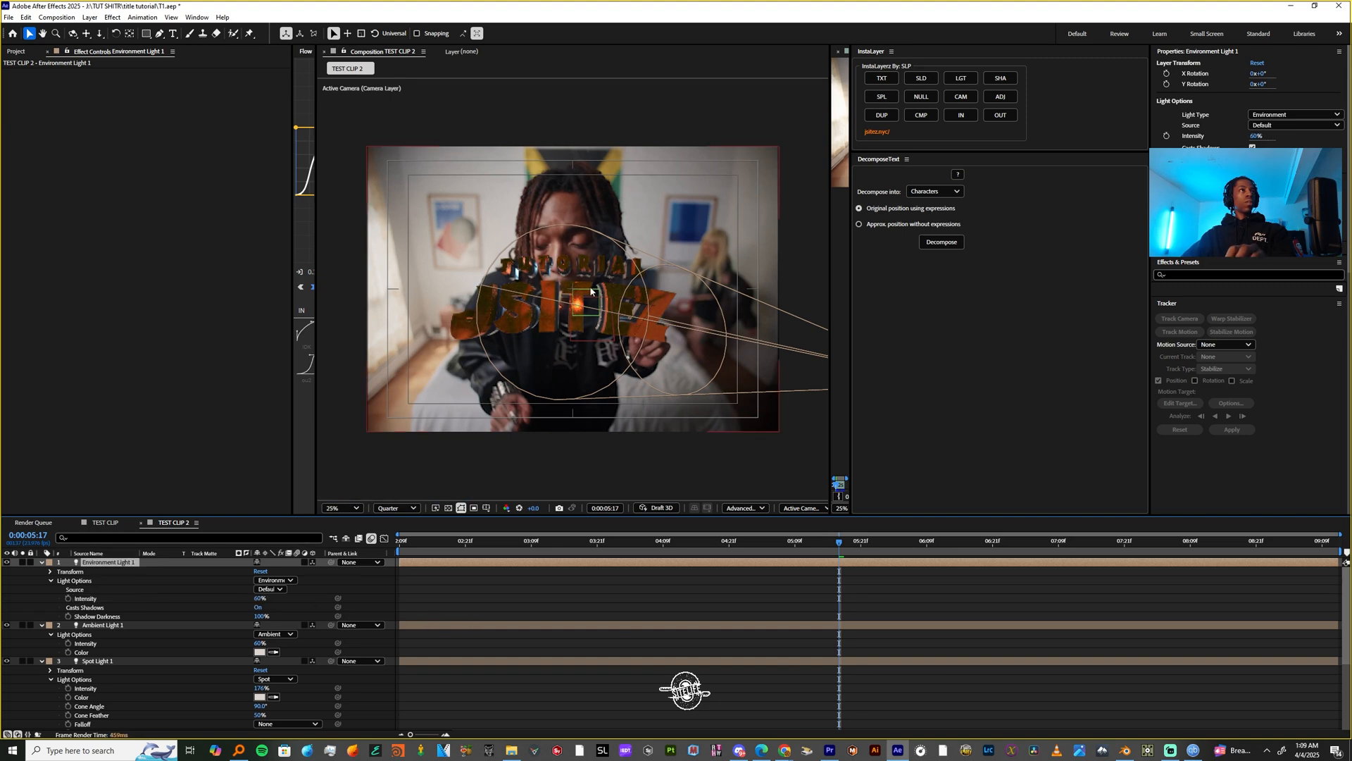
{"action": "left_click", "coordinate": [340, 507]}
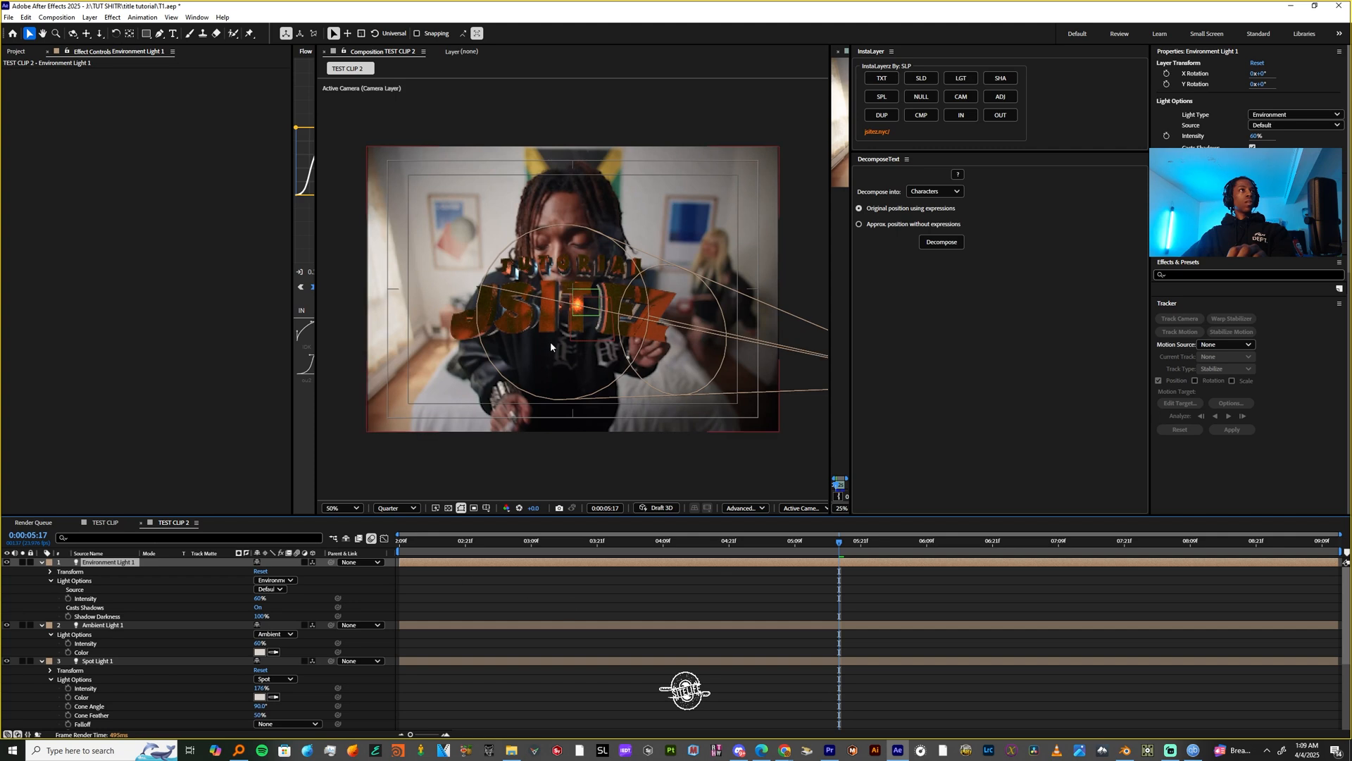
{"action": "mouse_move", "coordinate": [319, 595]}
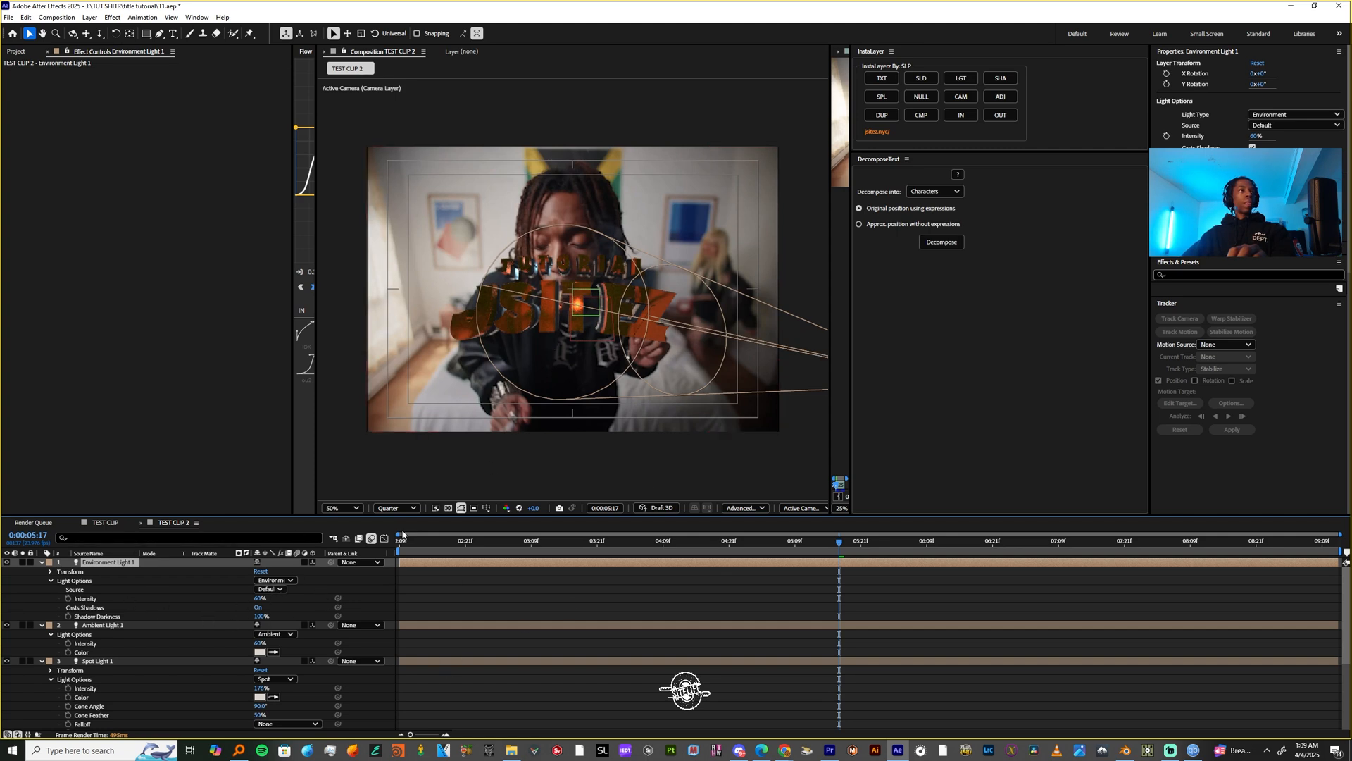
{"action": "left_click", "coordinate": [503, 541]}
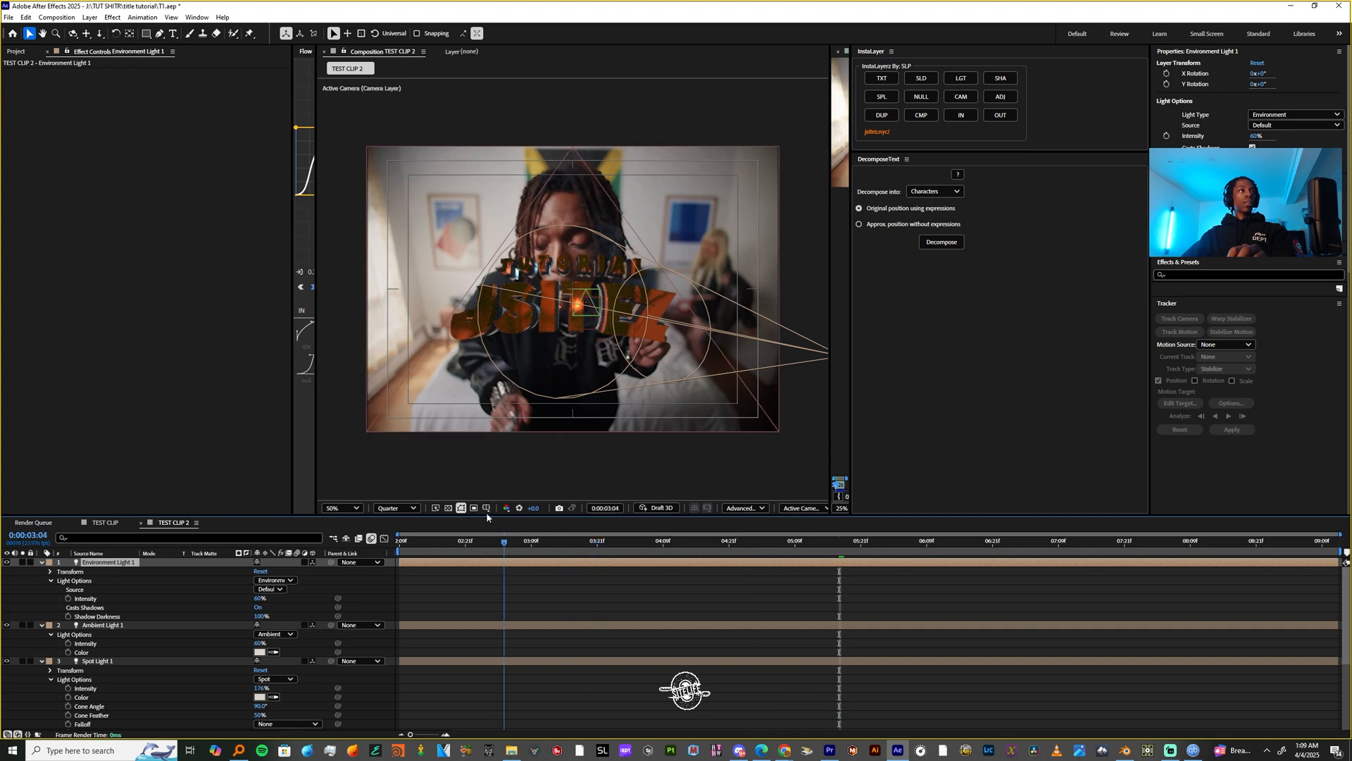
{"action": "left_click", "coordinate": [397, 539]}
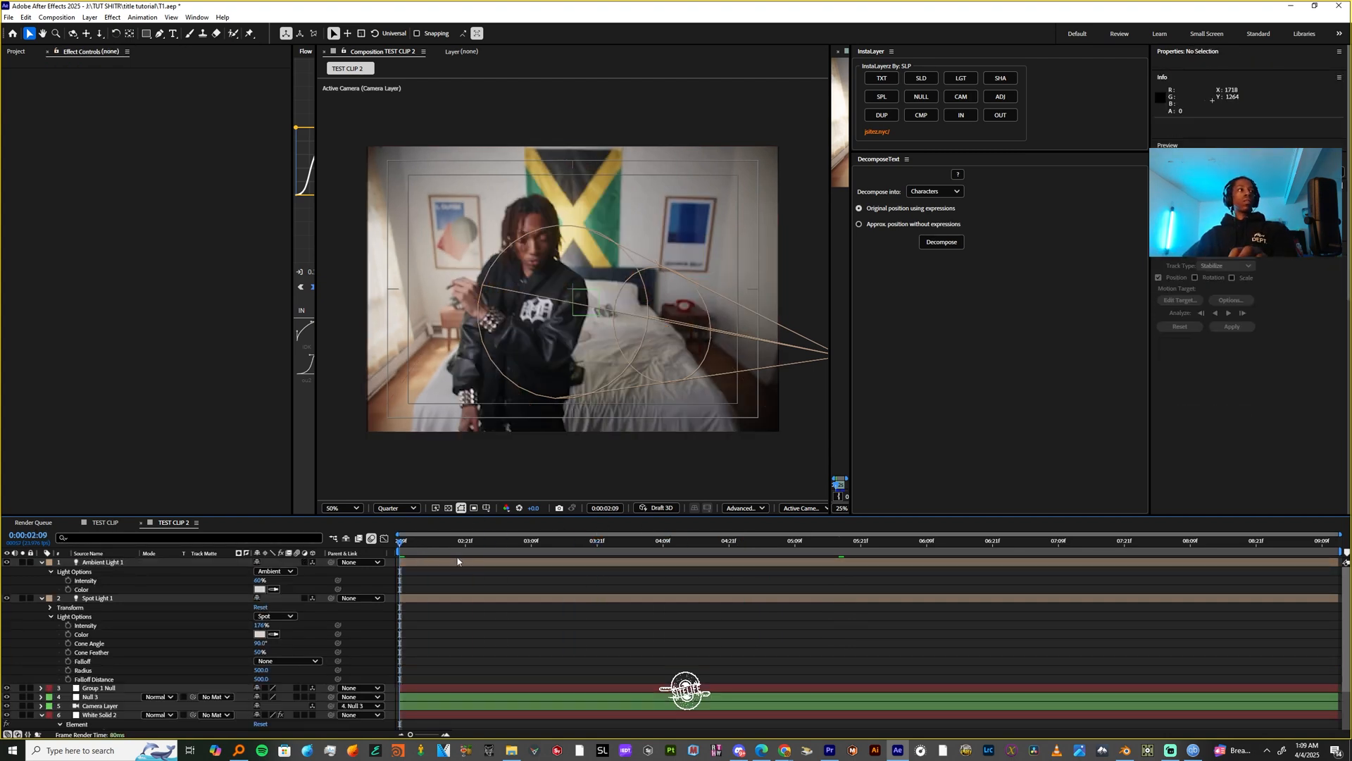
Scrub the timeline to preview later frames of the rendered title.
{"action": "left_click", "coordinate": [971, 541]}
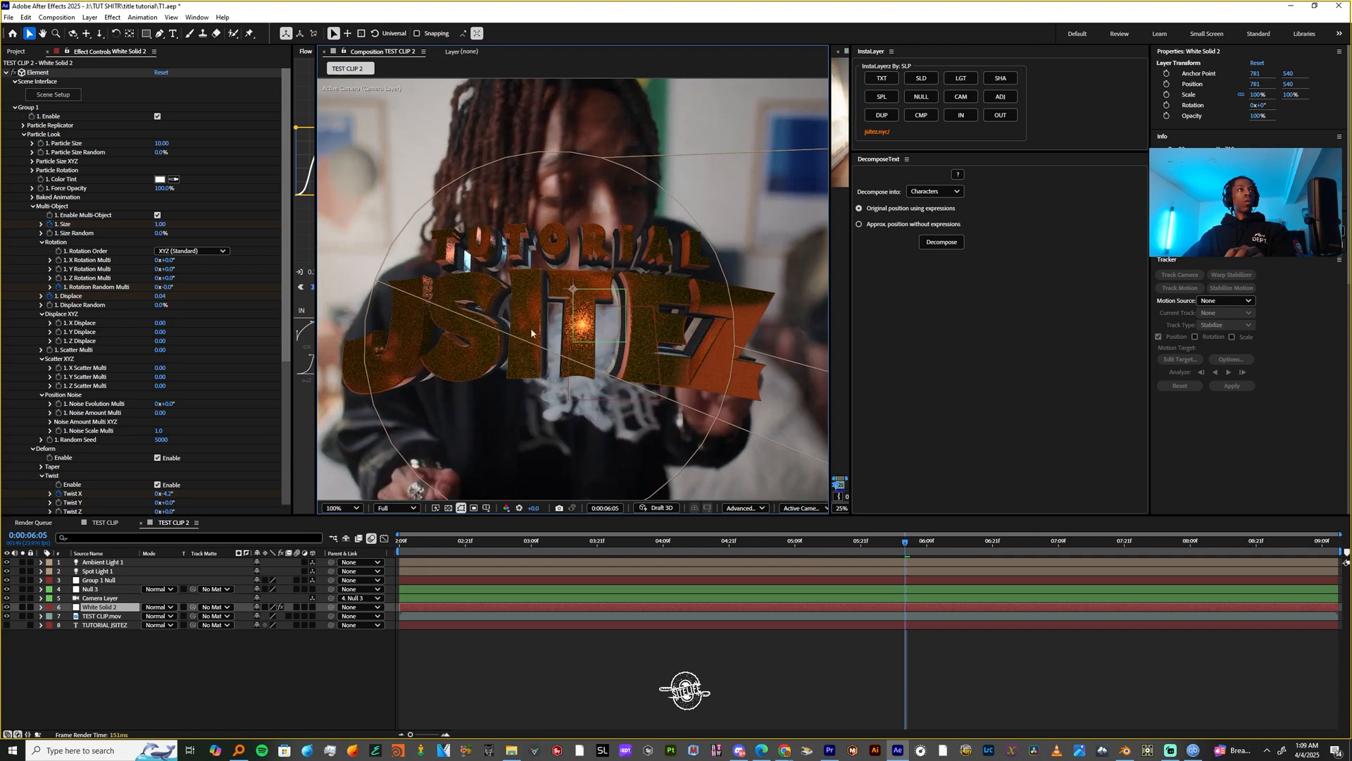
{"action": "left_click", "coordinate": [1207, 539]}
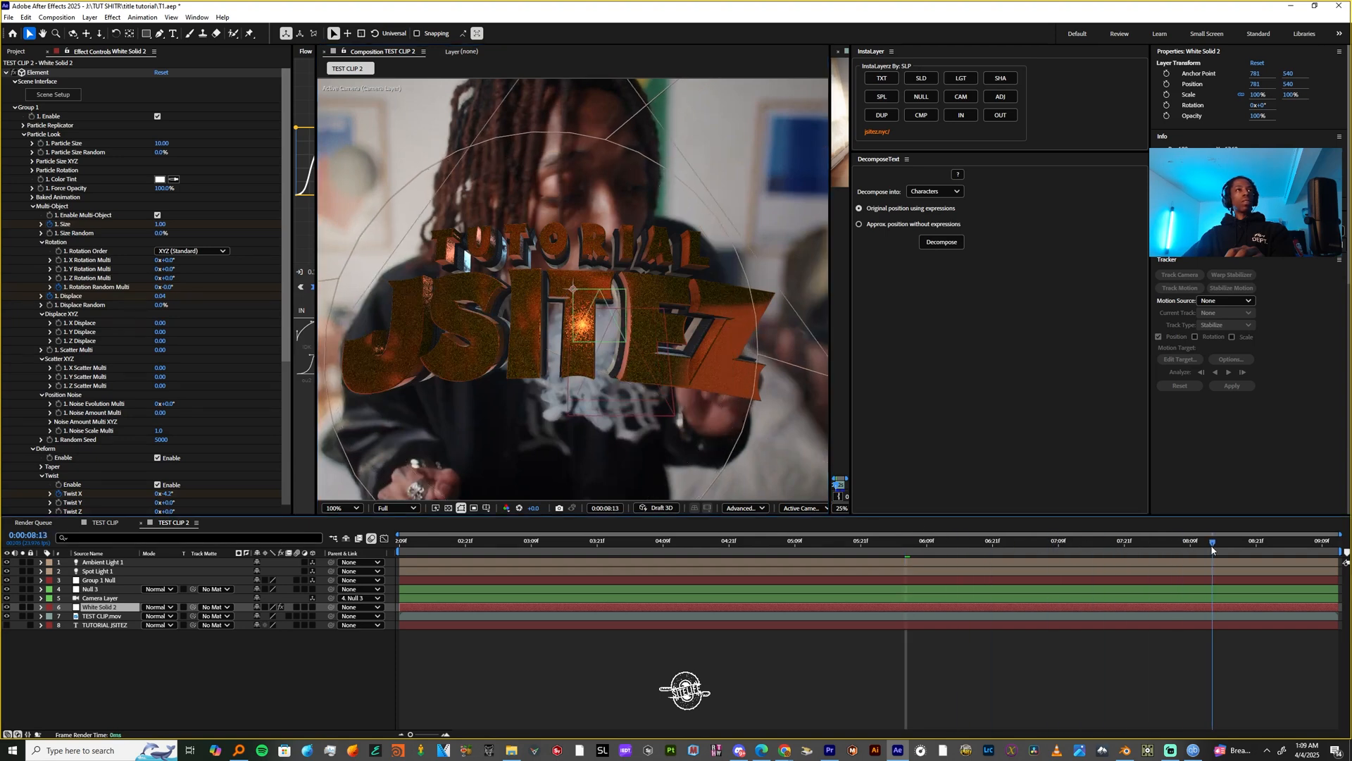
{"action": "left_click", "coordinate": [906, 541]}
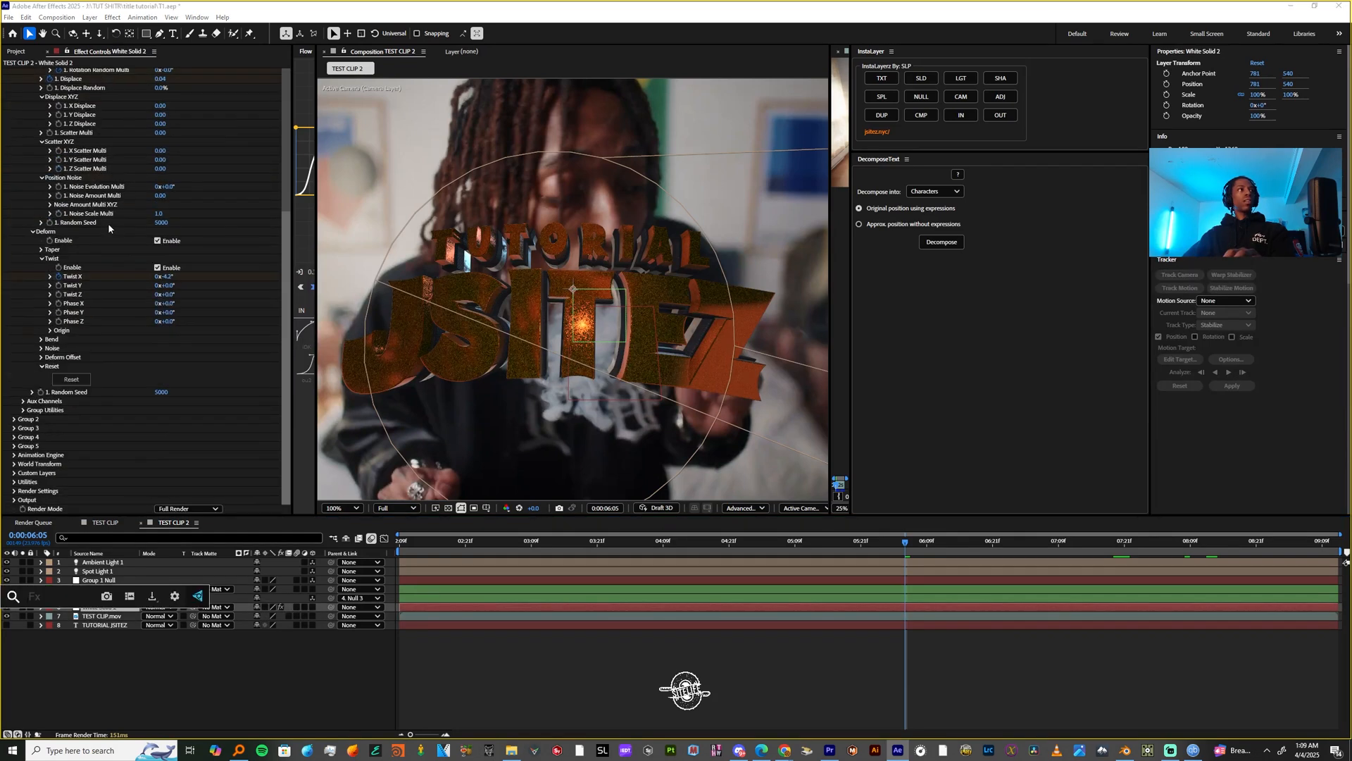
Apply Optical Glow to the title with Extreme quality and Extend (Unmult) alpha.
{"action": "type", "text": "optical"}
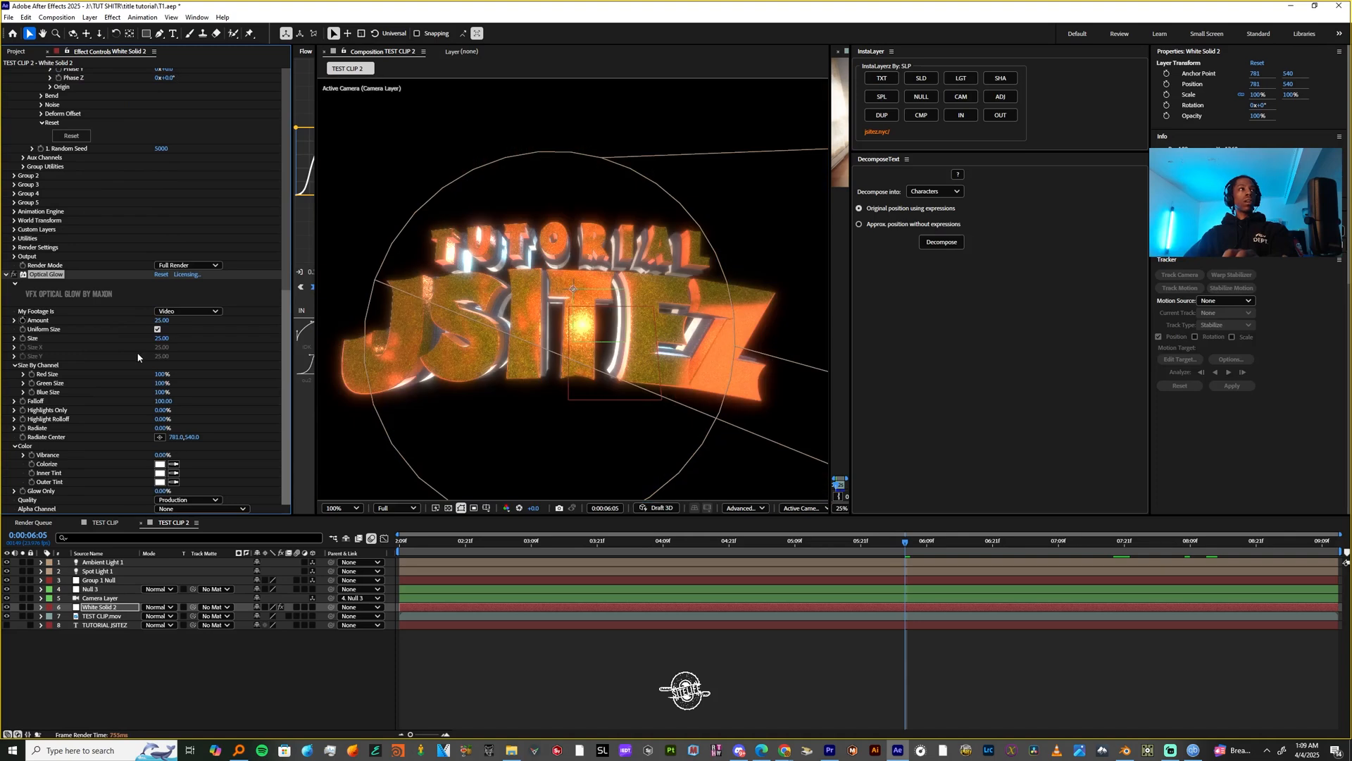
{"action": "left_click", "coordinate": [185, 500]}
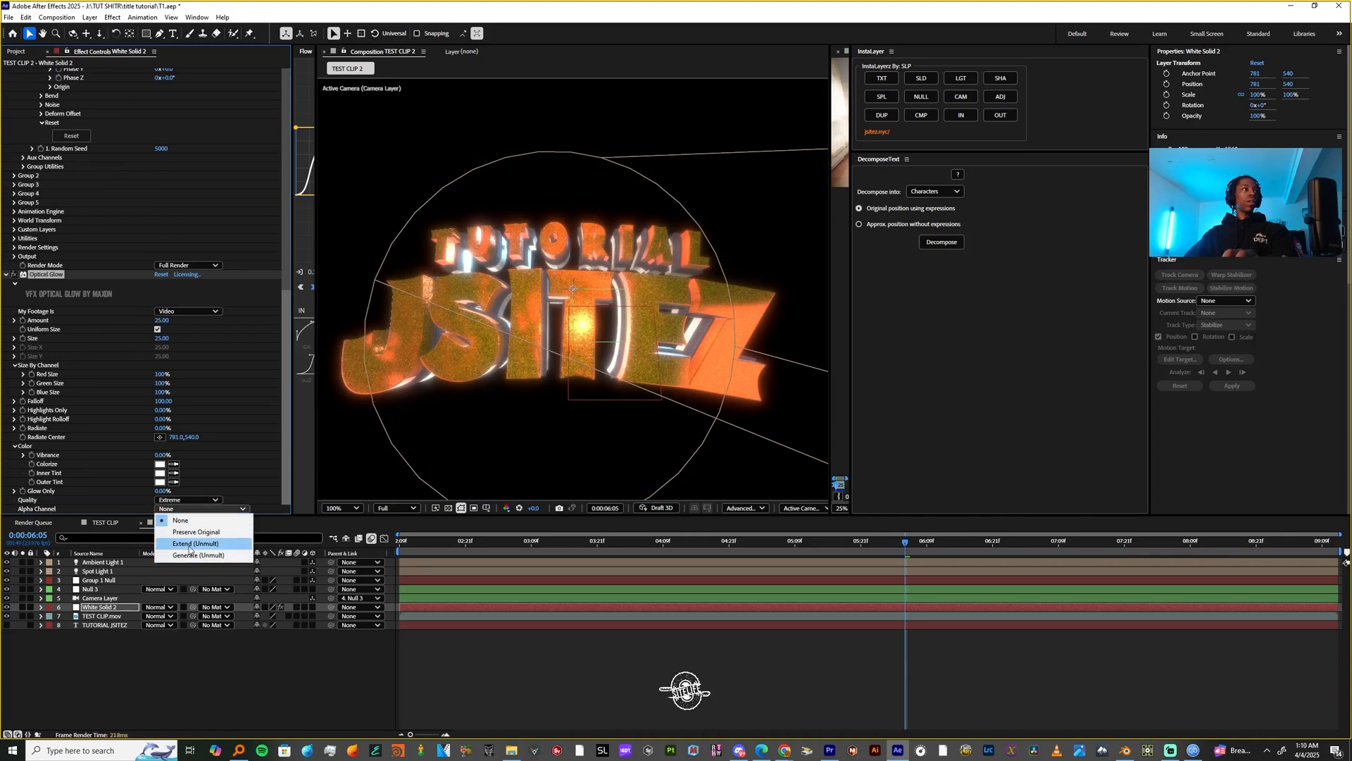
{"action": "left_click", "coordinate": [196, 544]}
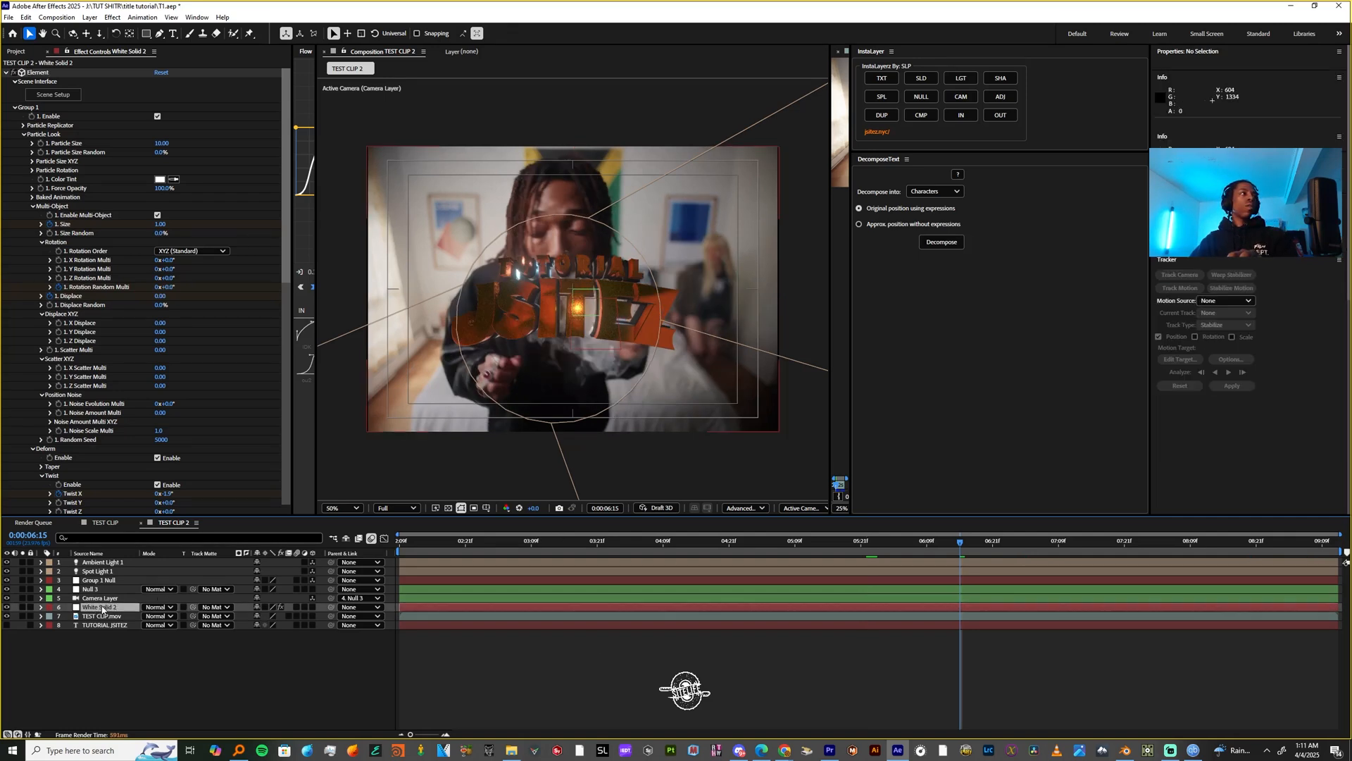
Set RSMB Pro's Main_BG Blur Amt to 0.20 on White Solid 2 and check a later frame.
{"action": "left_click", "coordinate": [103, 606]}
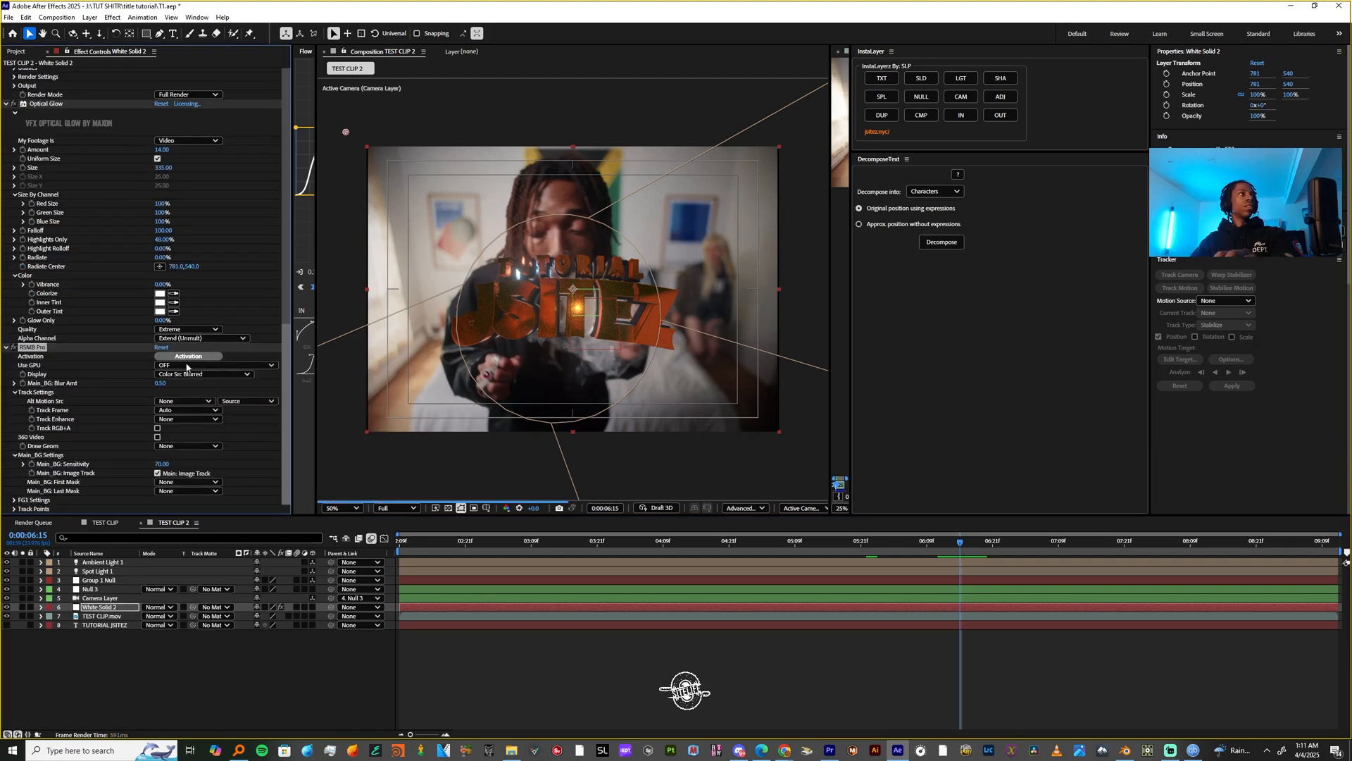
{"action": "left_click", "coordinate": [164, 383]}
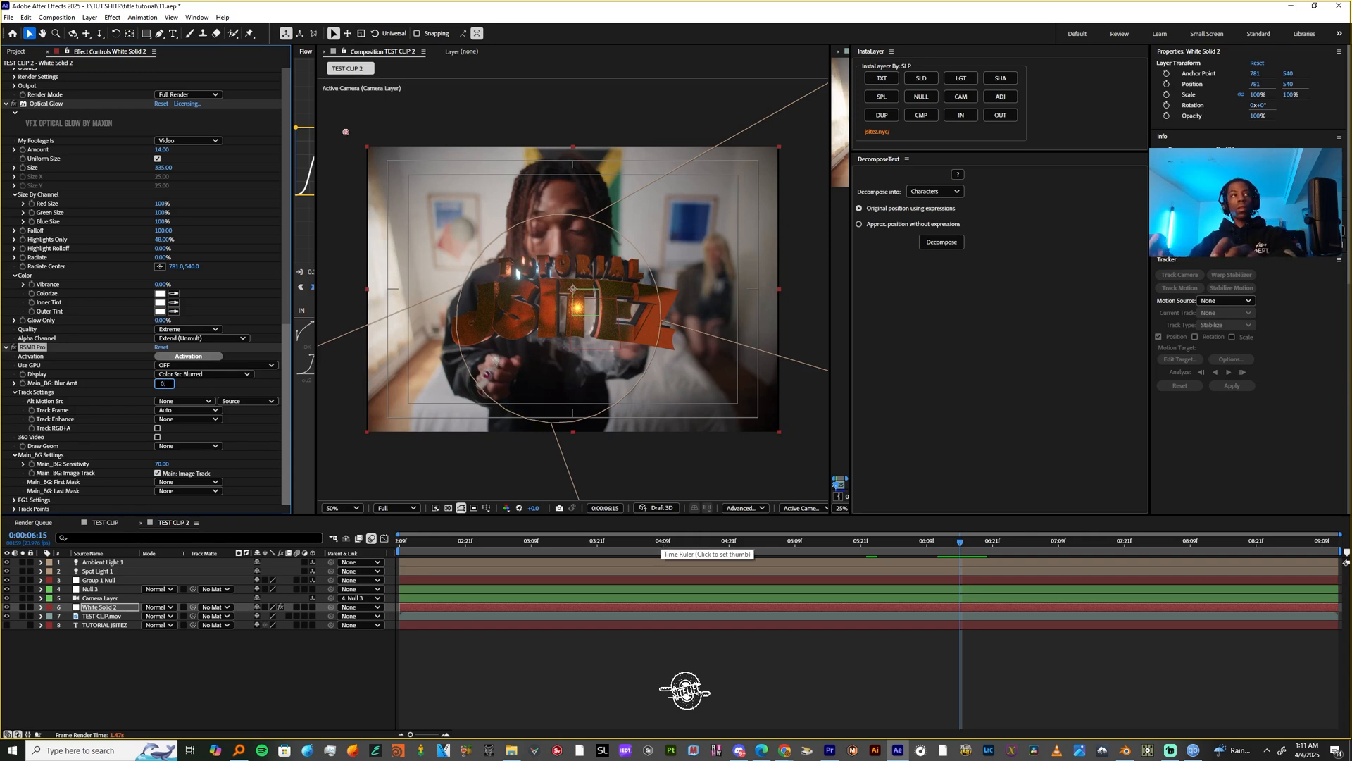
{"action": "type", "text": "0.20"}
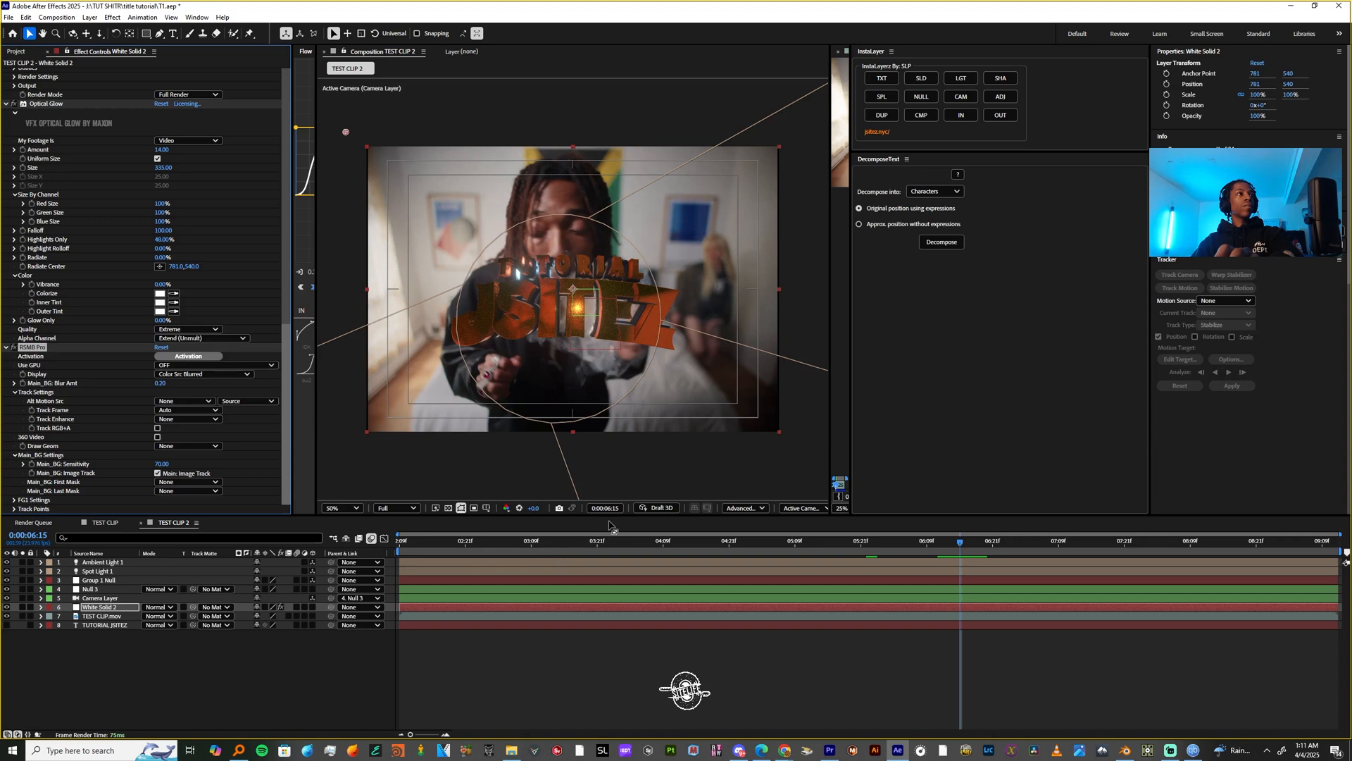
{"action": "left_click", "coordinate": [1162, 541]}
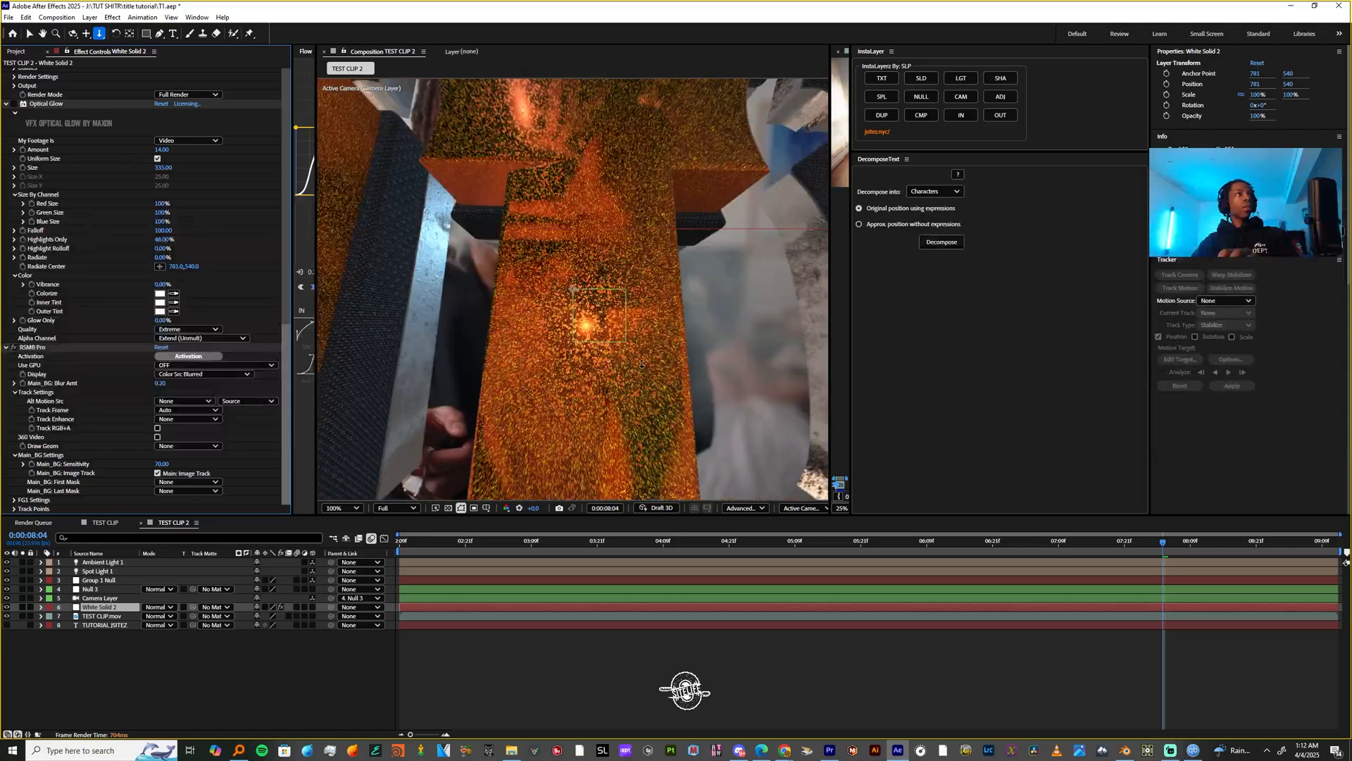
{"action": "left_click", "coordinate": [355, 507]}
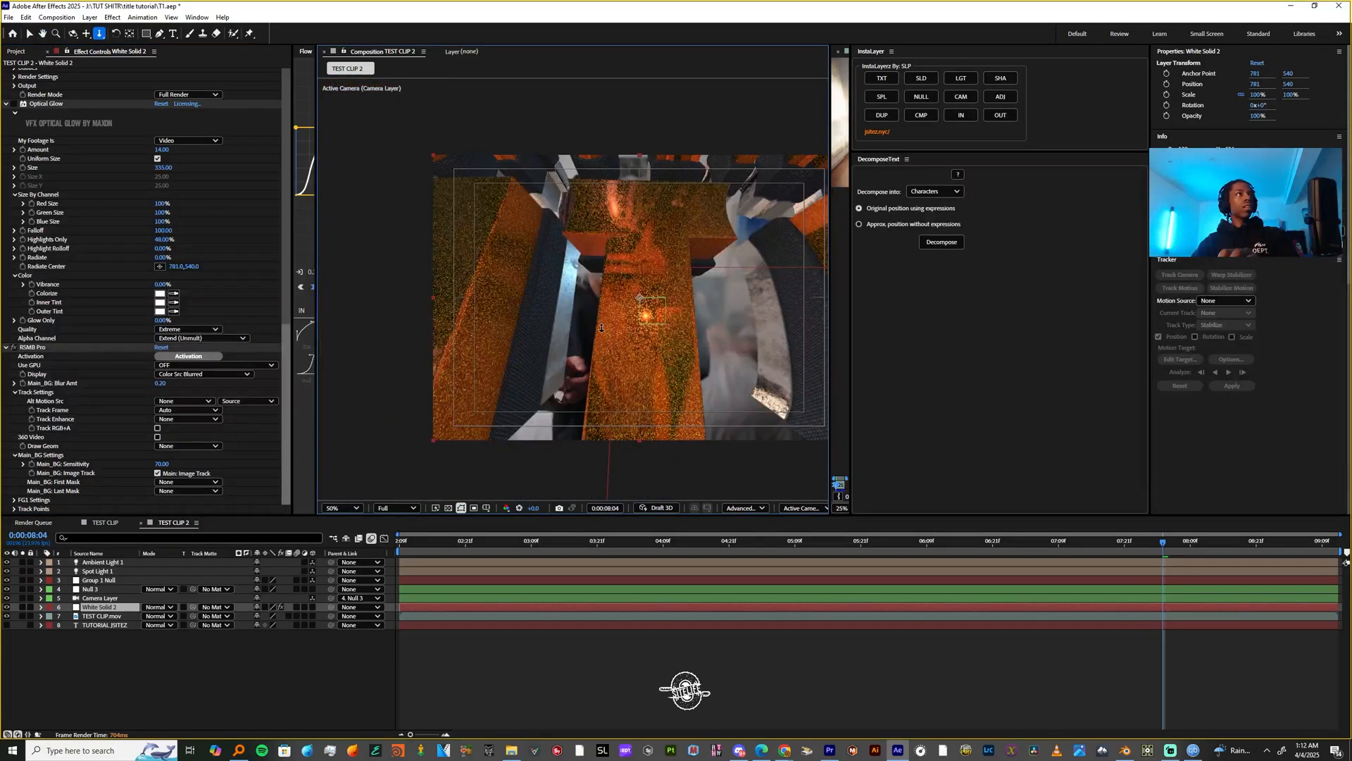
{"action": "left_click", "coordinate": [340, 507]}
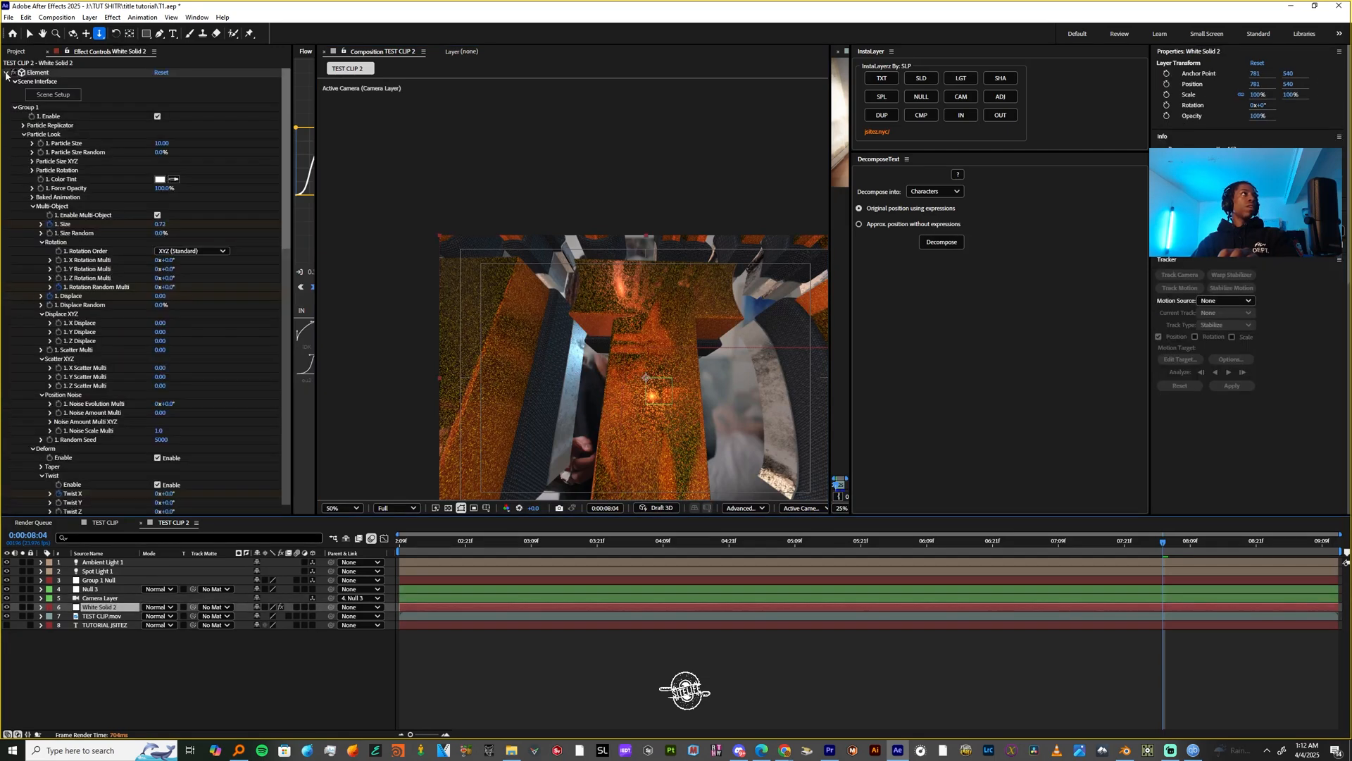
Set the AO layer's Element Output to show only the Ambient Occlusion pass.
{"action": "left_click", "coordinate": [14, 72]}
{"action": "type", "text": "AO"}
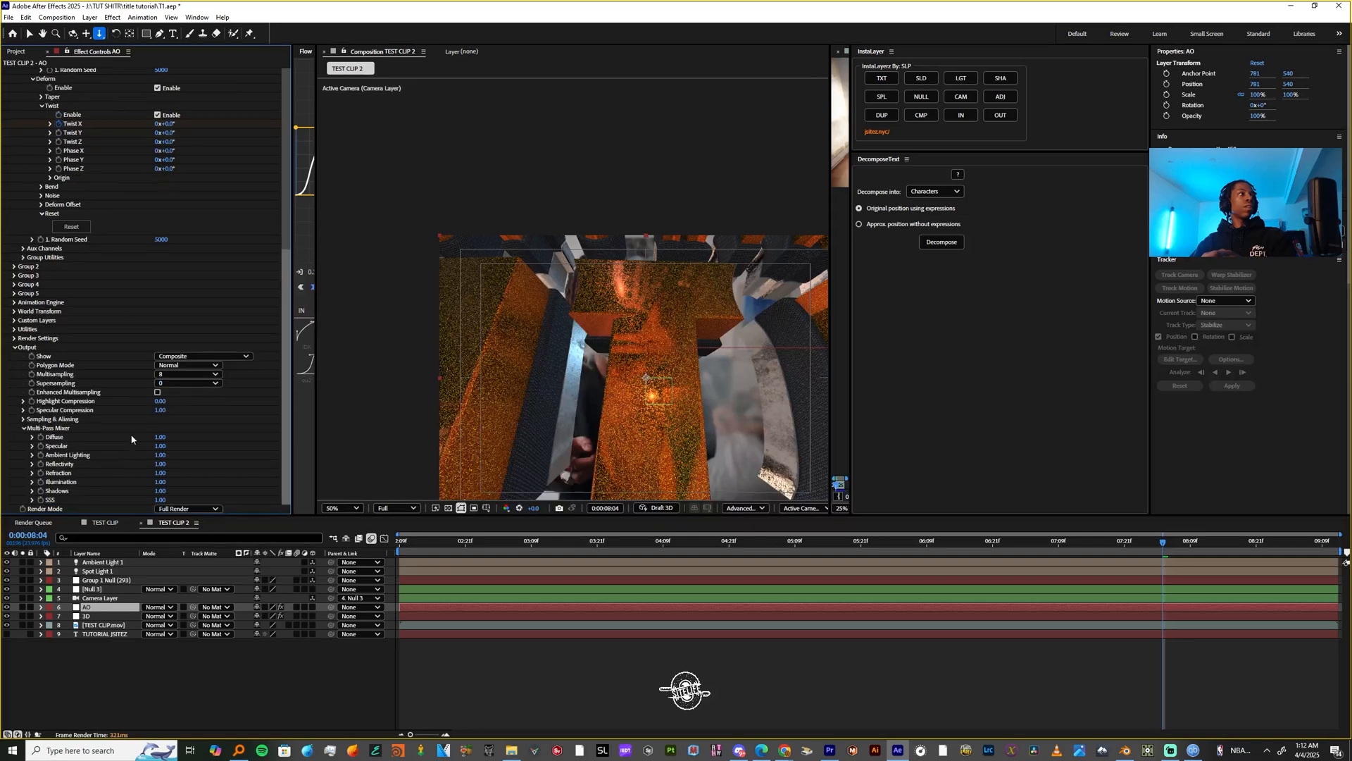
{"action": "left_click", "coordinate": [203, 357]}
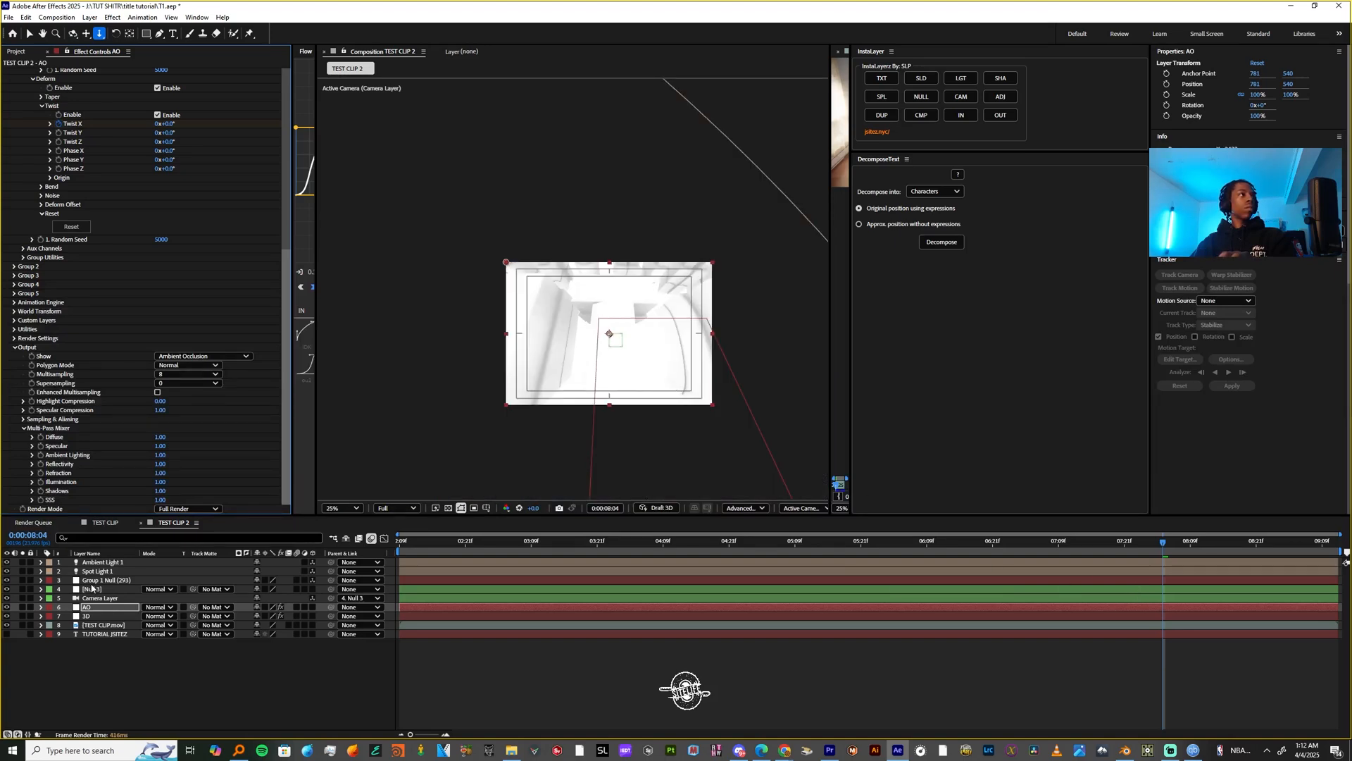
{"action": "left_click", "coordinate": [101, 597]}
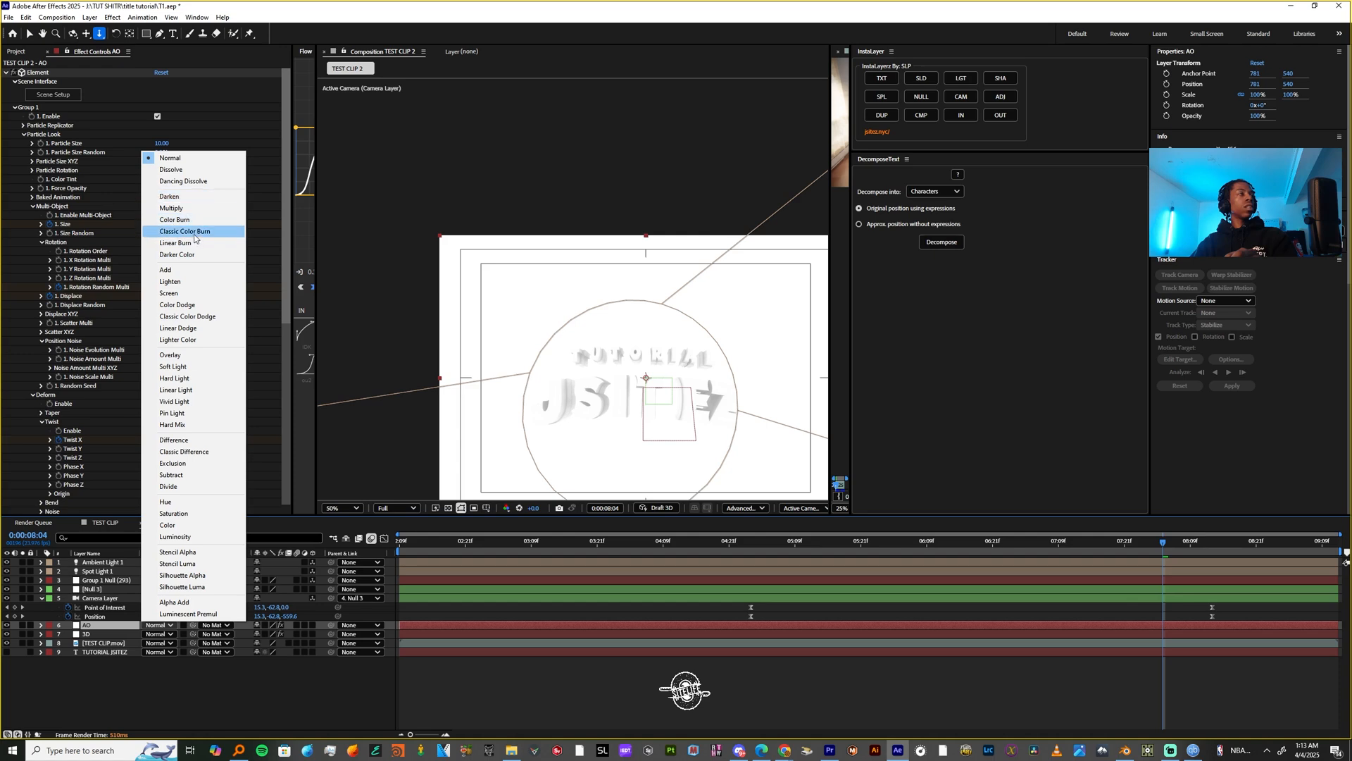
Blend the AO layer with Multiply and raise its Element supersampling to 8.
{"action": "left_click", "coordinate": [171, 207]}
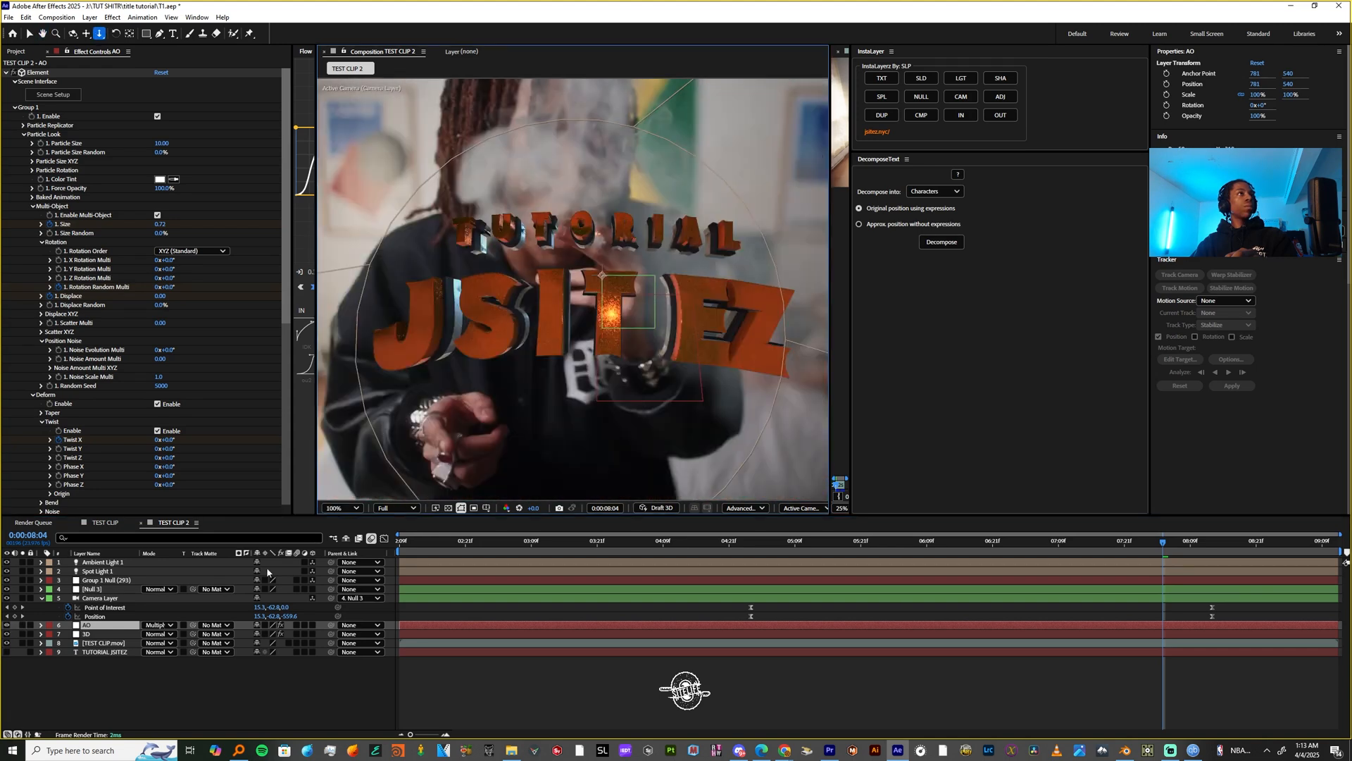
{"action": "scroll", "scroll_direction": "down", "scroll_amount": 3}
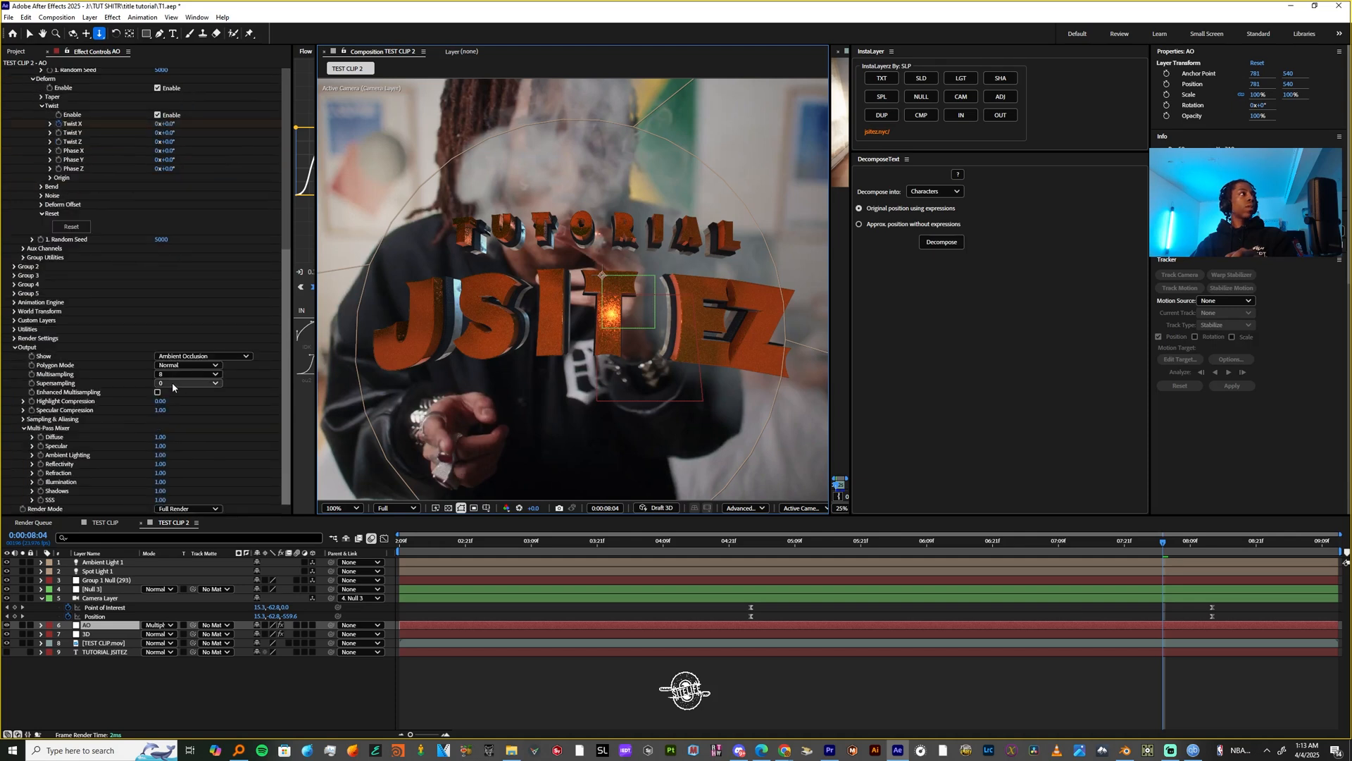
{"action": "left_click", "coordinate": [188, 374]}
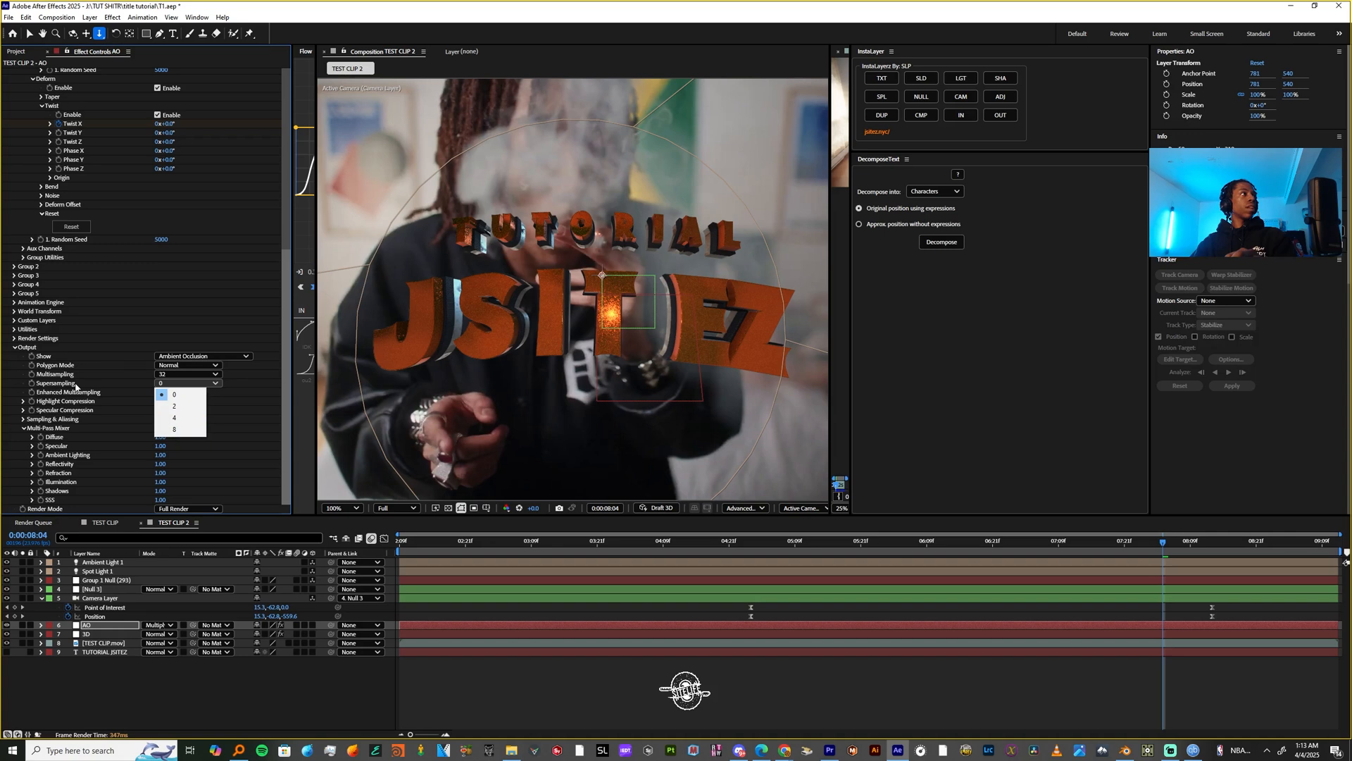
{"action": "left_click", "coordinate": [175, 428]}
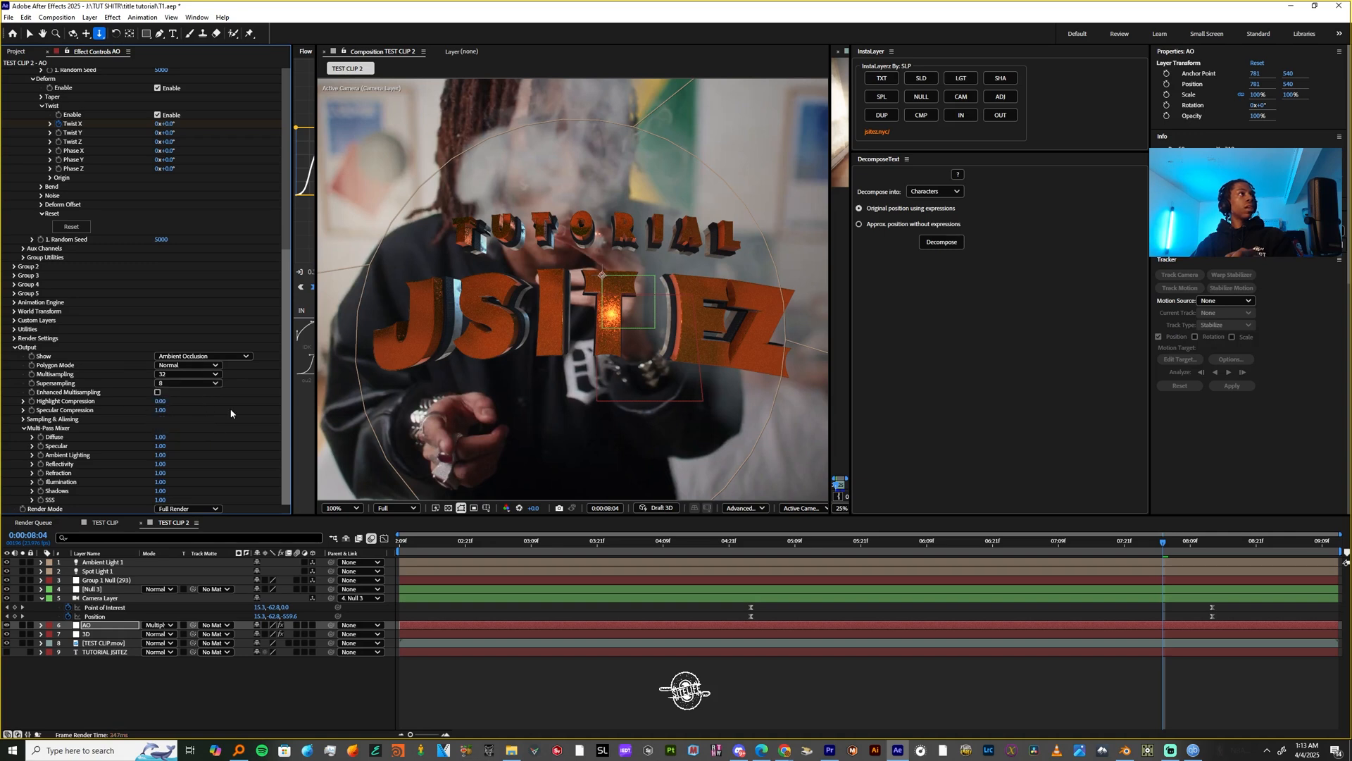
{"action": "left_click", "coordinate": [186, 363]}
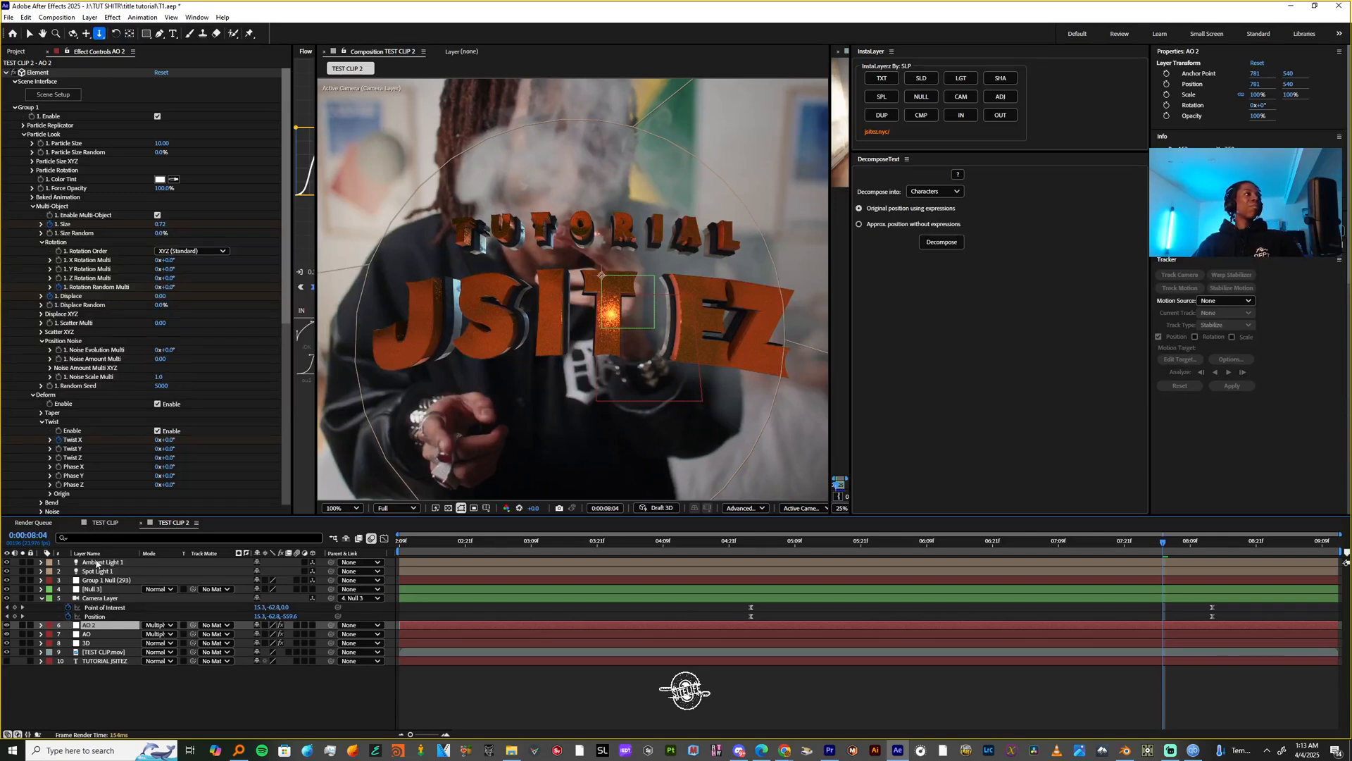
Raise Ambient Light 1 intensity to 119% and check an earlier frame.
{"action": "left_click", "coordinate": [102, 562]}
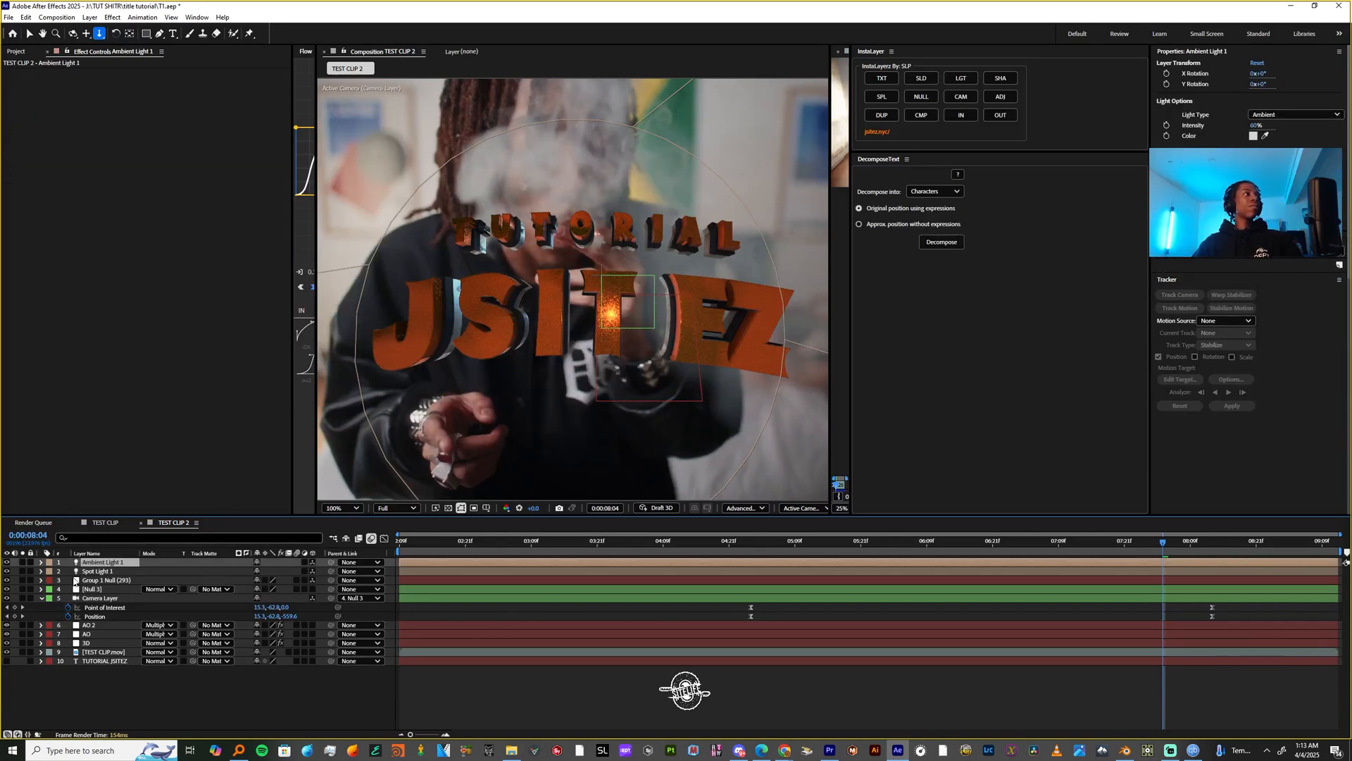
{"action": "left_click", "coordinate": [41, 562]}
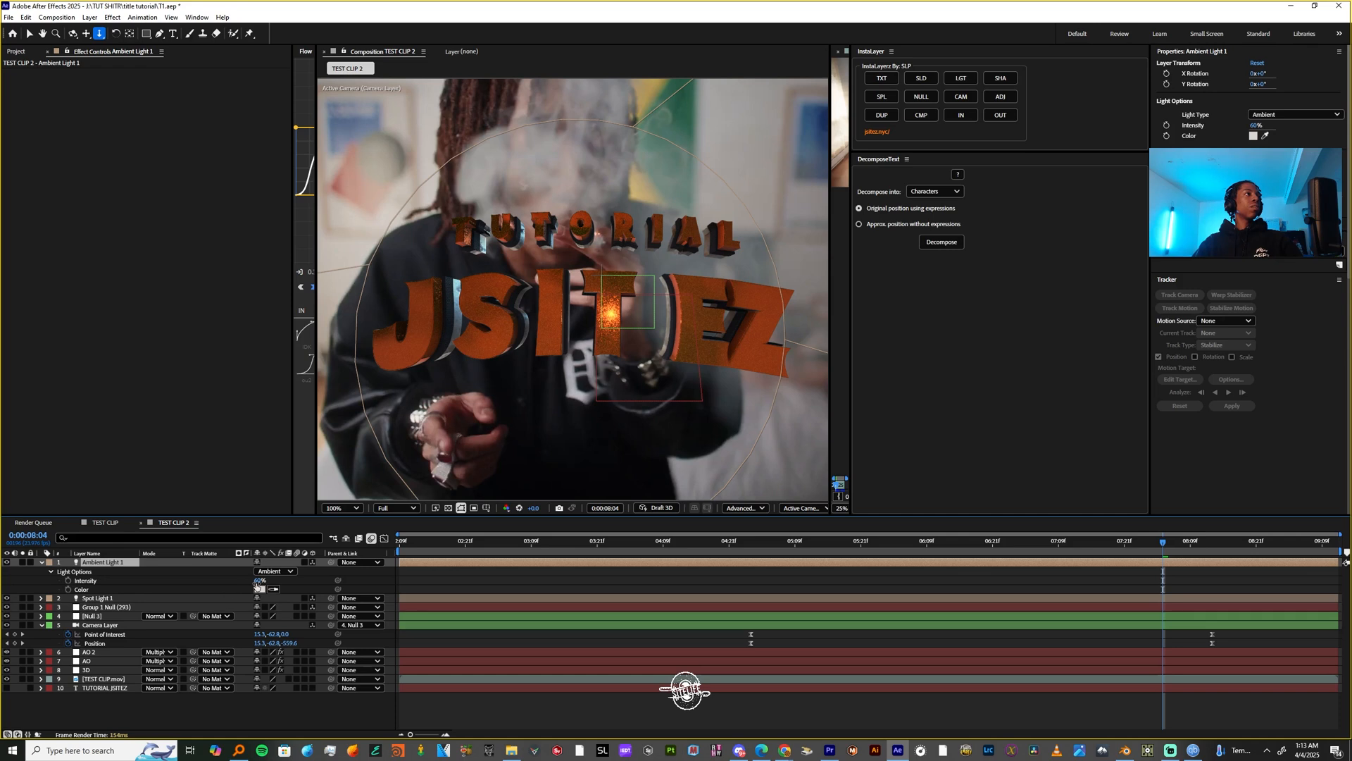
{"action": "left_click_drag", "start_coordinate": [263, 579], "coordinate": [267, 579]}
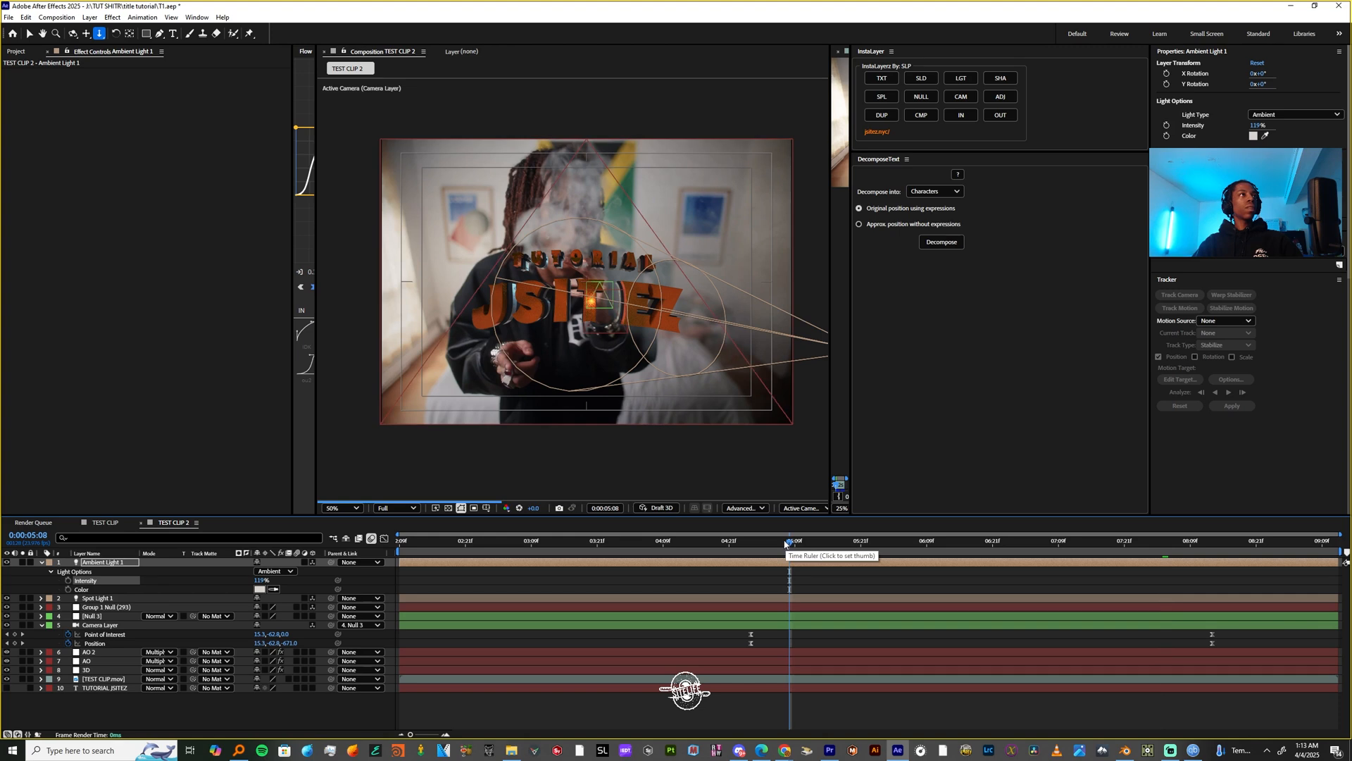
{"action": "left_click", "coordinate": [854, 540]}
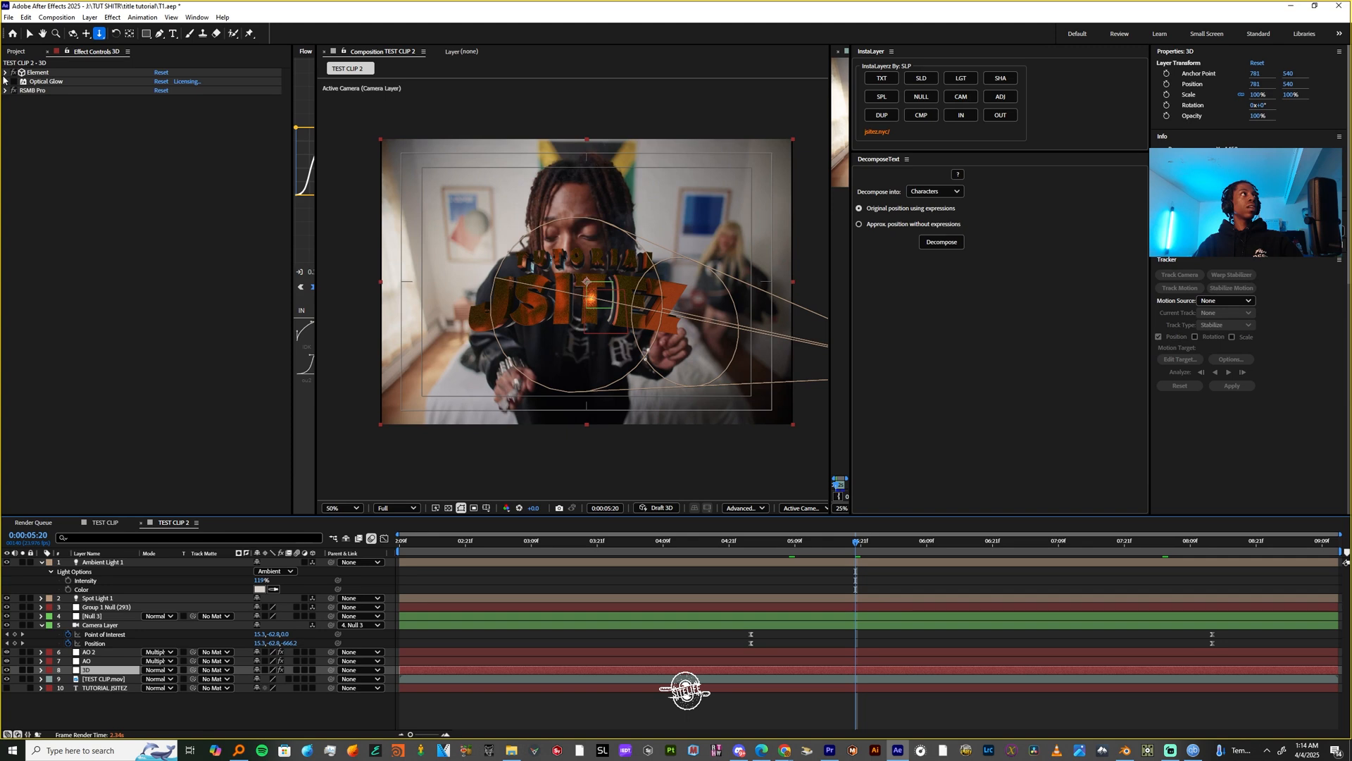
Open Element 3D Scene Setup for the 3D layer, showing the speckle_3a material presets.
{"action": "left_click", "coordinate": [6, 72]}
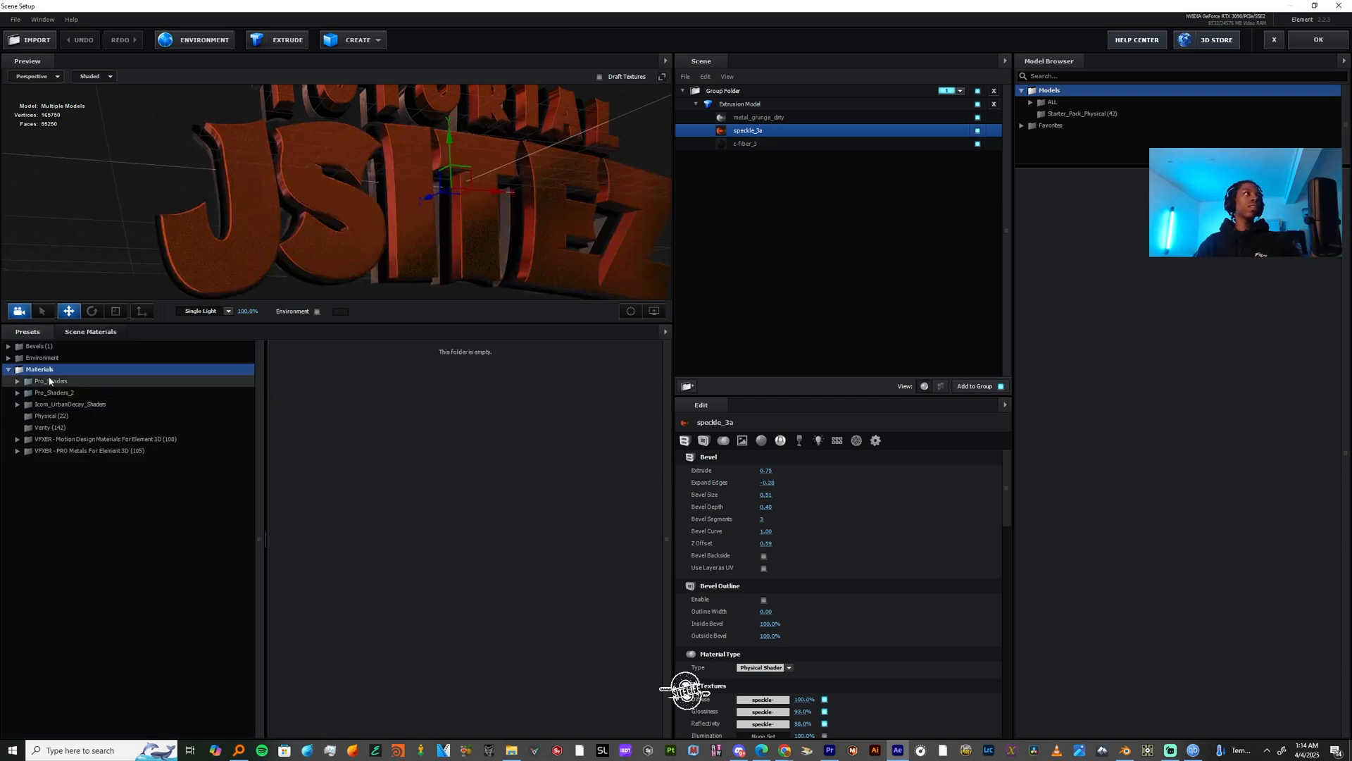
Apply a yellow speckled material preset to the letters, confirm, and view the frame at 50%.
{"action": "left_click", "coordinate": [71, 405]}
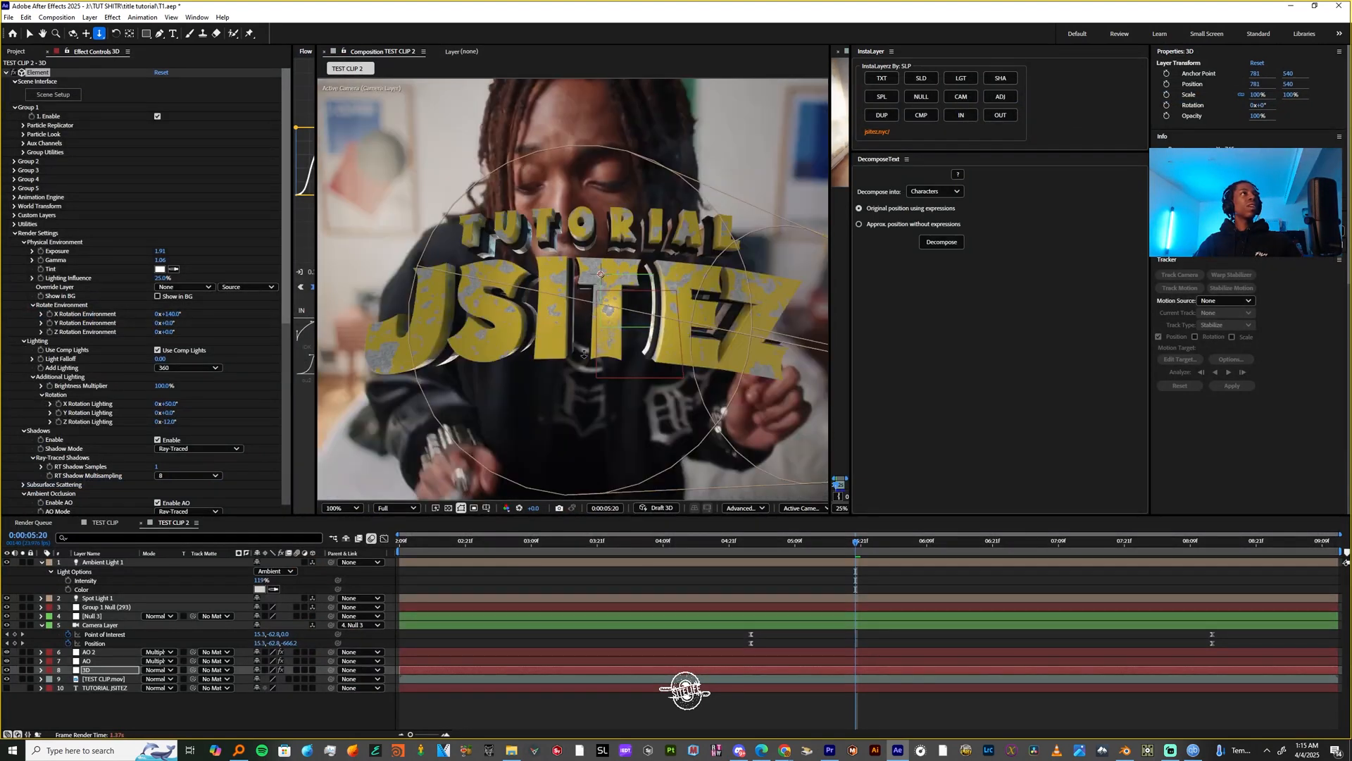
{"action": "left_click", "coordinate": [339, 507]}
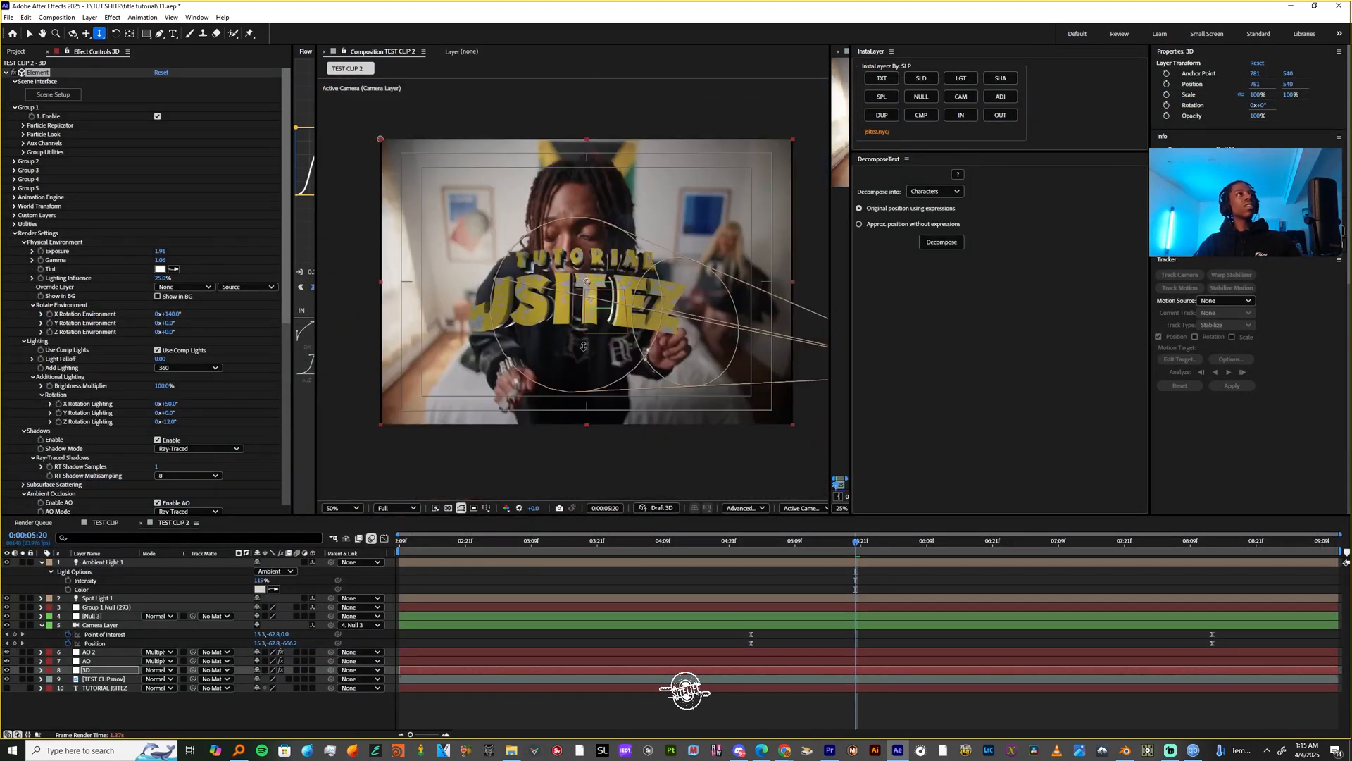